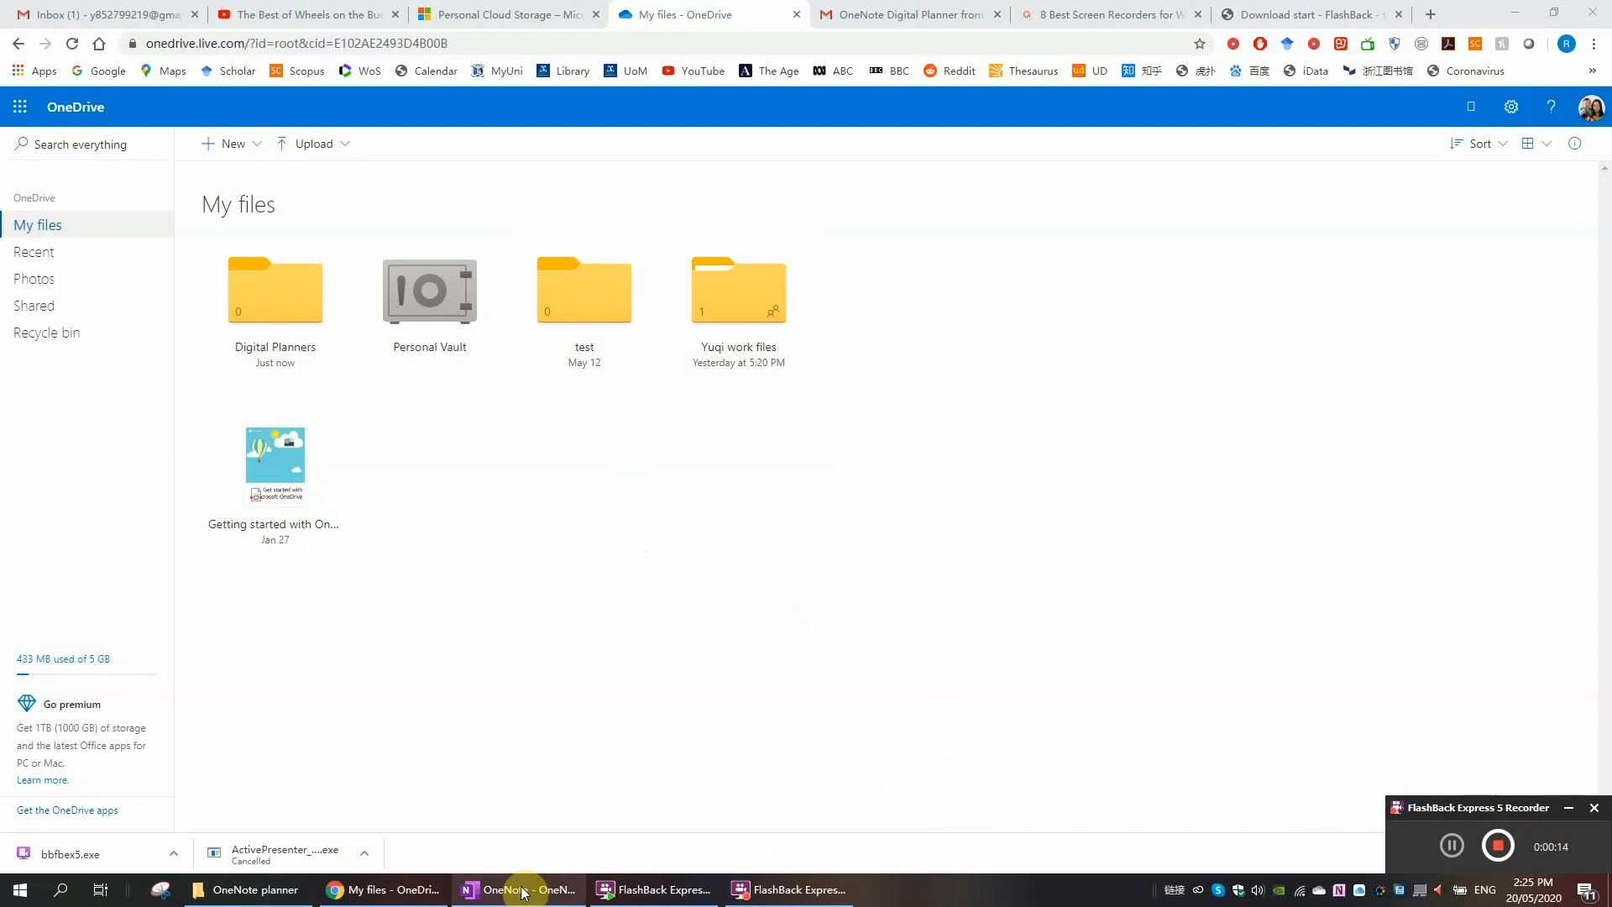
Step: Follow the OneNote Digital Planner download link in the Etsy email to the shared folder
{"action": "left_click", "coordinate": [517, 889]}
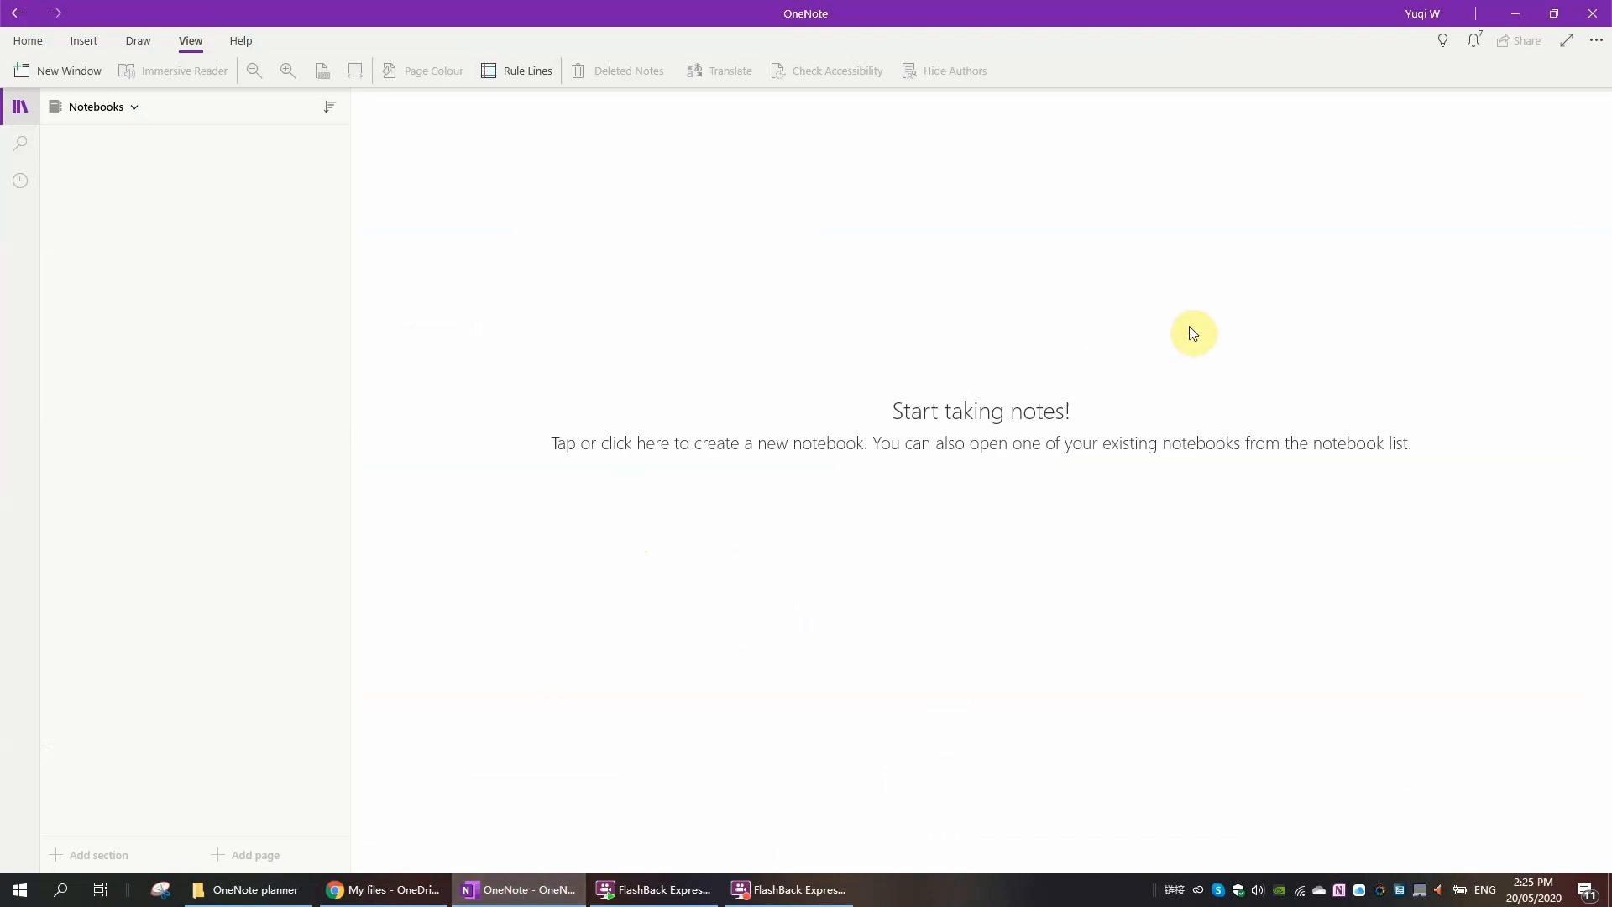
{"action": "mouse_move", "coordinate": [1420, 13]}
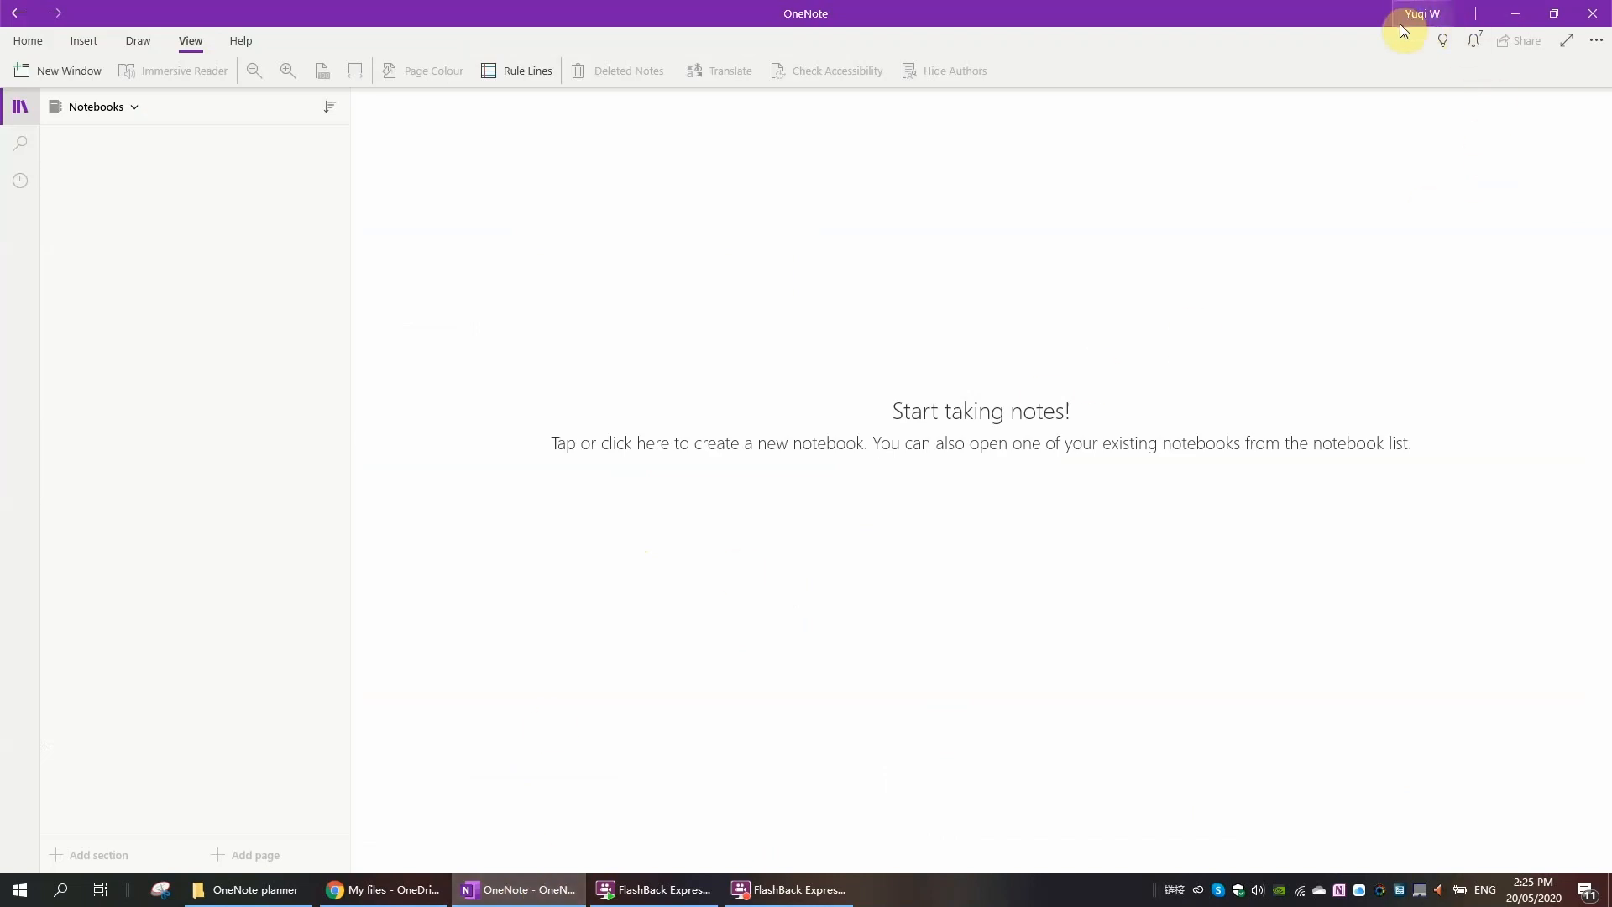
{"action": "mouse_move", "coordinate": [579, 713]}
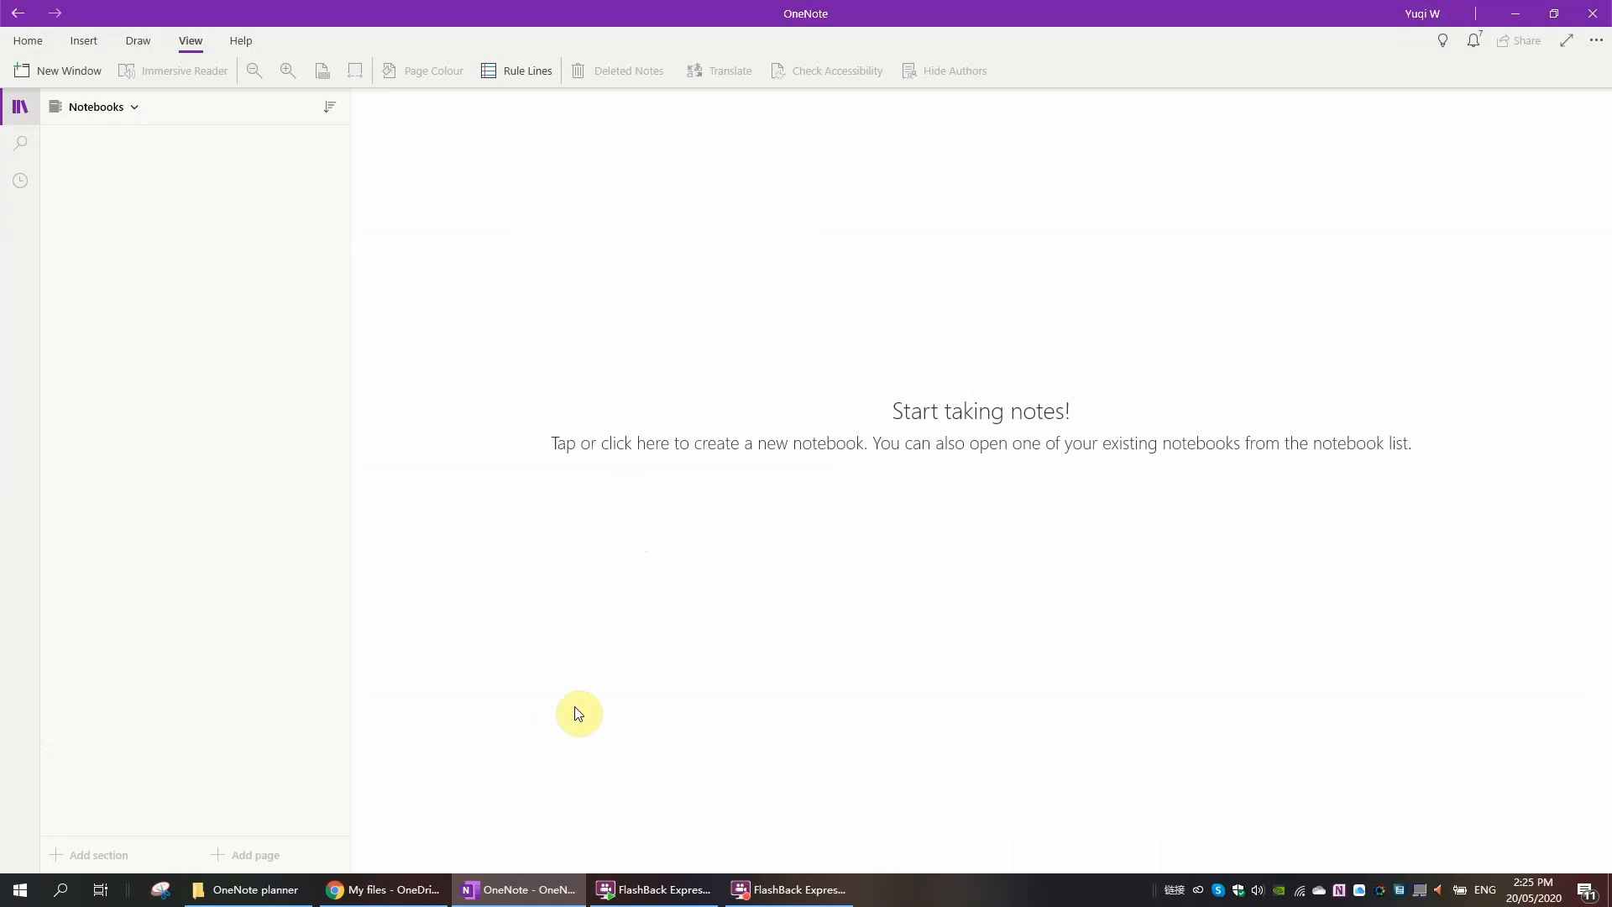
{"action": "left_click", "coordinate": [383, 890]}
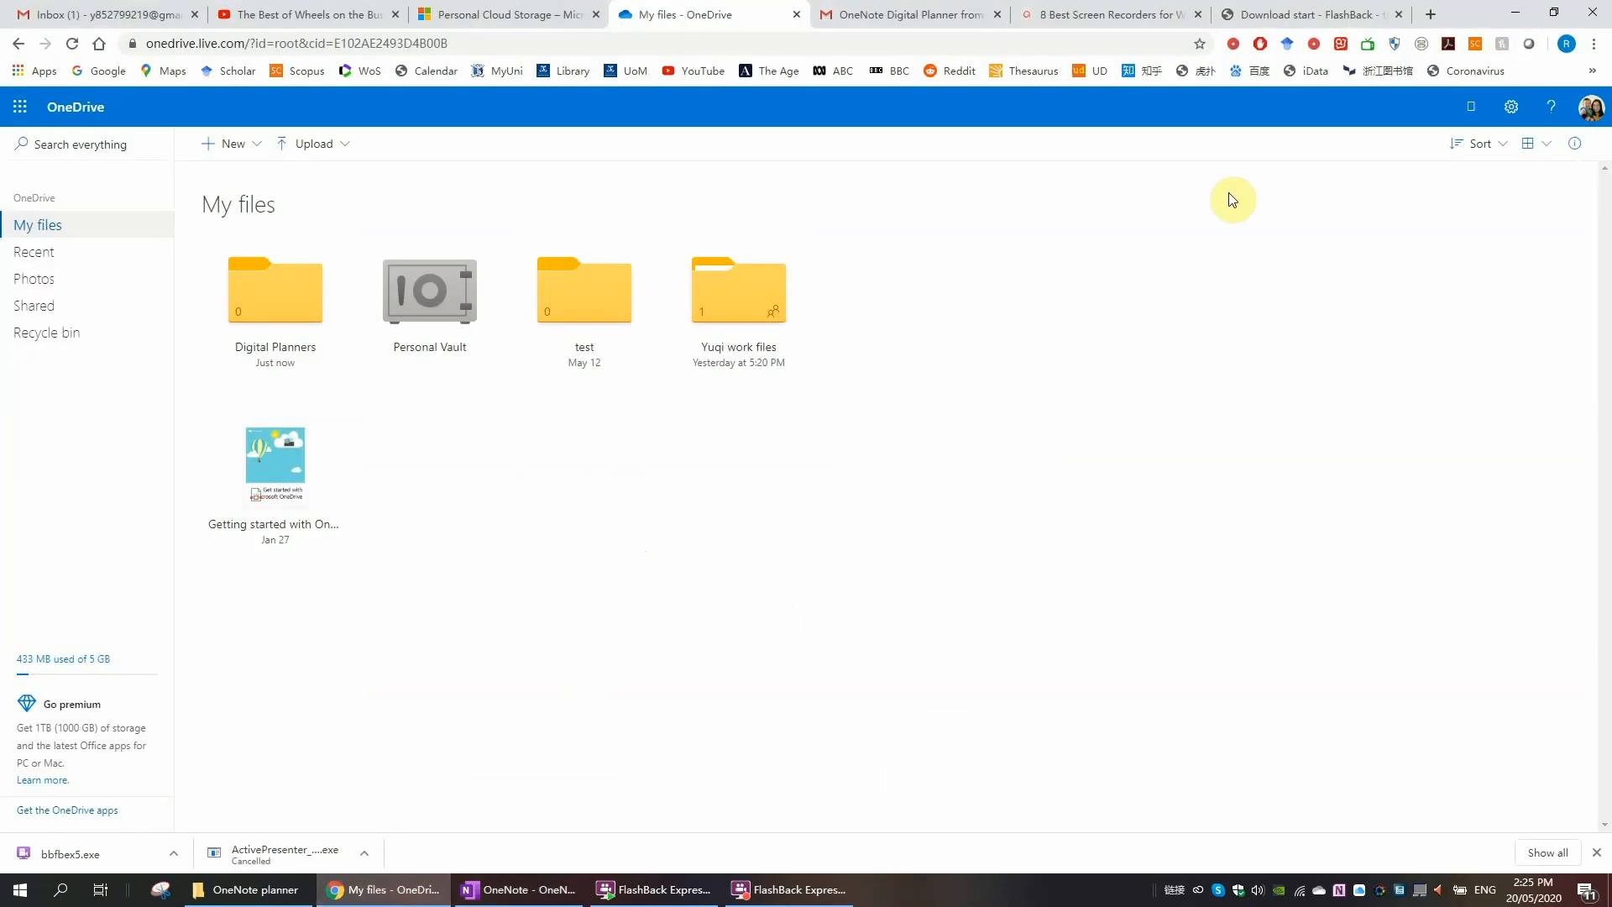
{"action": "left_click", "coordinate": [909, 16]}
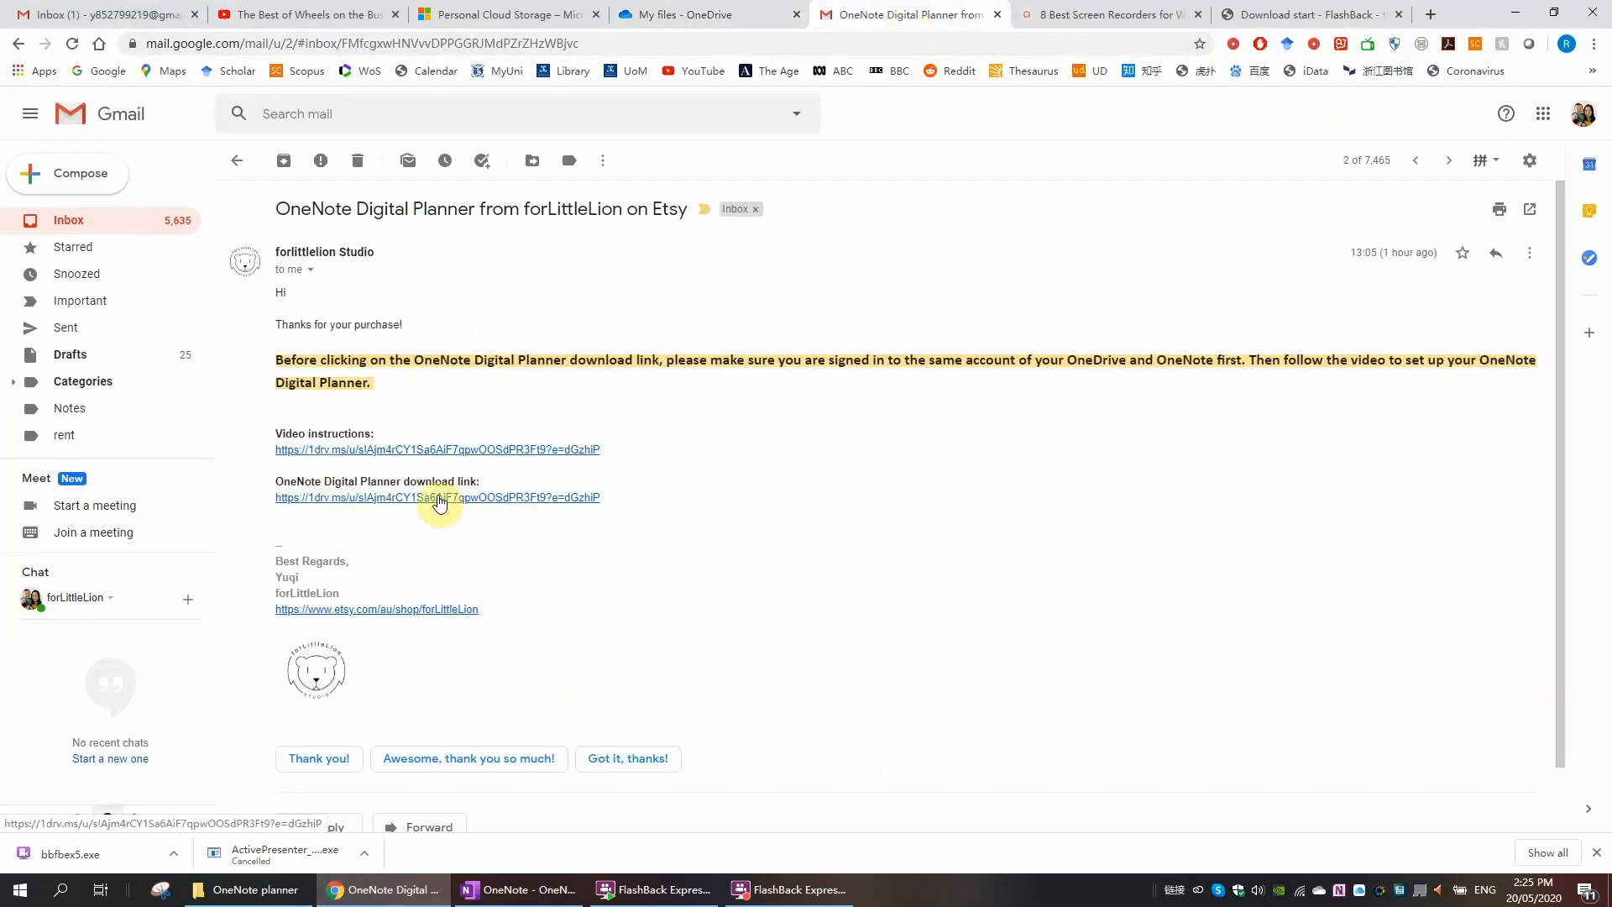
{"action": "left_click", "coordinate": [436, 497]}
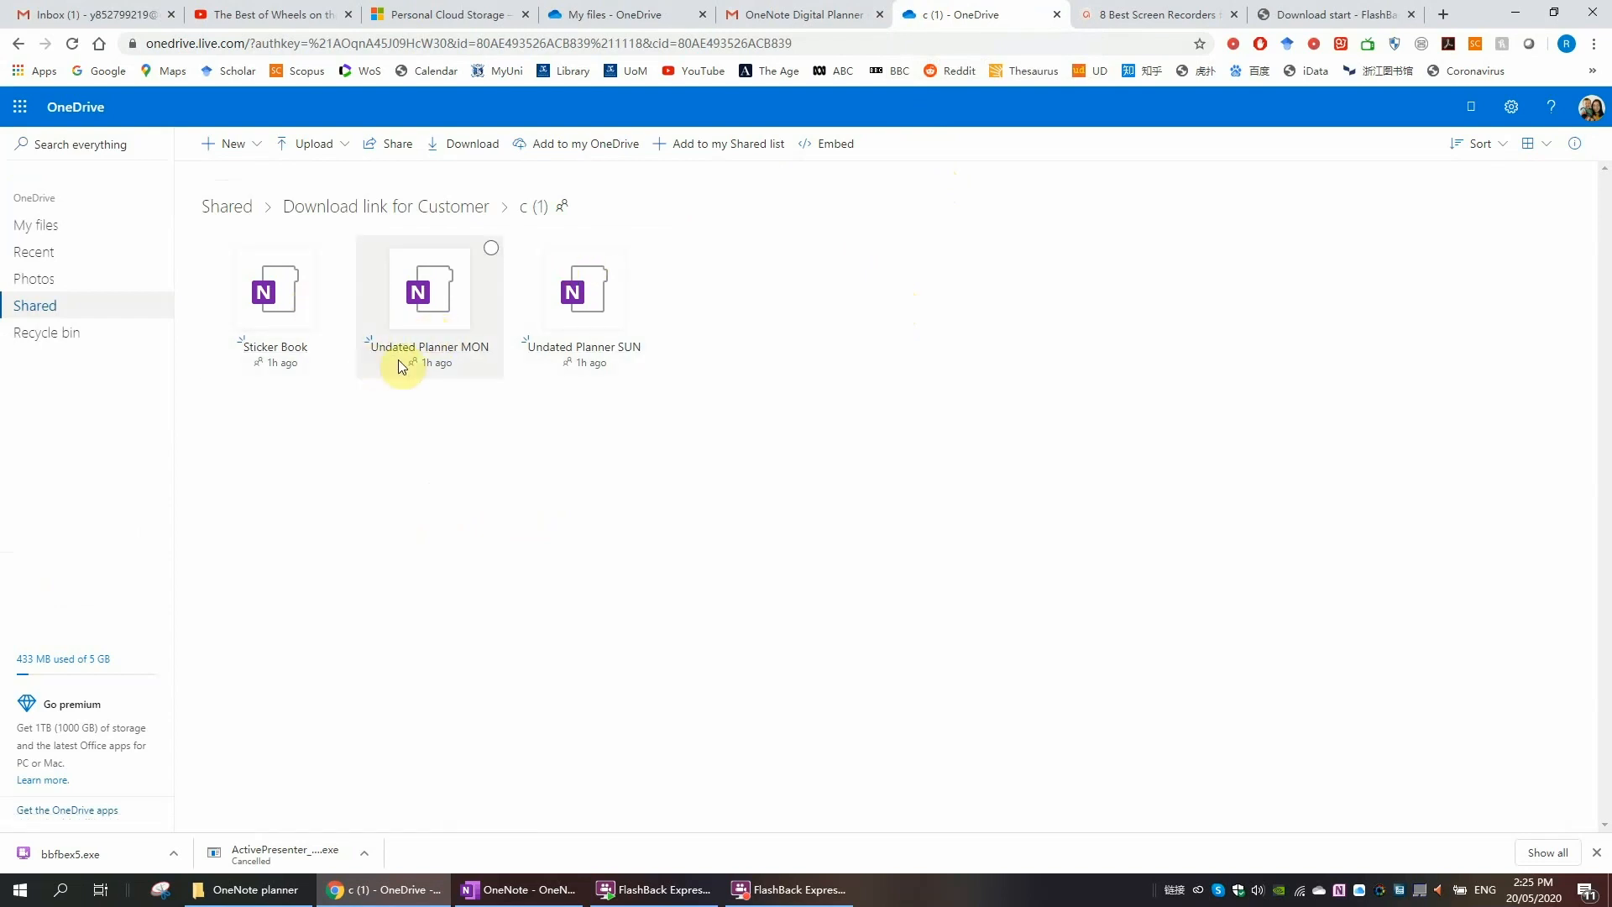
{"action": "mouse_move", "coordinate": [625, 359]}
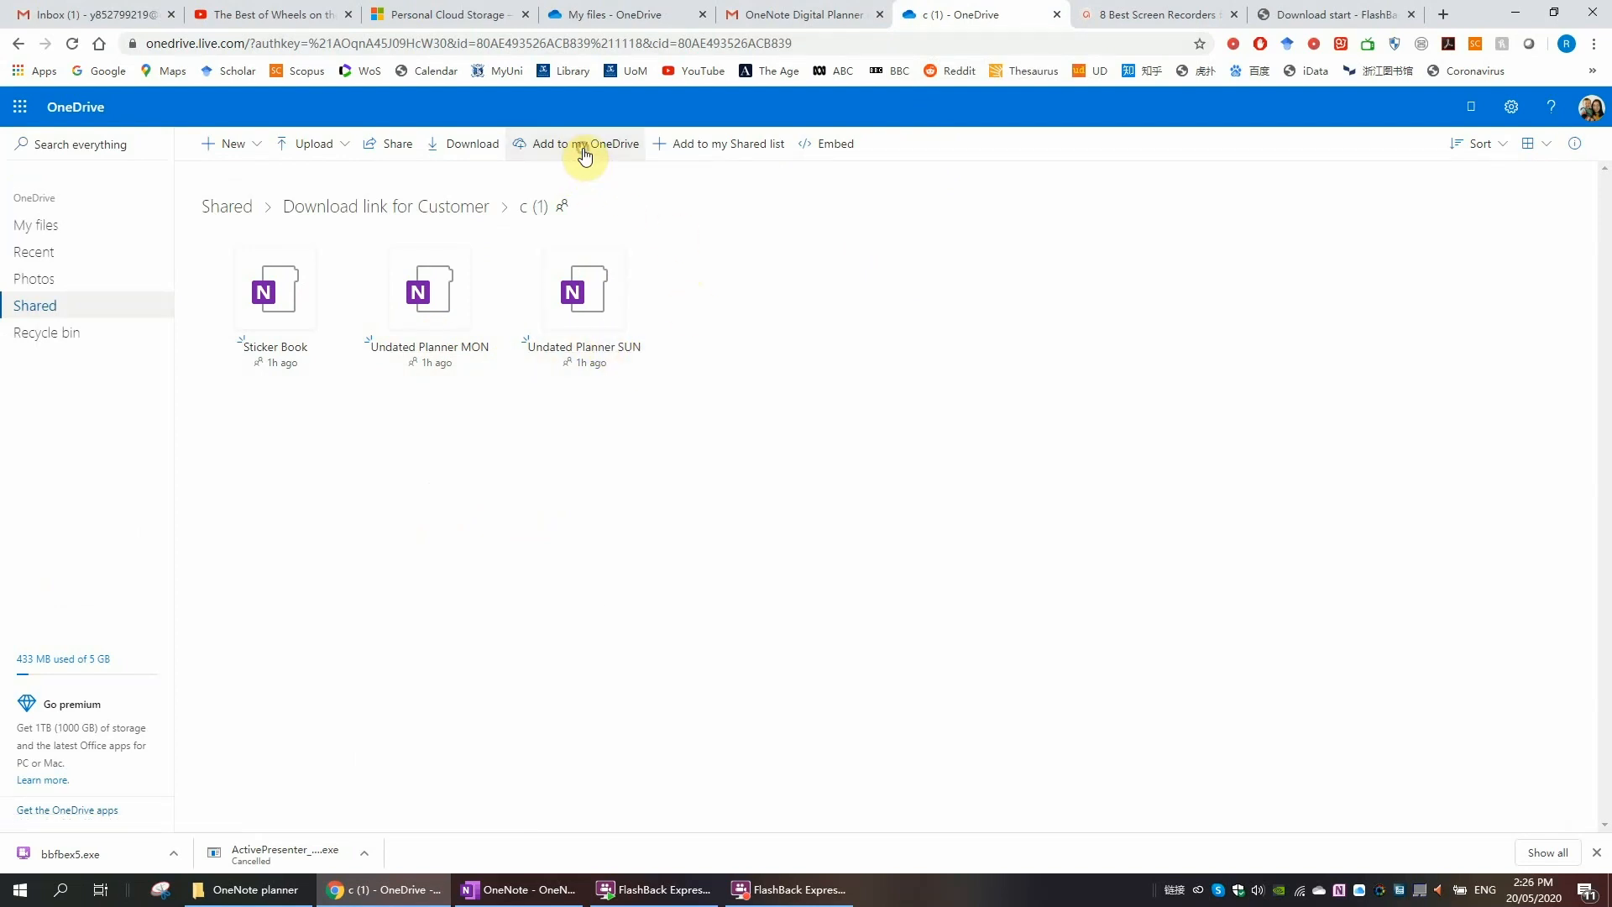
Step: Add the shared c (1) folder to my OneDrive and return to My files
{"action": "left_click", "coordinate": [584, 142]}
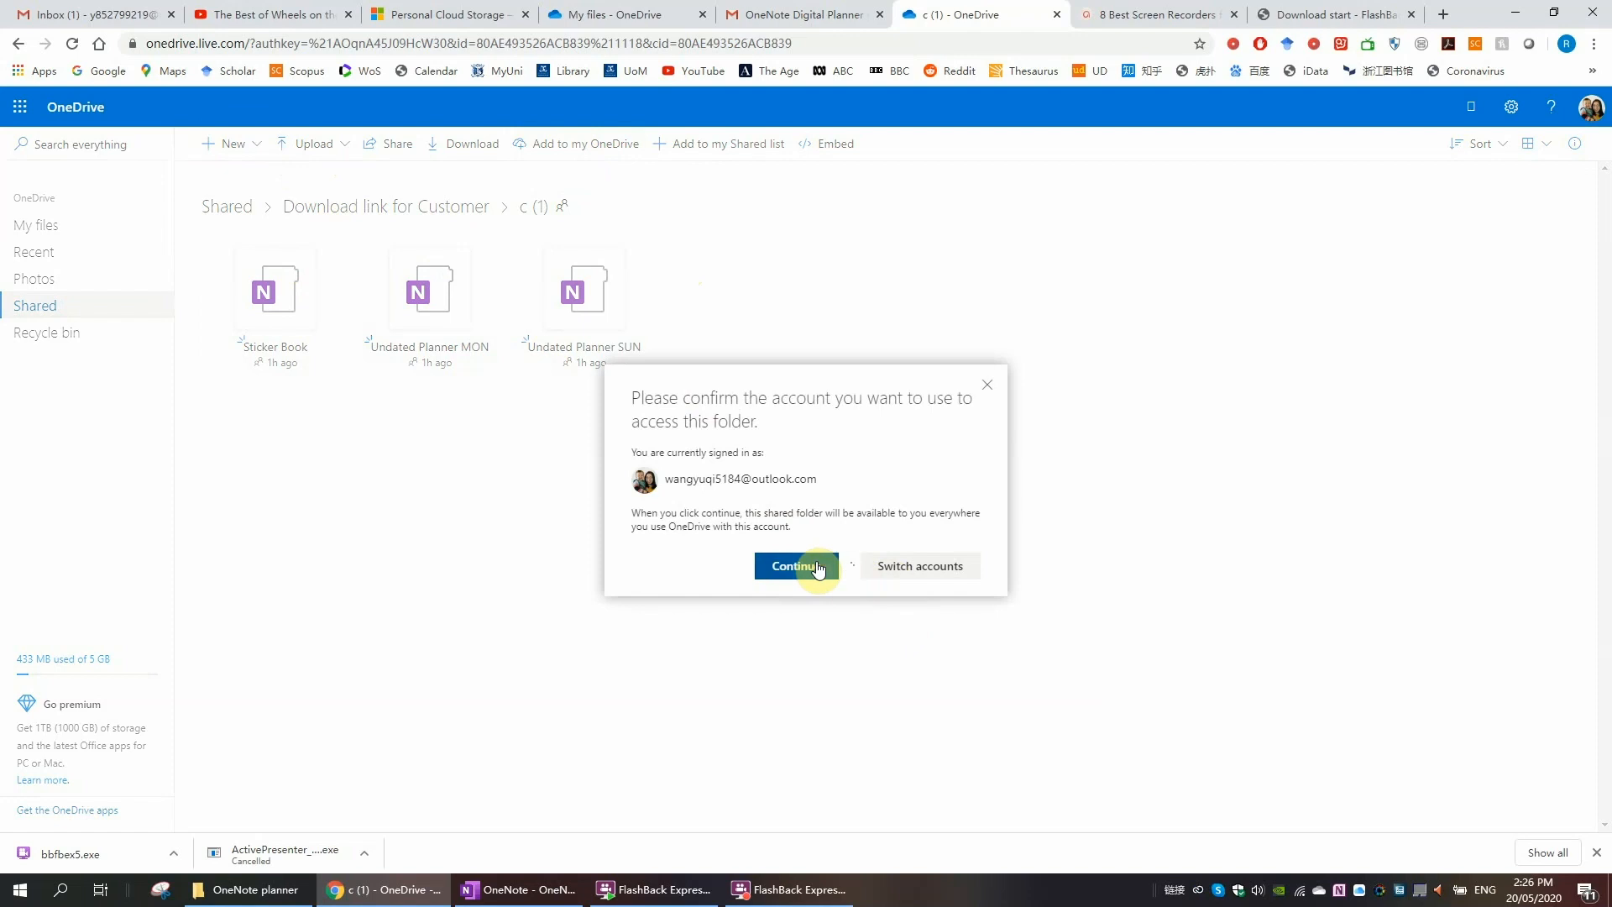
{"action": "left_click", "coordinate": [795, 566]}
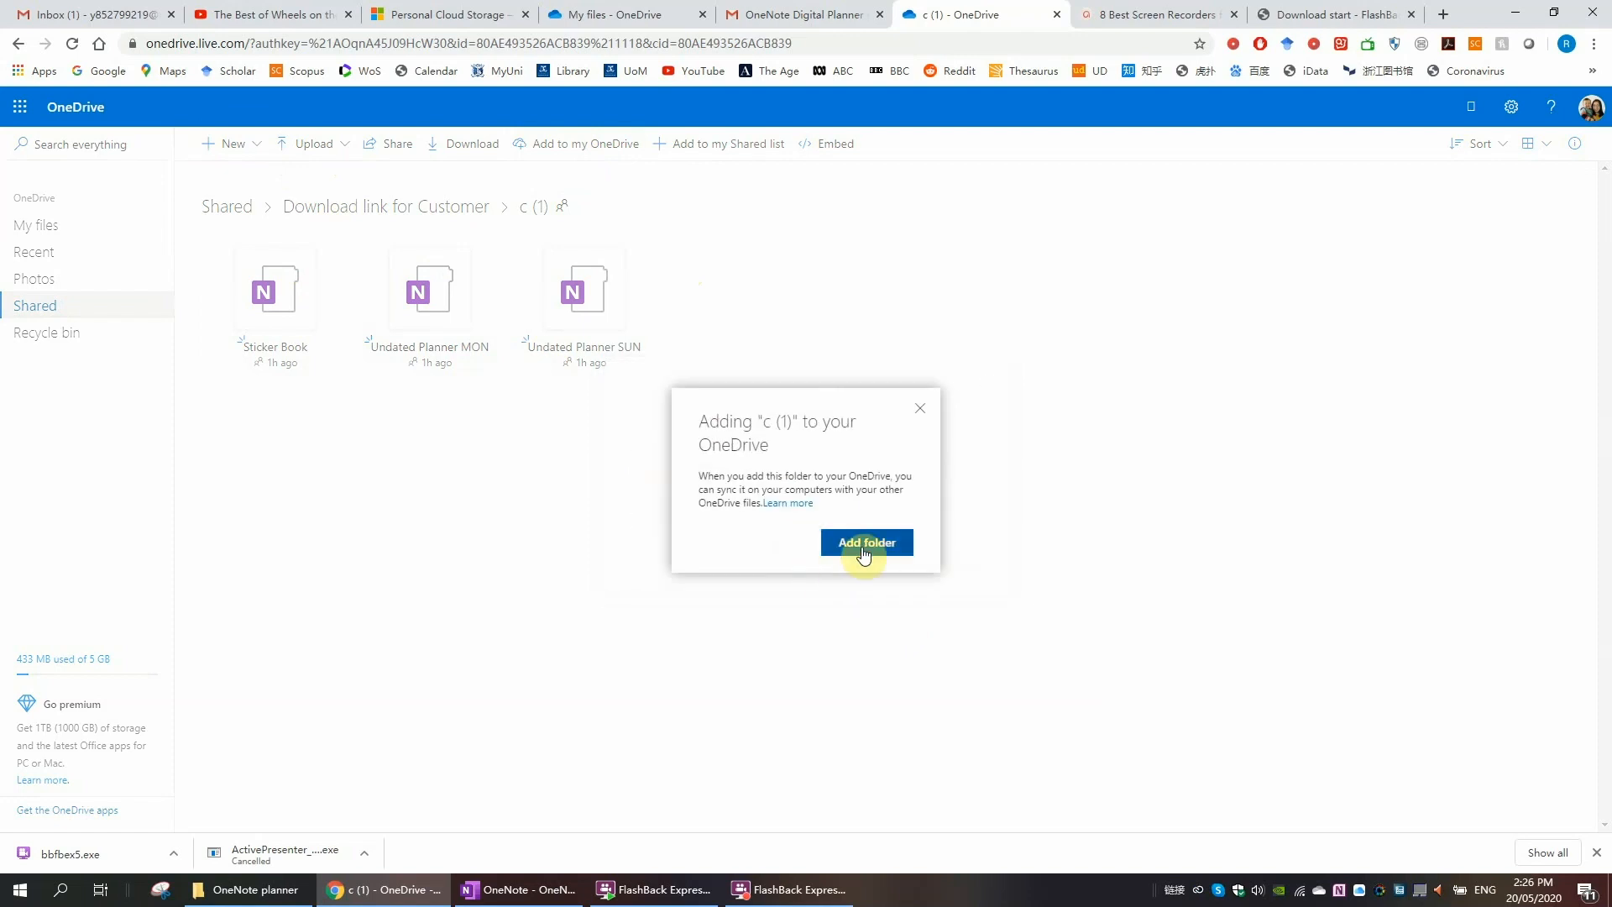
{"action": "left_click", "coordinate": [867, 542]}
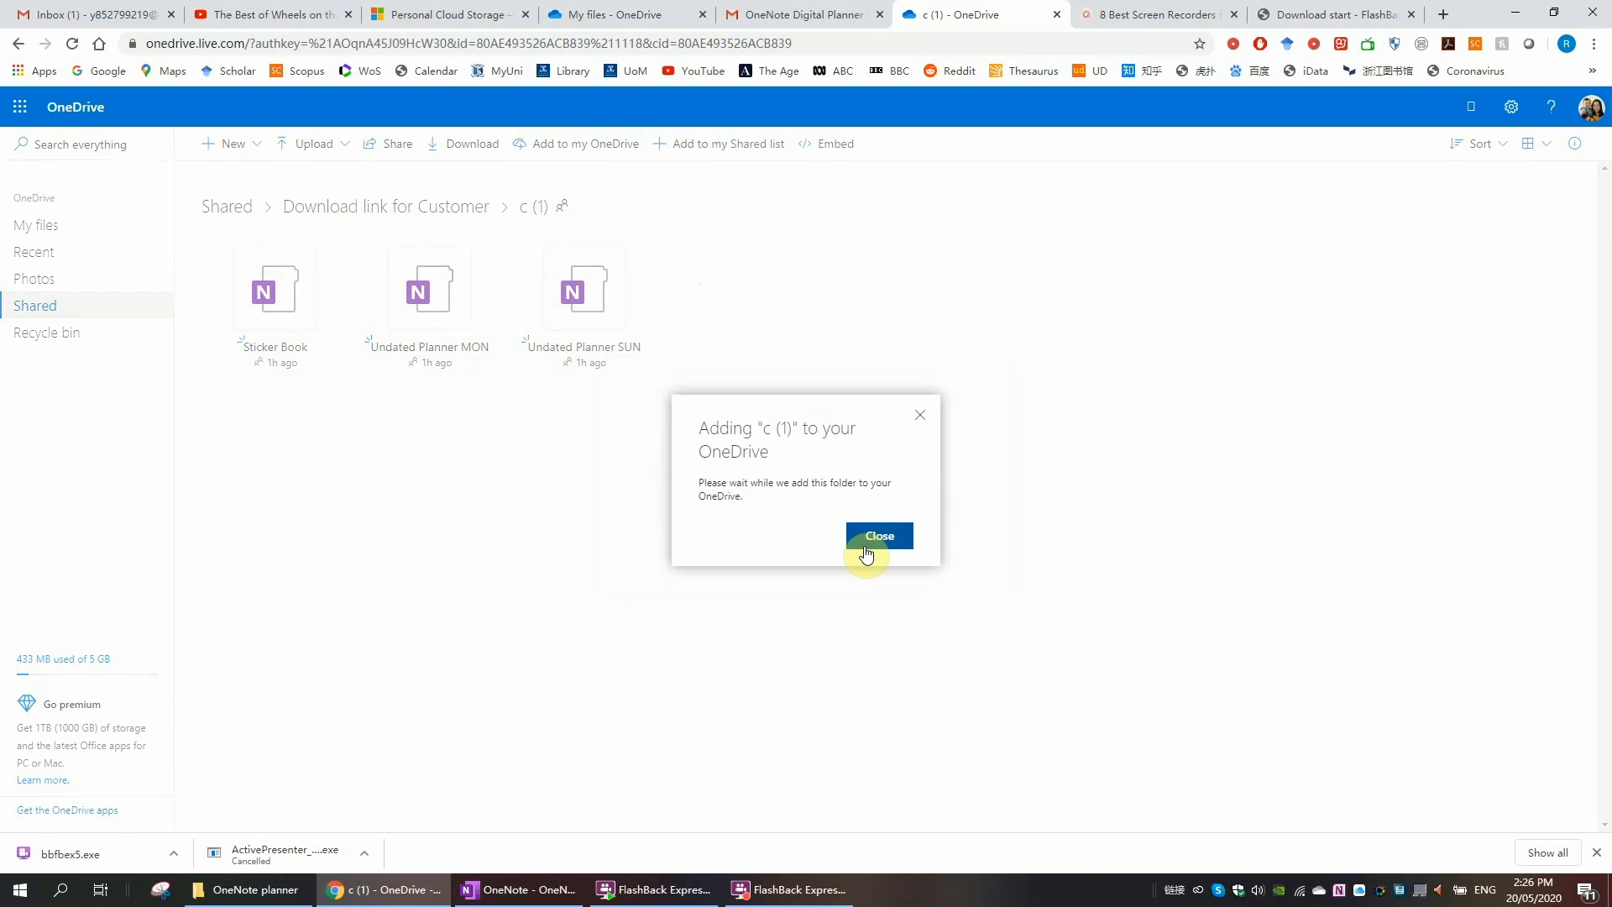
{"action": "left_click", "coordinate": [879, 535]}
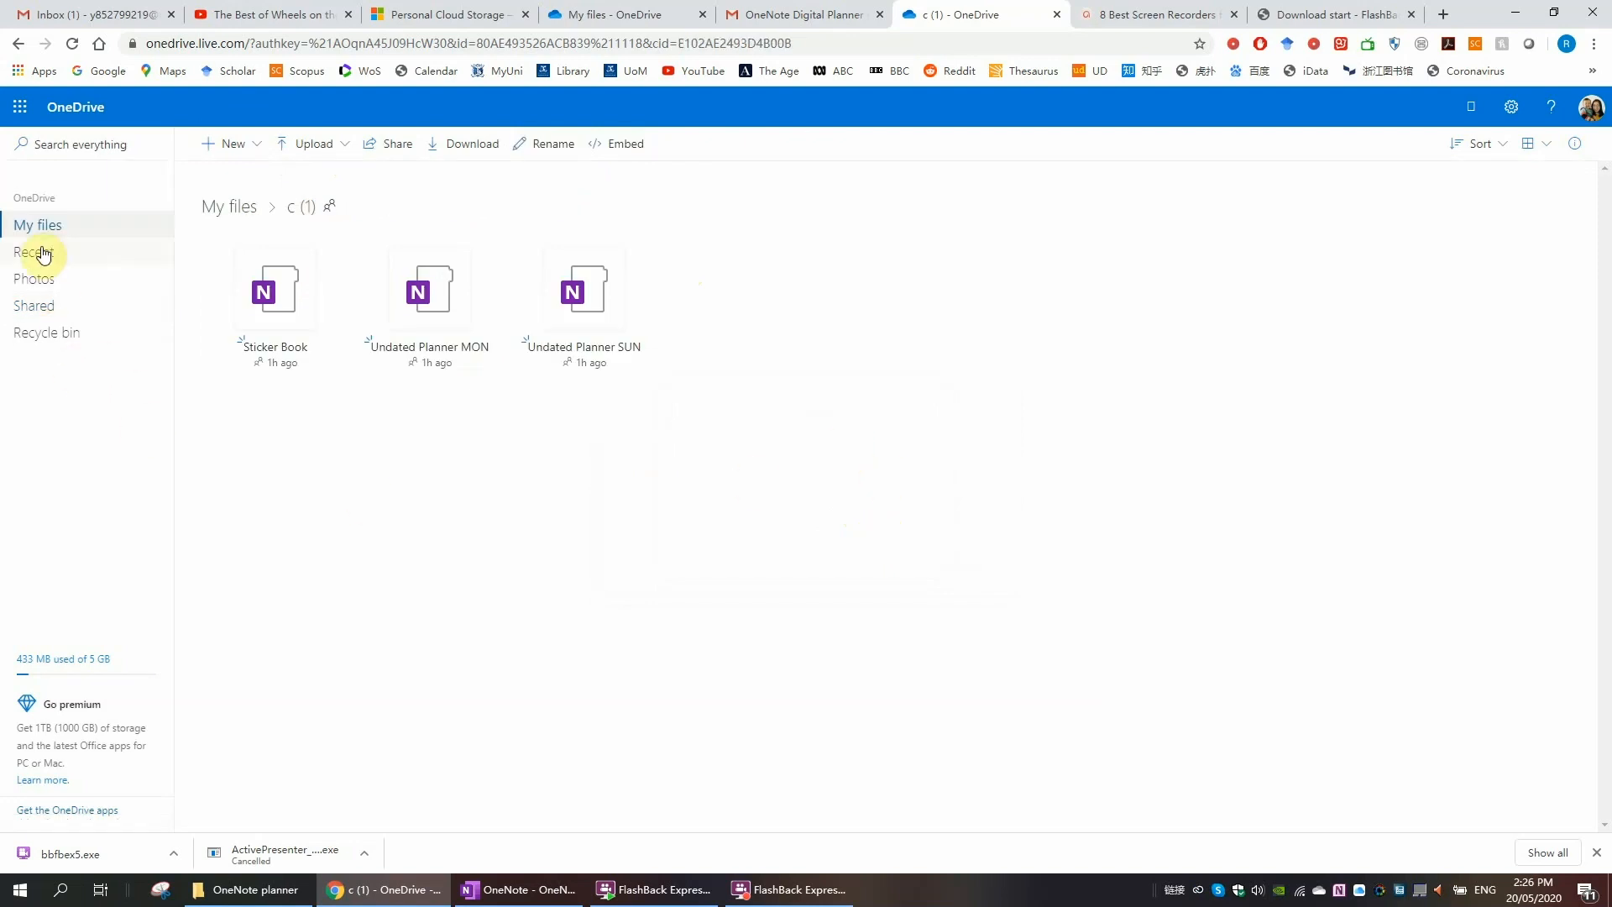
{"action": "left_click", "coordinate": [37, 223]}
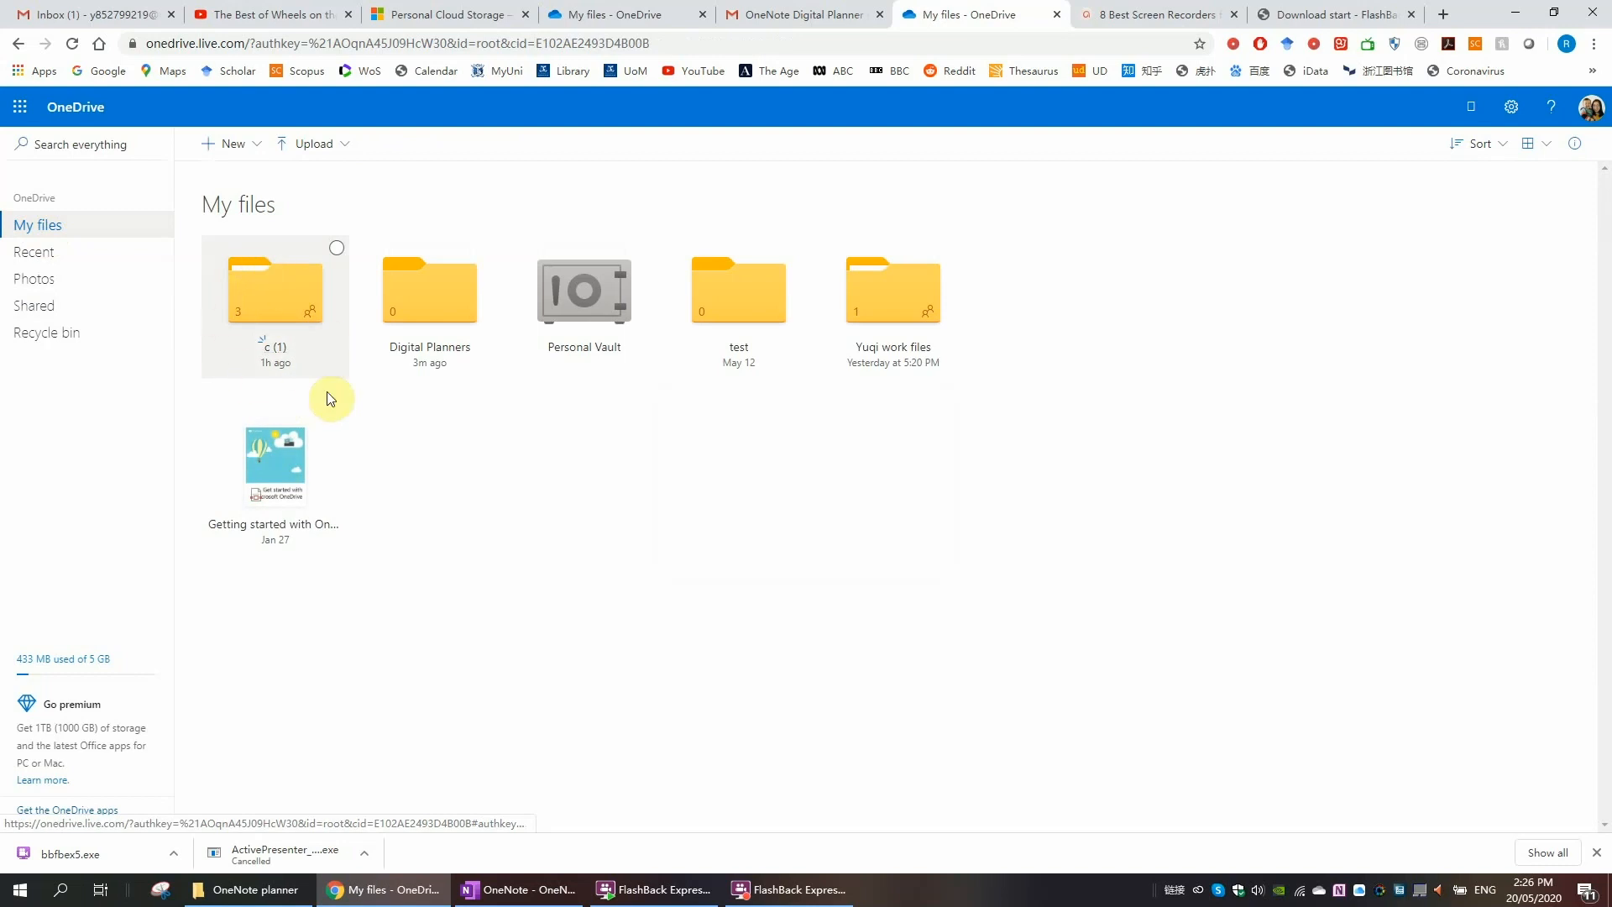
{"action": "mouse_move", "coordinate": [273, 324]}
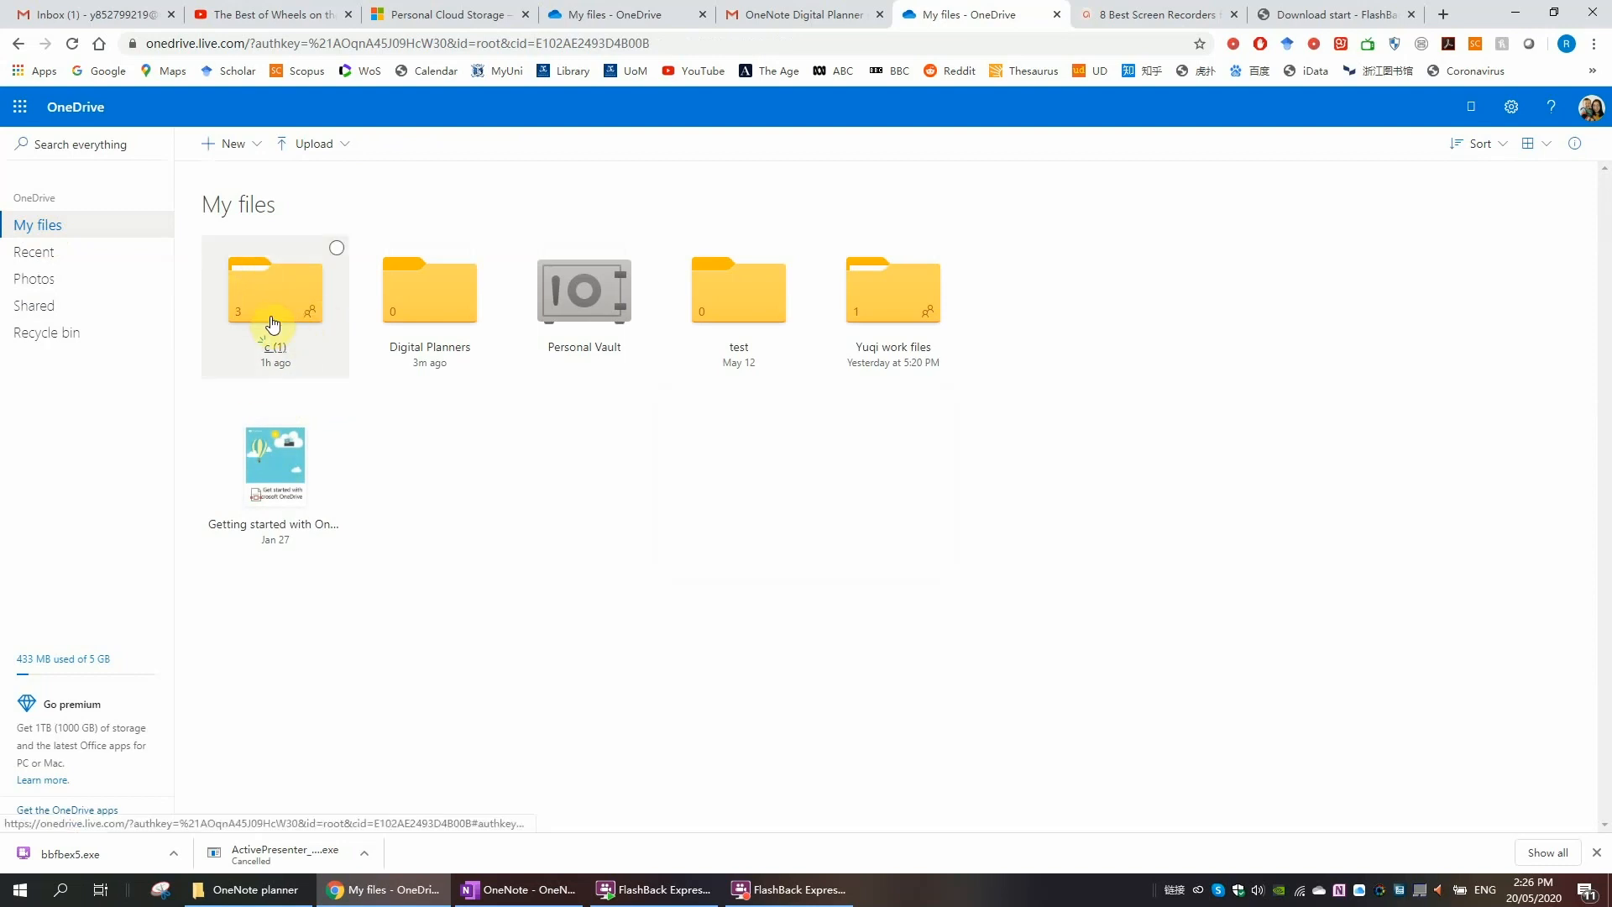
Step: Select Sticker Book and Undated Planner MON in c (1) and choose Digital Planners as the move target
{"action": "double_click", "coordinate": [274, 290]}
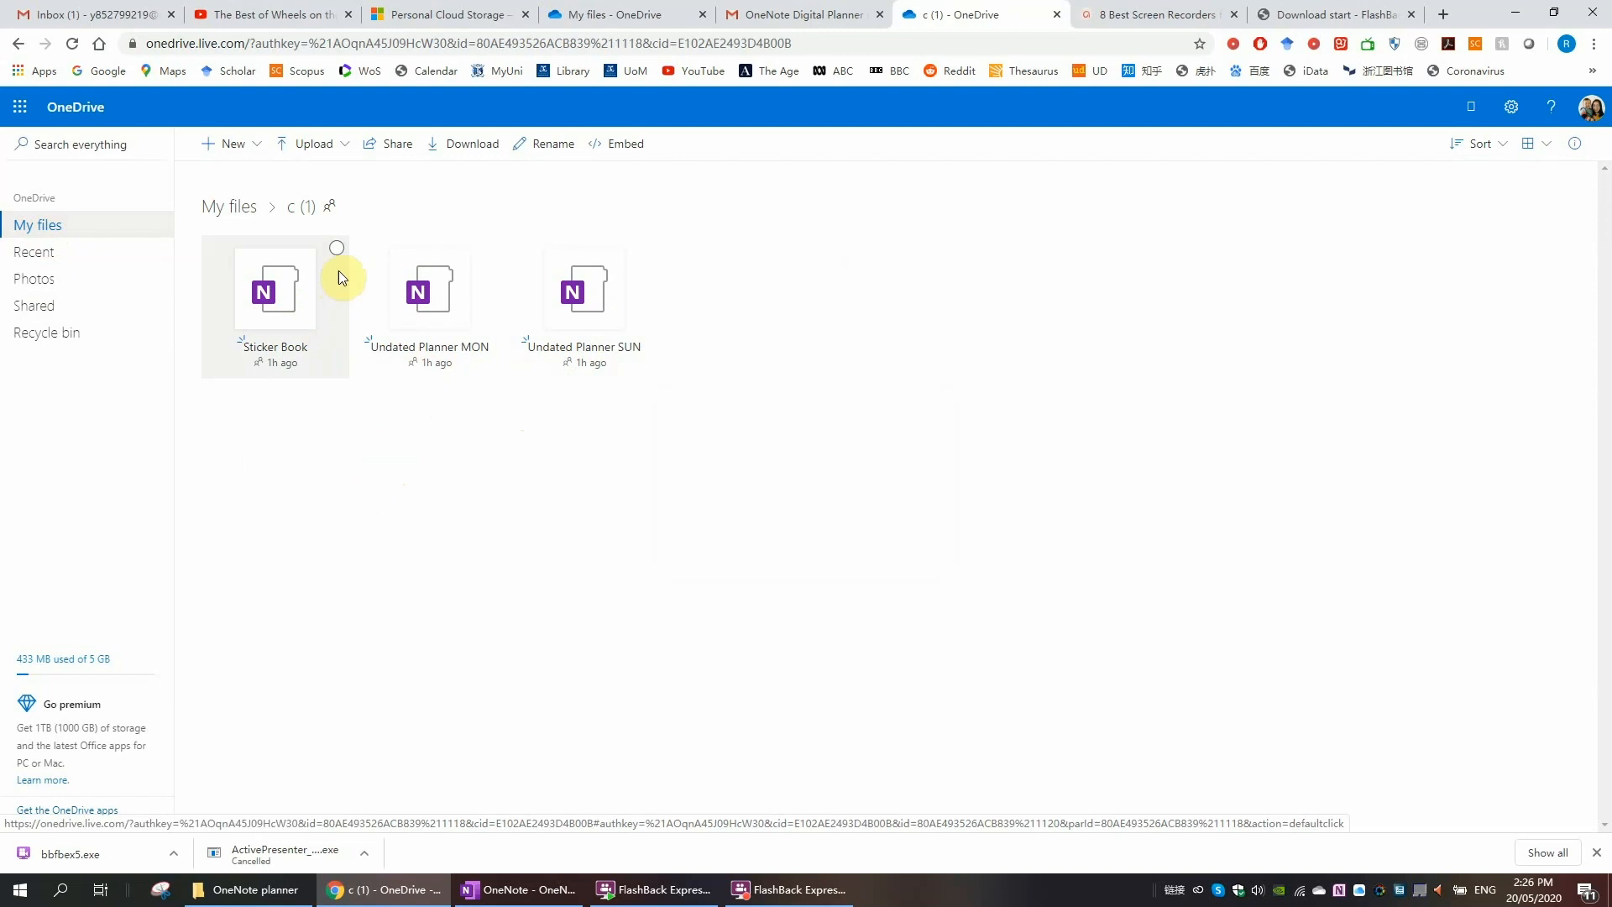
{"action": "left_click", "coordinate": [336, 248]}
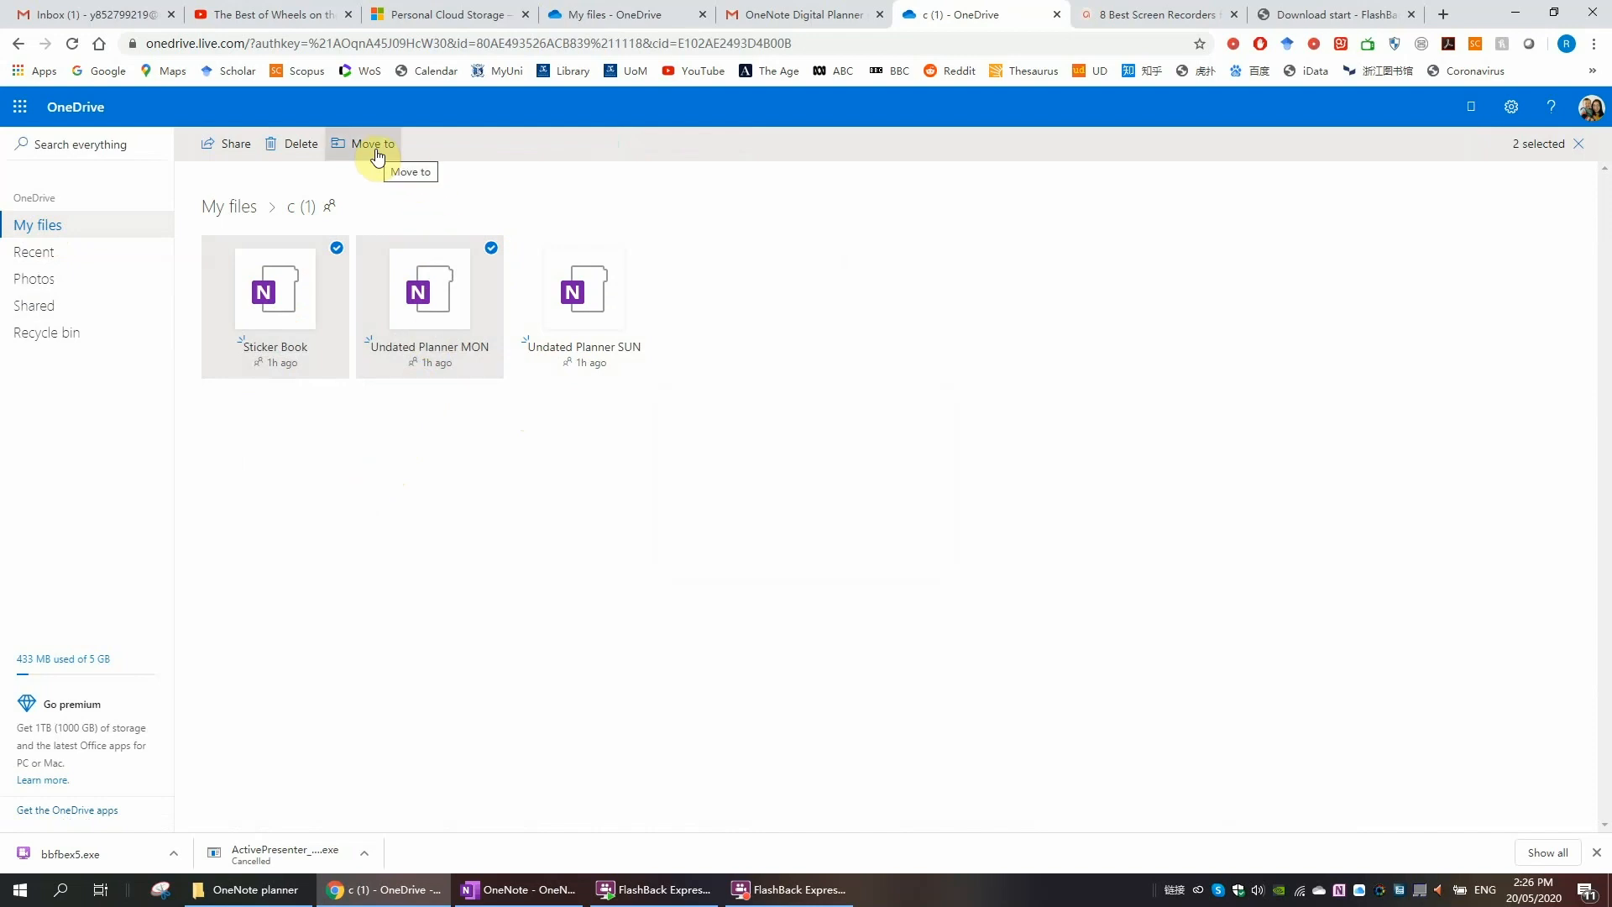
{"action": "left_click", "coordinate": [373, 143]}
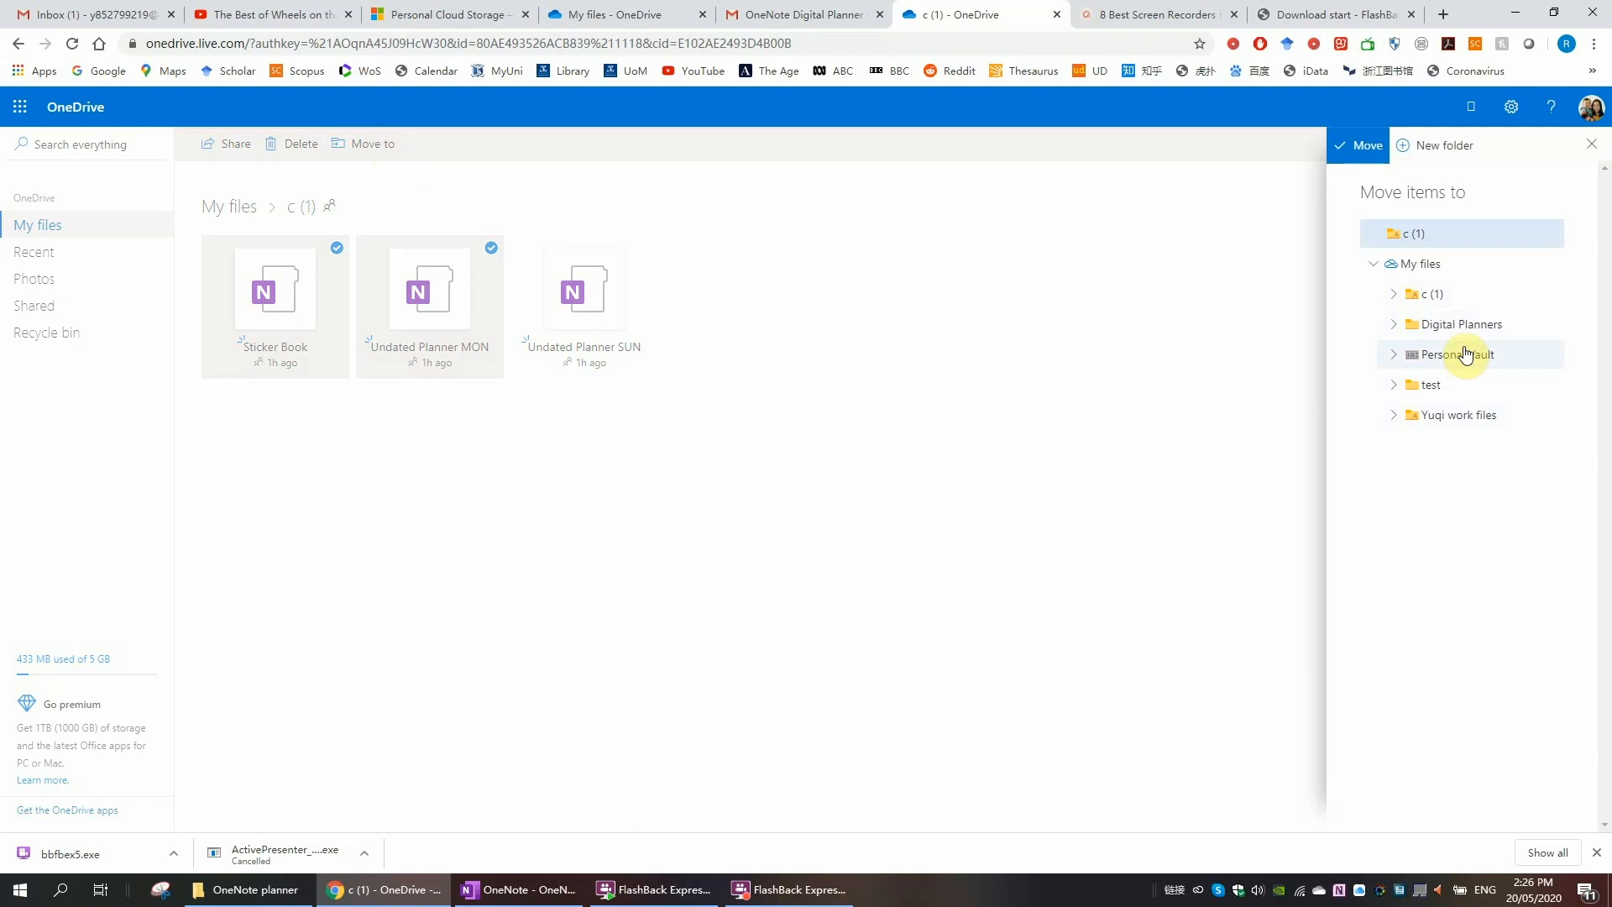
{"action": "left_click", "coordinate": [1458, 324]}
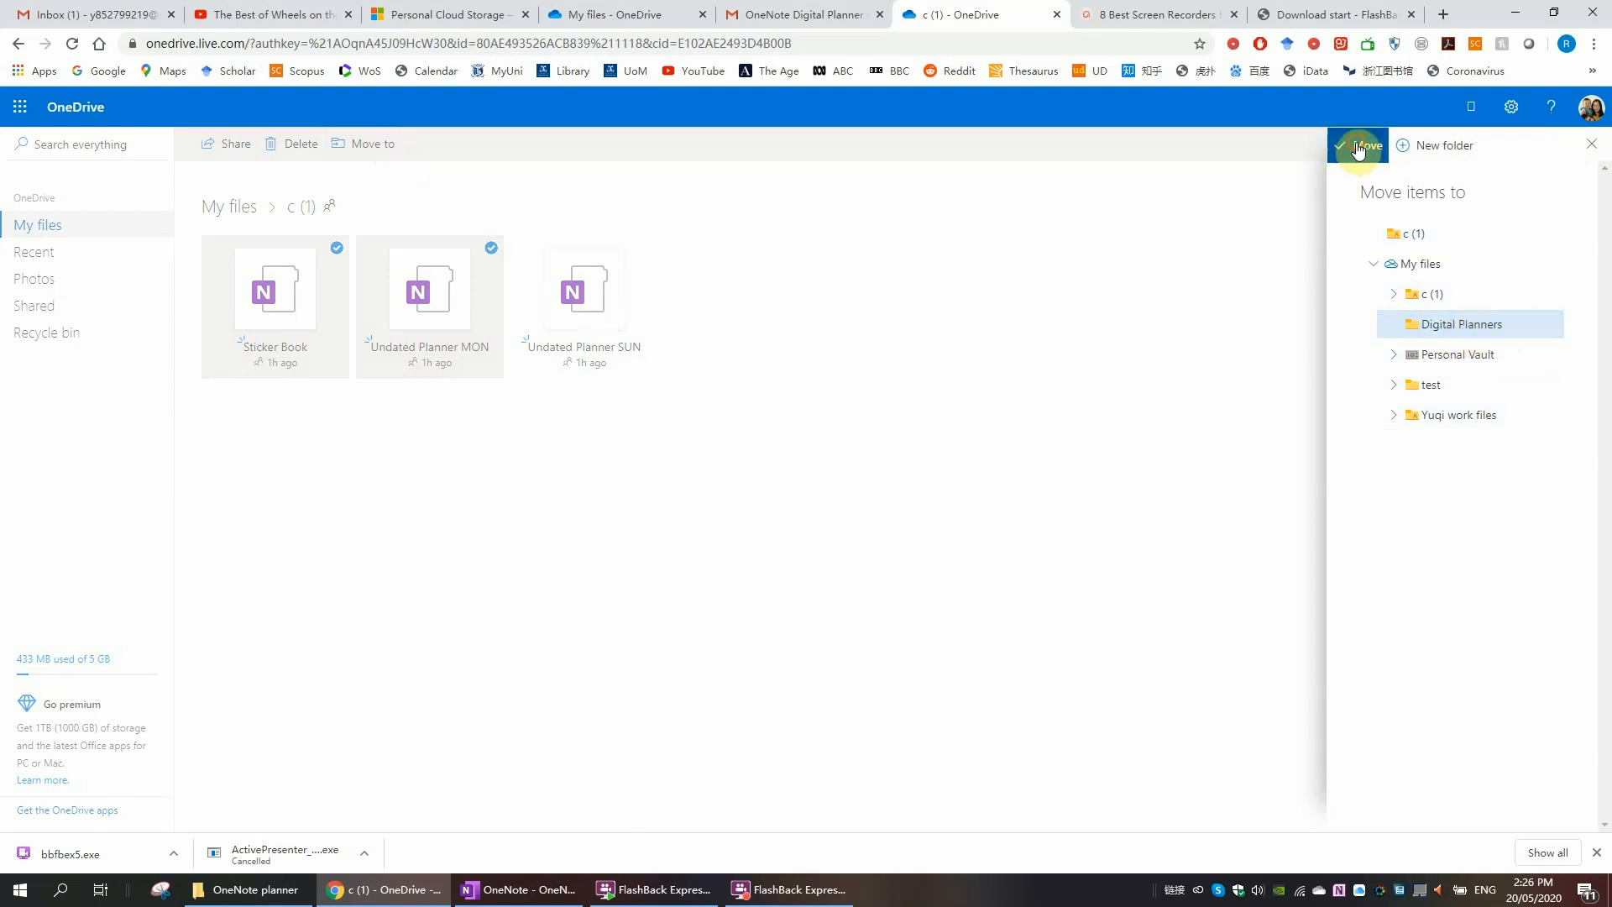
Step: Confirm the move despite ownership warnings and check the Moving 2 items progress
{"action": "left_click", "coordinate": [1367, 144]}
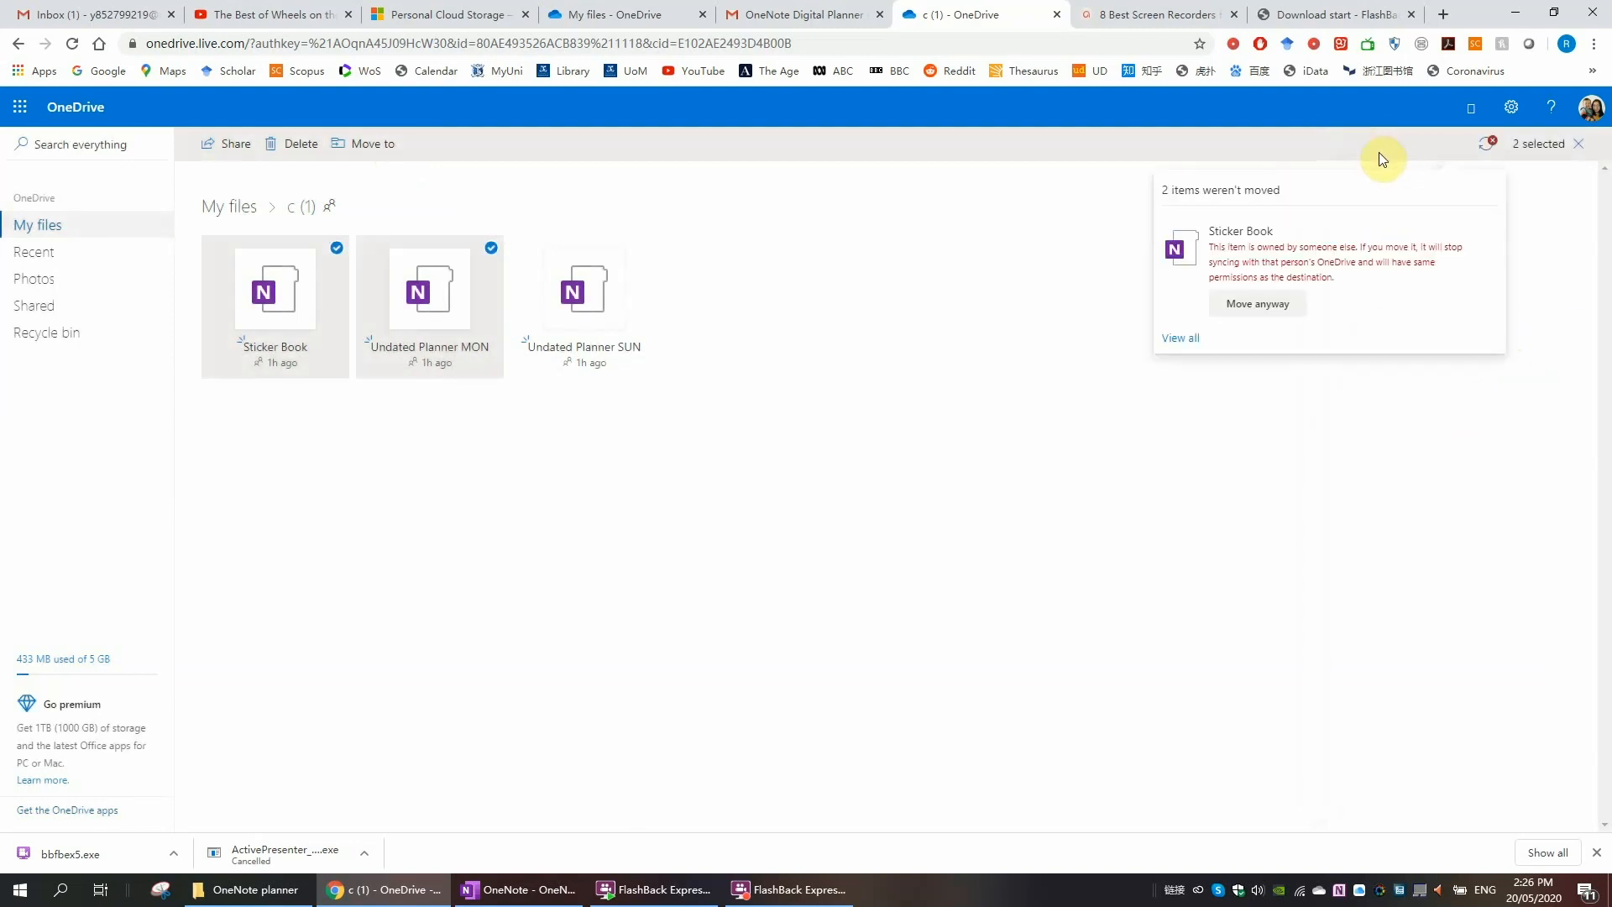
{"action": "mouse_move", "coordinate": [1326, 284]}
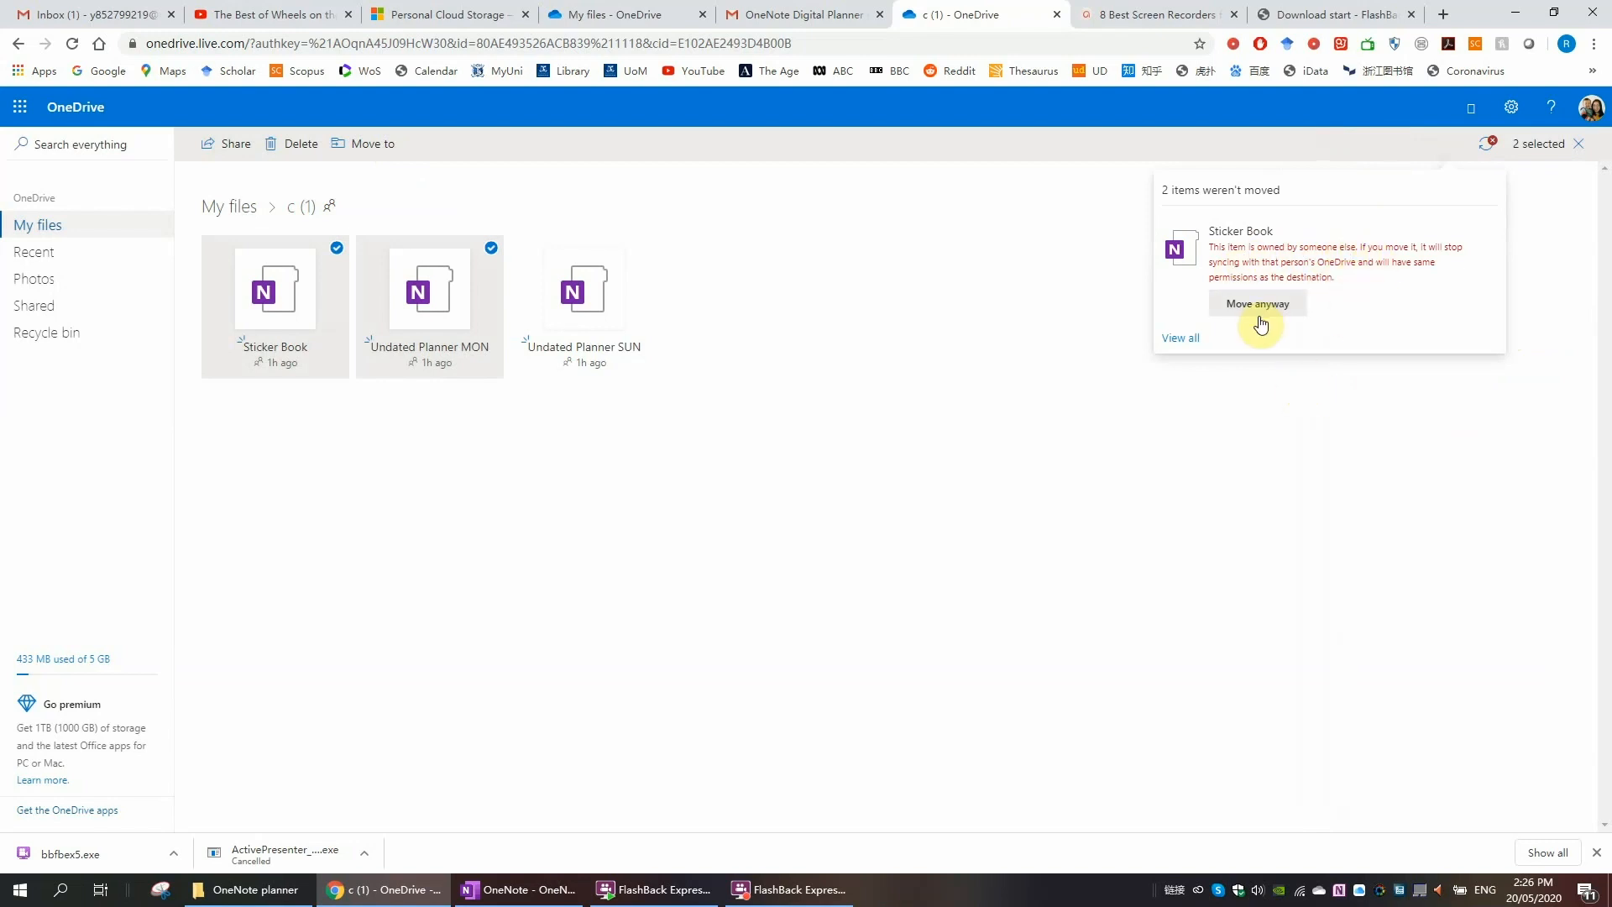
{"action": "left_click", "coordinate": [1258, 304]}
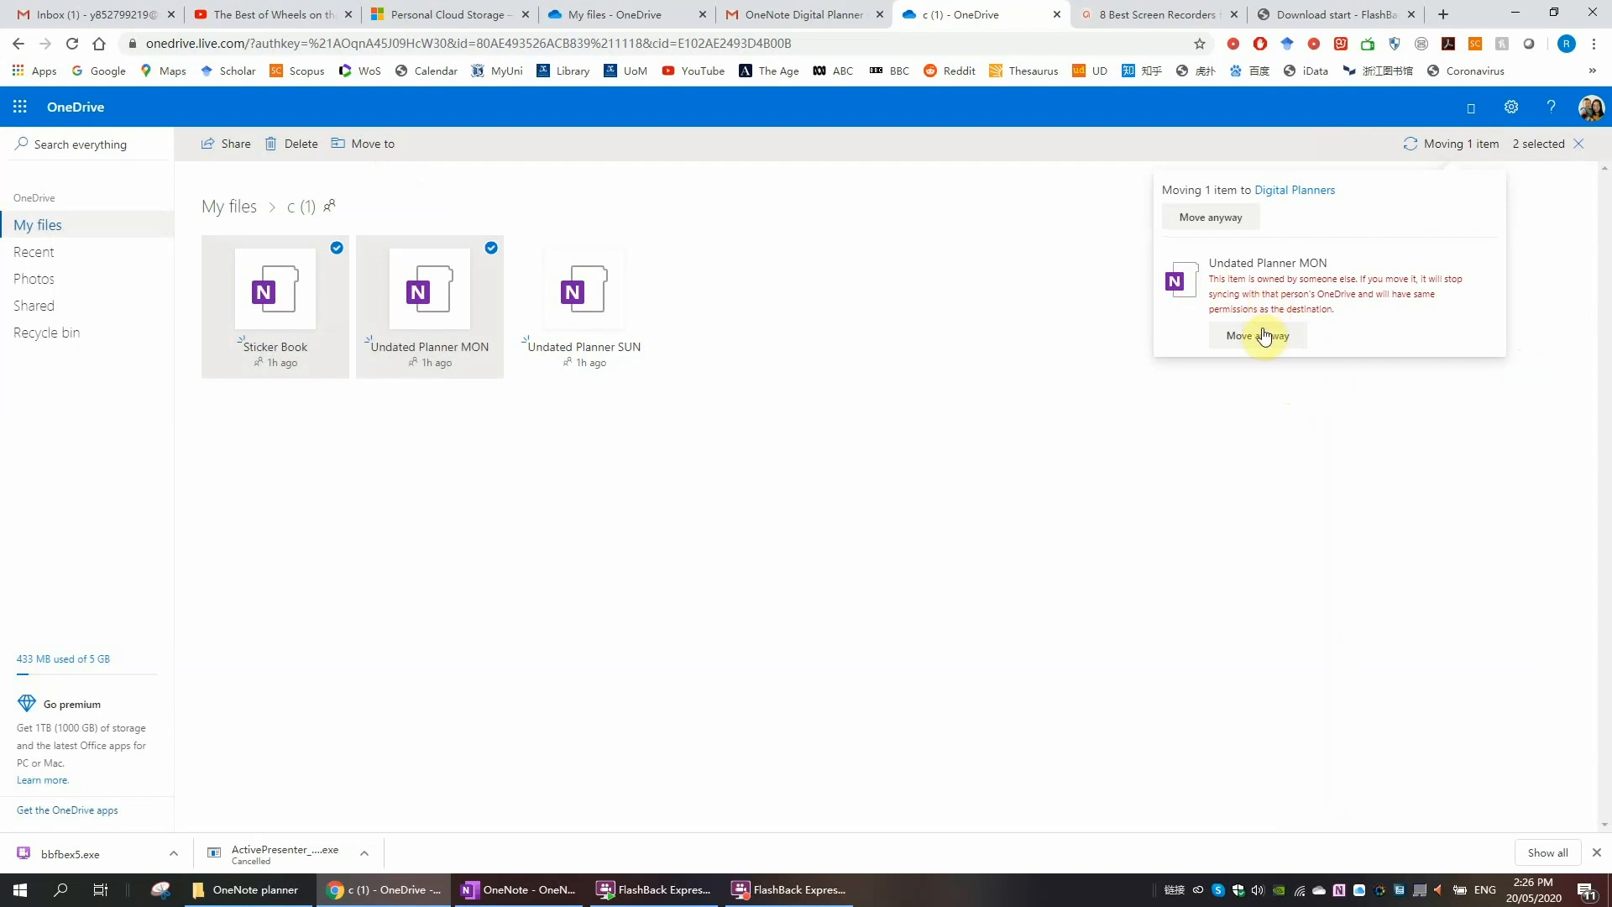
{"action": "left_click", "coordinate": [1258, 336]}
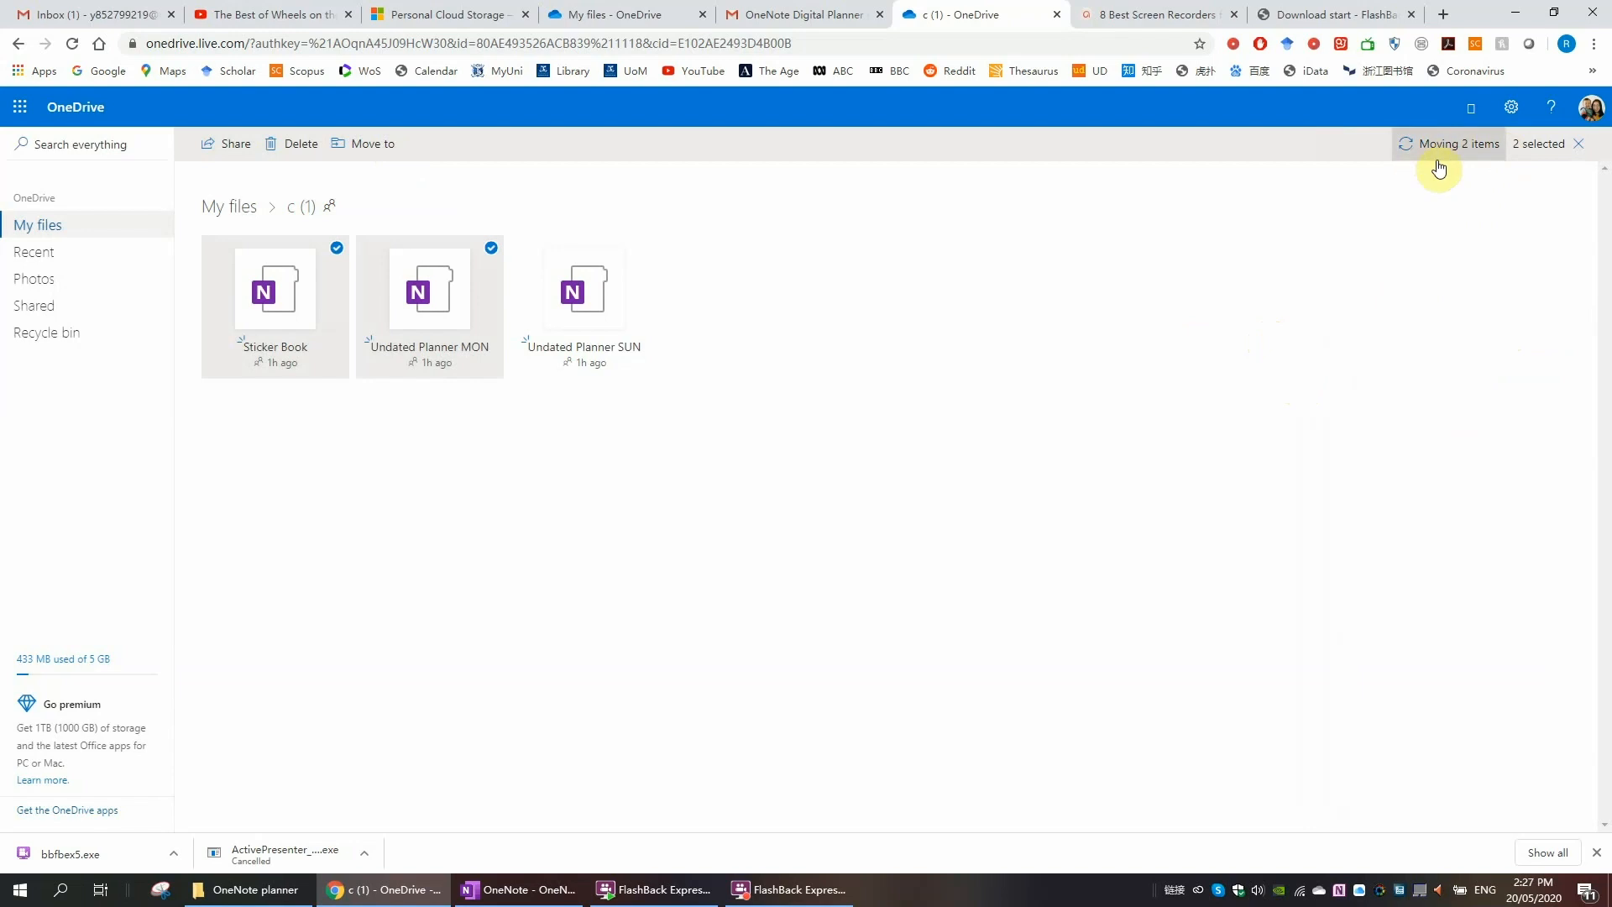
{"action": "left_click", "coordinate": [1456, 142]}
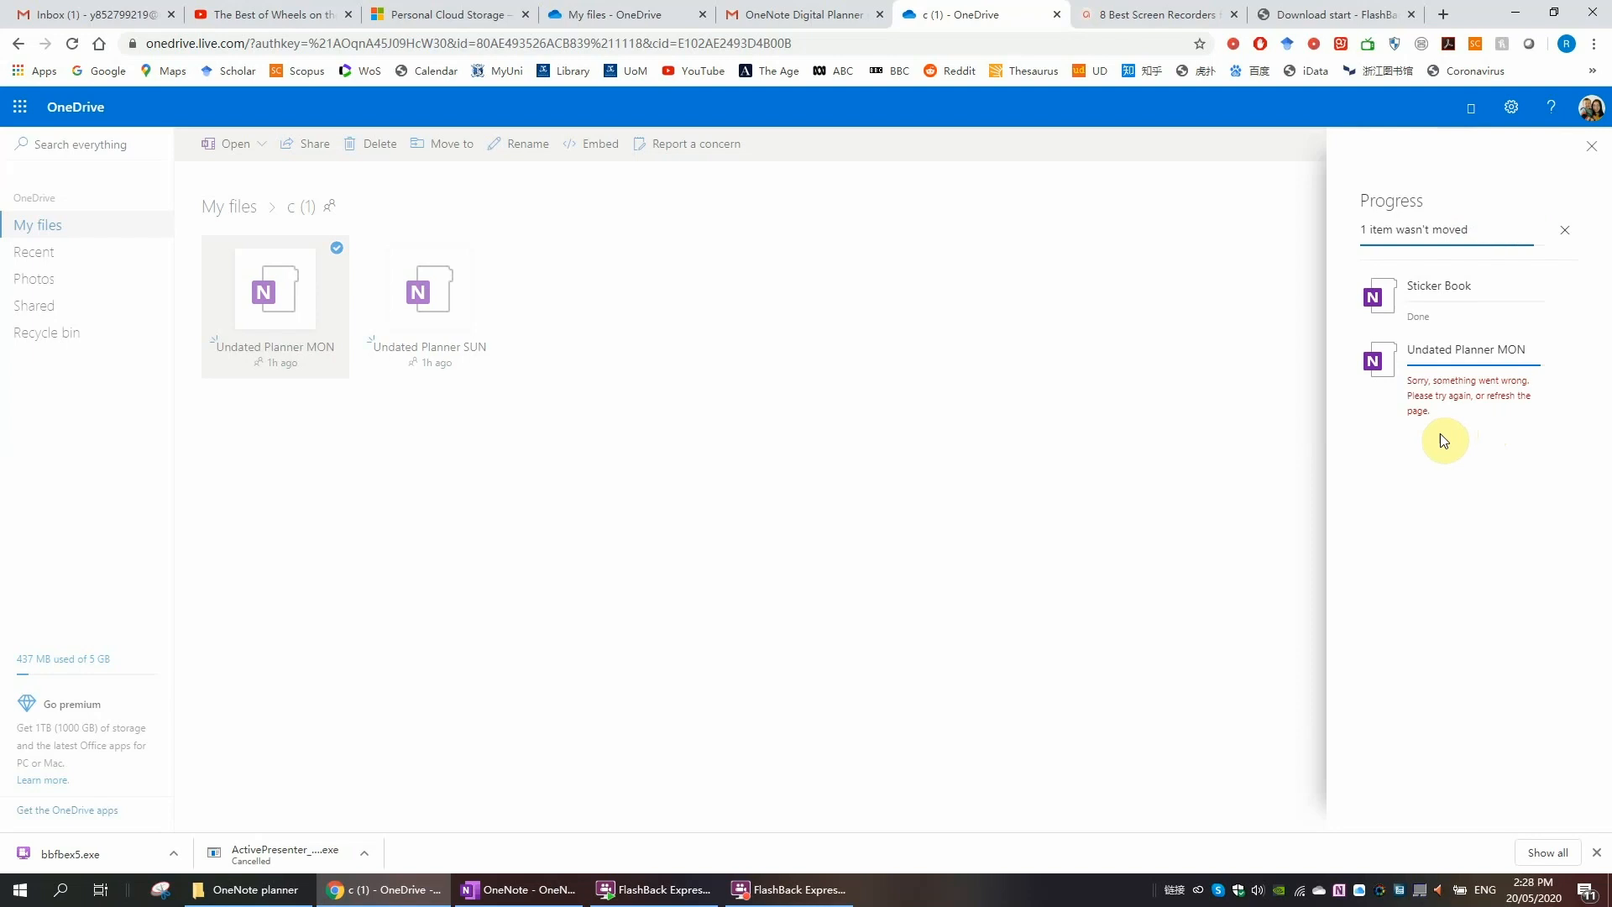
{"action": "mouse_move", "coordinate": [1521, 392]}
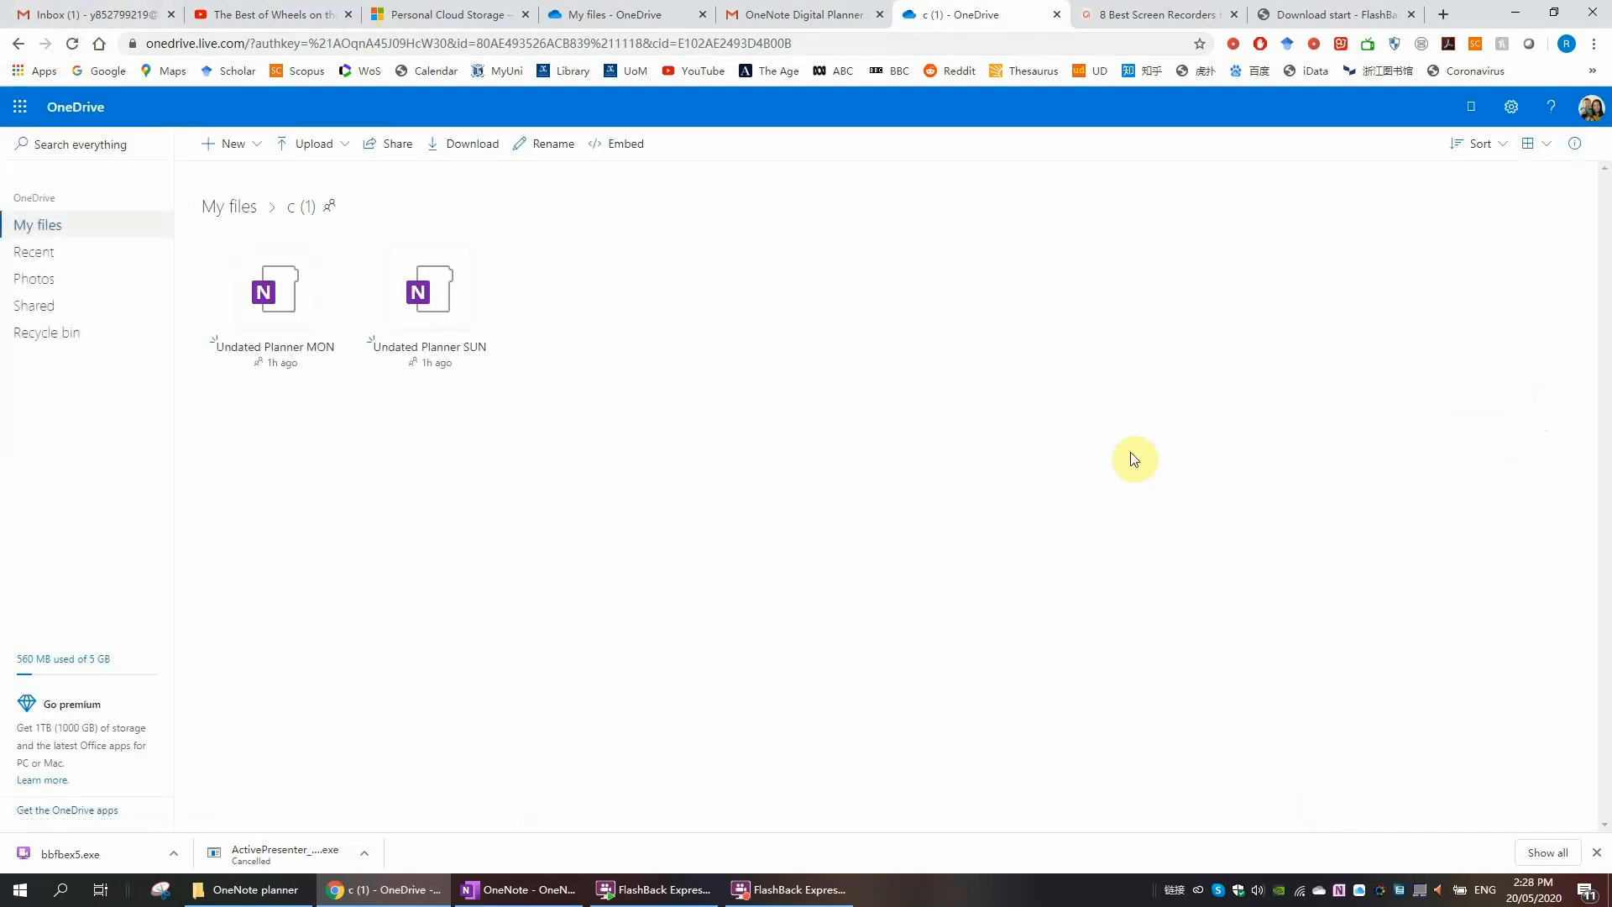
Step: From Digital Planners, choose Open in OneNote for Undated Planner MON
{"action": "left_click", "coordinate": [38, 225]}
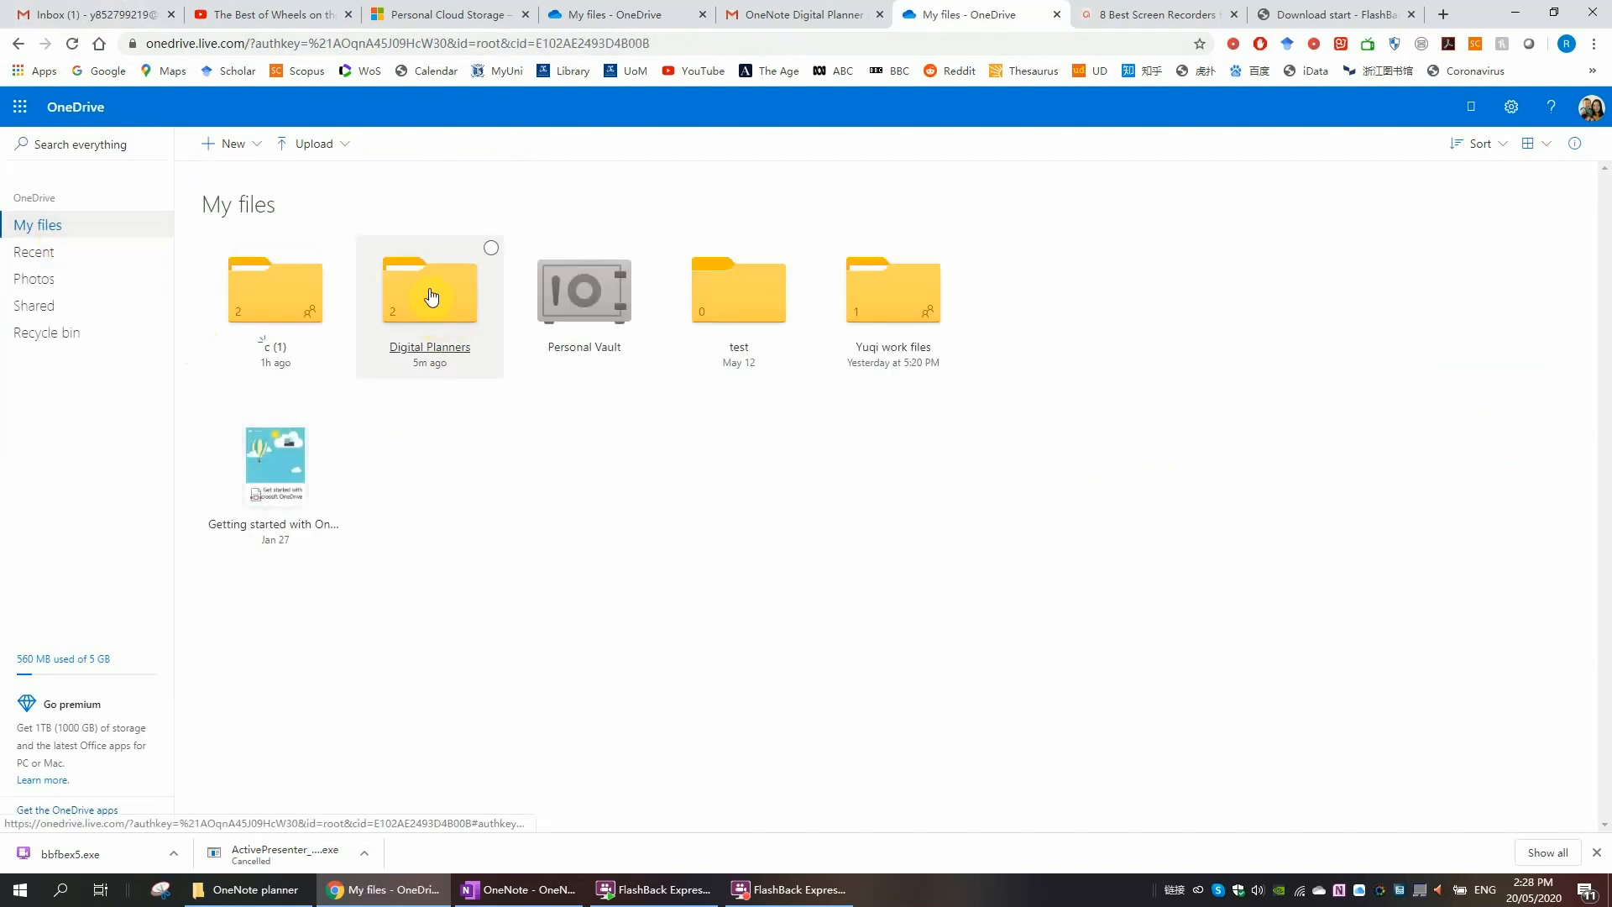
{"action": "double_click", "coordinate": [428, 291]}
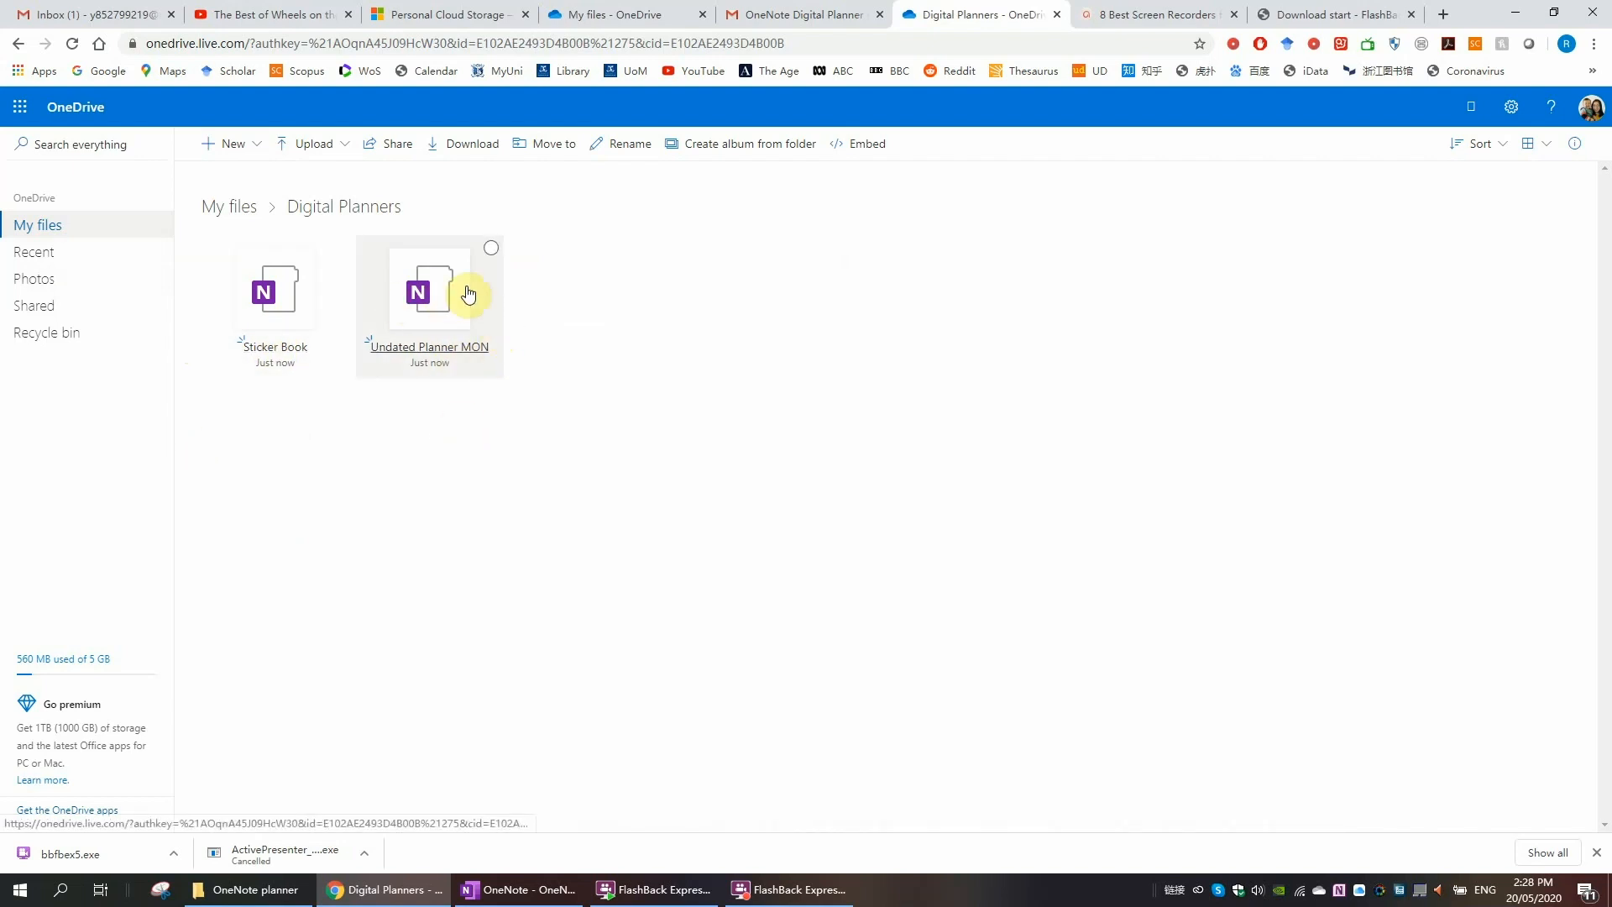
{"action": "right_click", "coordinate": [469, 294]}
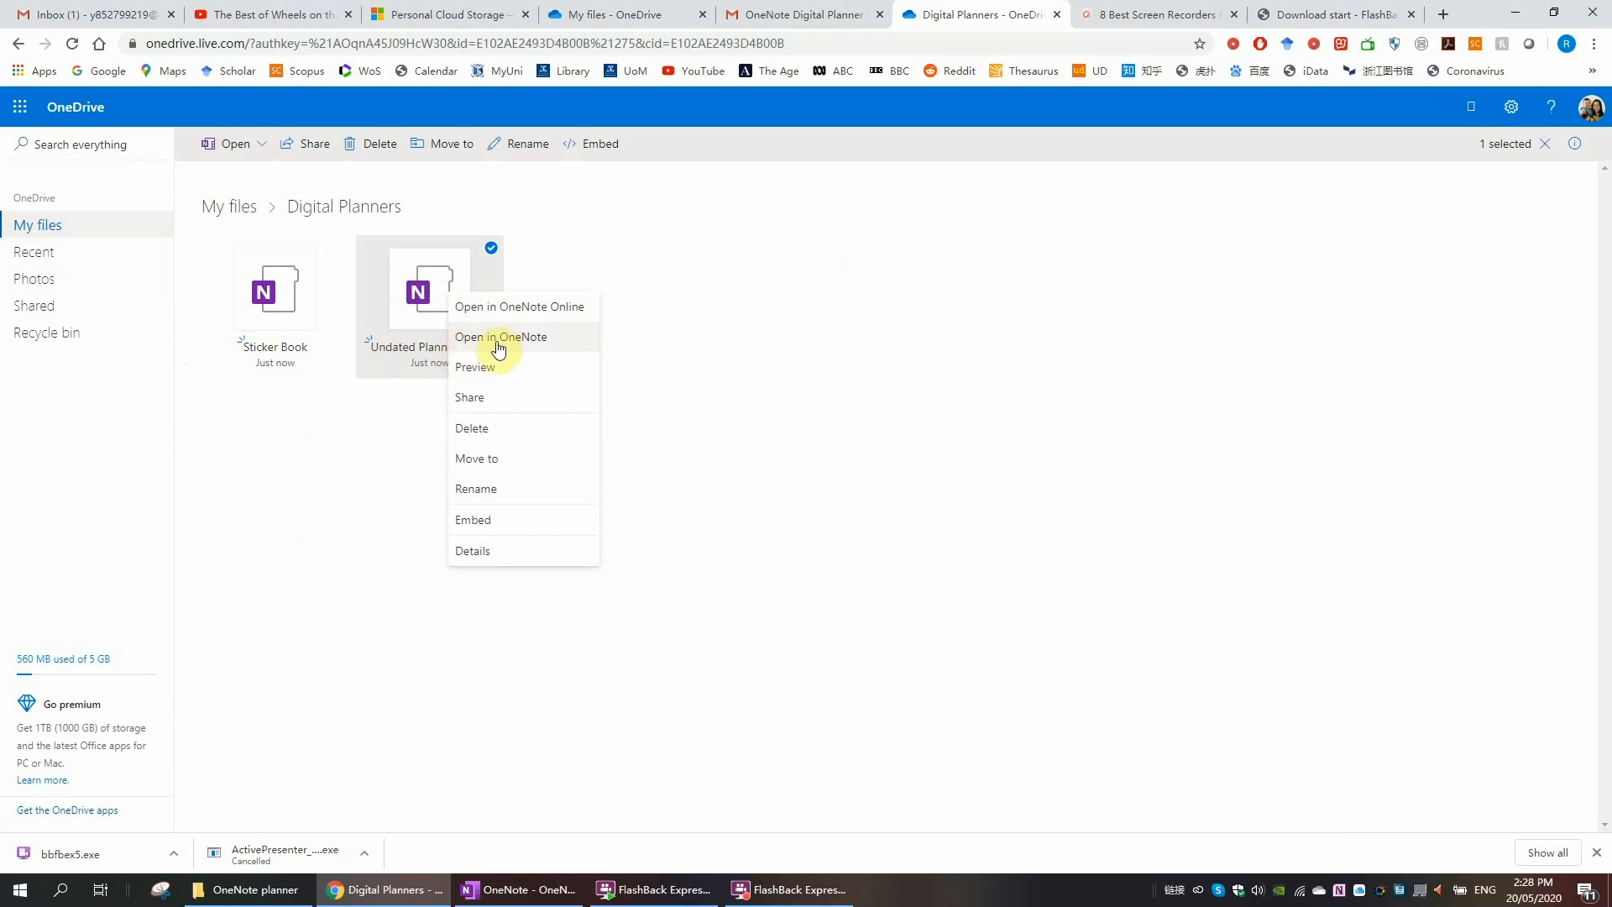
{"action": "left_click", "coordinate": [500, 335]}
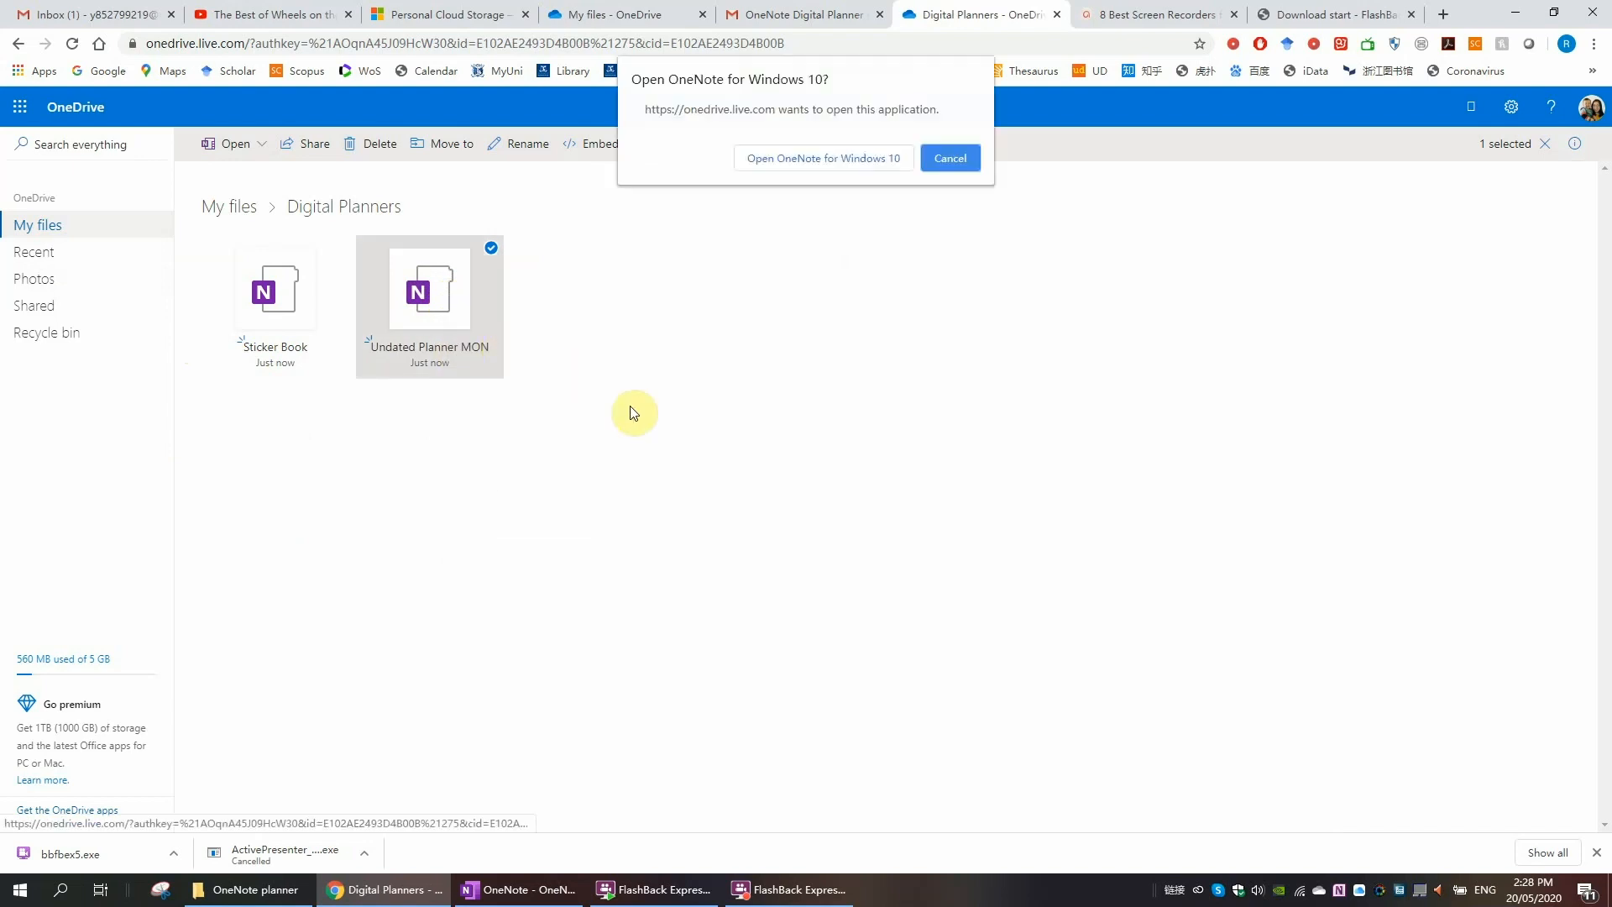
Step: Launch OneNote and view the zoomed-in Table of Contents page of Undated Planner MON
{"action": "left_click", "coordinate": [821, 158]}
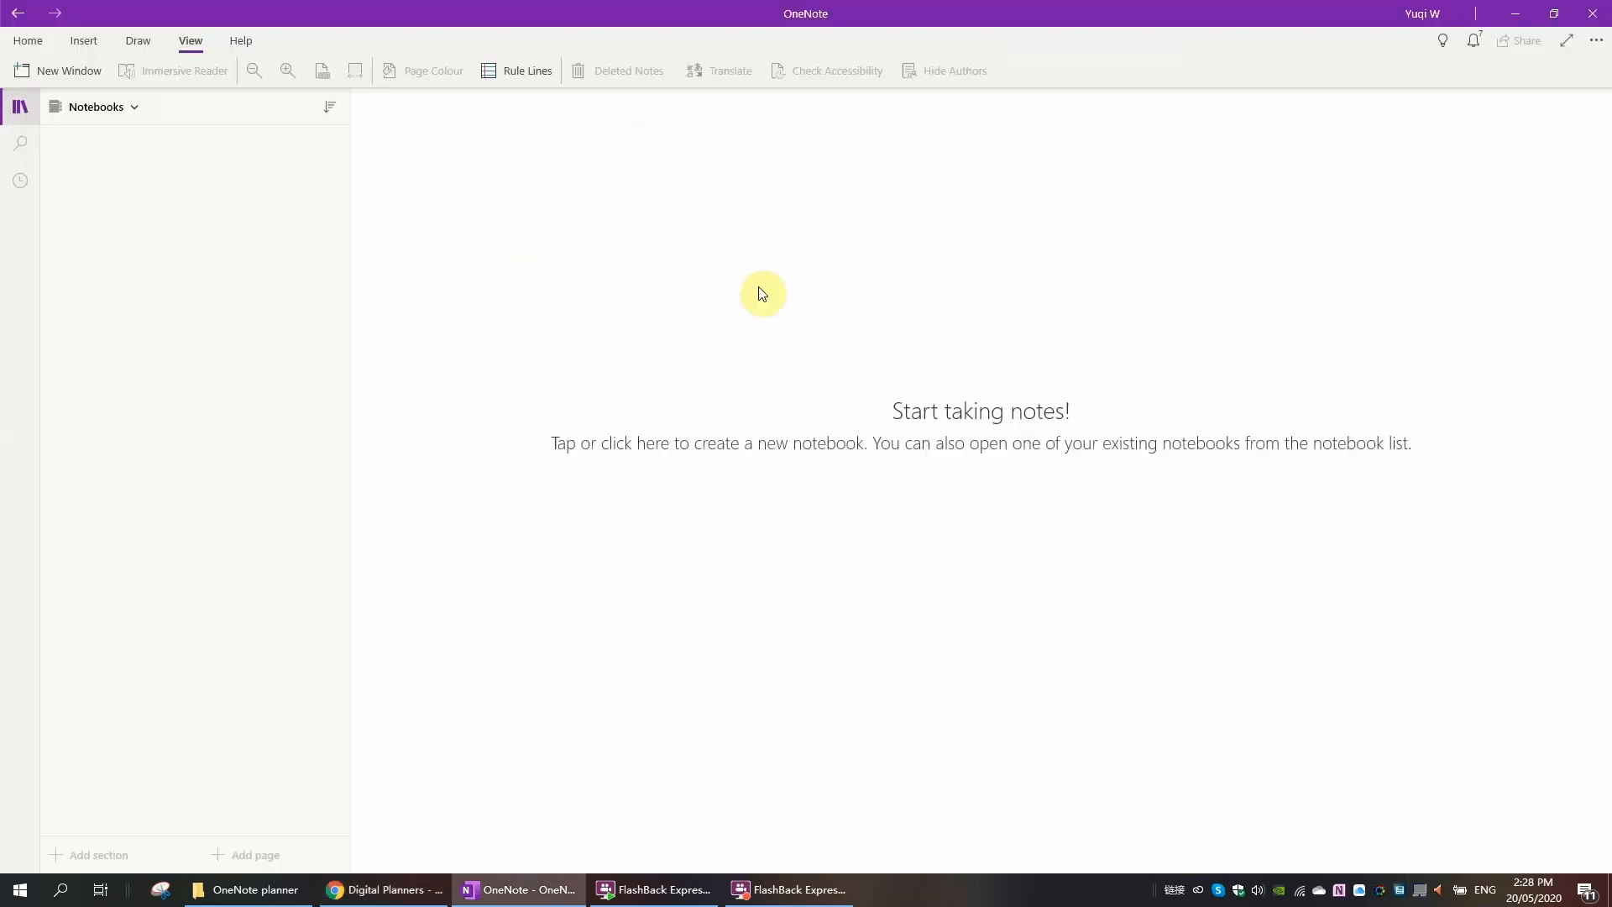
{"action": "left_click", "coordinate": [761, 292]}
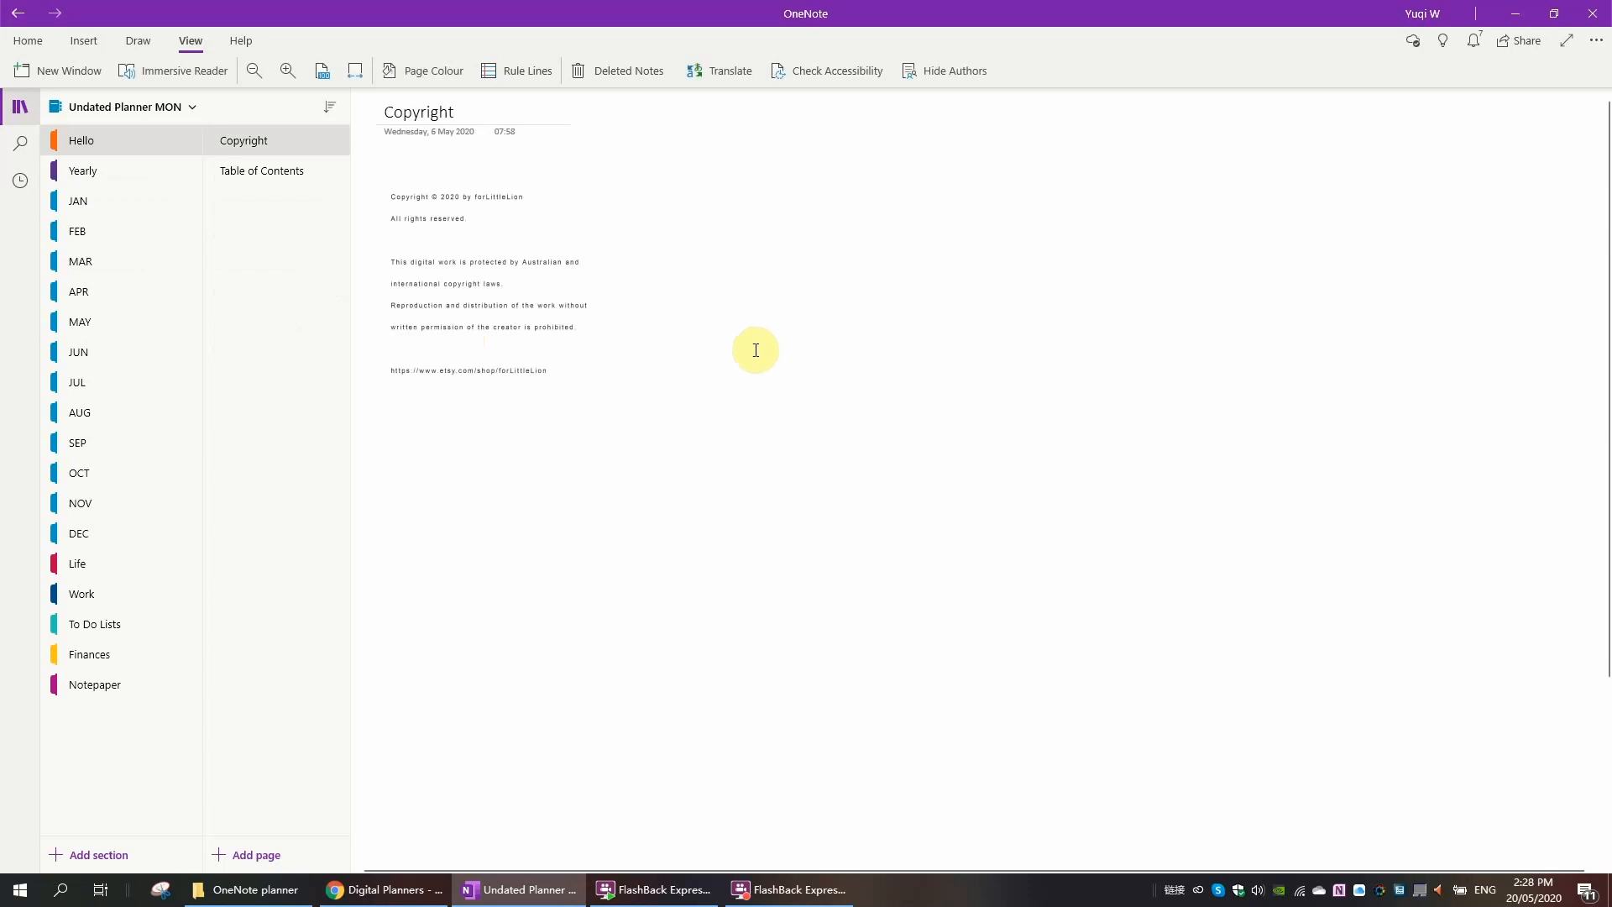
{"action": "mouse_move", "coordinate": [285, 183]}
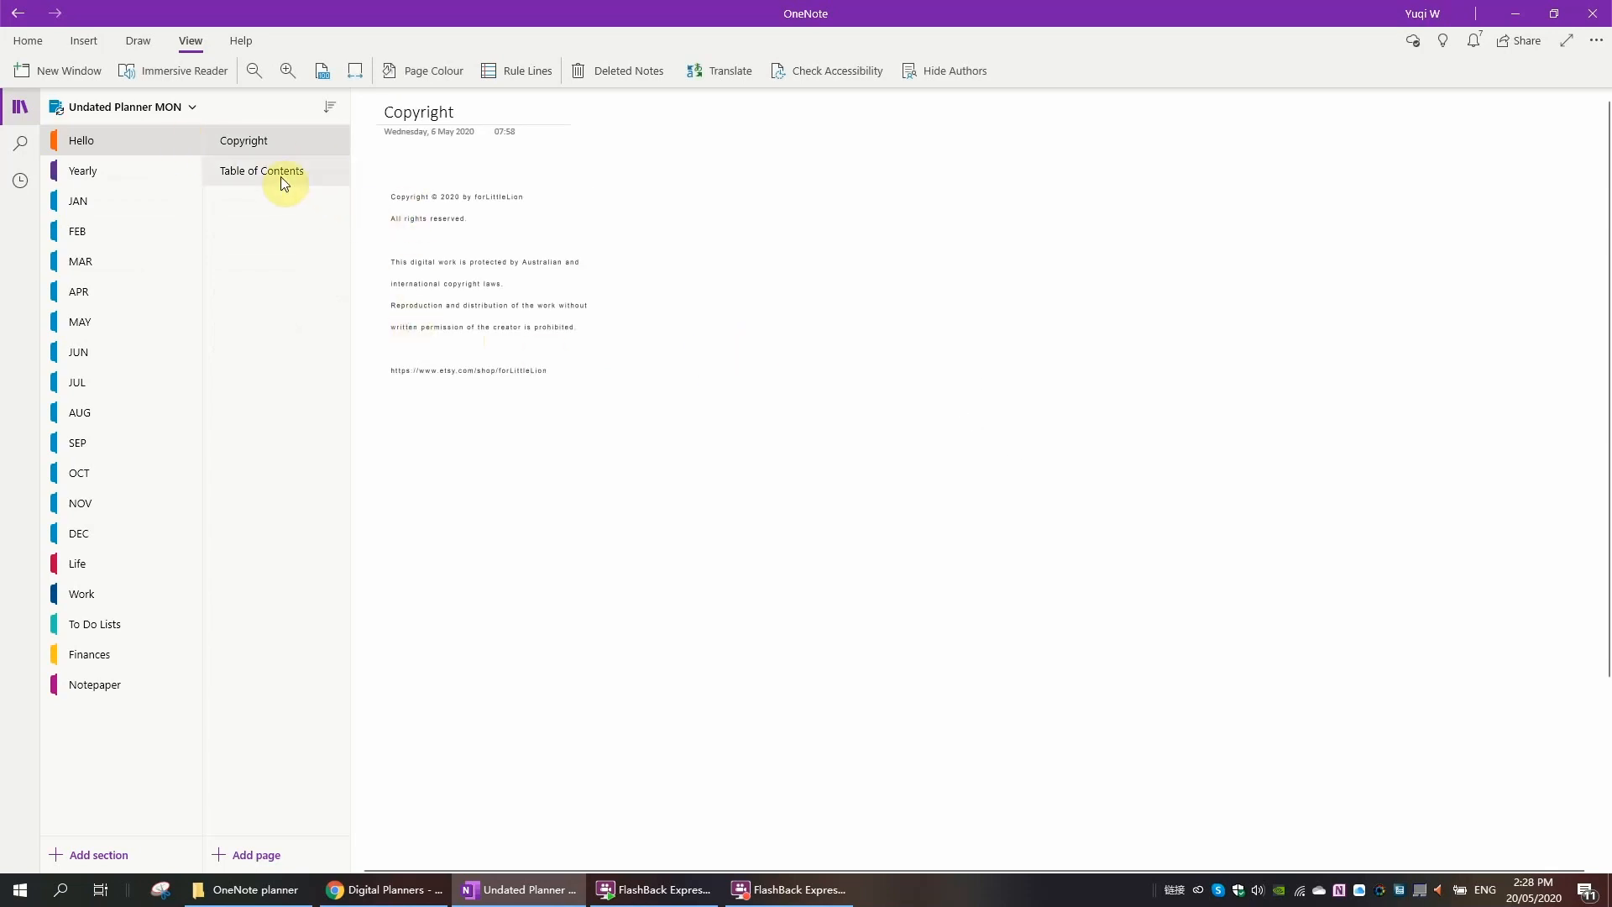
{"action": "left_click", "coordinate": [262, 172]}
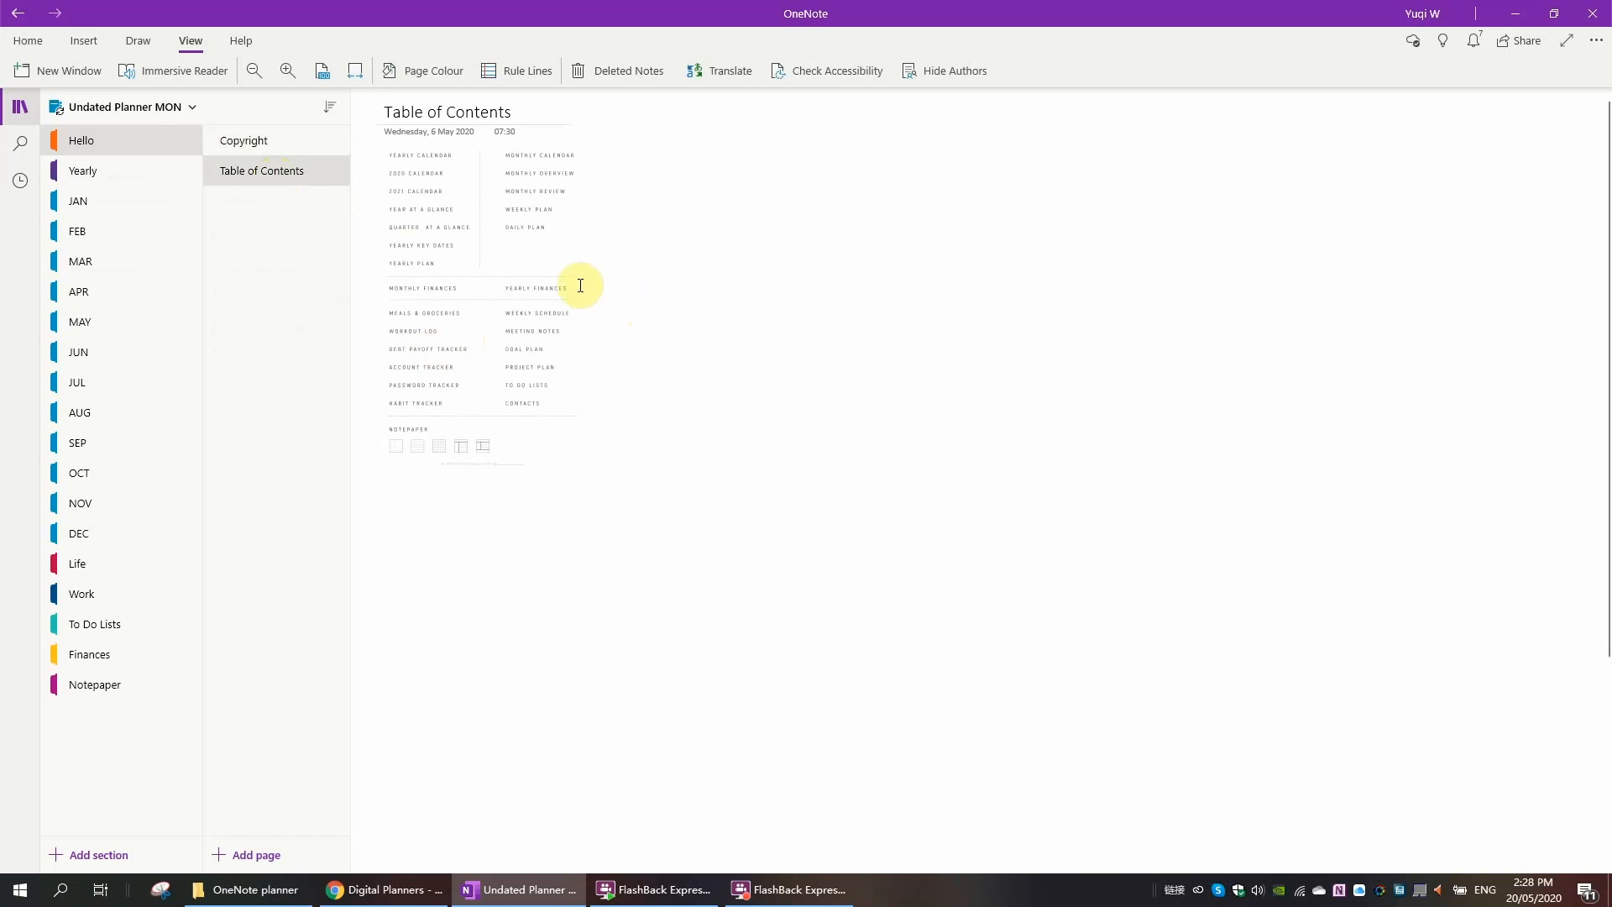
{"action": "mouse_move", "coordinate": [492, 205]}
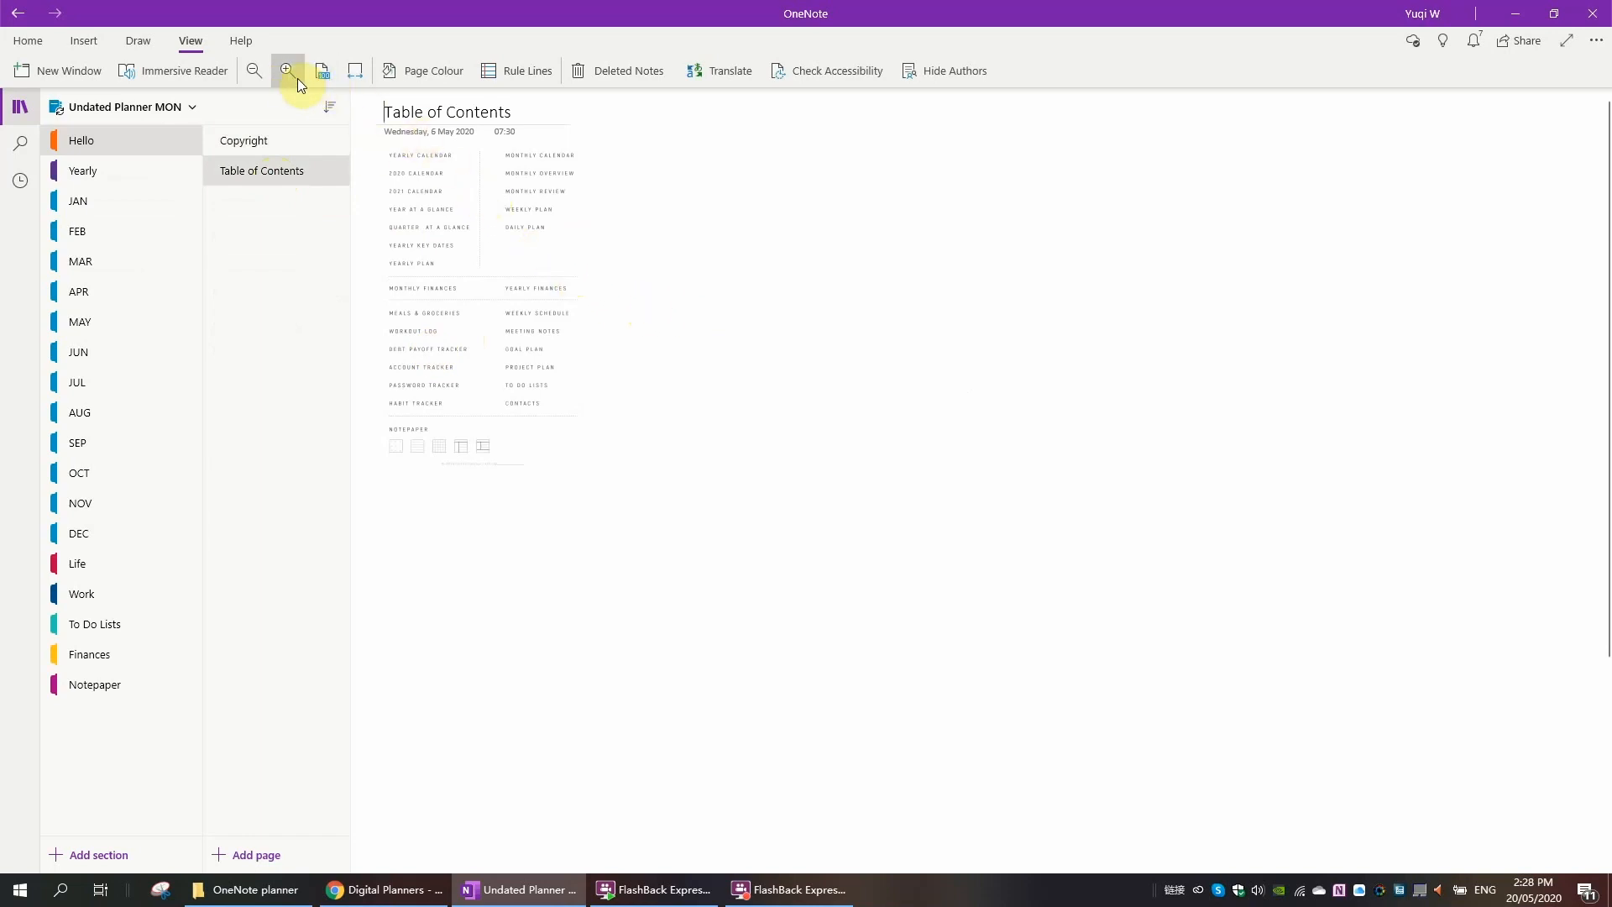
{"action": "left_click", "coordinate": [287, 71]}
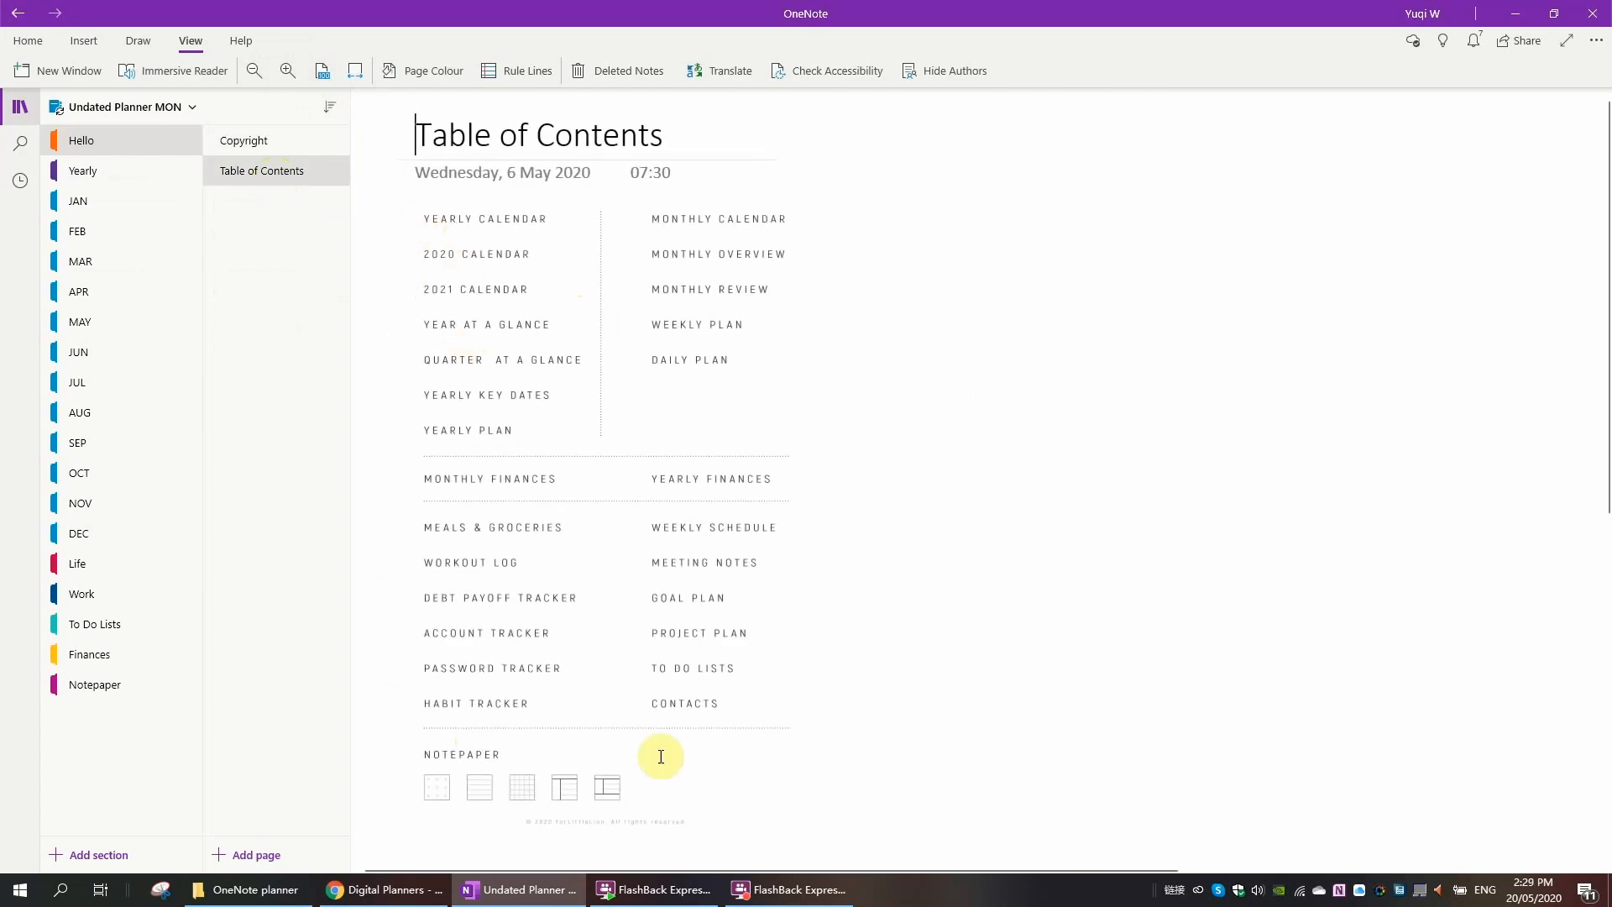
{"action": "mouse_move", "coordinate": [386, 218]}
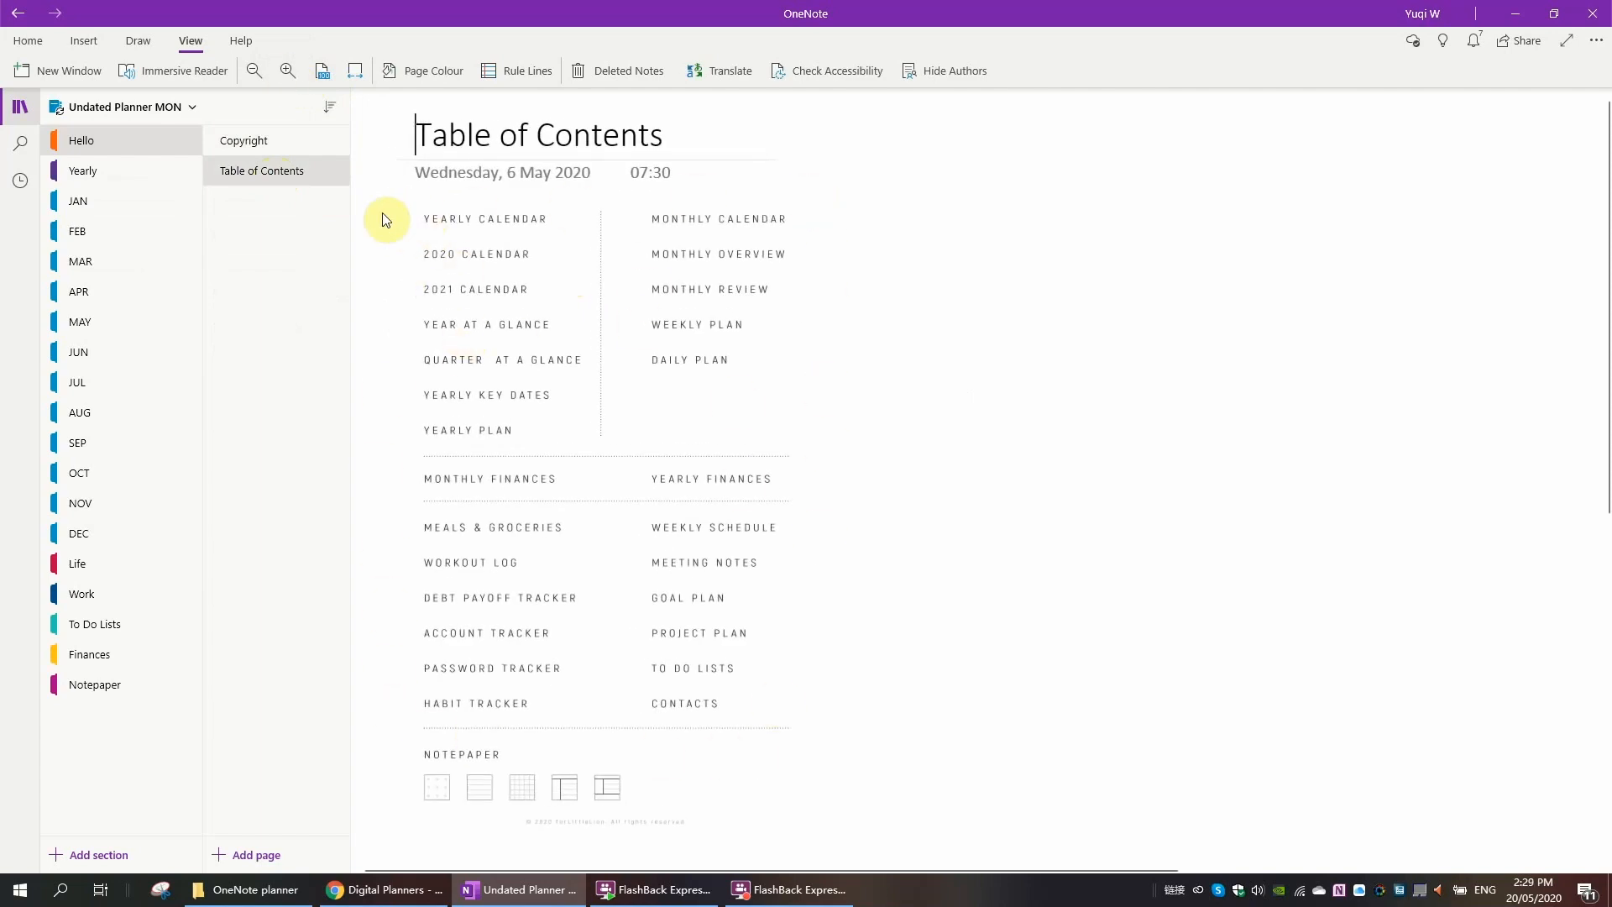
Step: Browse the Yearly section and the March monthly calendar page
{"action": "left_click", "coordinate": [83, 171]}
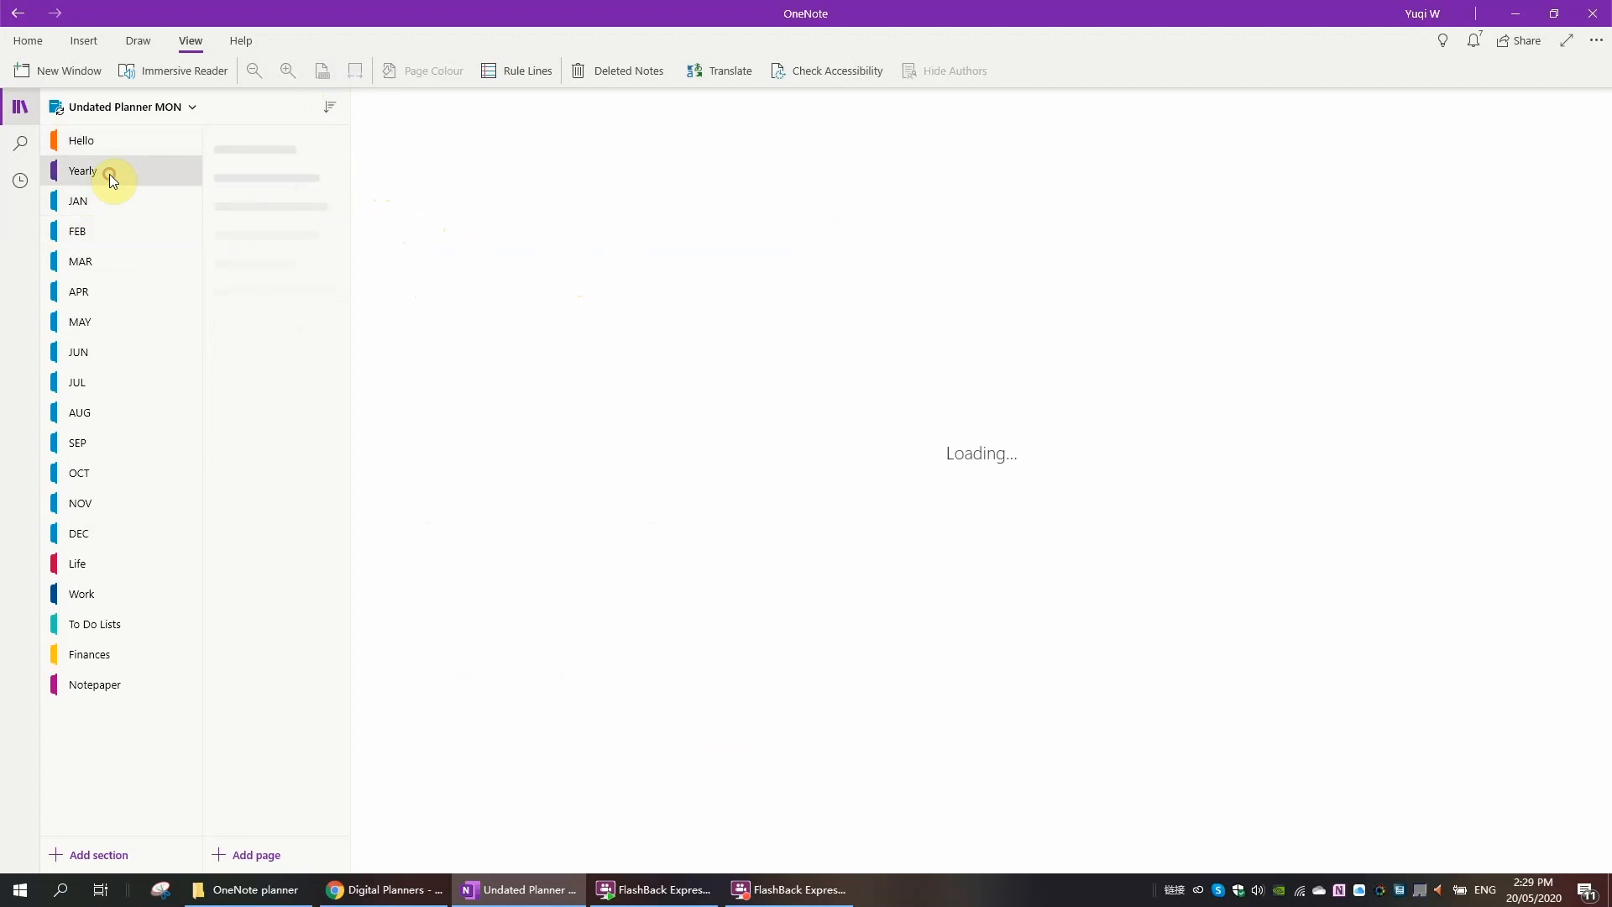
{"action": "left_click", "coordinate": [83, 172]}
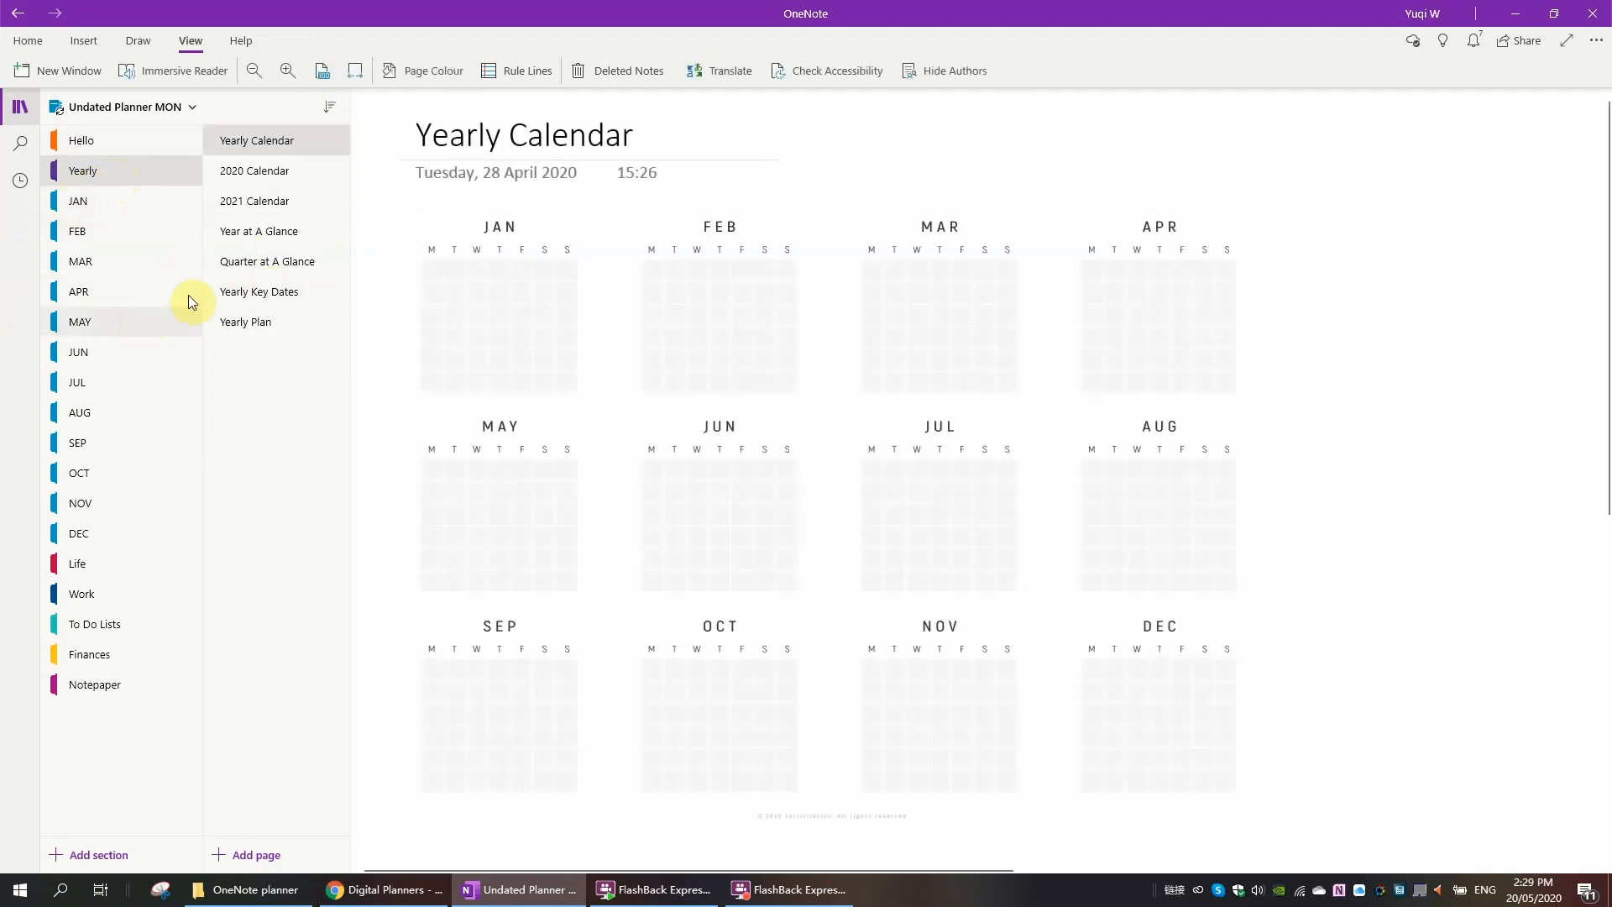
{"action": "left_click", "coordinate": [80, 260]}
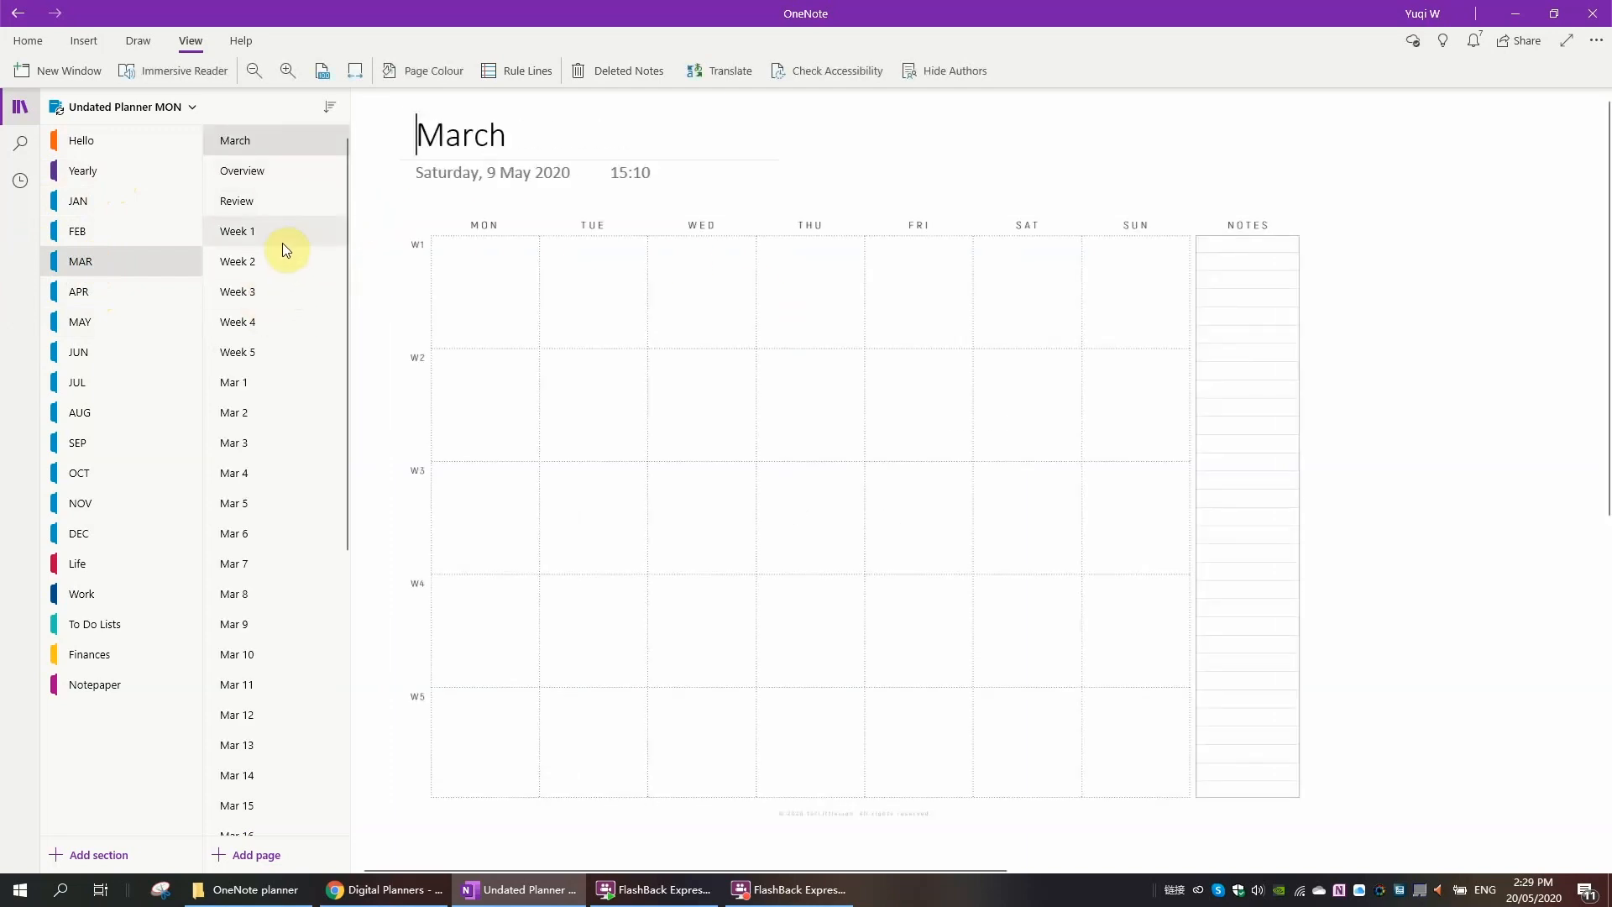
{"action": "mouse_move", "coordinate": [725, 491]}
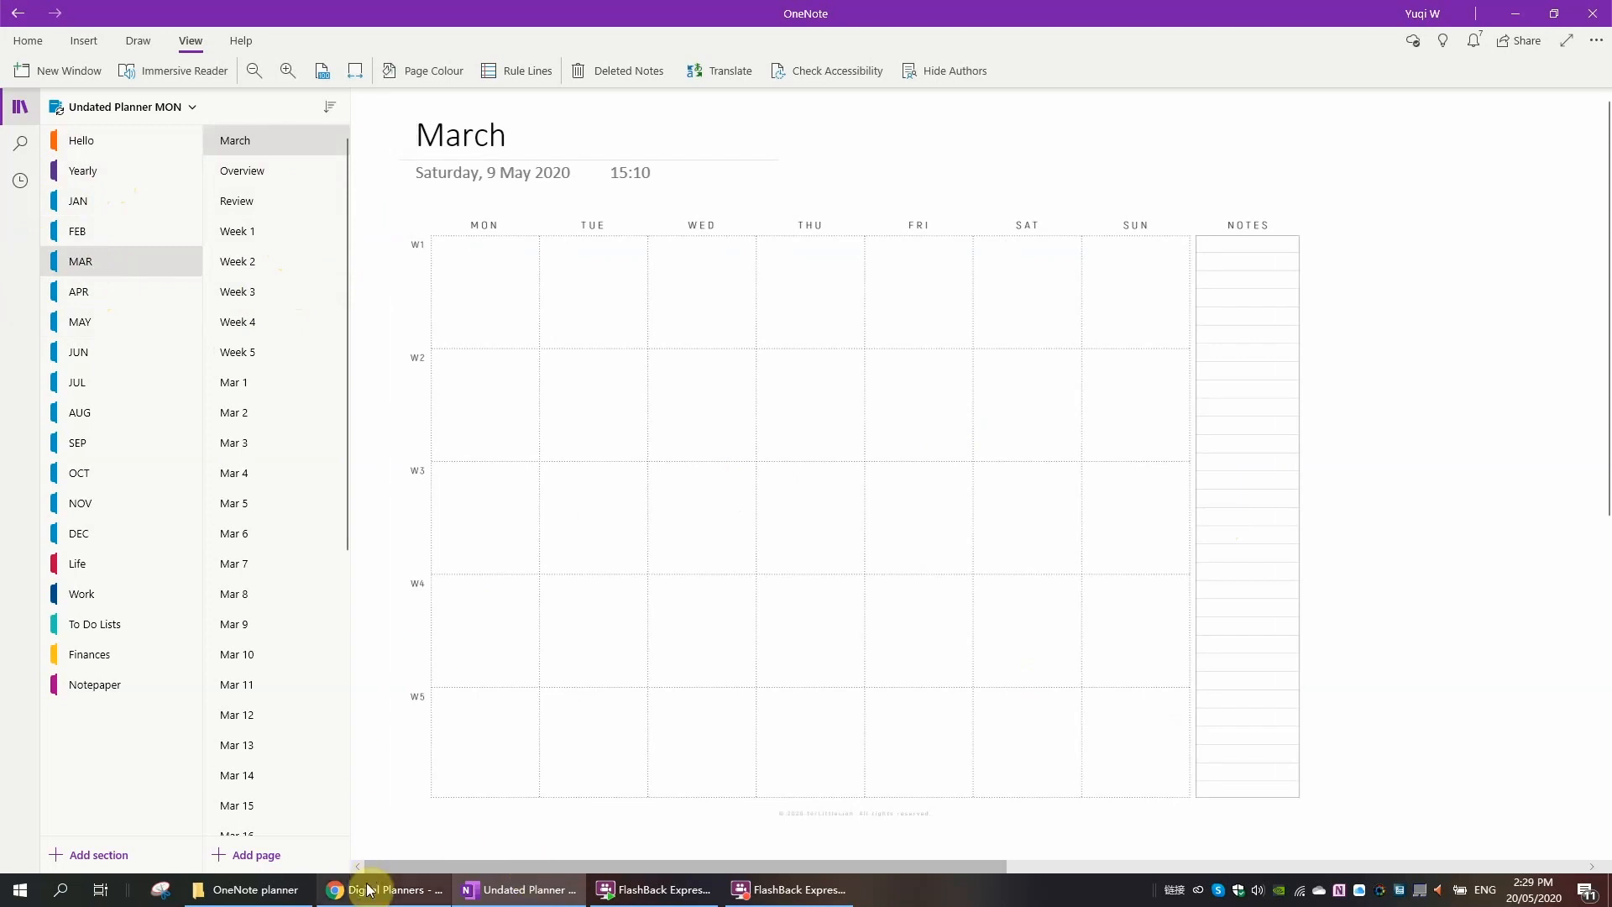
Step: Launch Sticker Book from Digital Planners in the OneNote app
{"action": "left_click", "coordinate": [391, 890]}
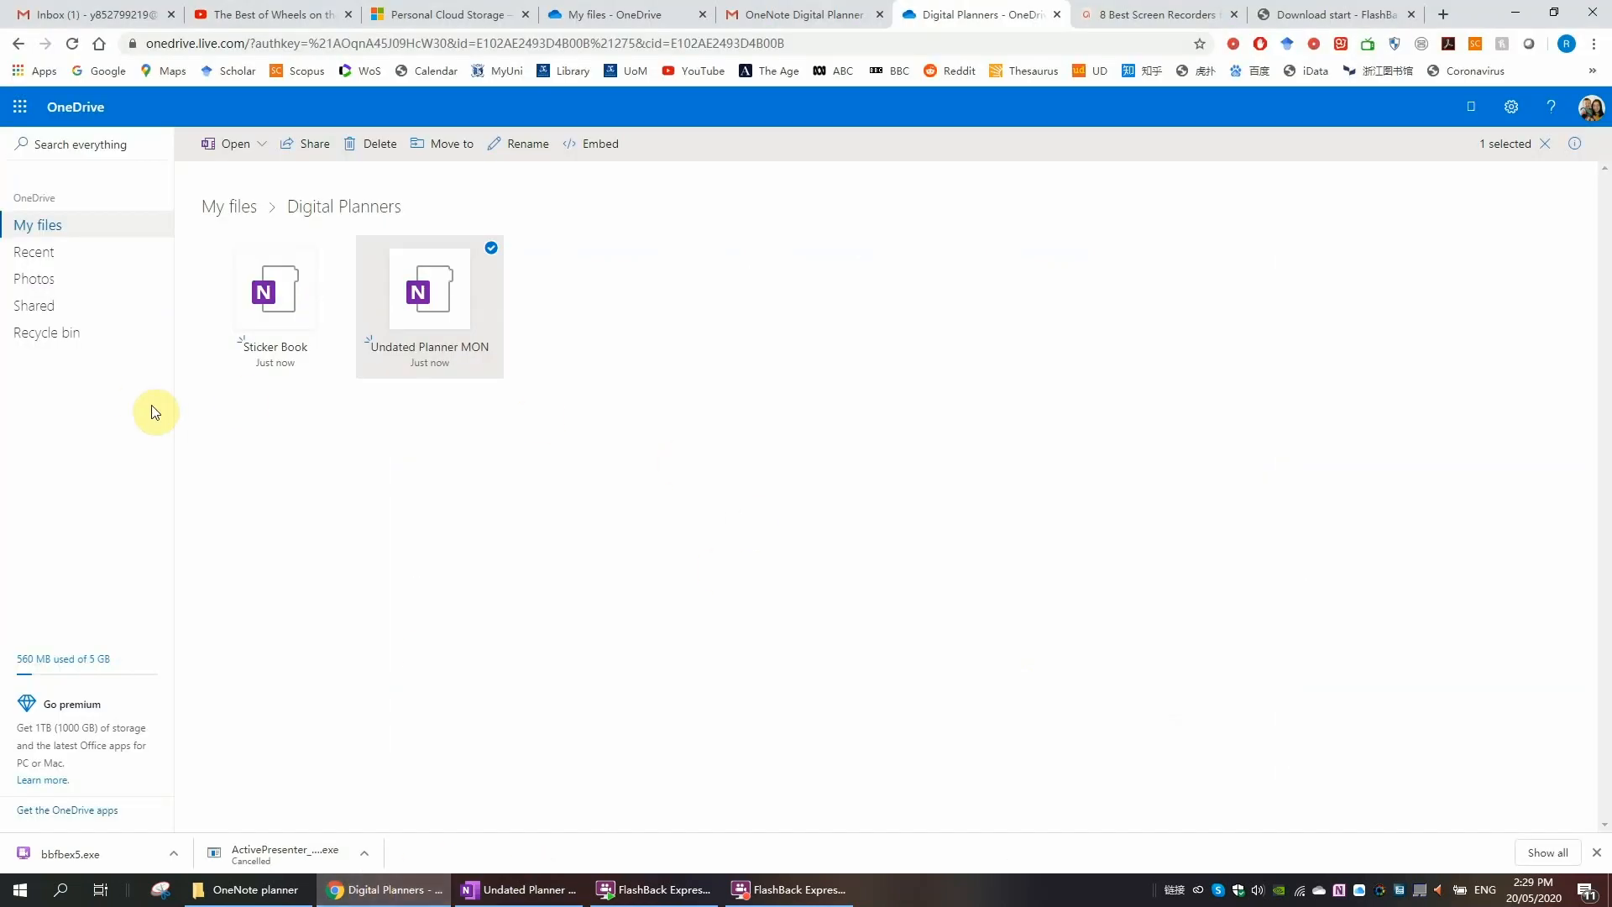
{"action": "right_click", "coordinate": [262, 290]}
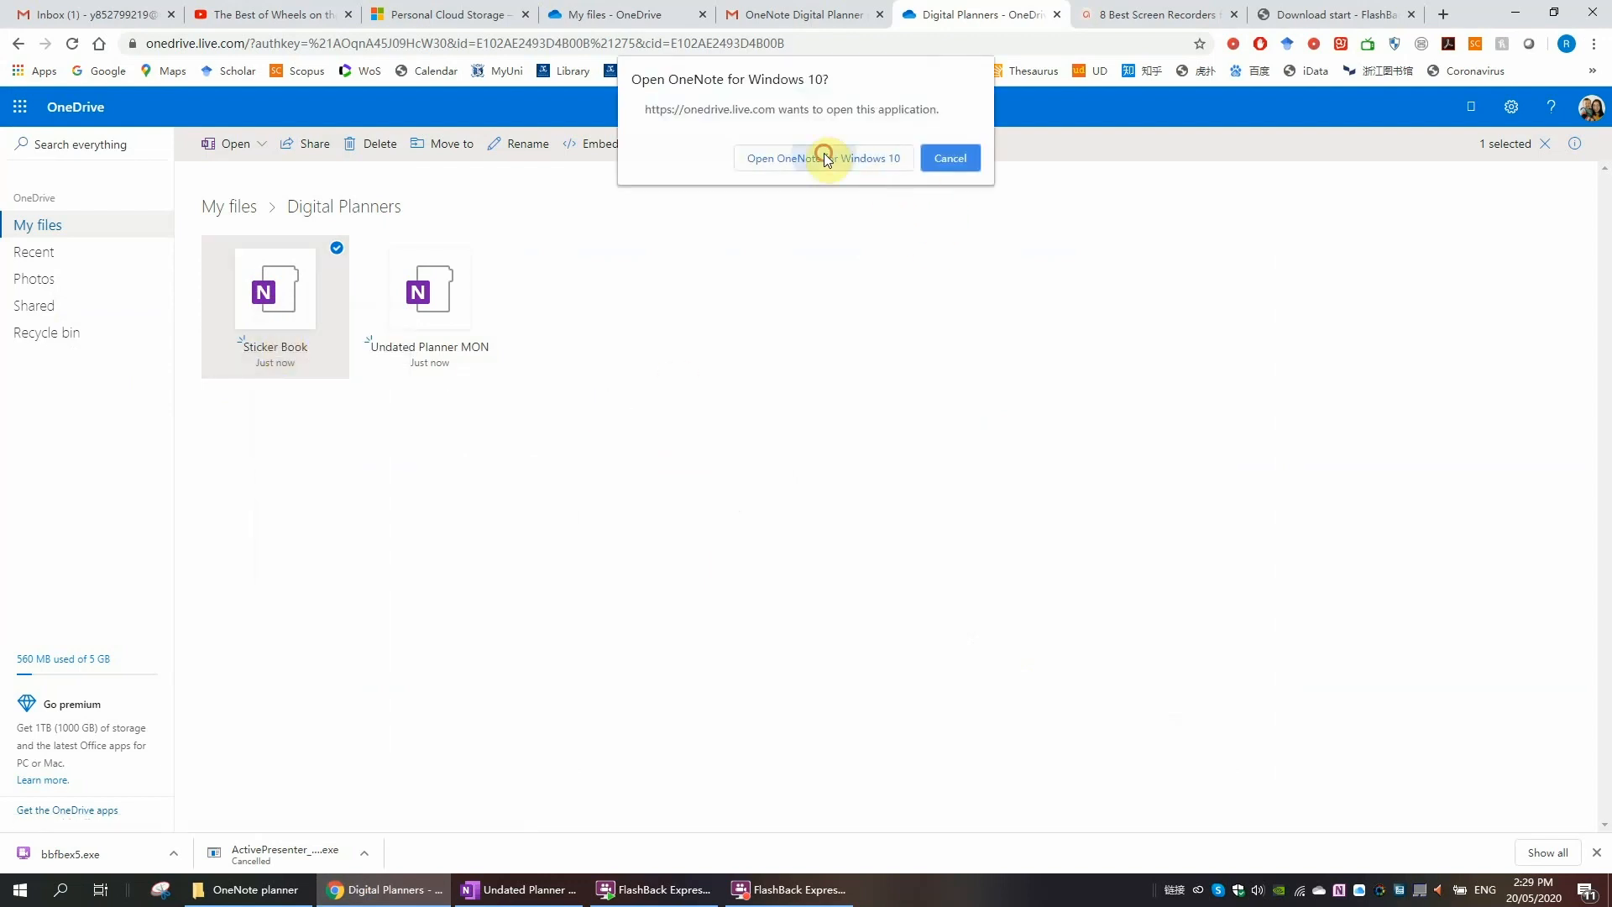
{"action": "left_click", "coordinate": [823, 158]}
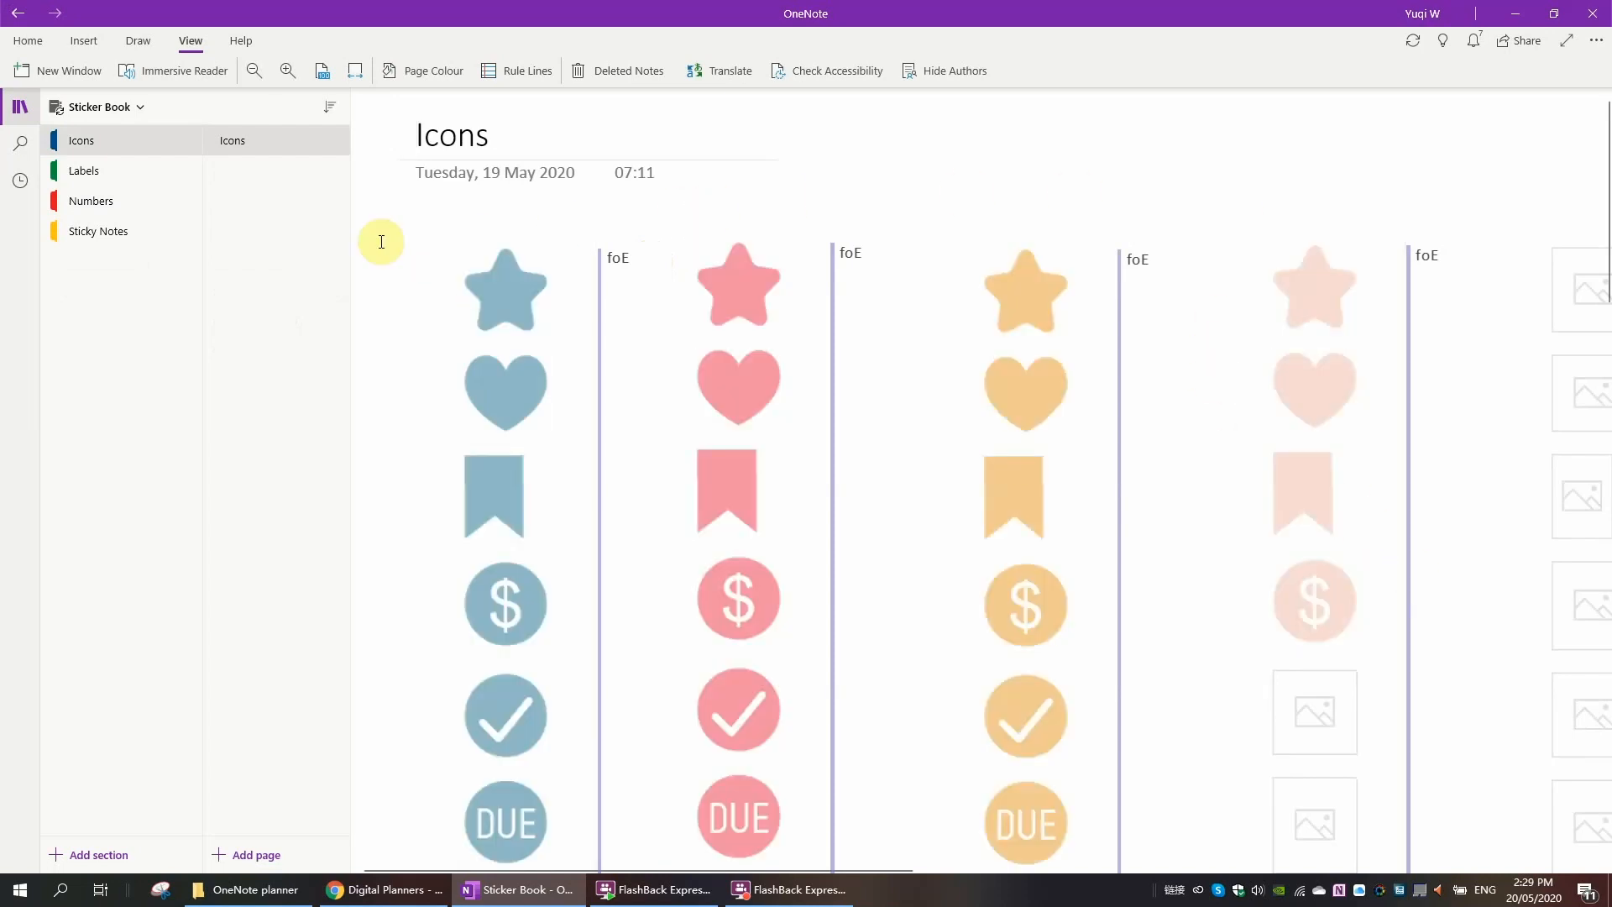
Step: Browse the Icons, Numbers and Labels sticker sections of Sticker Book
{"action": "left_click", "coordinate": [253, 70]}
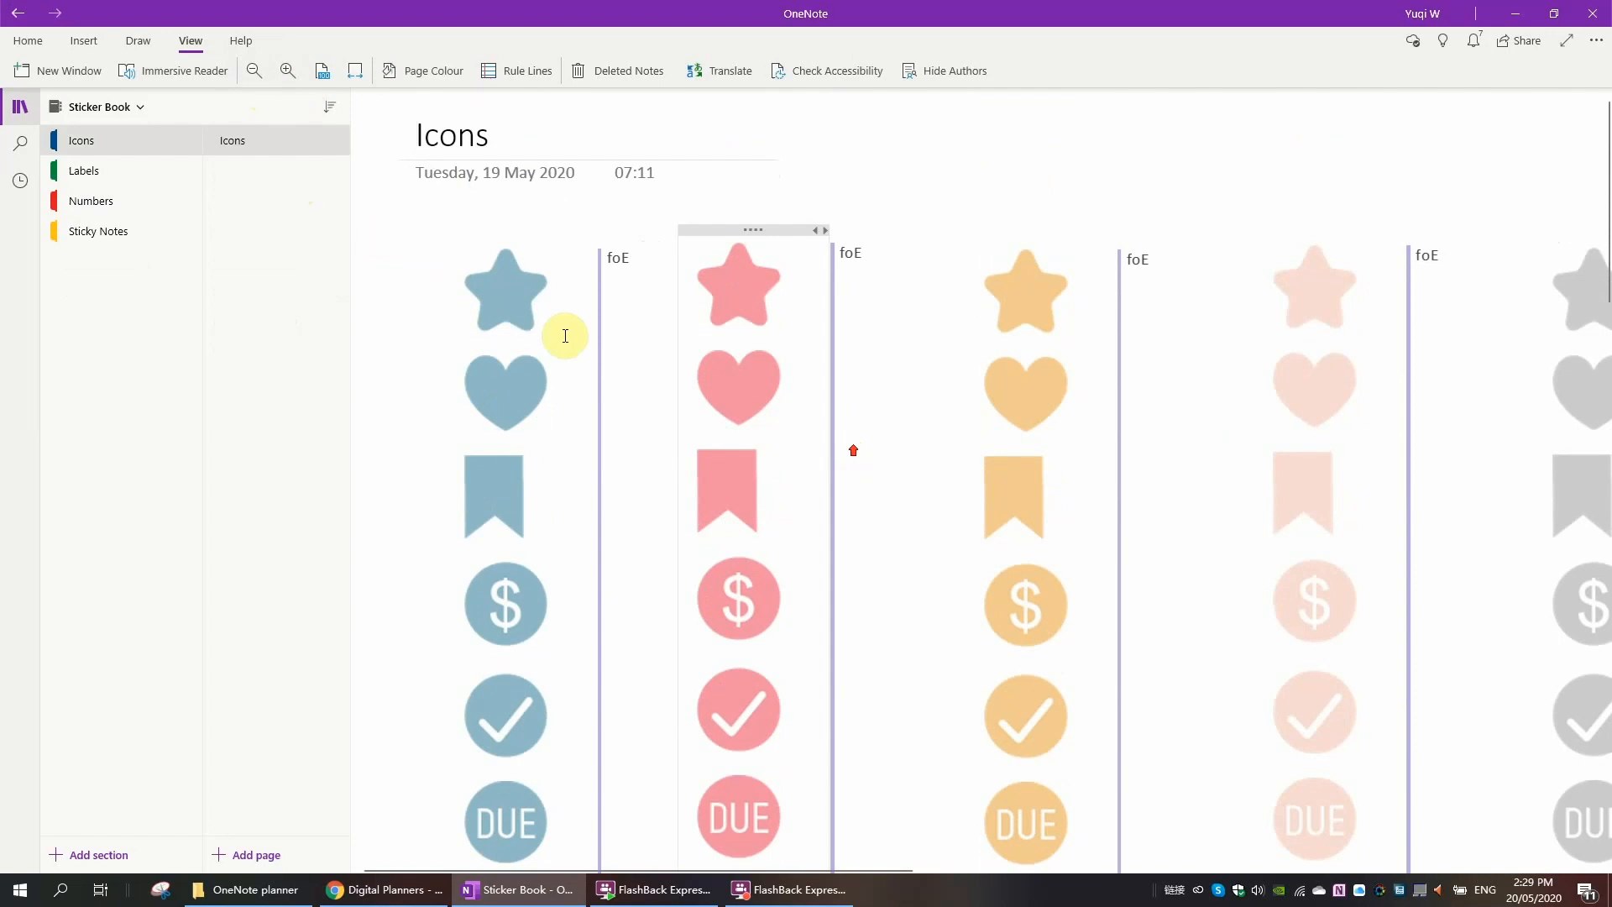
{"action": "left_click", "coordinate": [91, 200]}
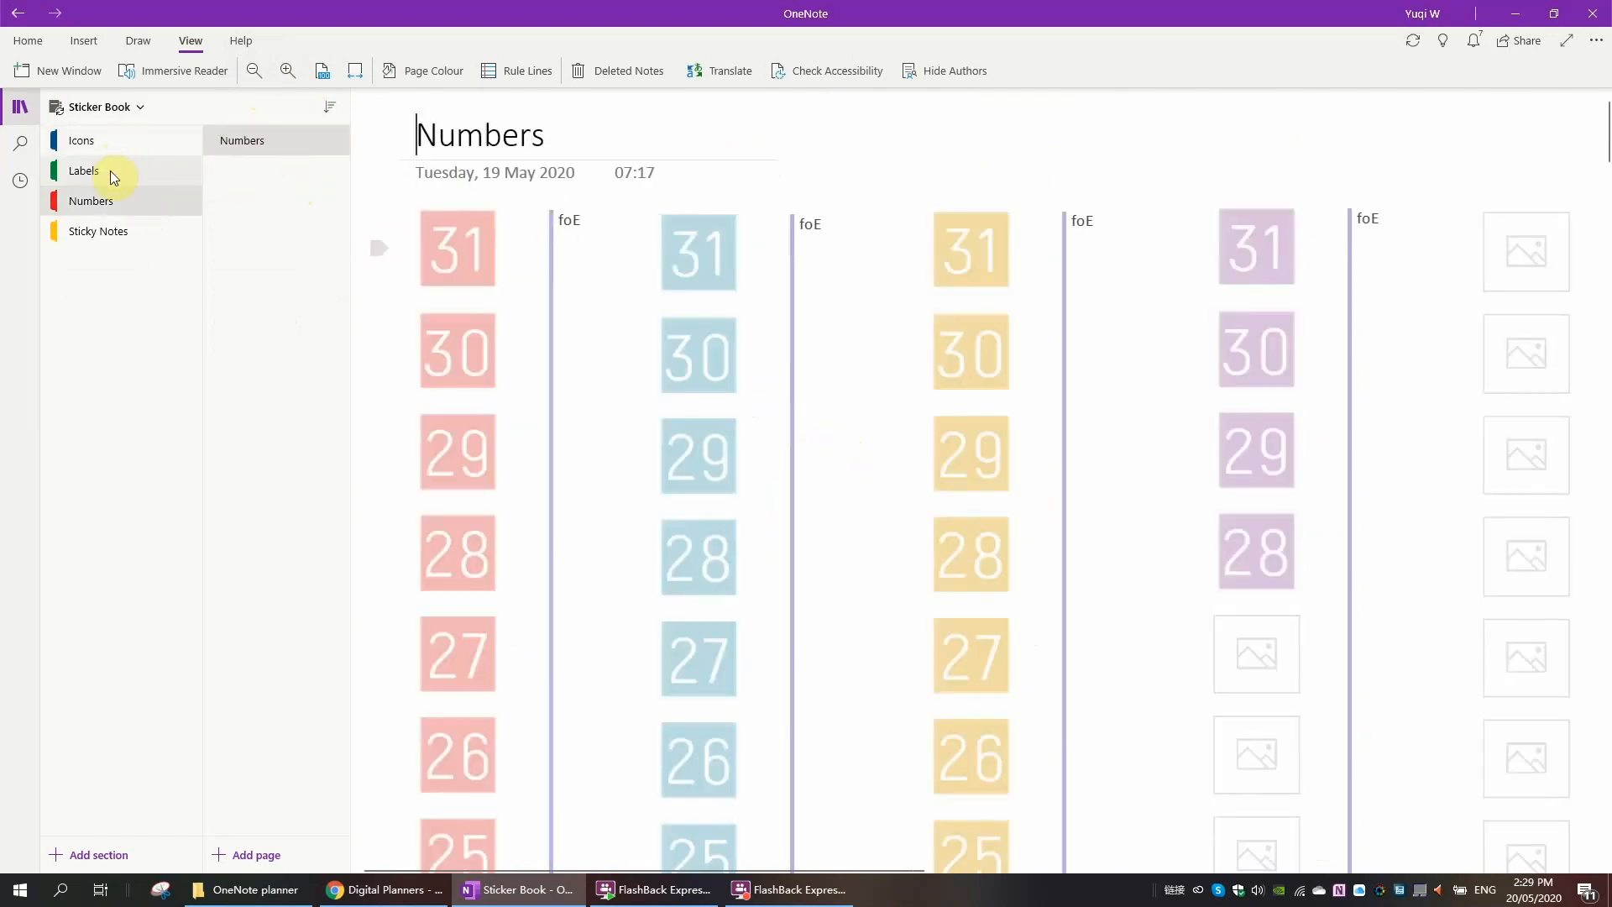
{"action": "left_click", "coordinate": [84, 170]}
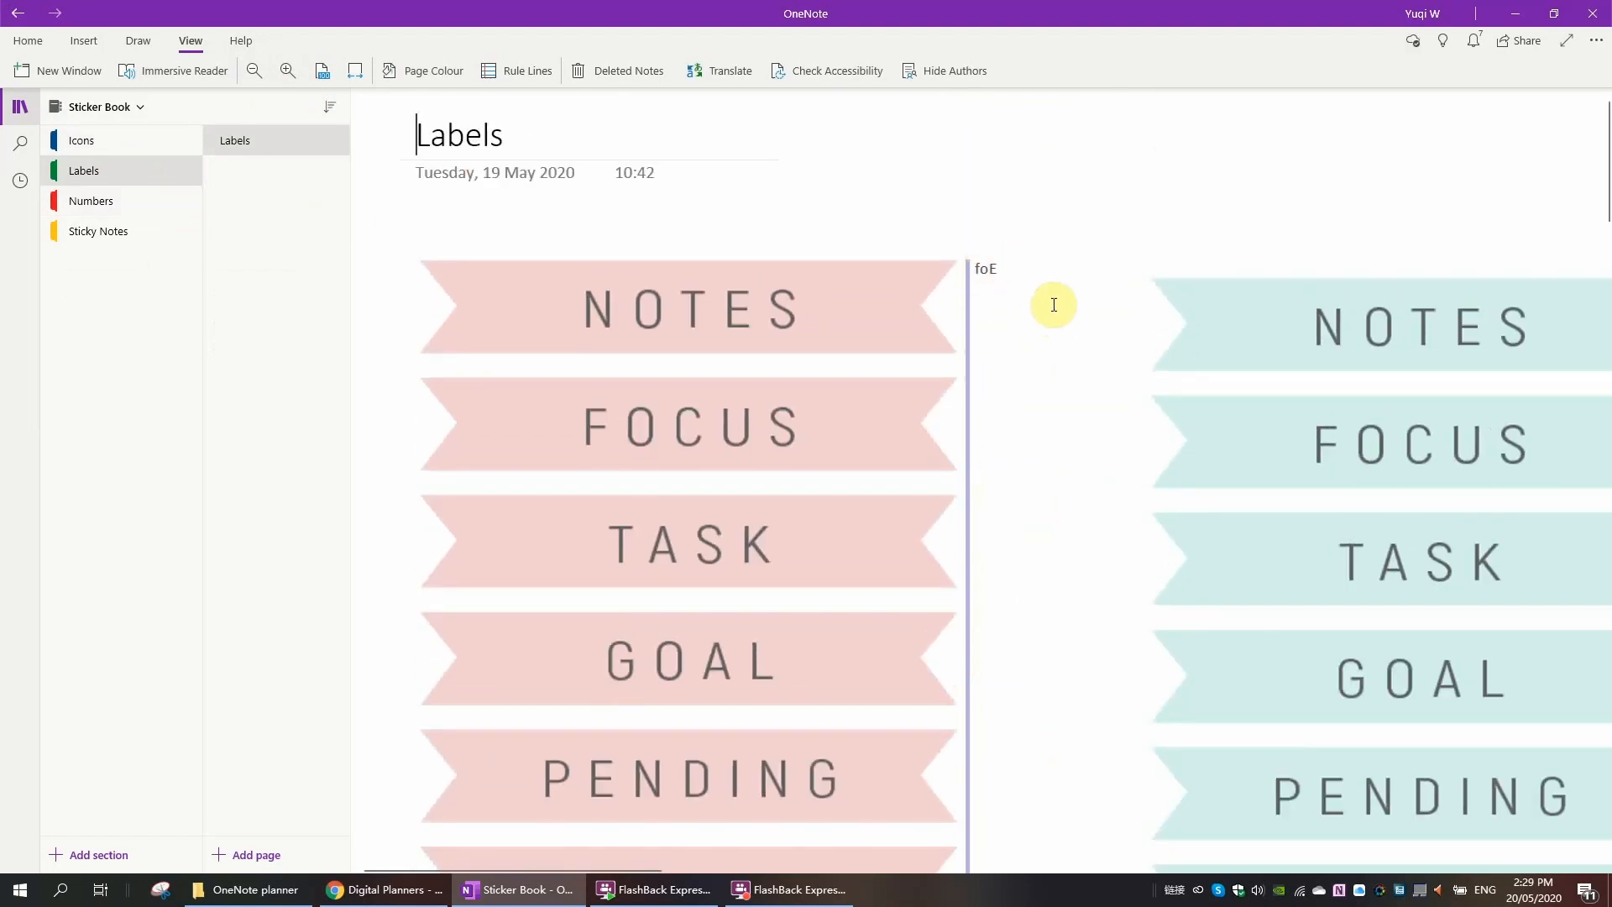
{"action": "mouse_move", "coordinate": [346, 134]}
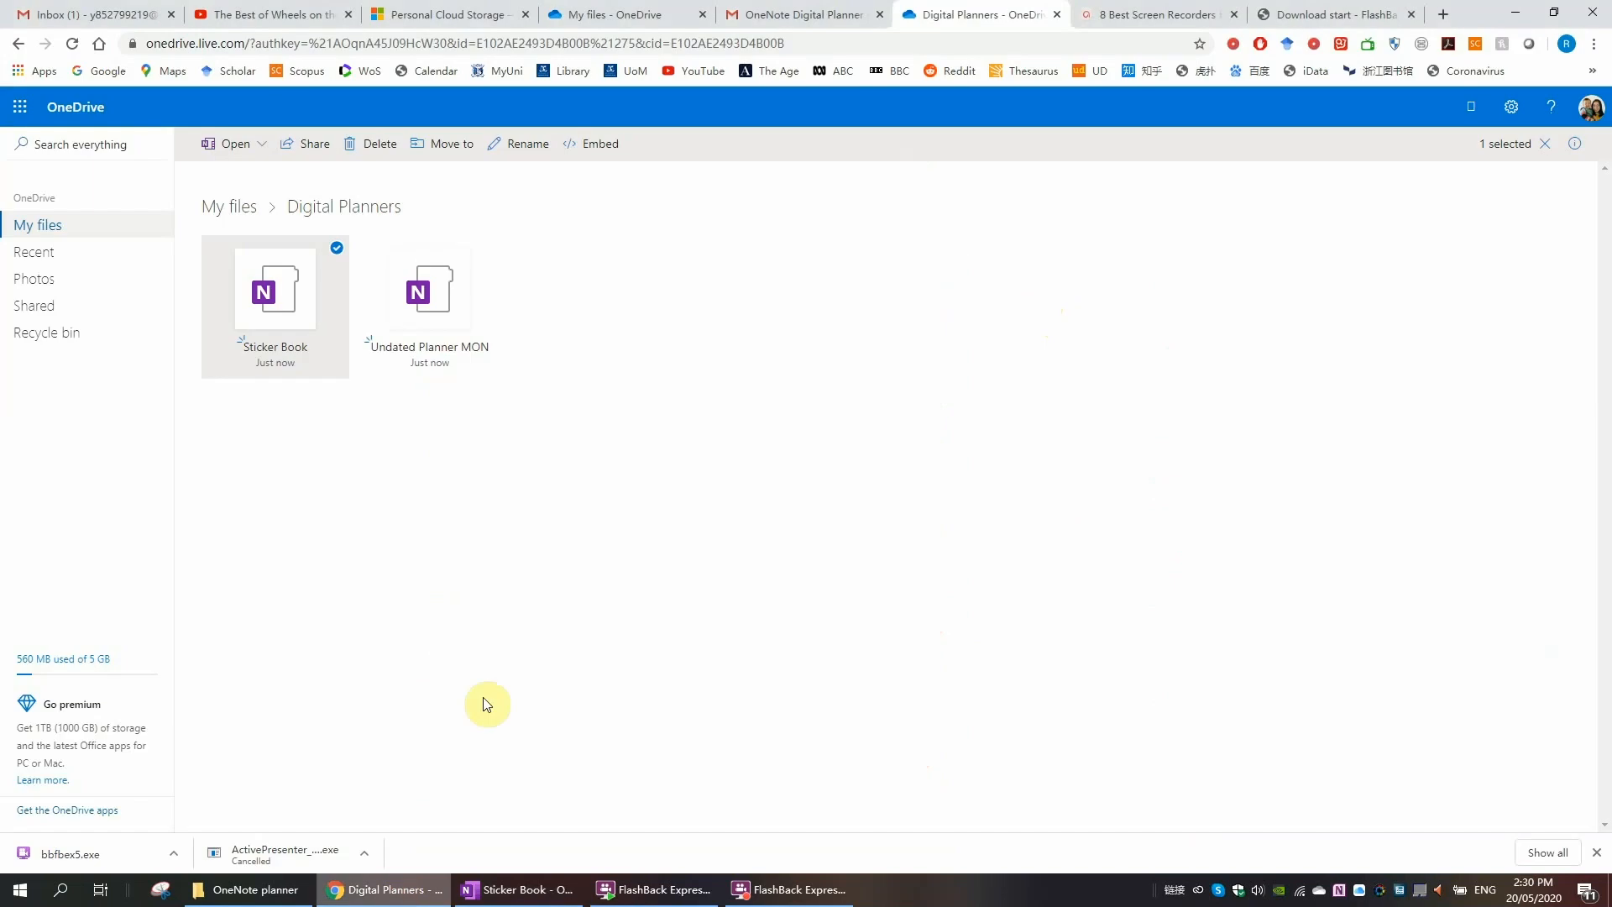
{"action": "mouse_move", "coordinate": [39, 229]}
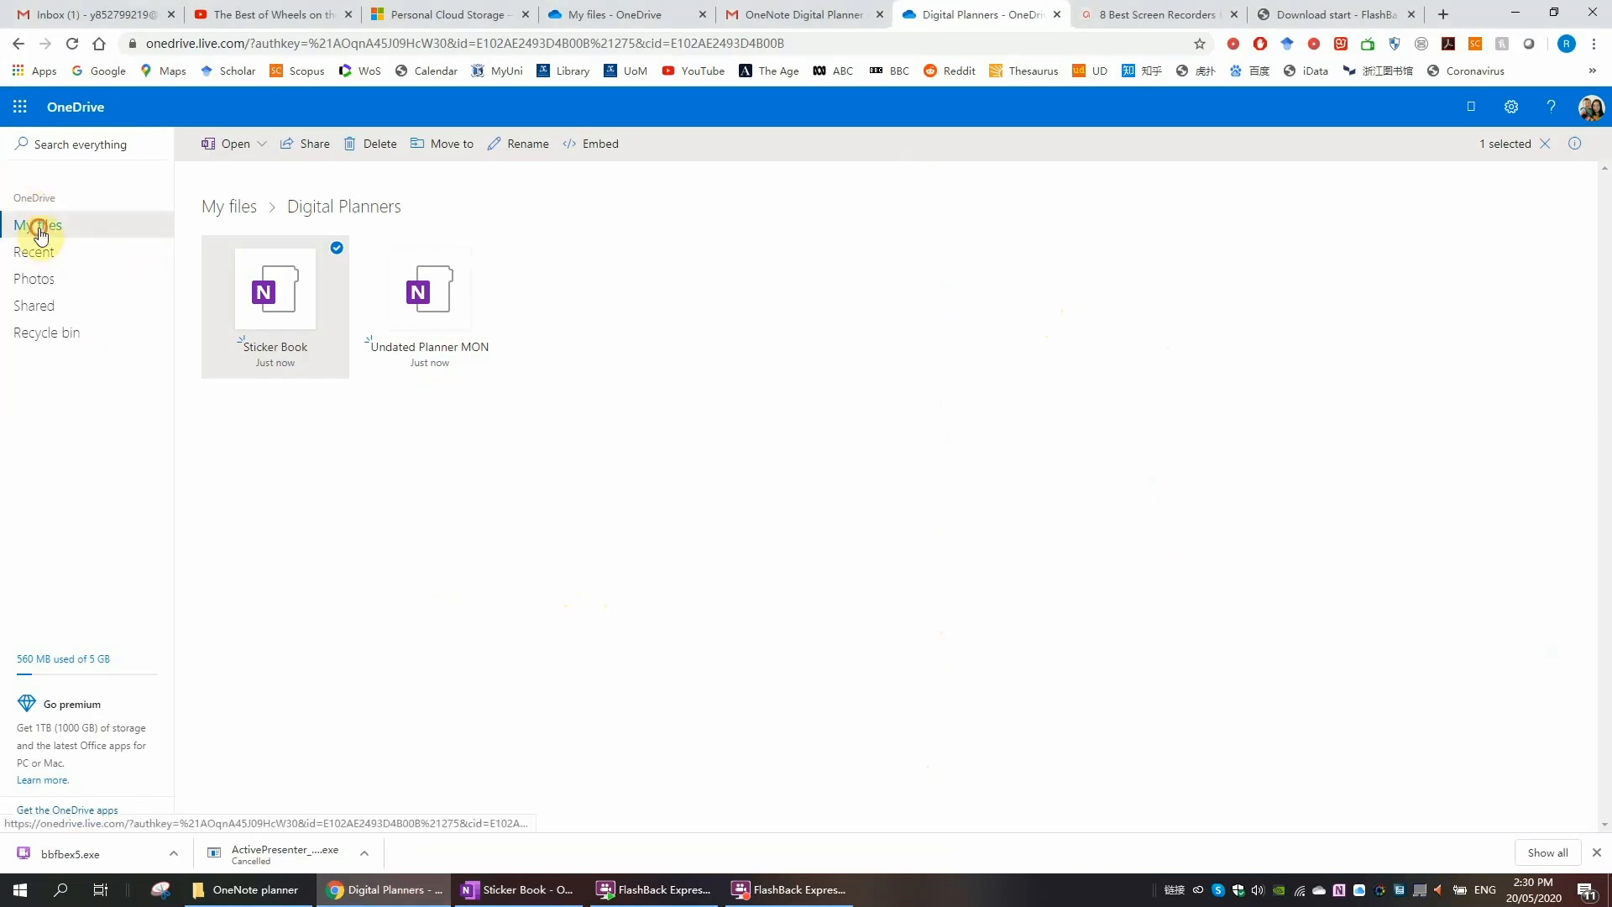
Step: Remove the c (1) folder from My files and confirm
{"action": "left_click", "coordinate": [39, 225]}
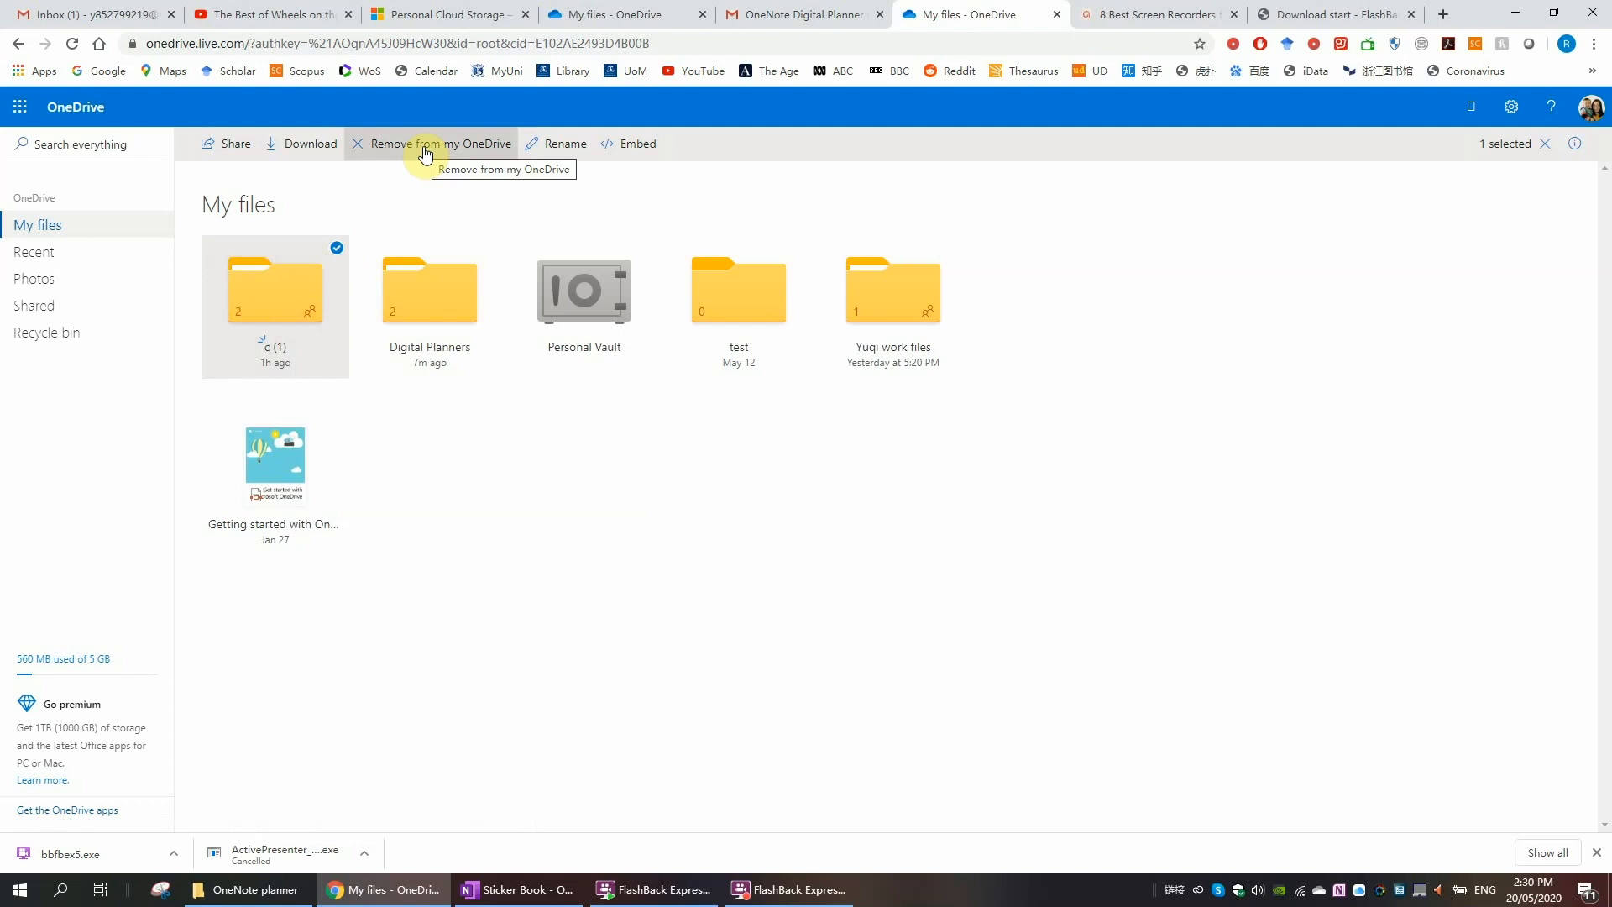
{"action": "left_click", "coordinate": [435, 142]}
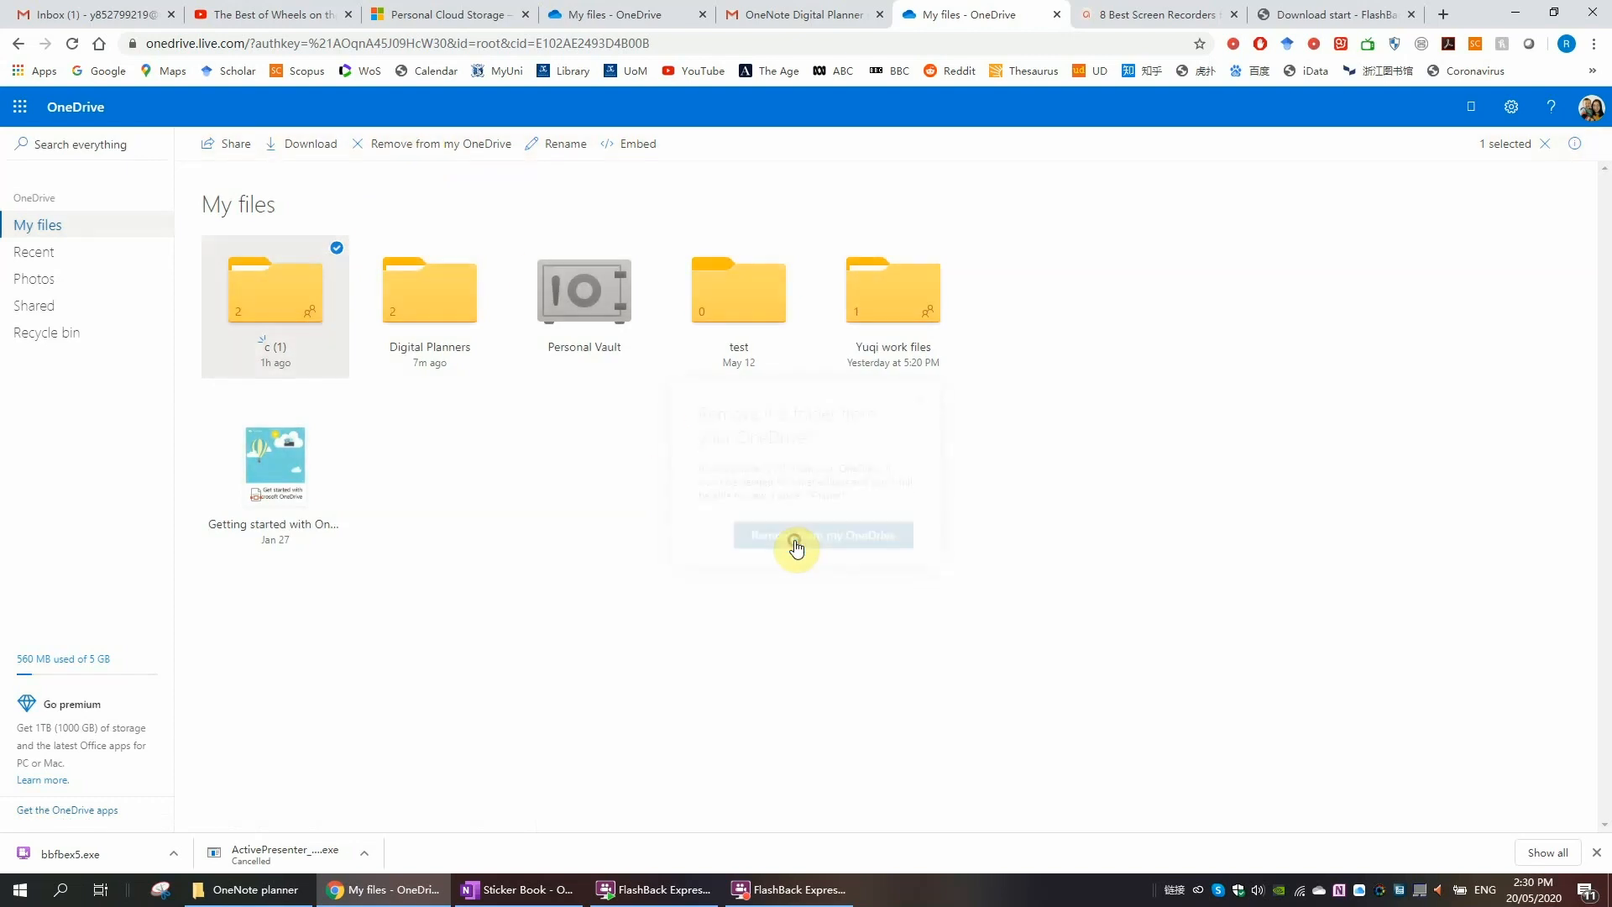
{"action": "left_click", "coordinate": [821, 534]}
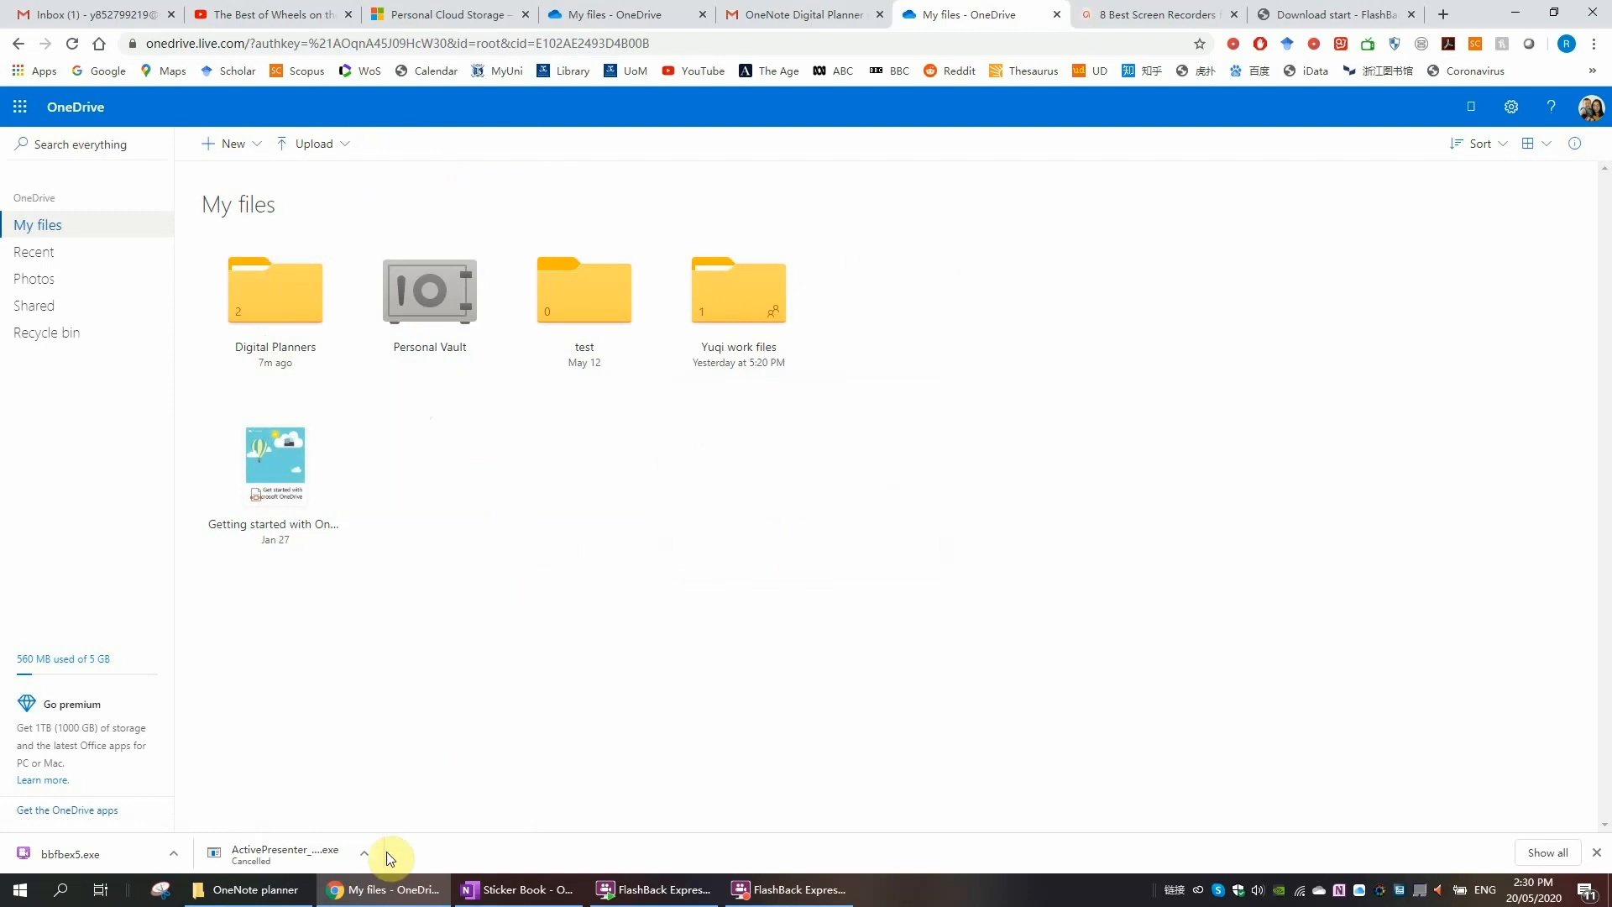
Step: Switch OneNote back to Undated Planner MON and view its Yearly 2020 Calendar page
{"action": "left_click", "coordinate": [518, 890]}
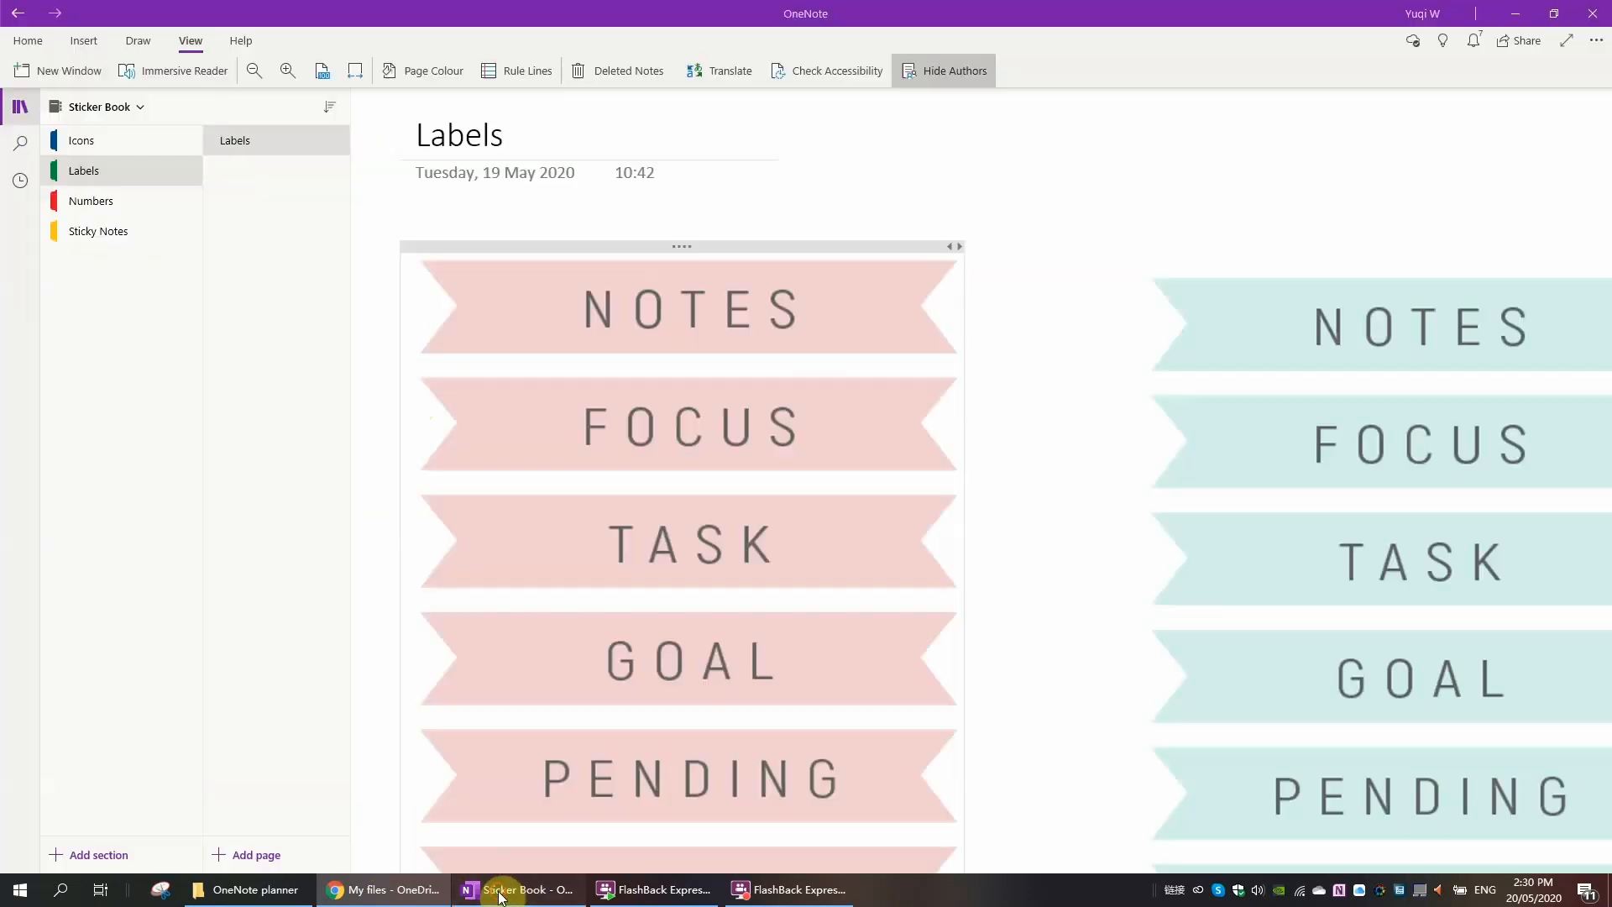
{"action": "left_click", "coordinate": [140, 106]}
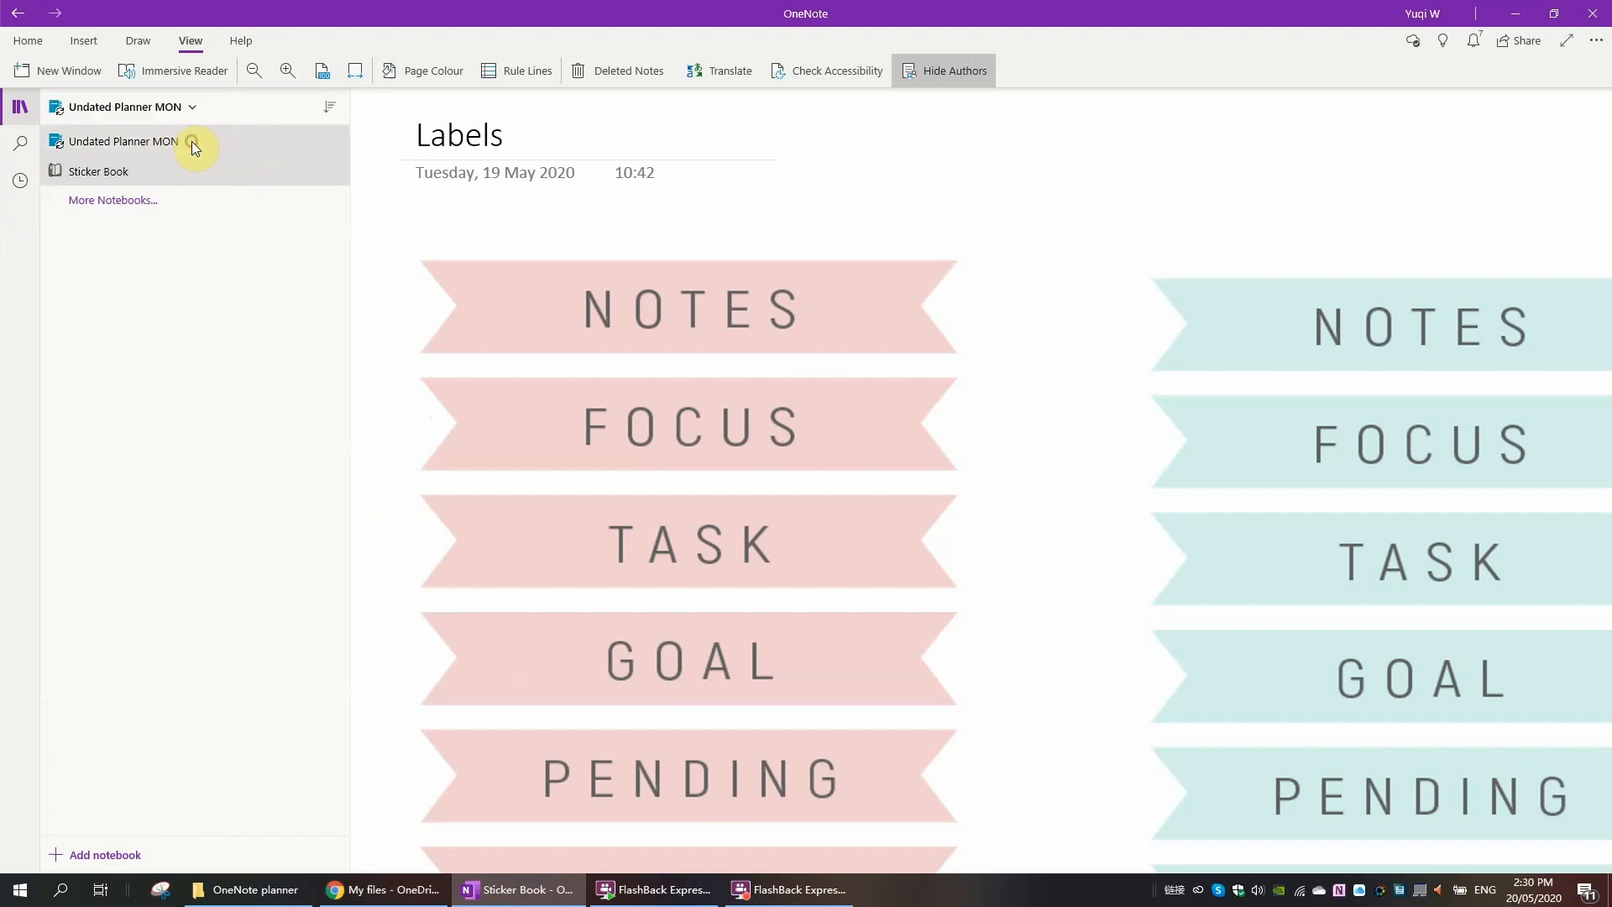
{"action": "left_click", "coordinate": [121, 141]}
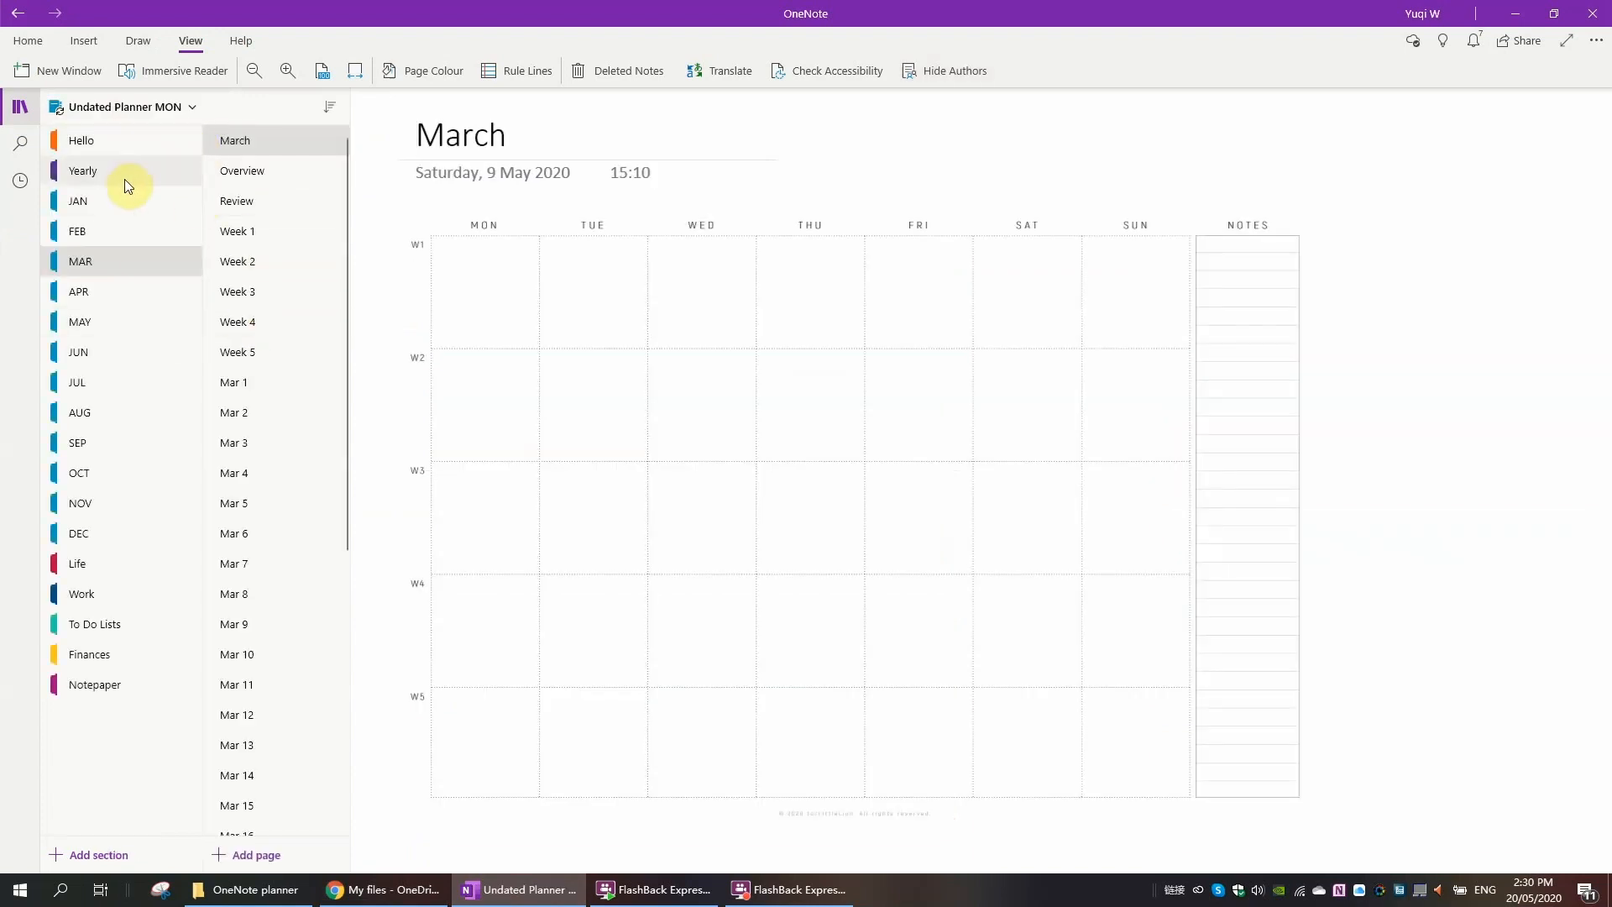
{"action": "left_click", "coordinate": [83, 171]}
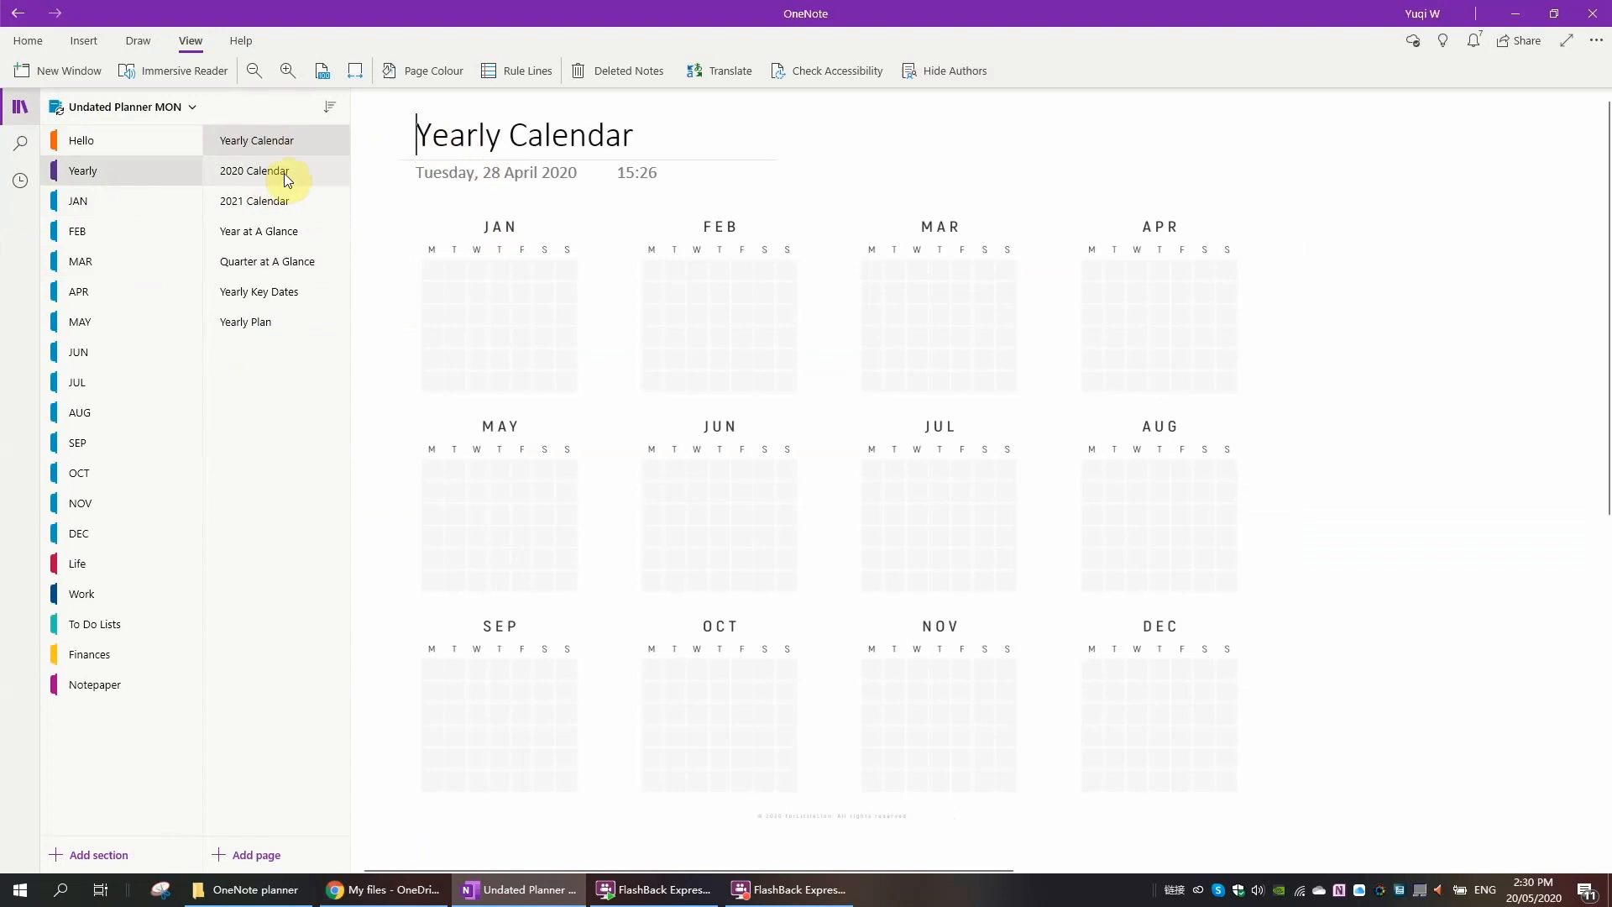
{"action": "left_click", "coordinate": [254, 171]}
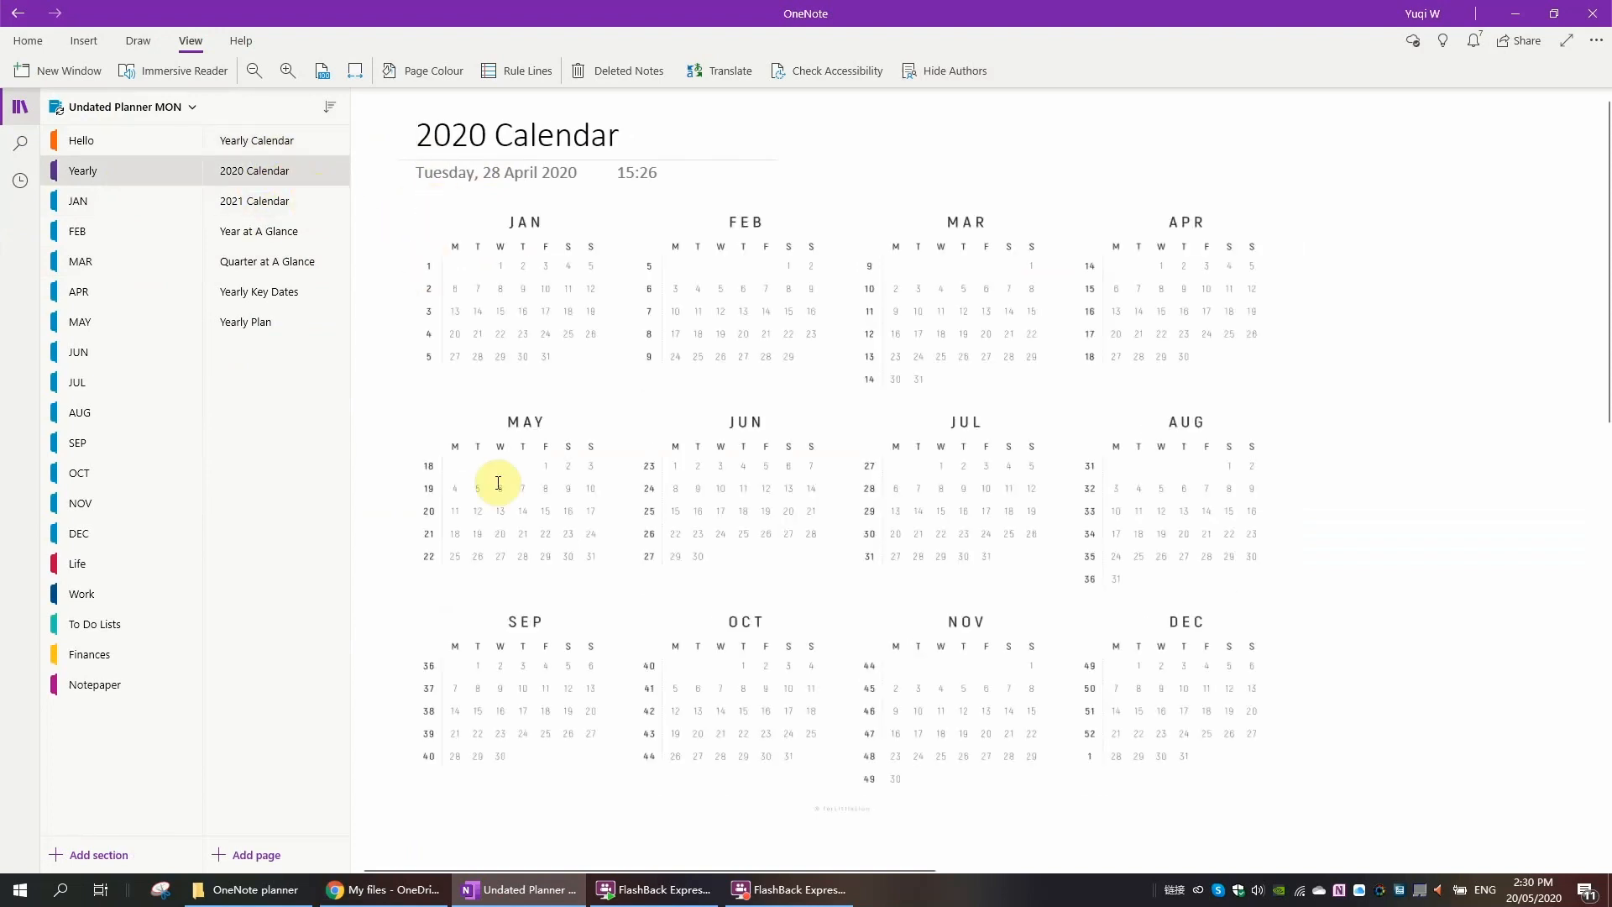
{"action": "left_click", "coordinate": [253, 200]}
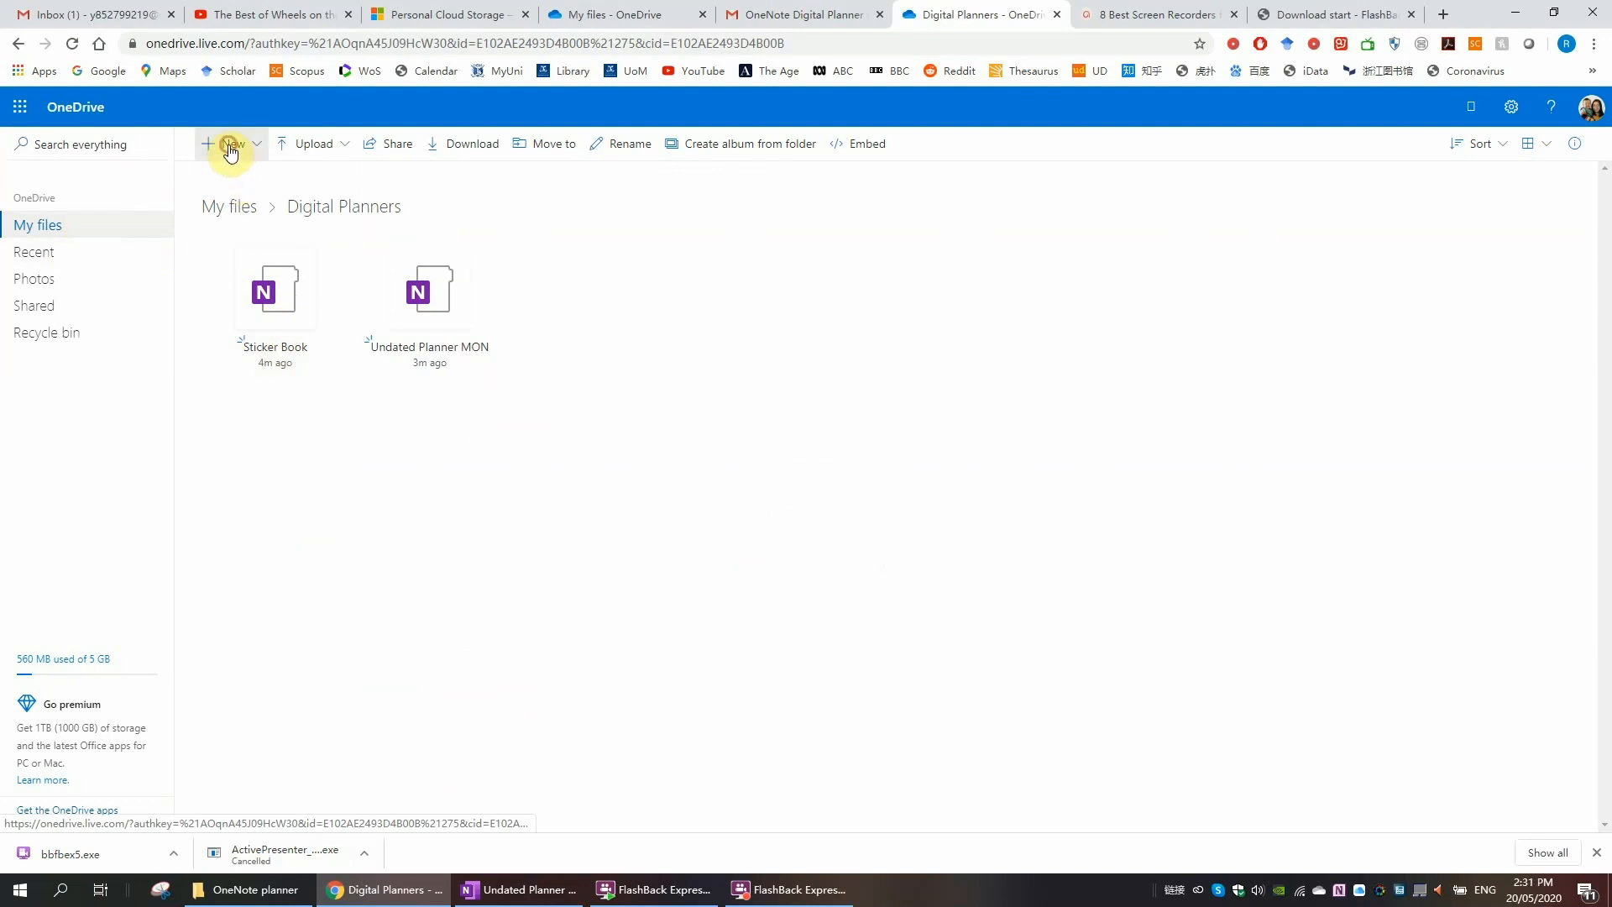
Step: Create a folder named 'OneNote planner backup' inside Digital Planners
{"action": "left_click", "coordinate": [230, 143]}
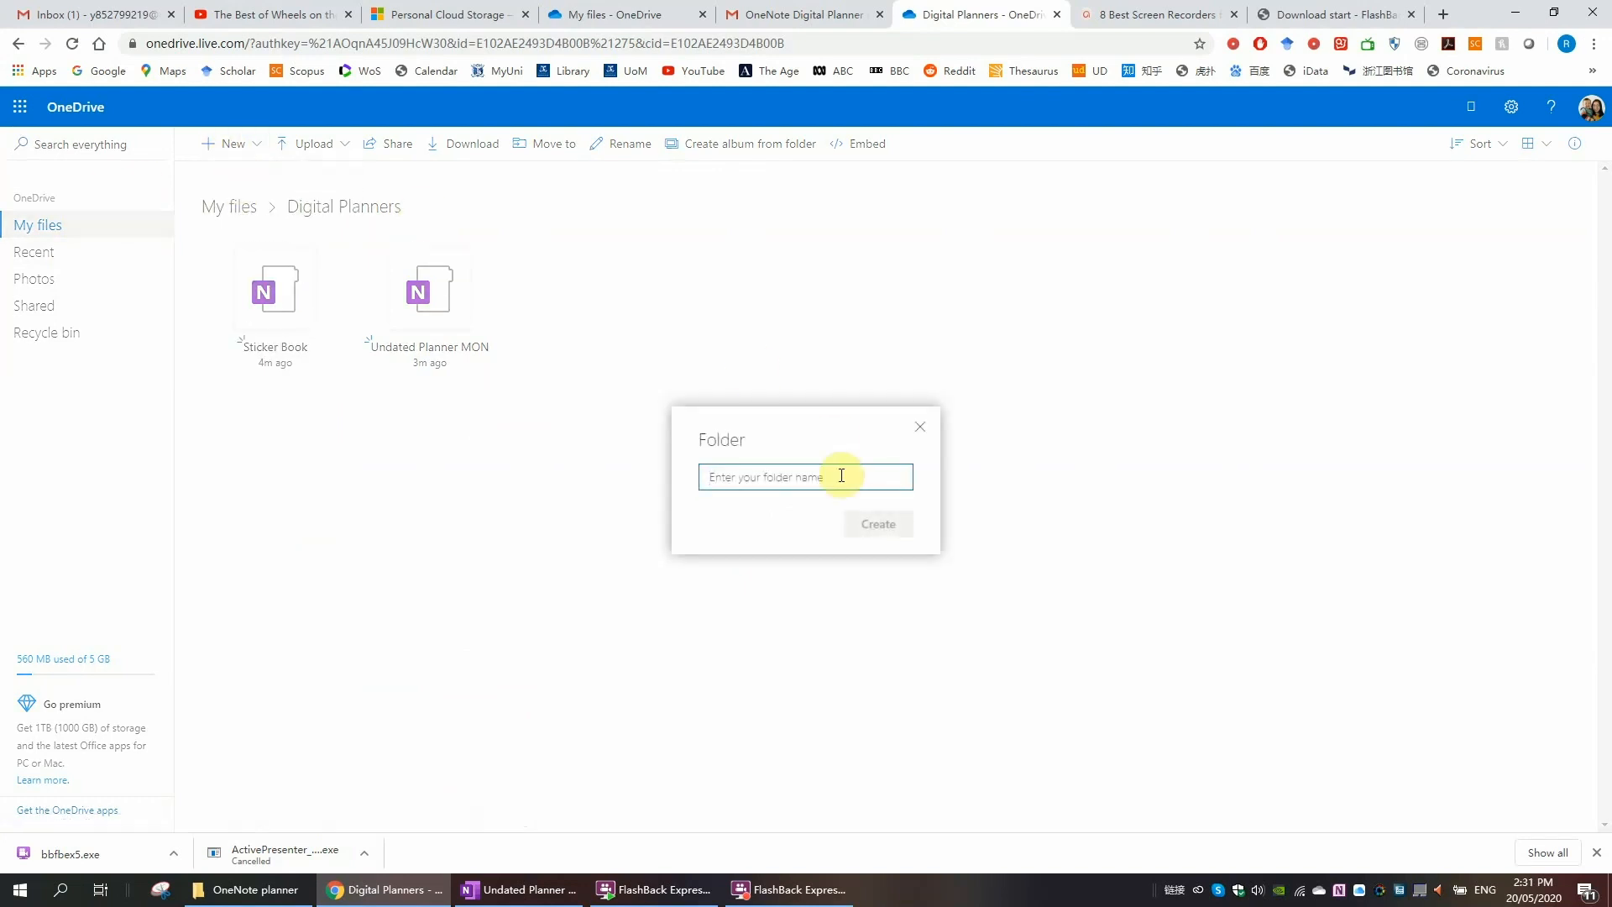
{"action": "type", "text": "c"}
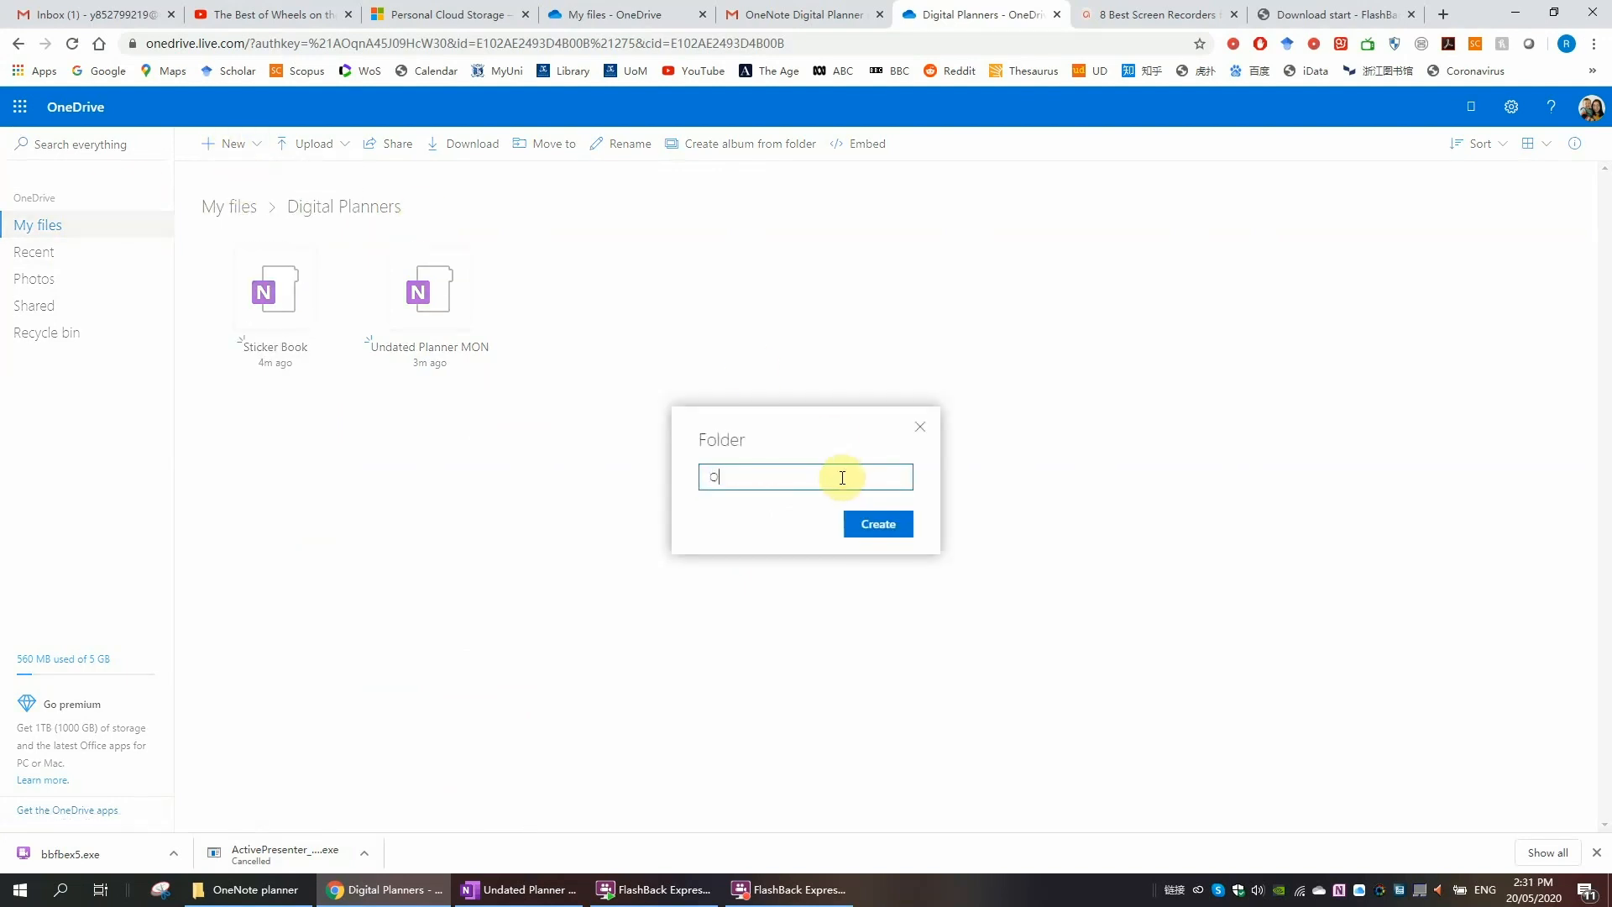
{"action": "type", "text": "OneNote"}
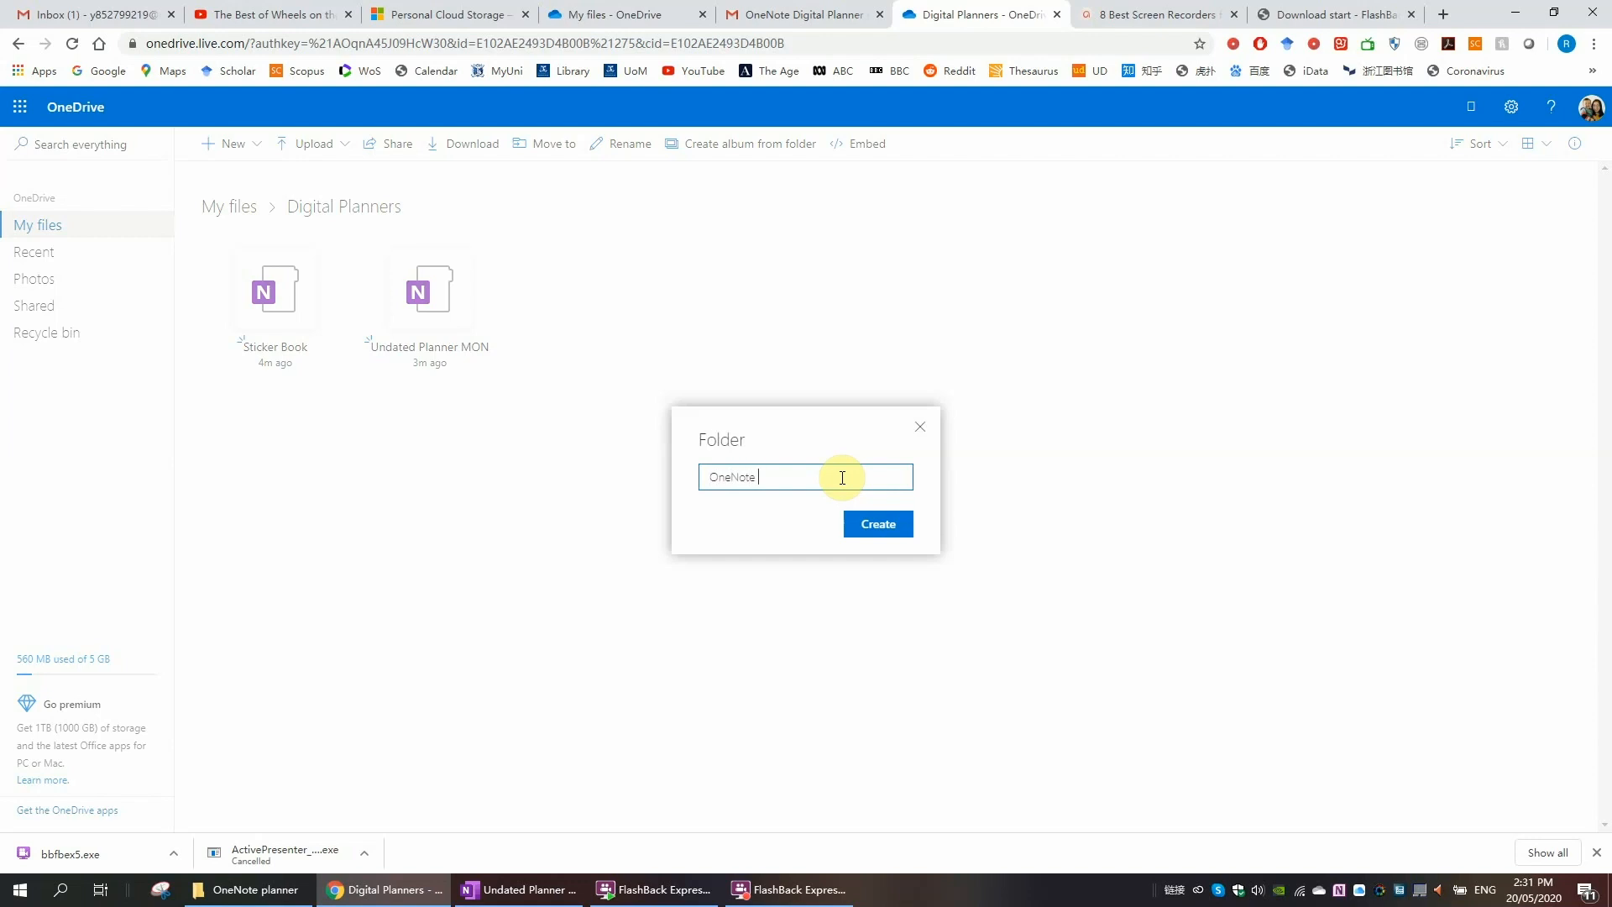
{"action": "type", "text": "planner"}
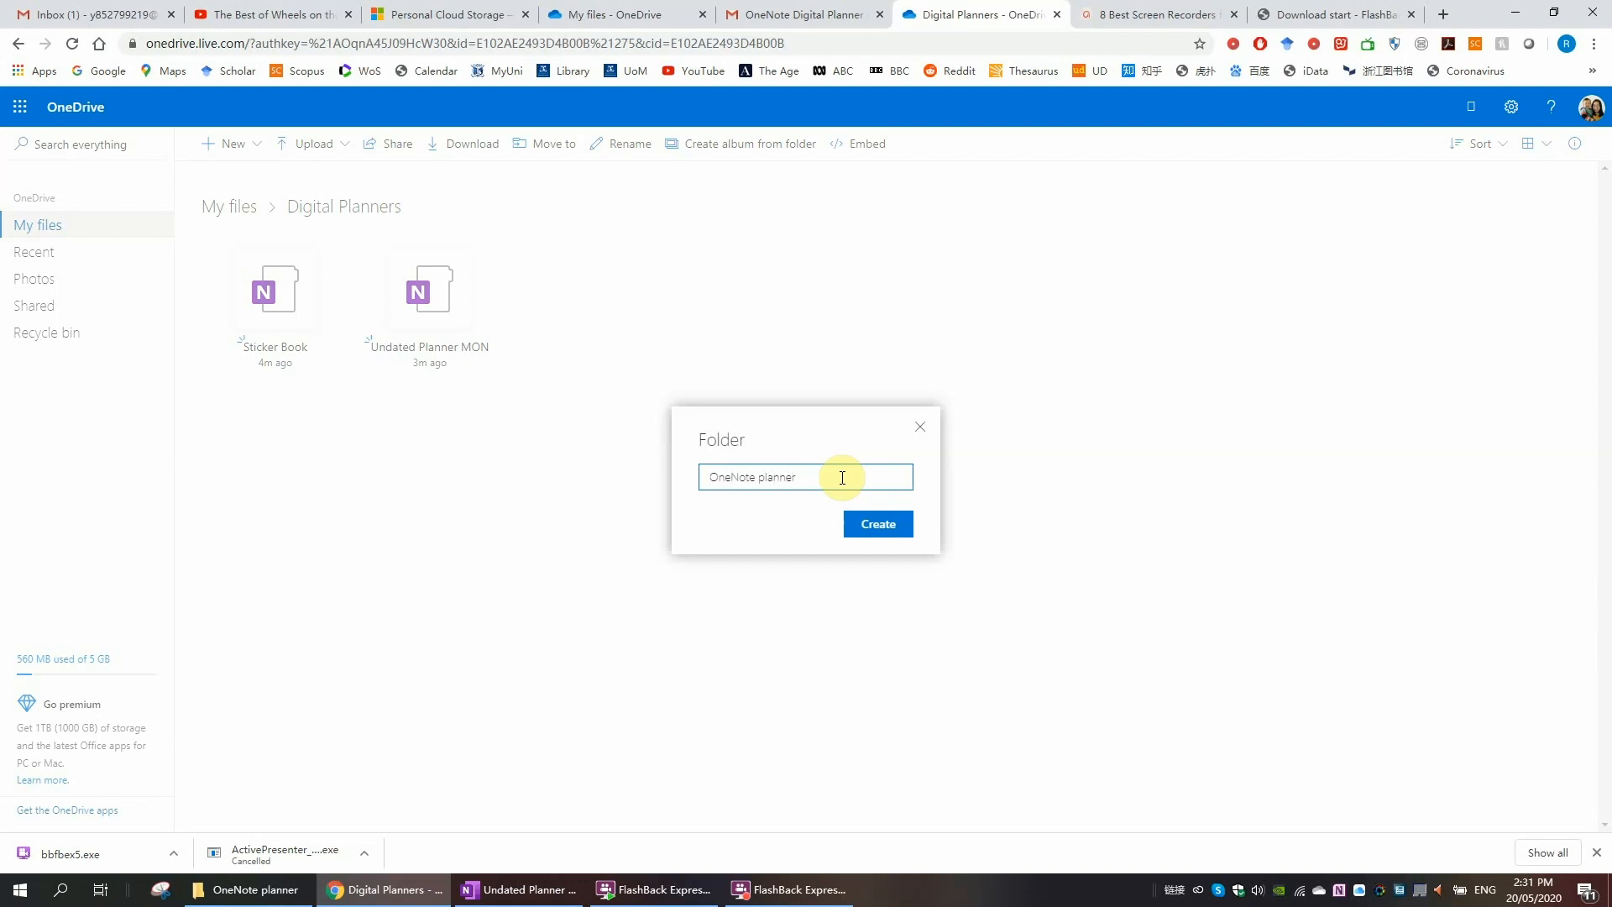
{"action": "type", "text": "backup"}
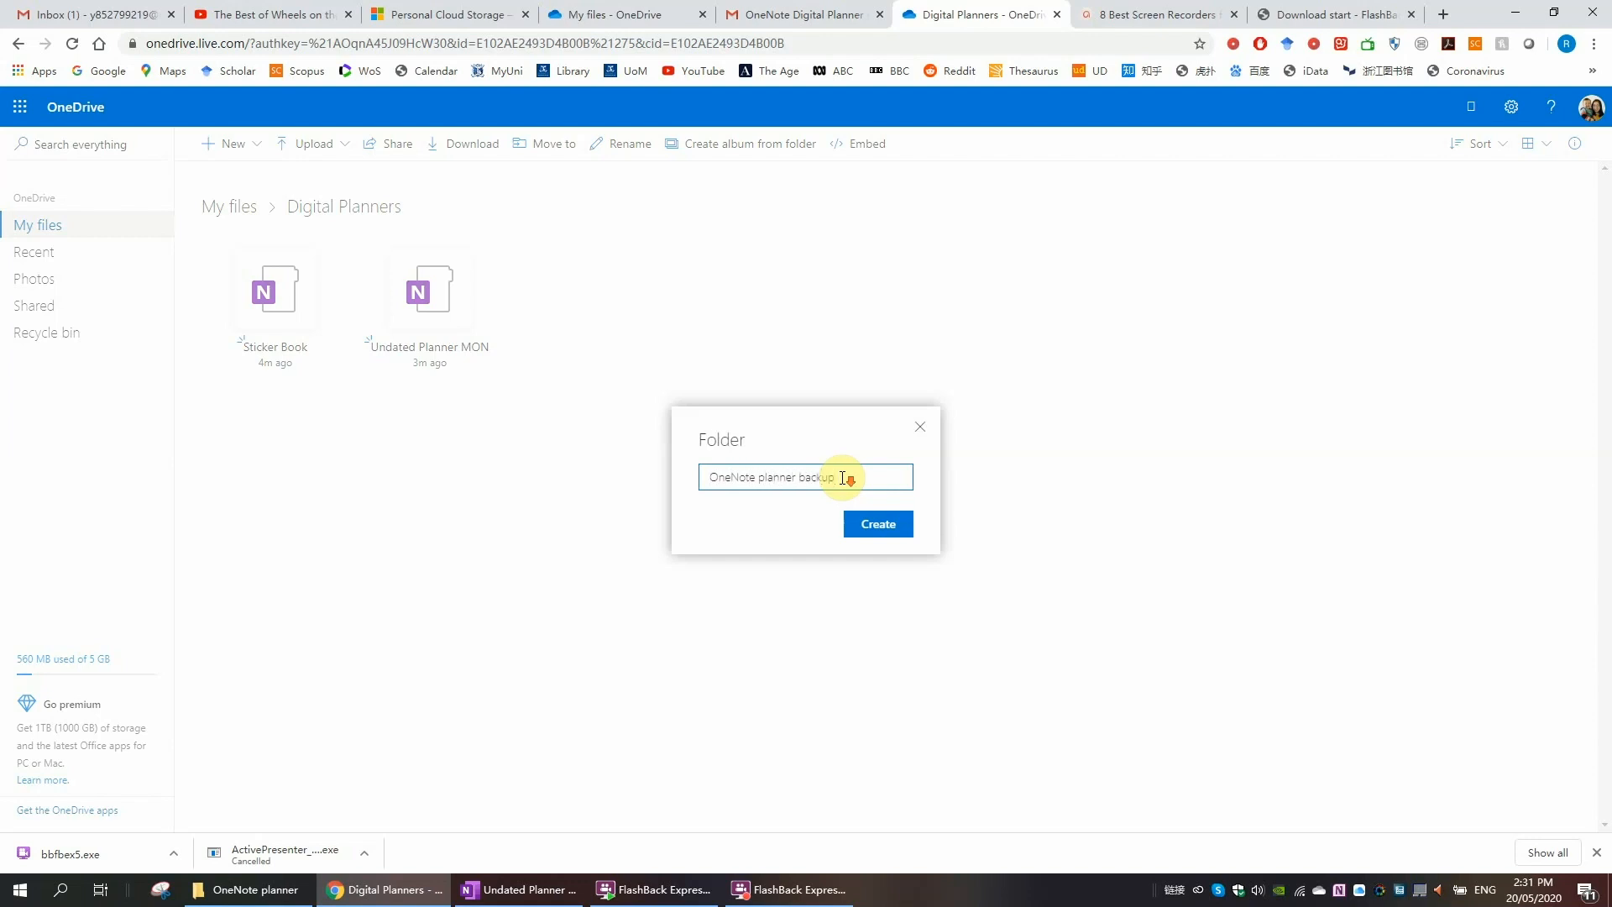
{"action": "left_click", "coordinate": [877, 524]}
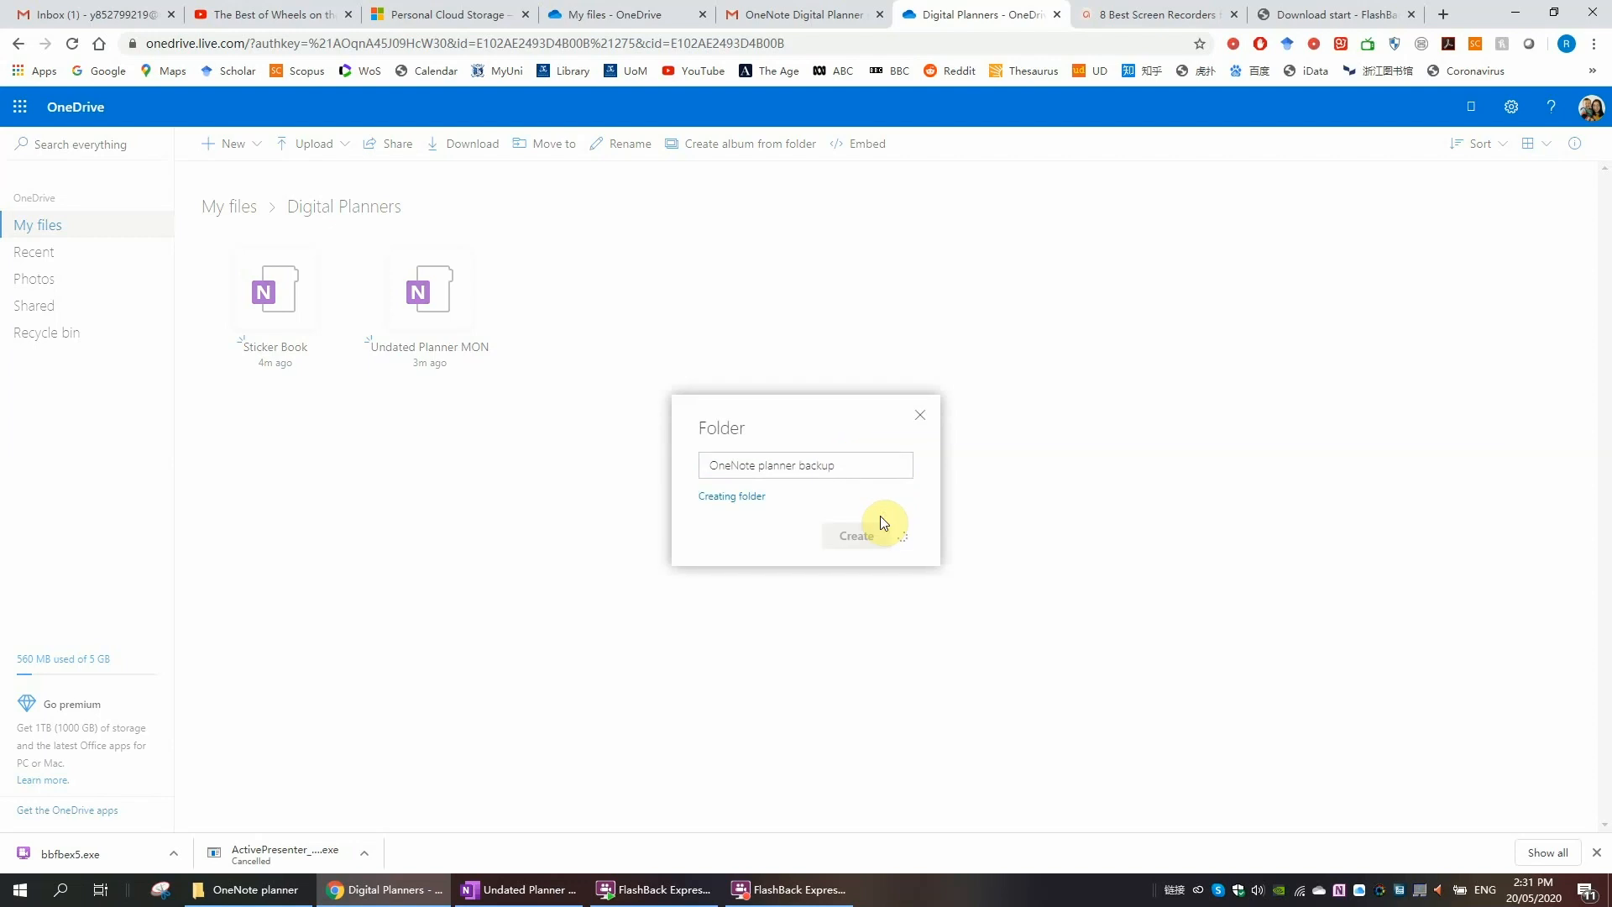
{"action": "left_click", "coordinate": [855, 534]}
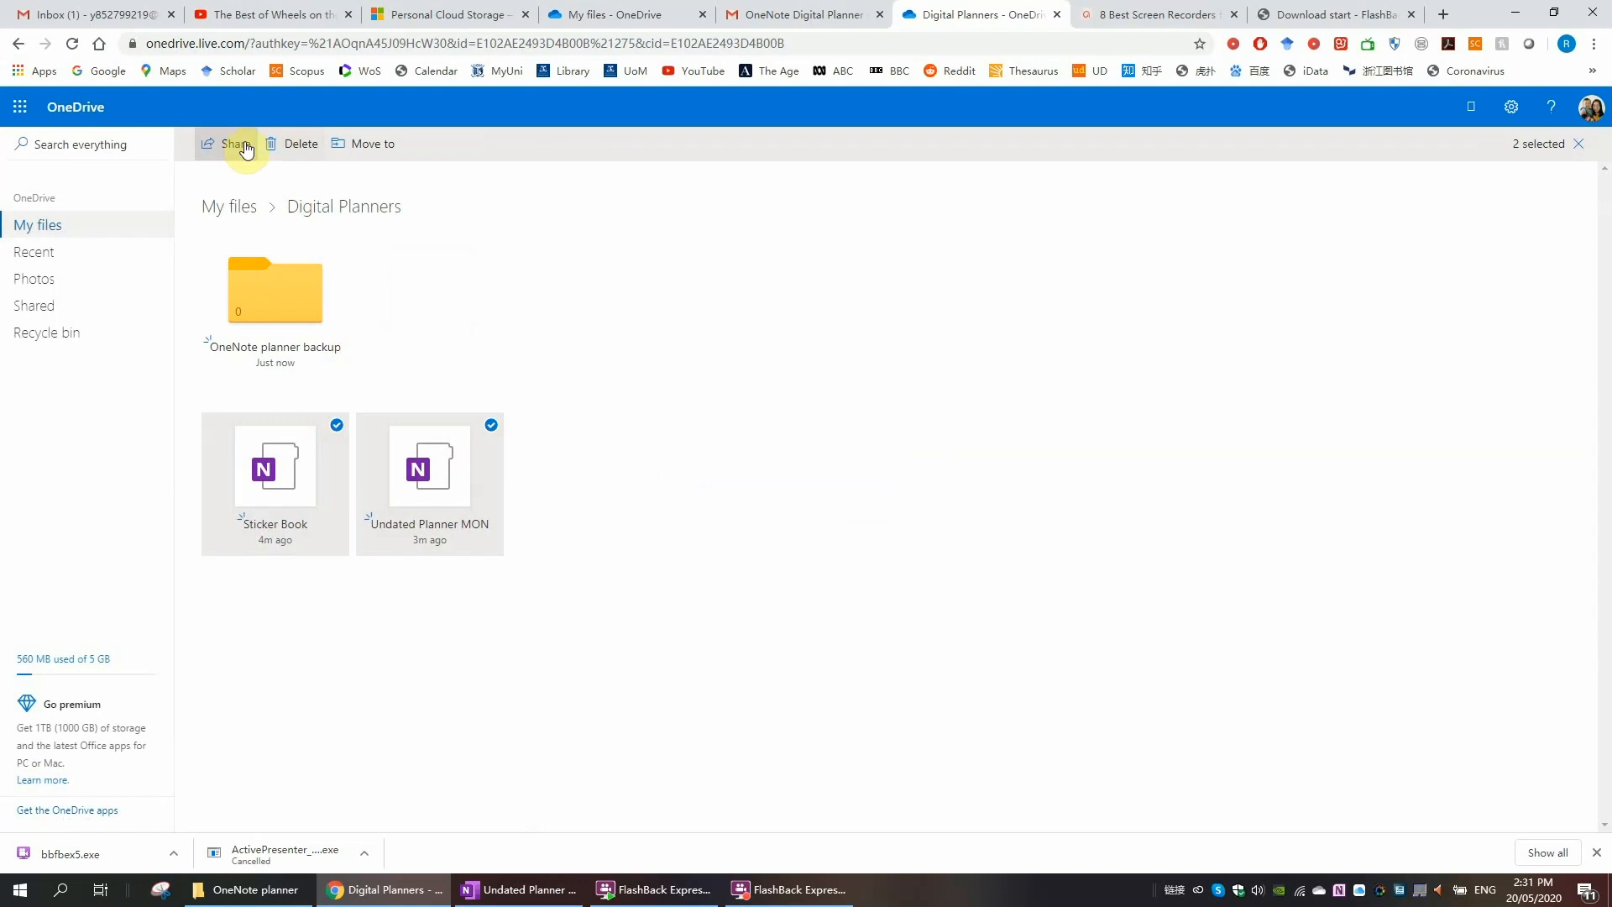
{"action": "mouse_move", "coordinate": [455, 166]}
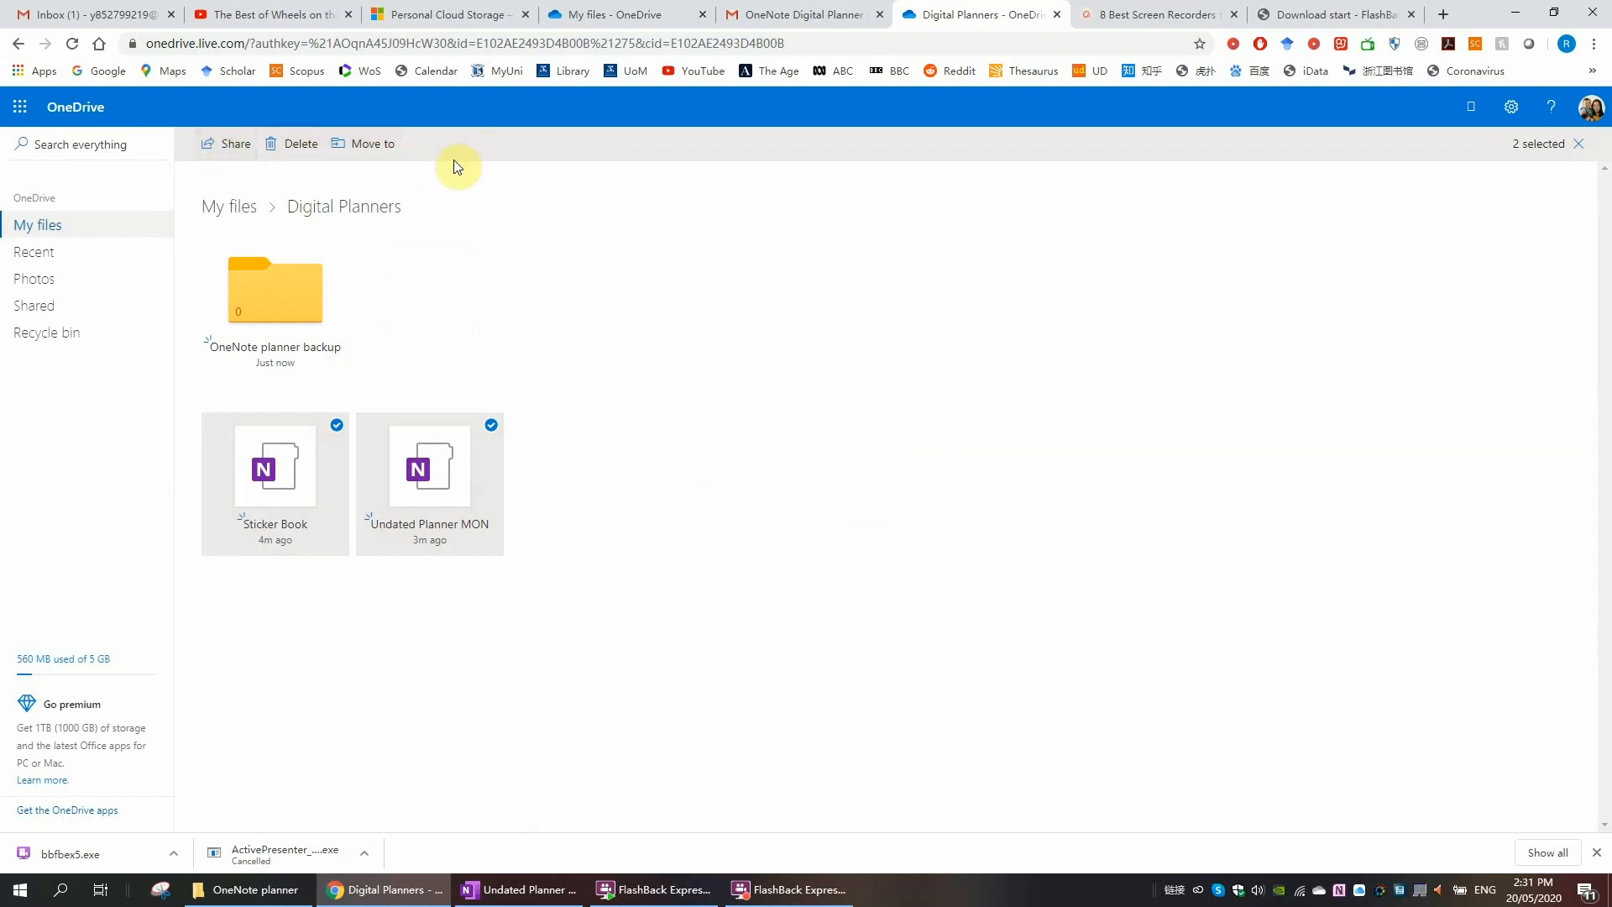
{"action": "mouse_move", "coordinate": [658, 346]}
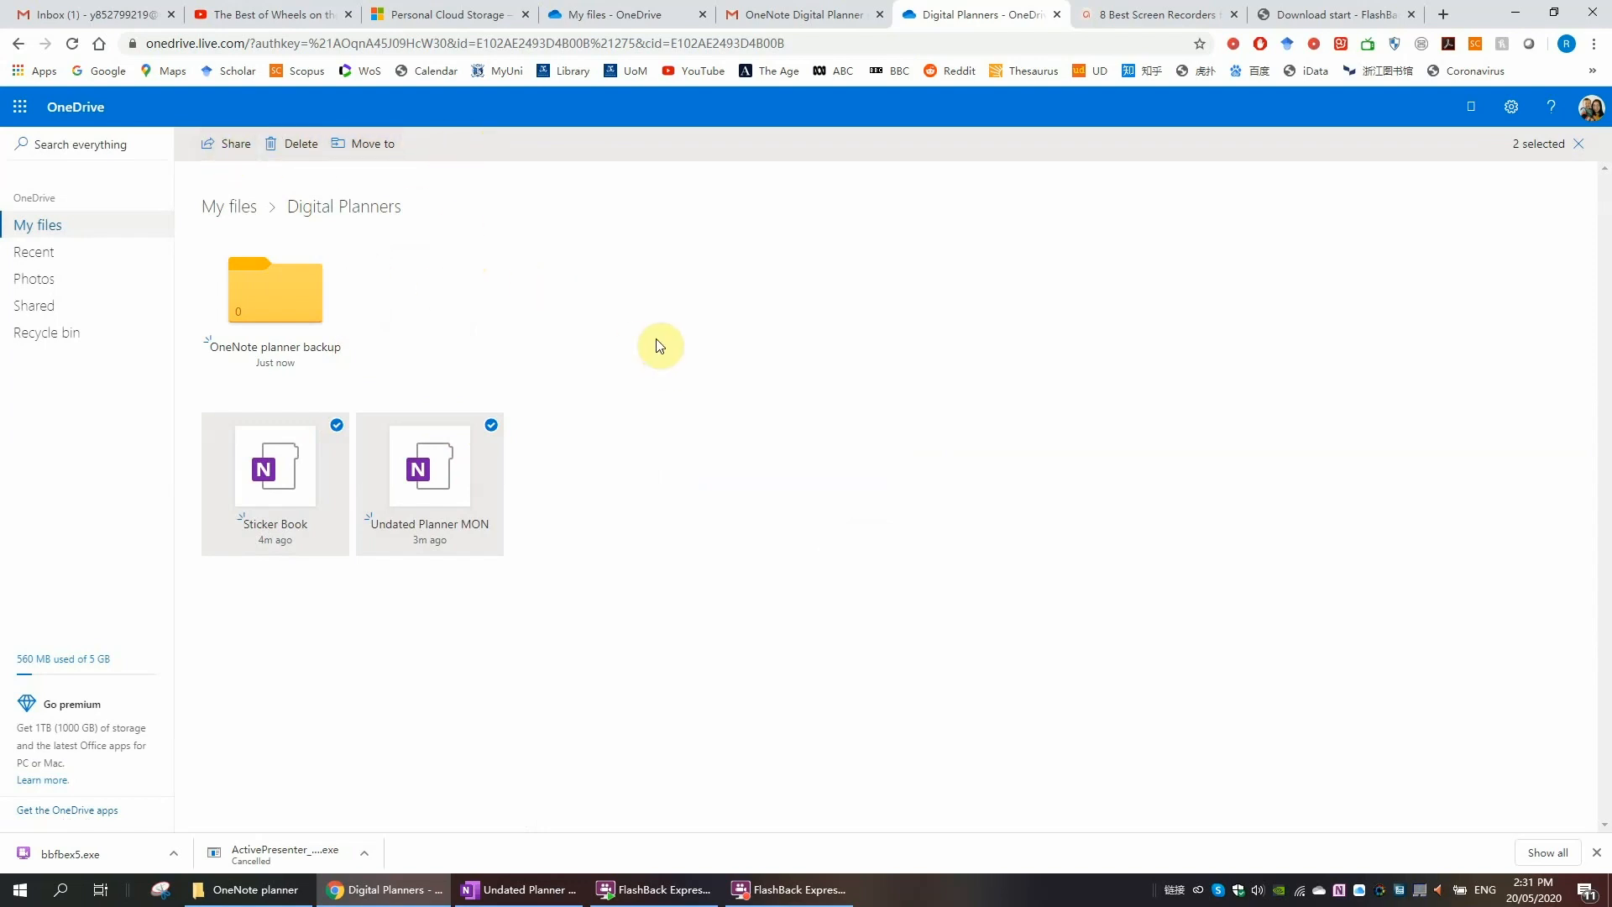
{"action": "mouse_move", "coordinate": [630, 326]}
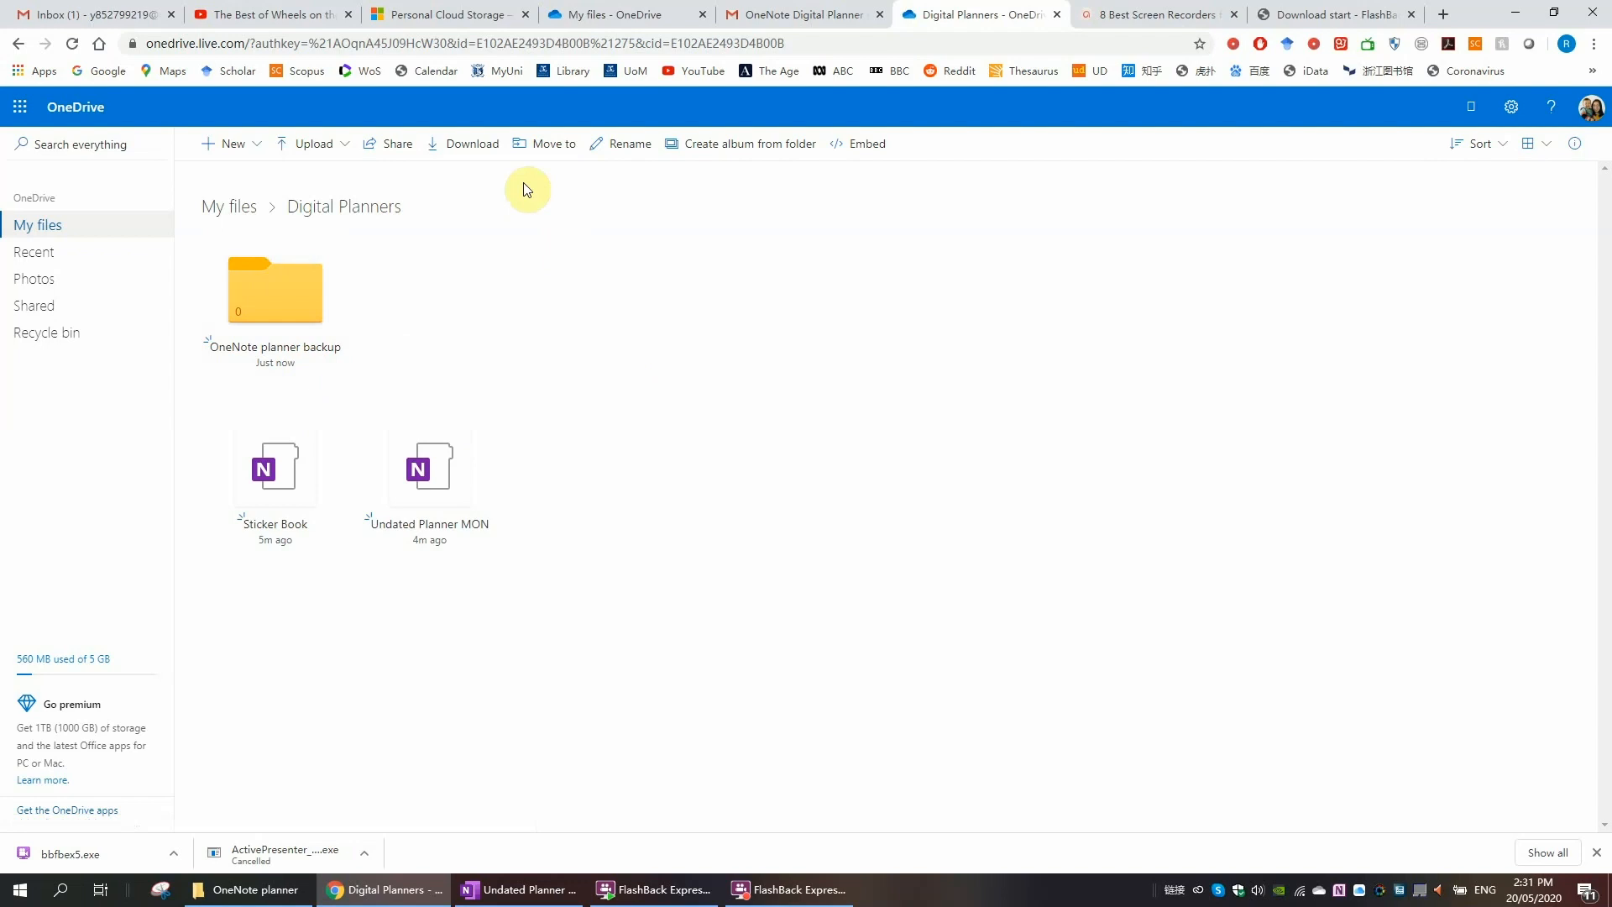
{"action": "mouse_move", "coordinate": [521, 143]}
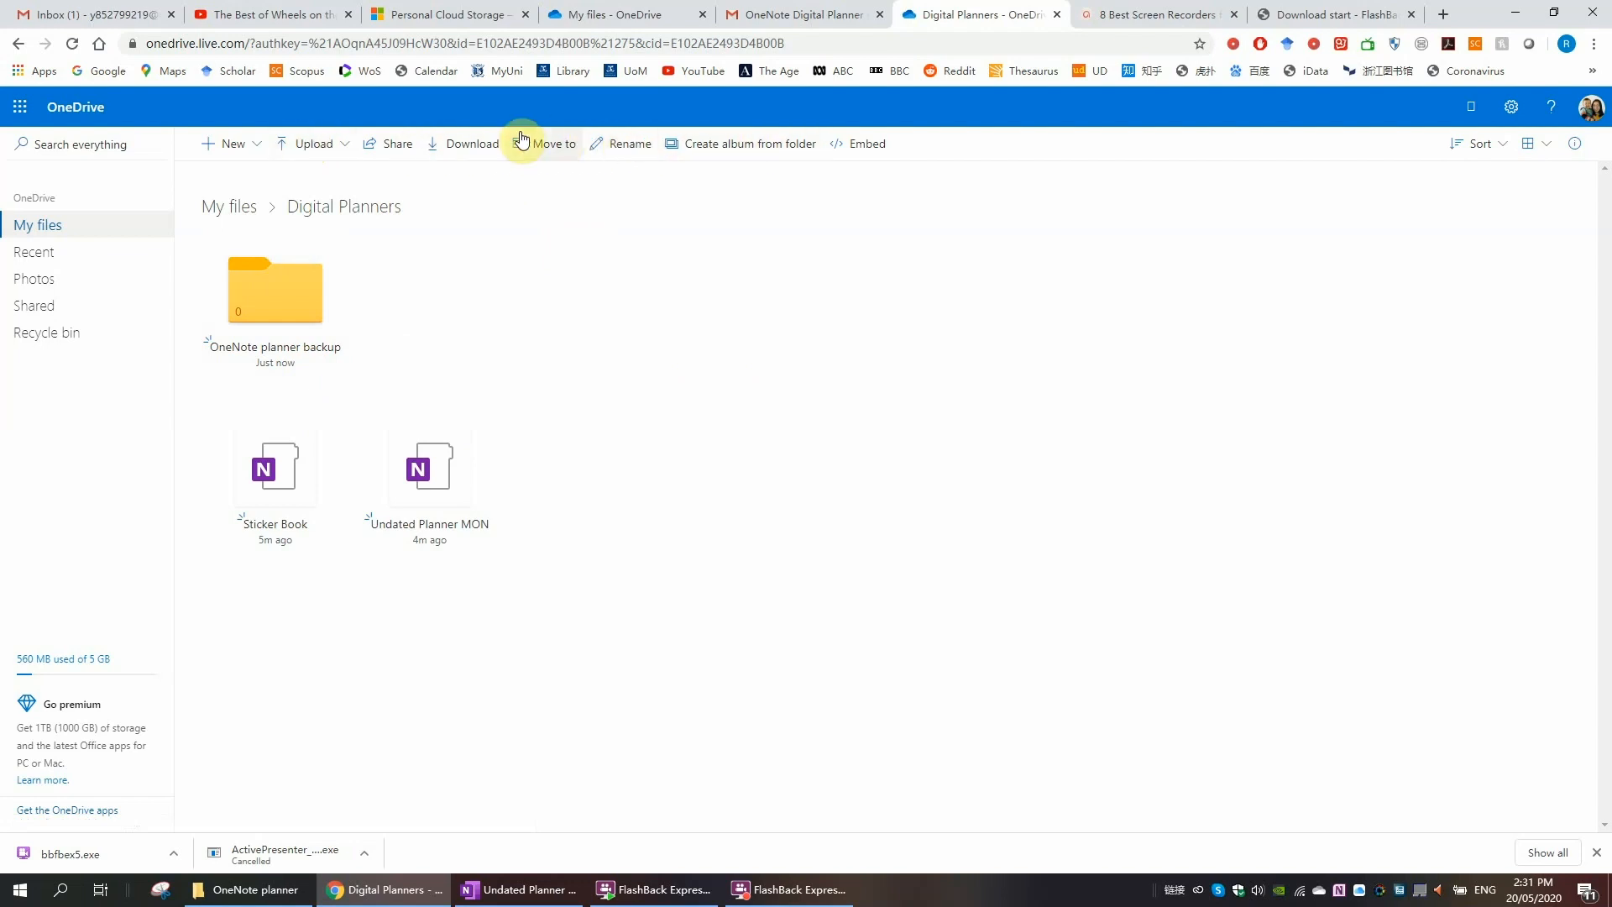
{"action": "mouse_move", "coordinate": [1048, 38]}
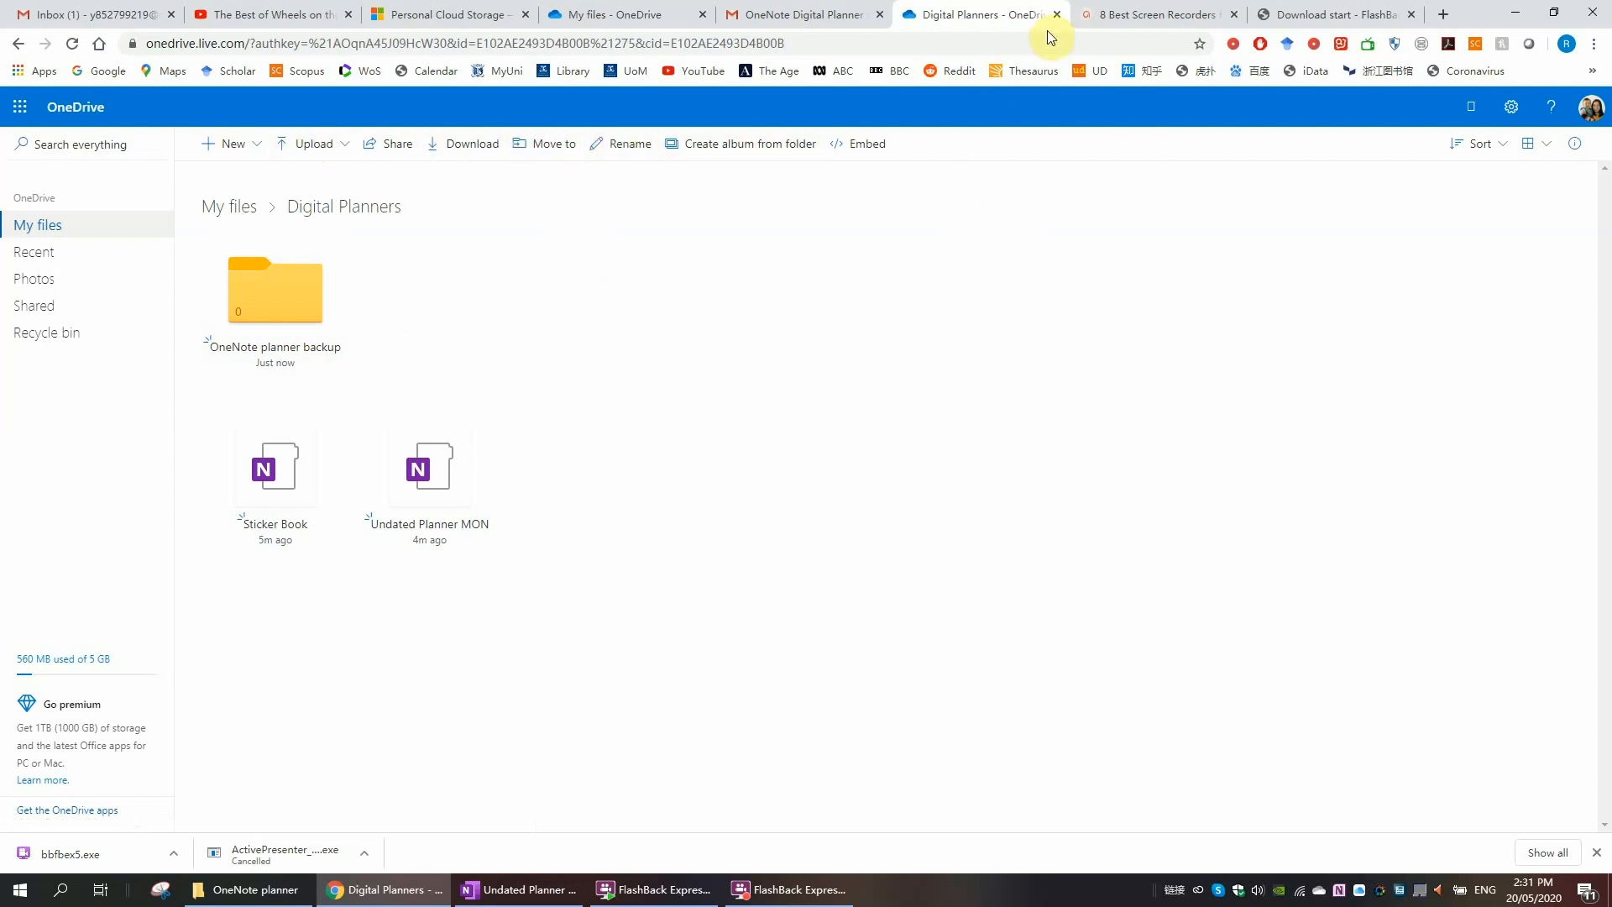
Step: Close the Digital Planners browser page, leaving the Gmail purchase email showing
{"action": "left_click", "coordinate": [802, 16]}
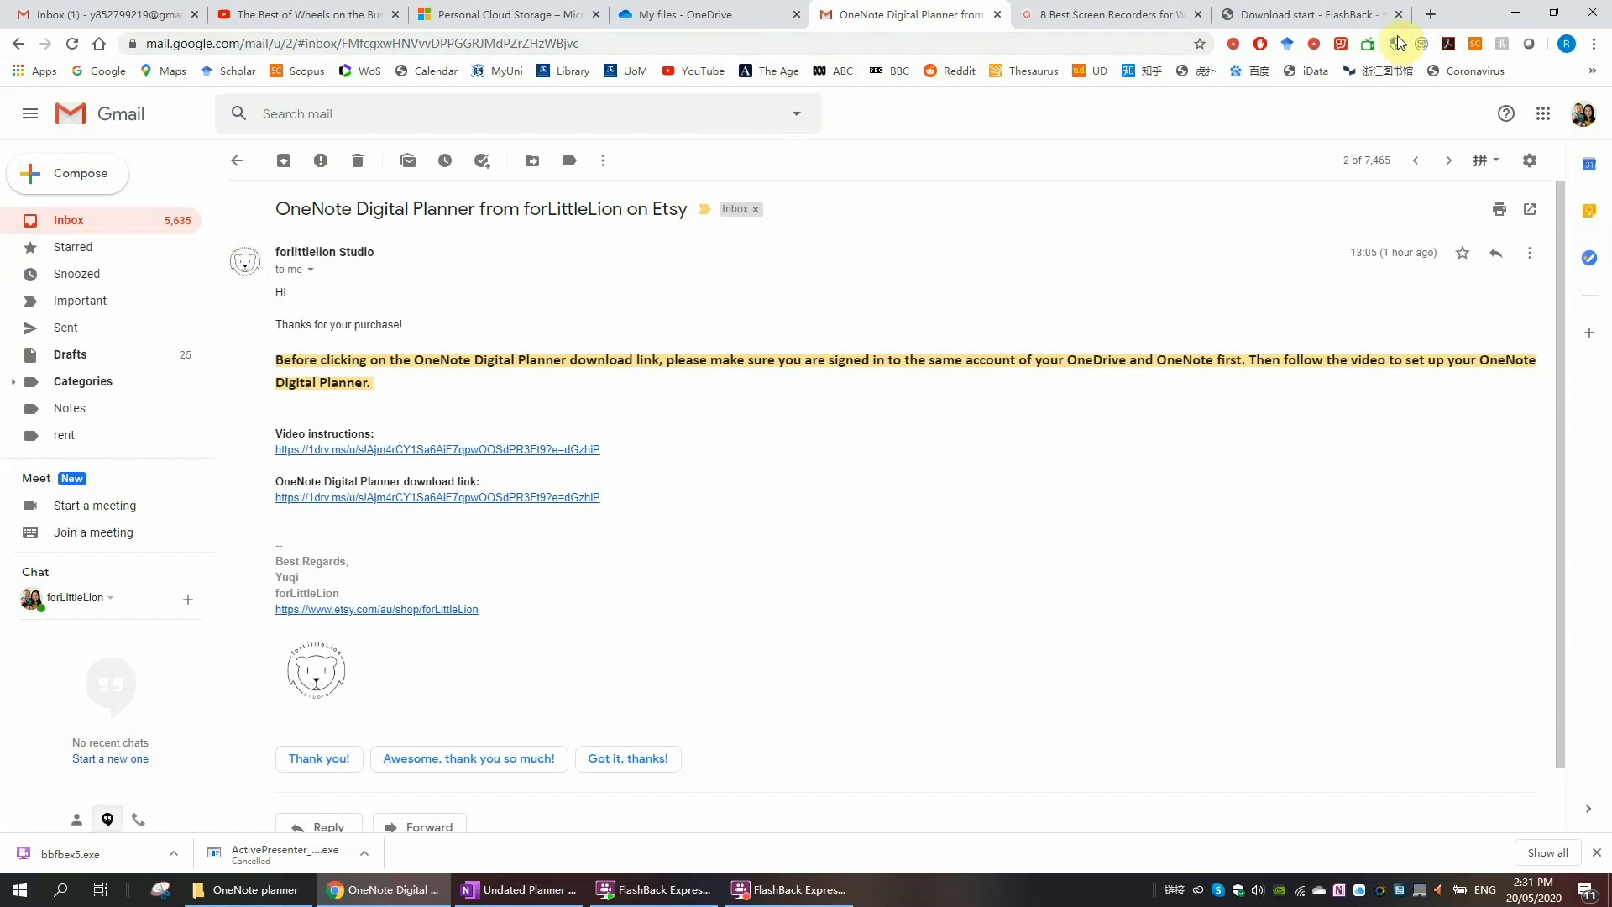
Step: Reopen OneDrive's My files and go into the Digital Planners folder
{"action": "left_click", "coordinate": [1427, 15]}
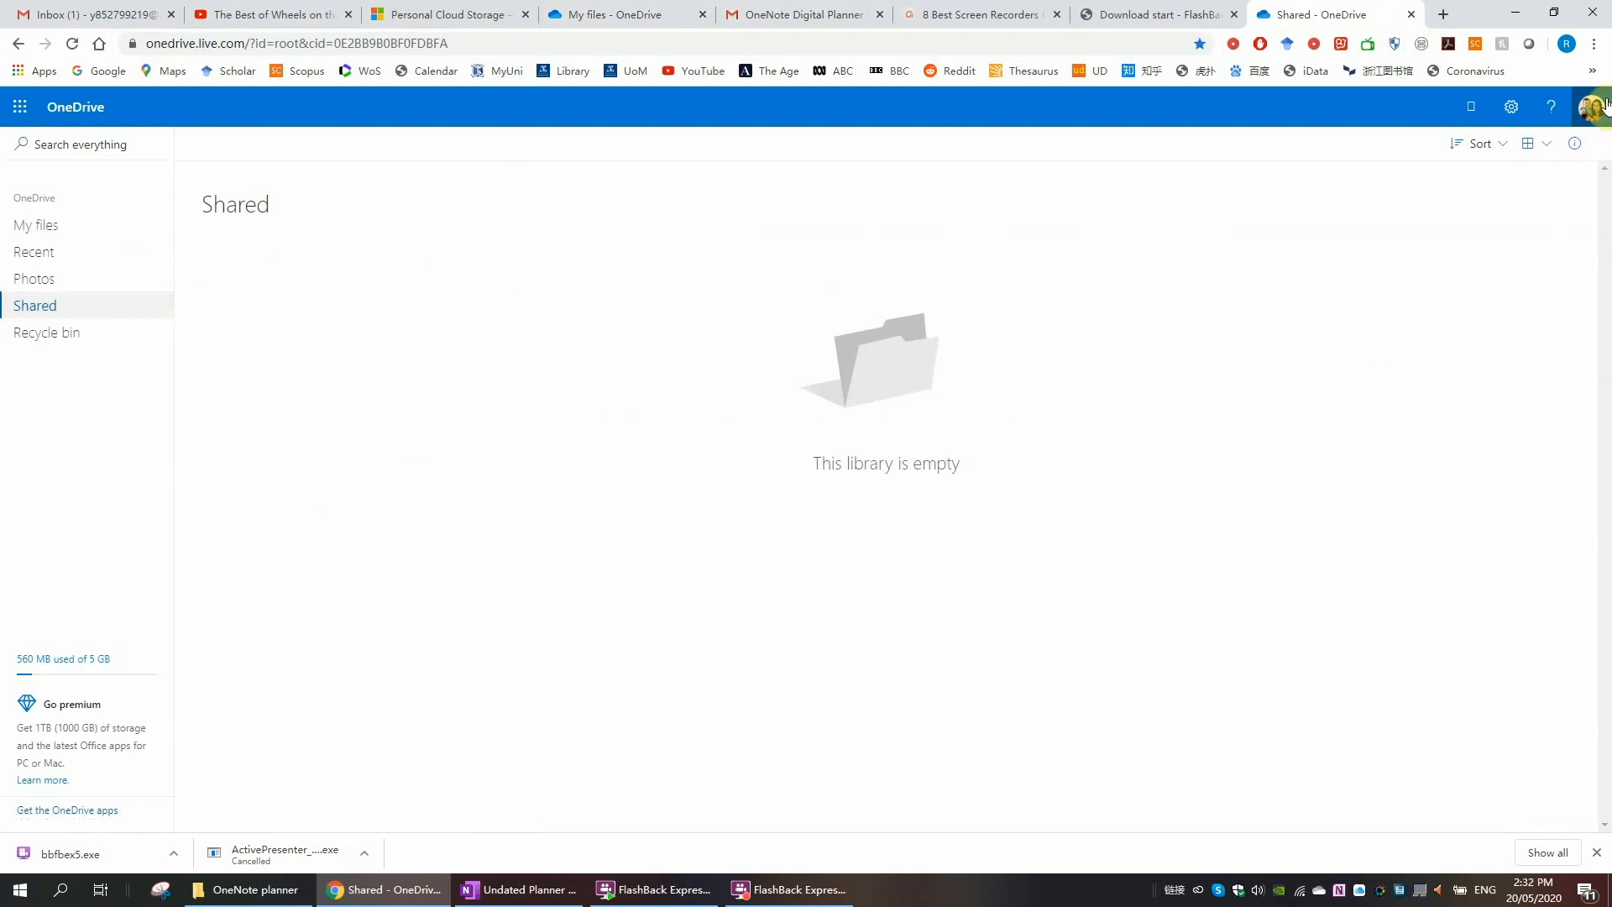
{"action": "left_click", "coordinate": [35, 225]}
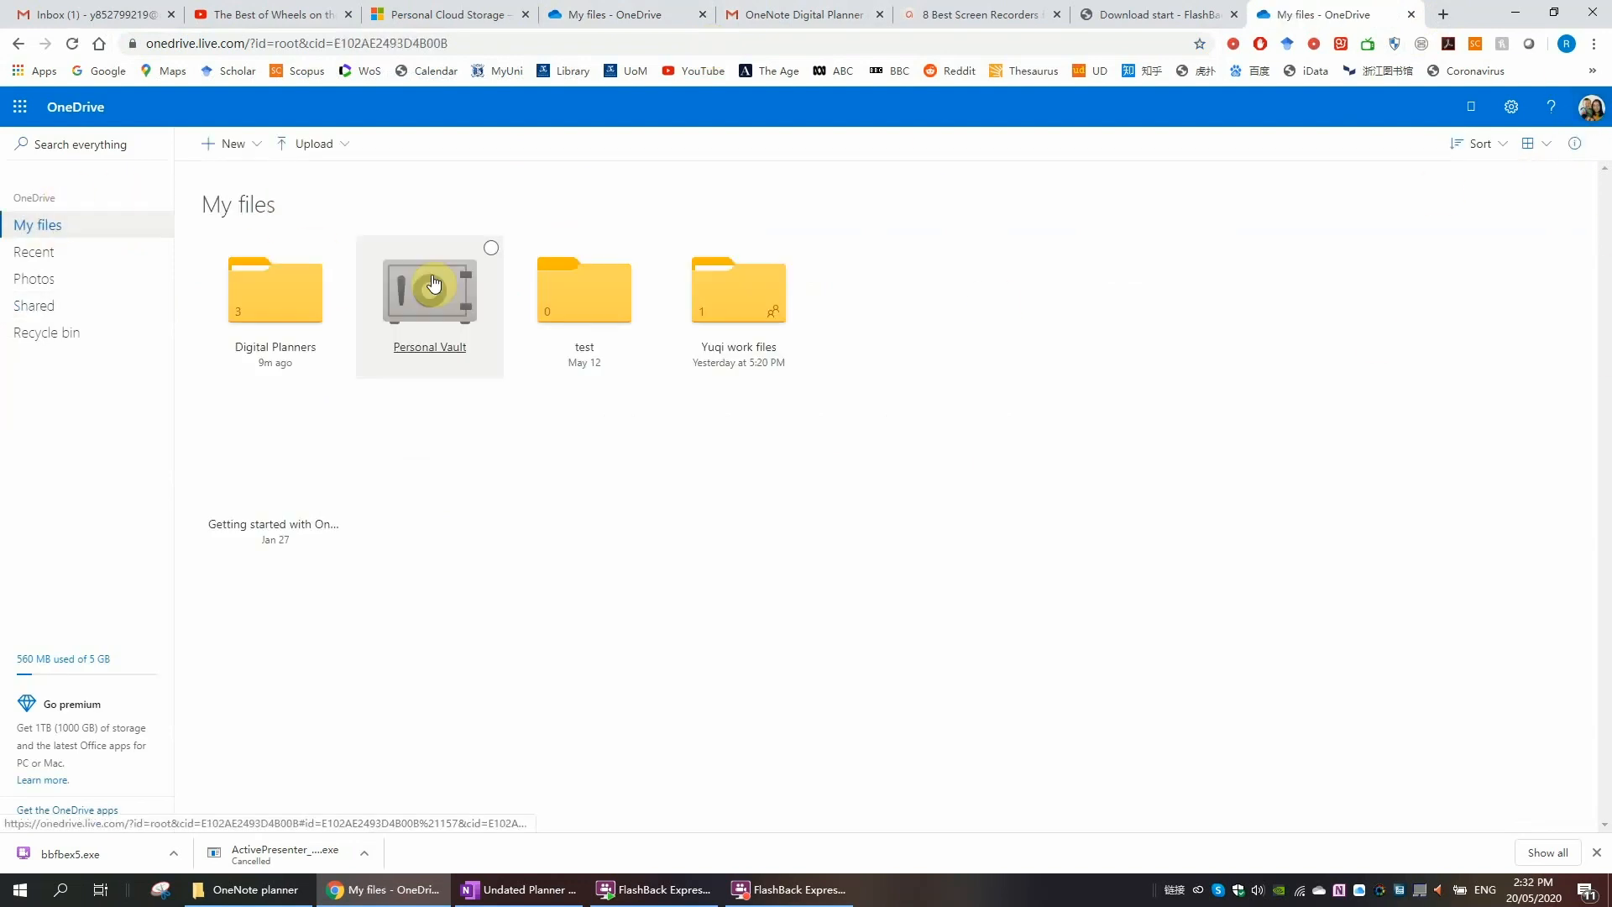
{"action": "double_click", "coordinate": [274, 290]}
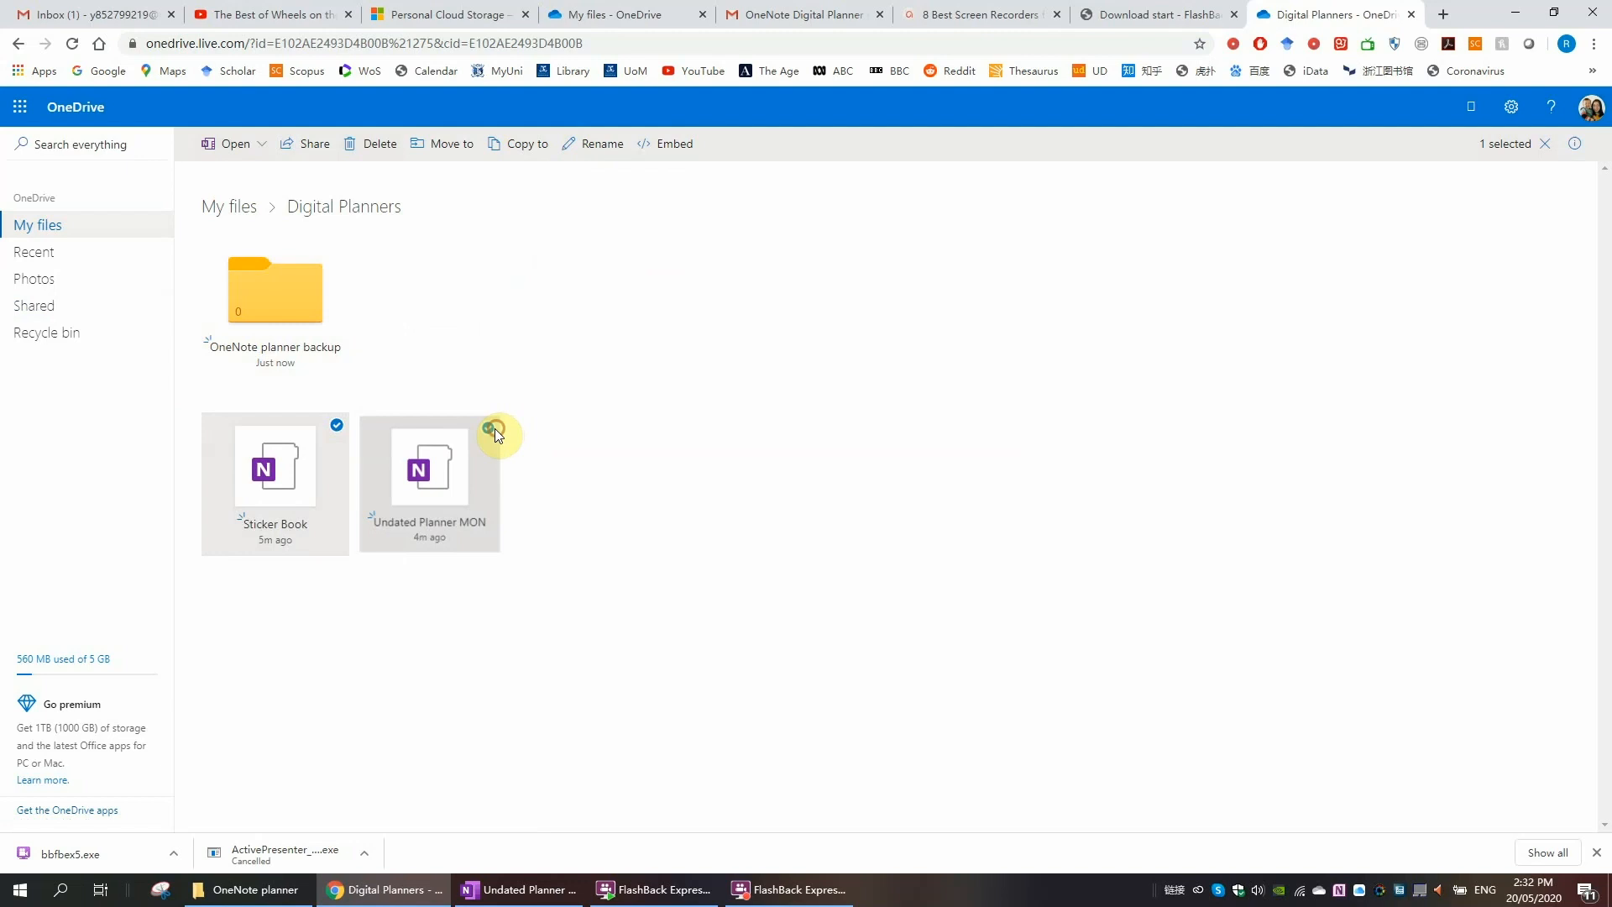
Step: Copy Sticker Book and Undated Planner MON into the OneNote planner backup folder
{"action": "left_click", "coordinate": [490, 425]}
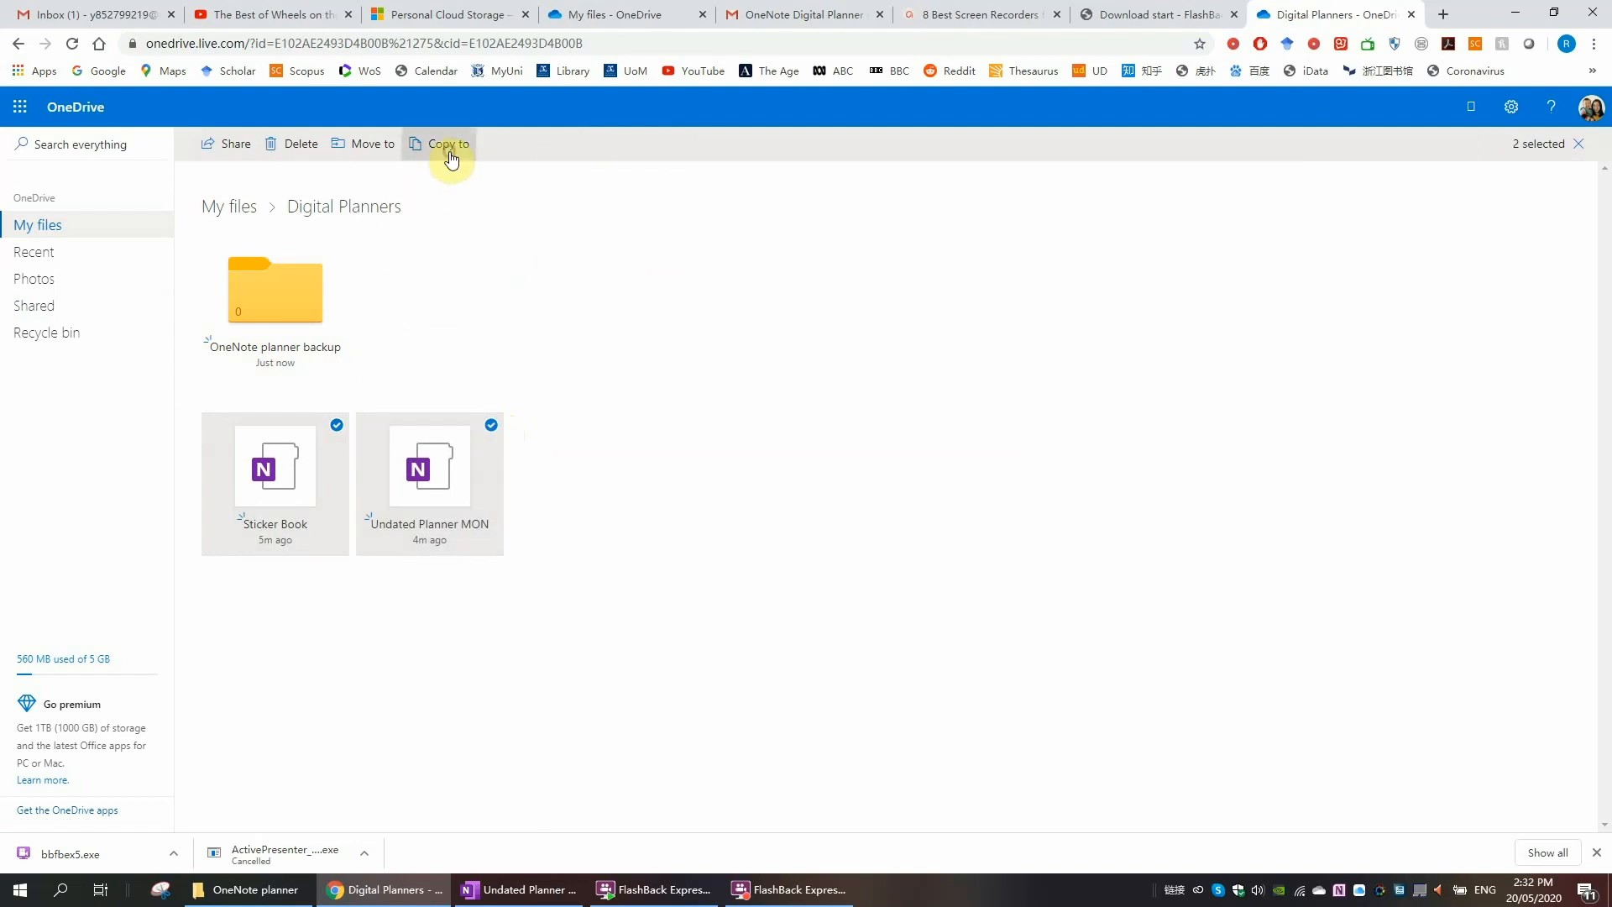
{"action": "left_click", "coordinate": [447, 145]}
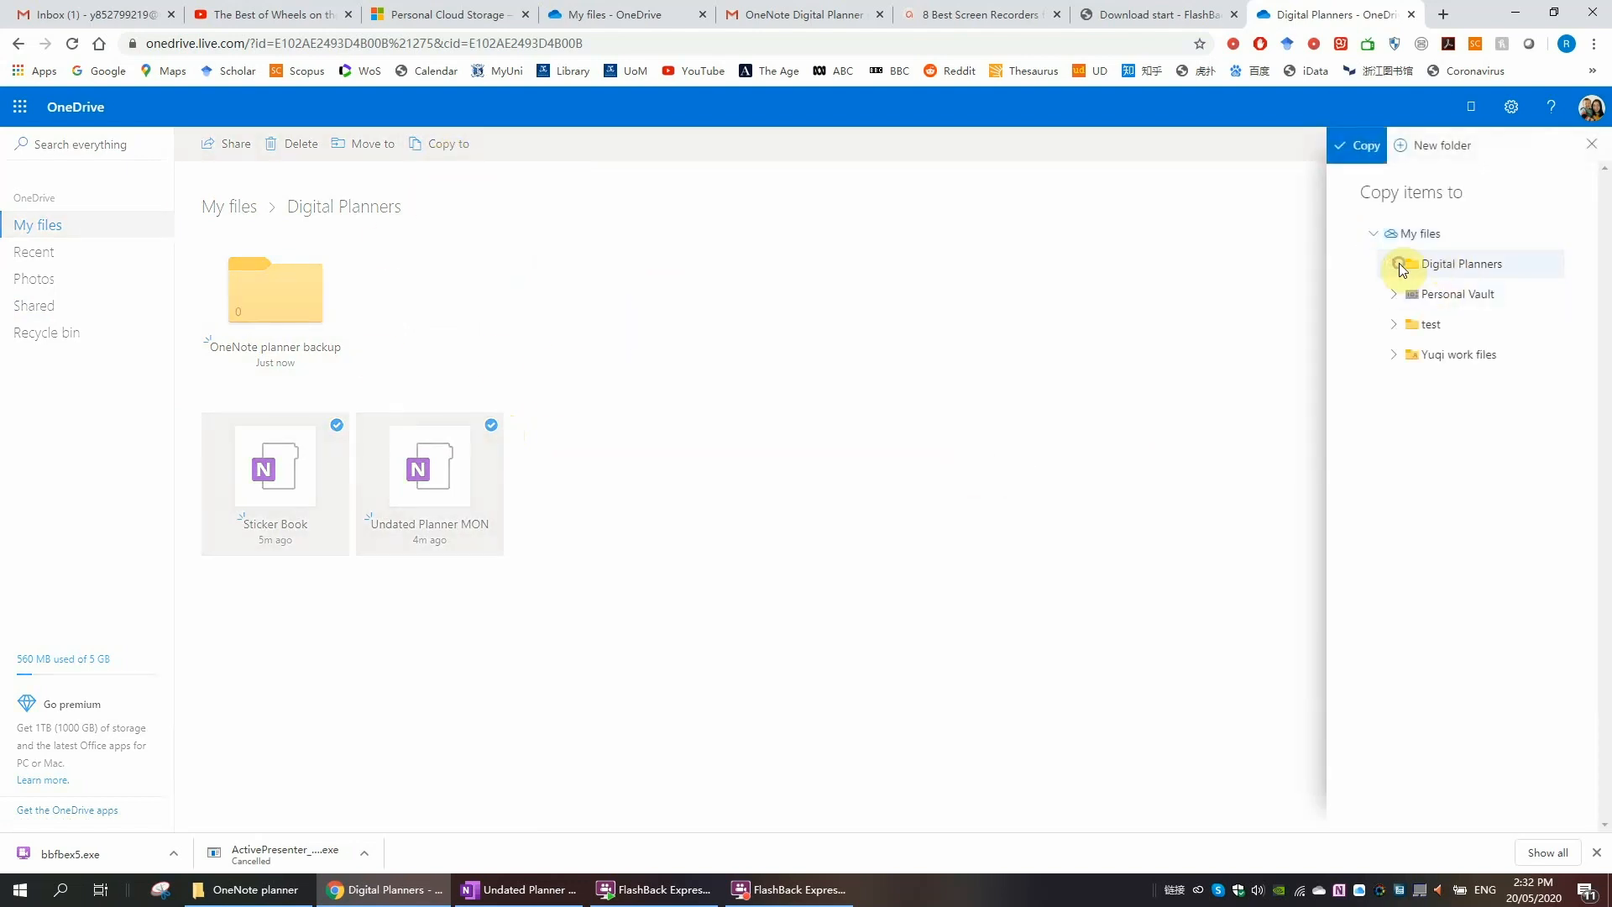
{"action": "left_click", "coordinate": [1373, 264]}
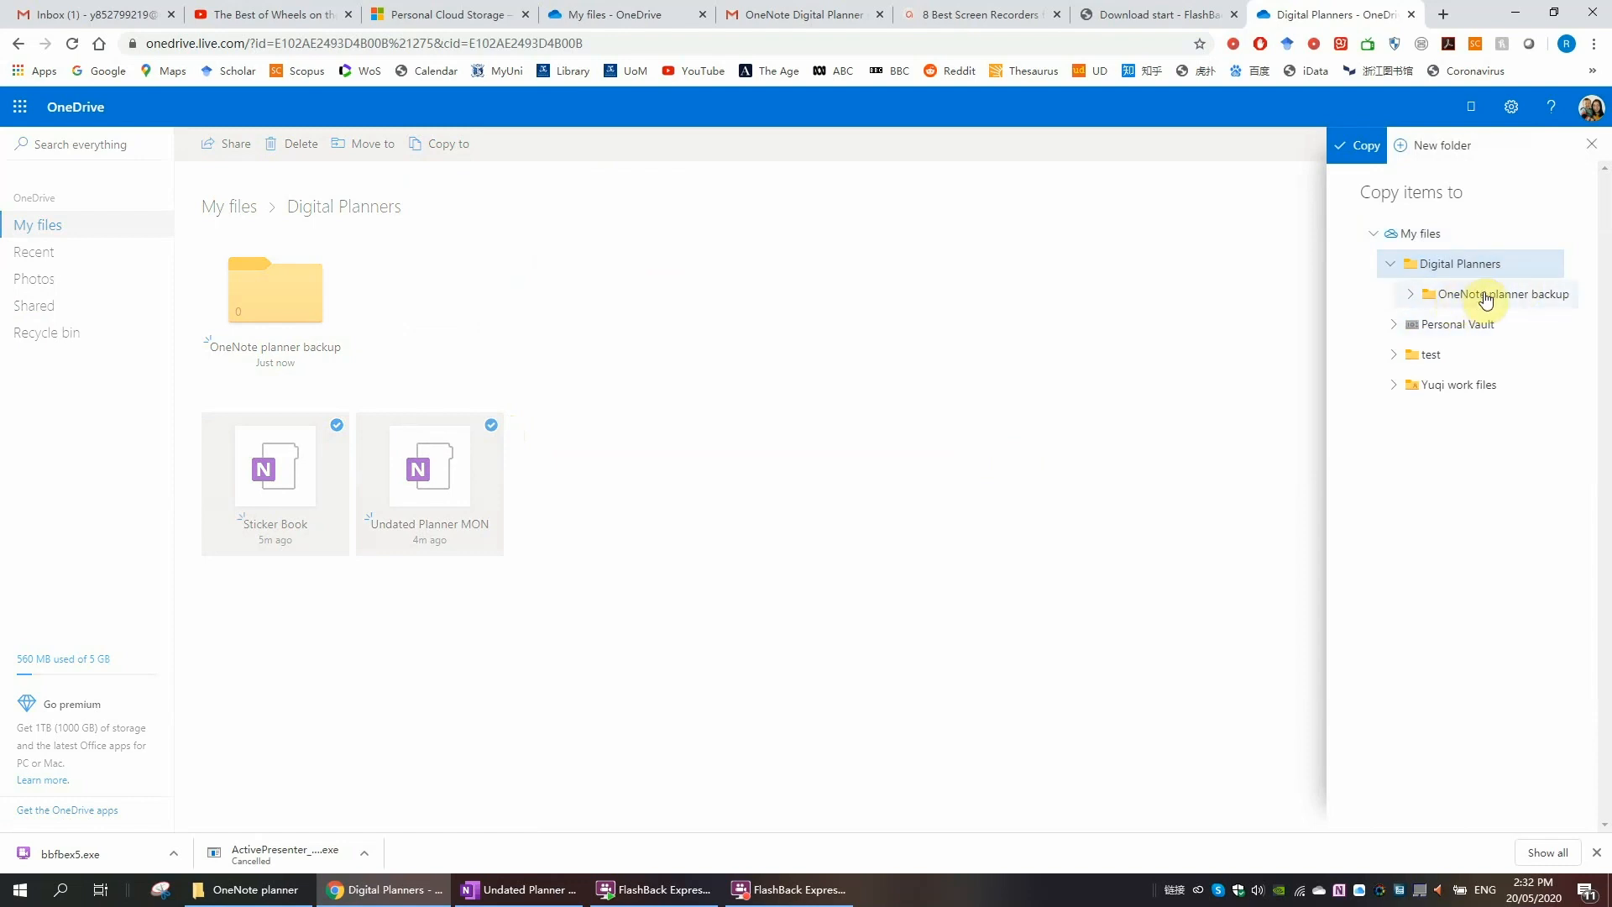
{"action": "left_click", "coordinate": [1506, 294]}
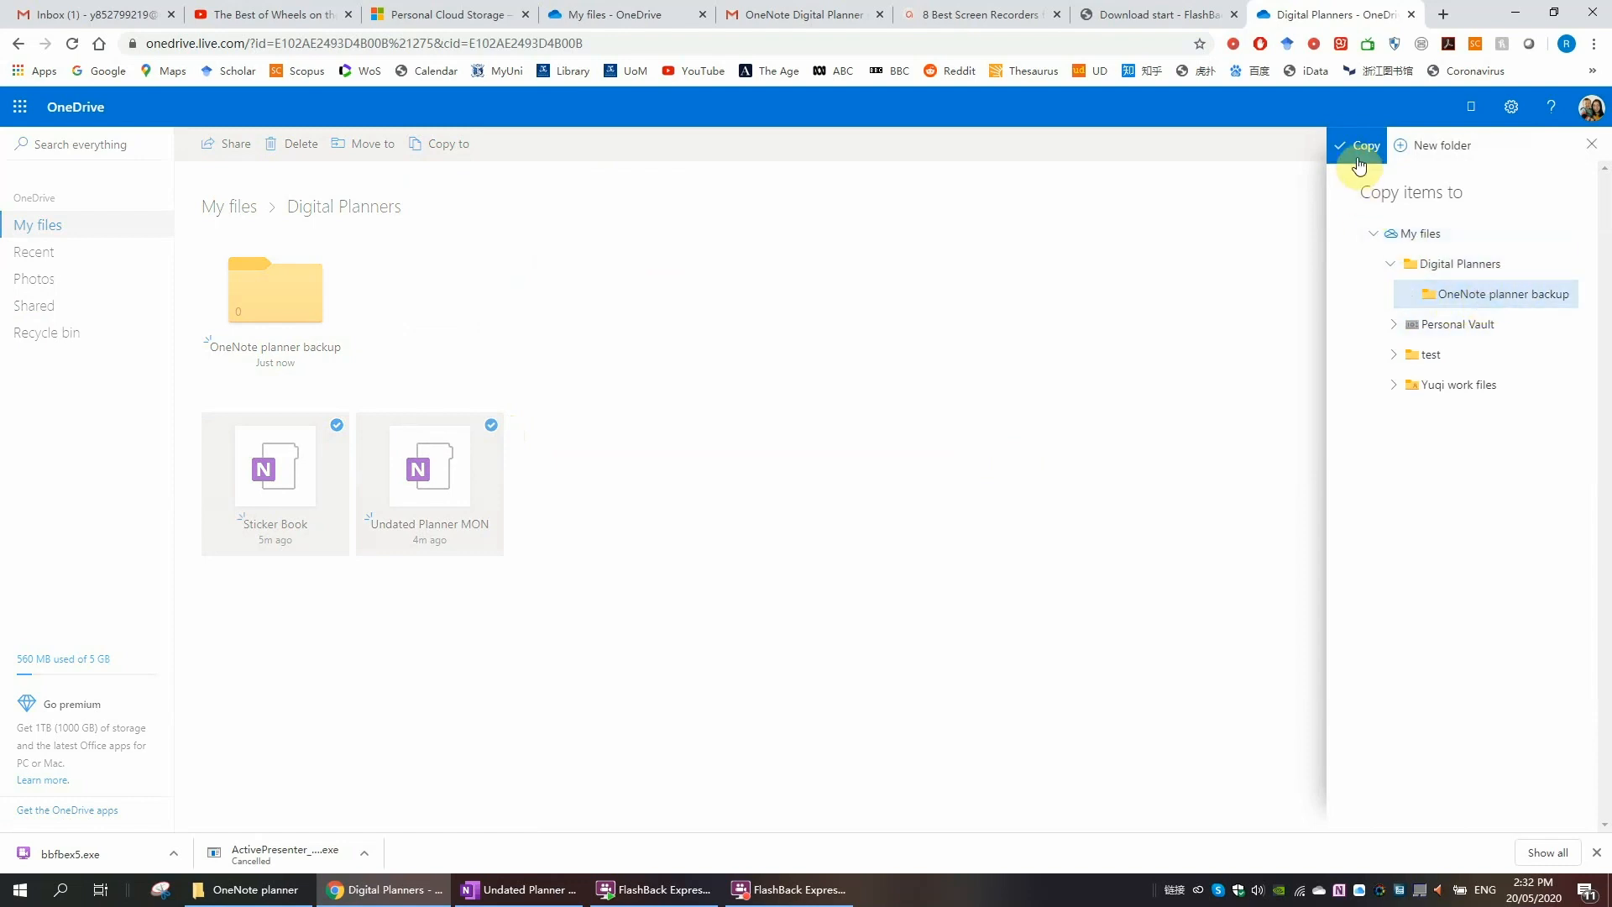
{"action": "left_click", "coordinate": [1367, 144]}
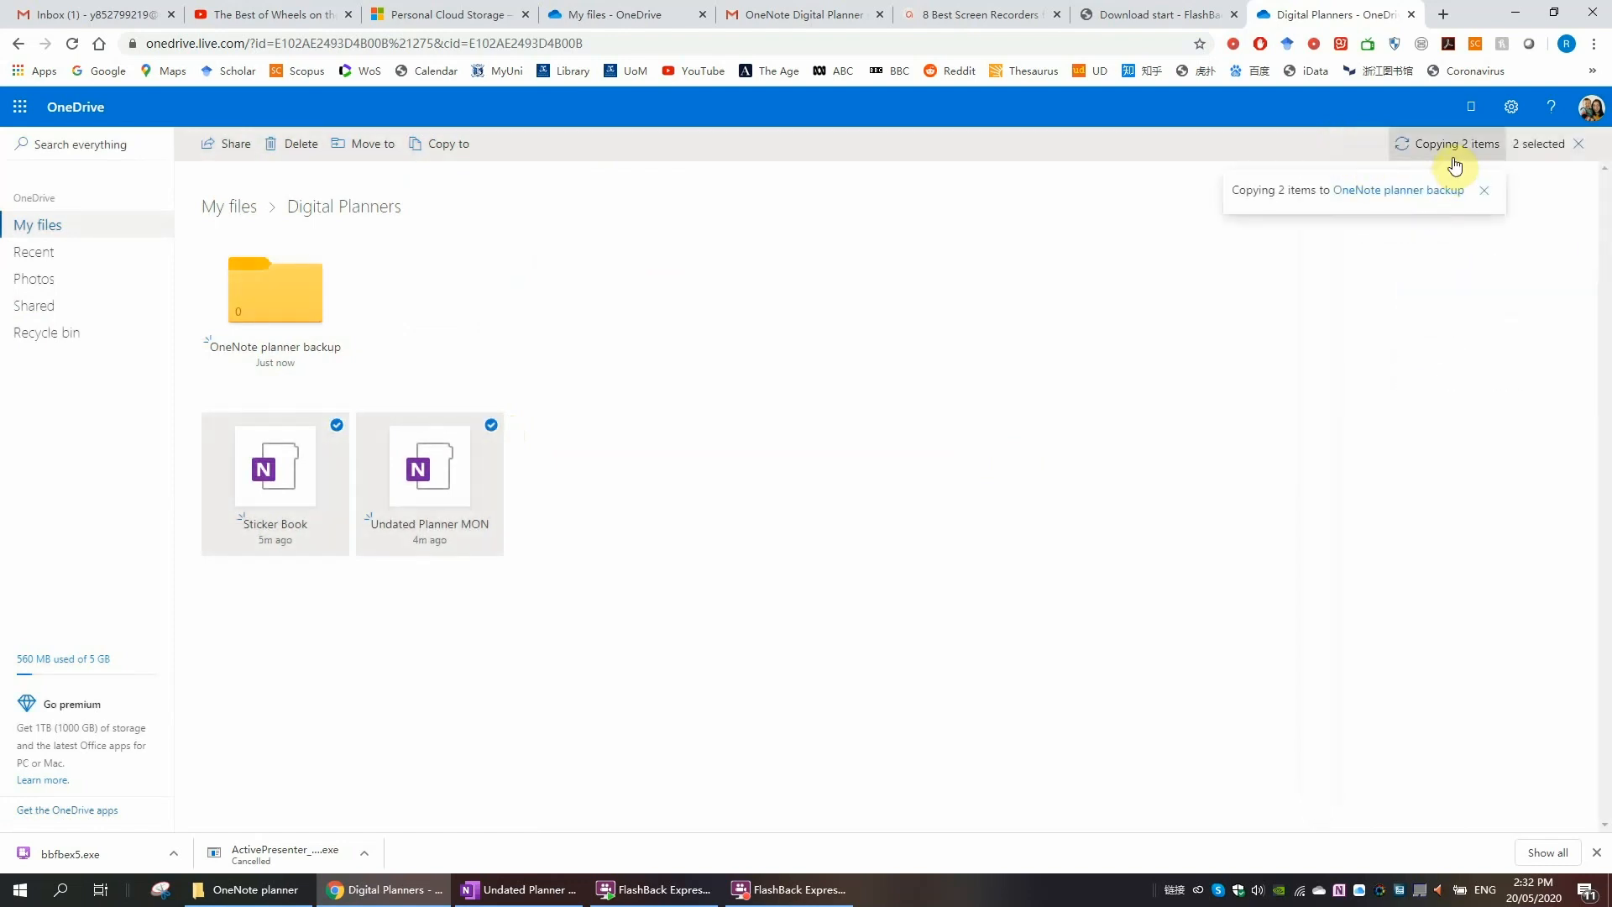
{"action": "mouse_move", "coordinate": [1447, 144]}
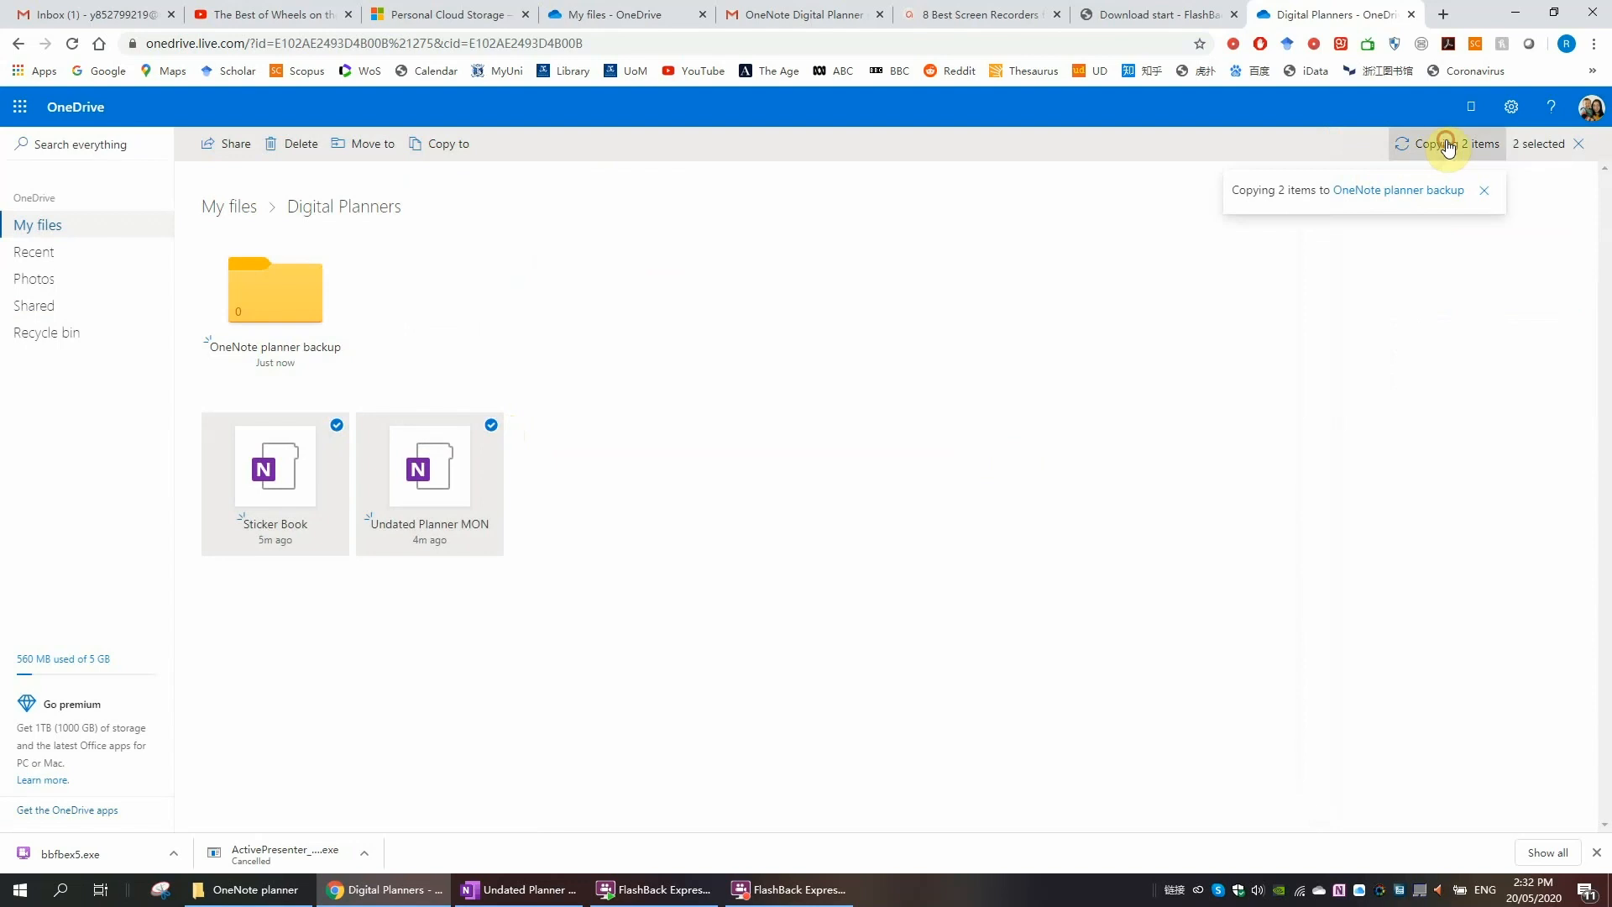
{"action": "left_click", "coordinate": [1449, 144]}
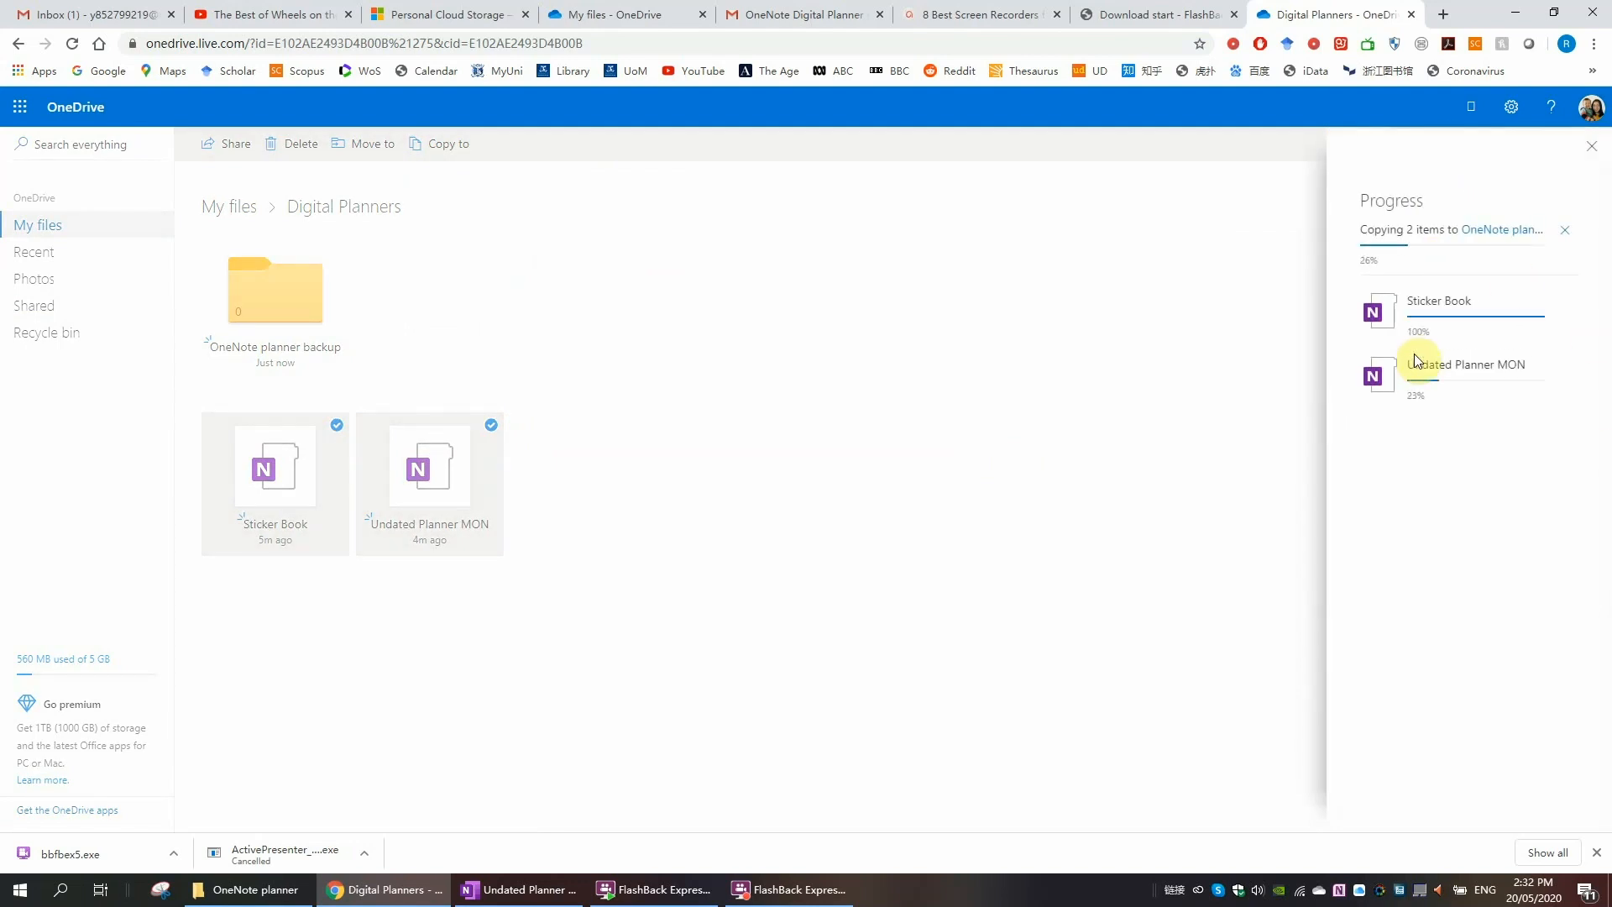
{"action": "mouse_move", "coordinate": [473, 285]}
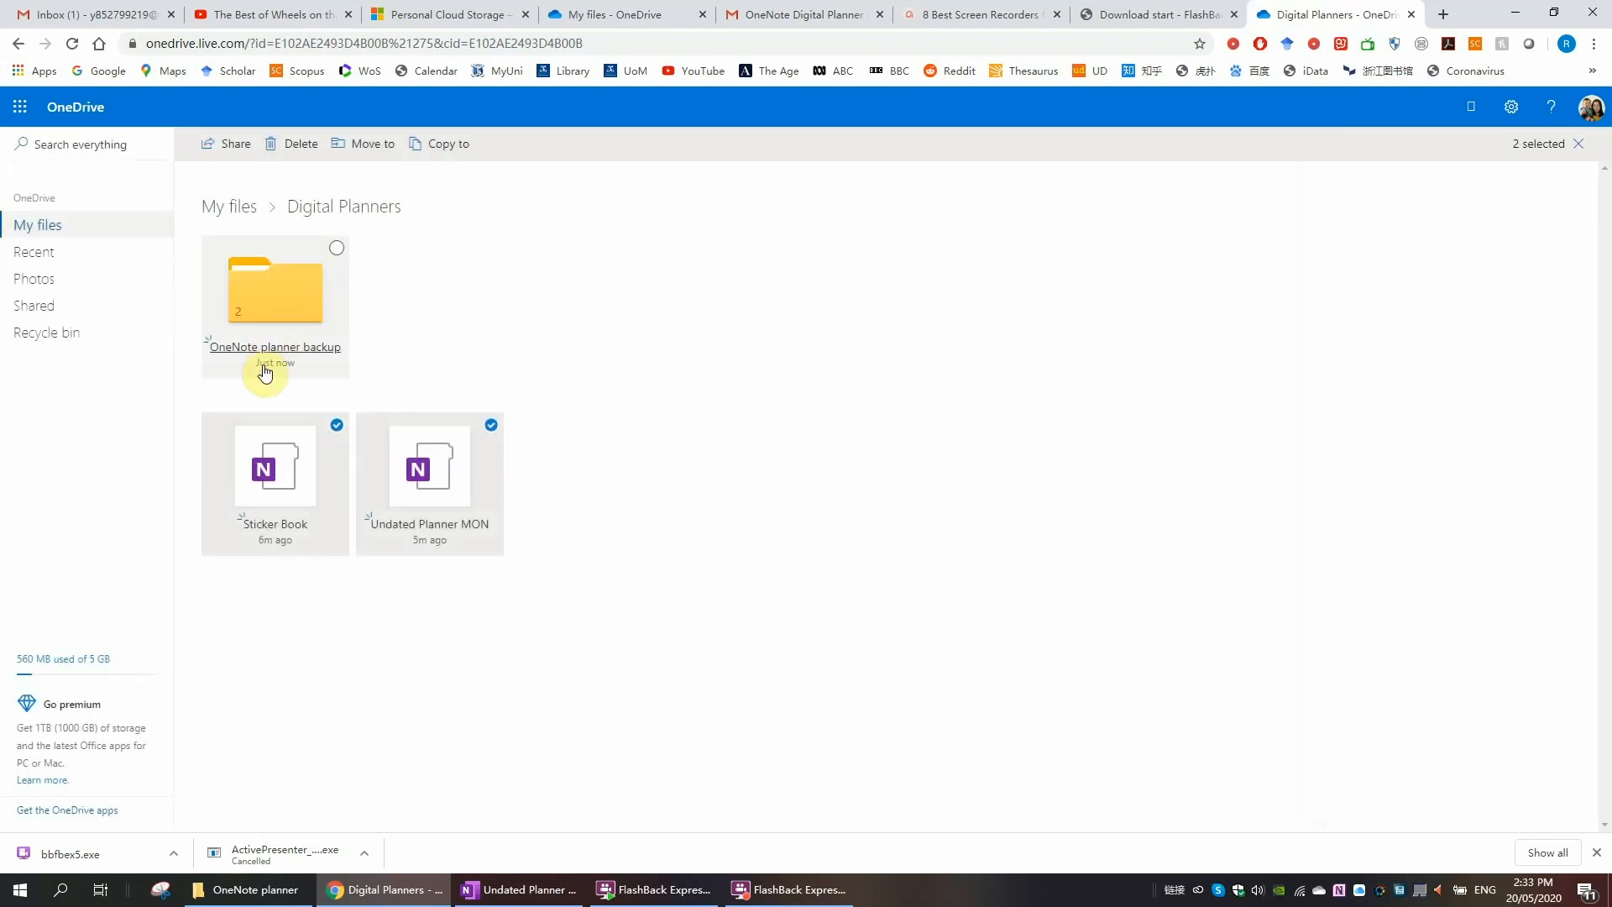
{"action": "double_click", "coordinate": [274, 290]}
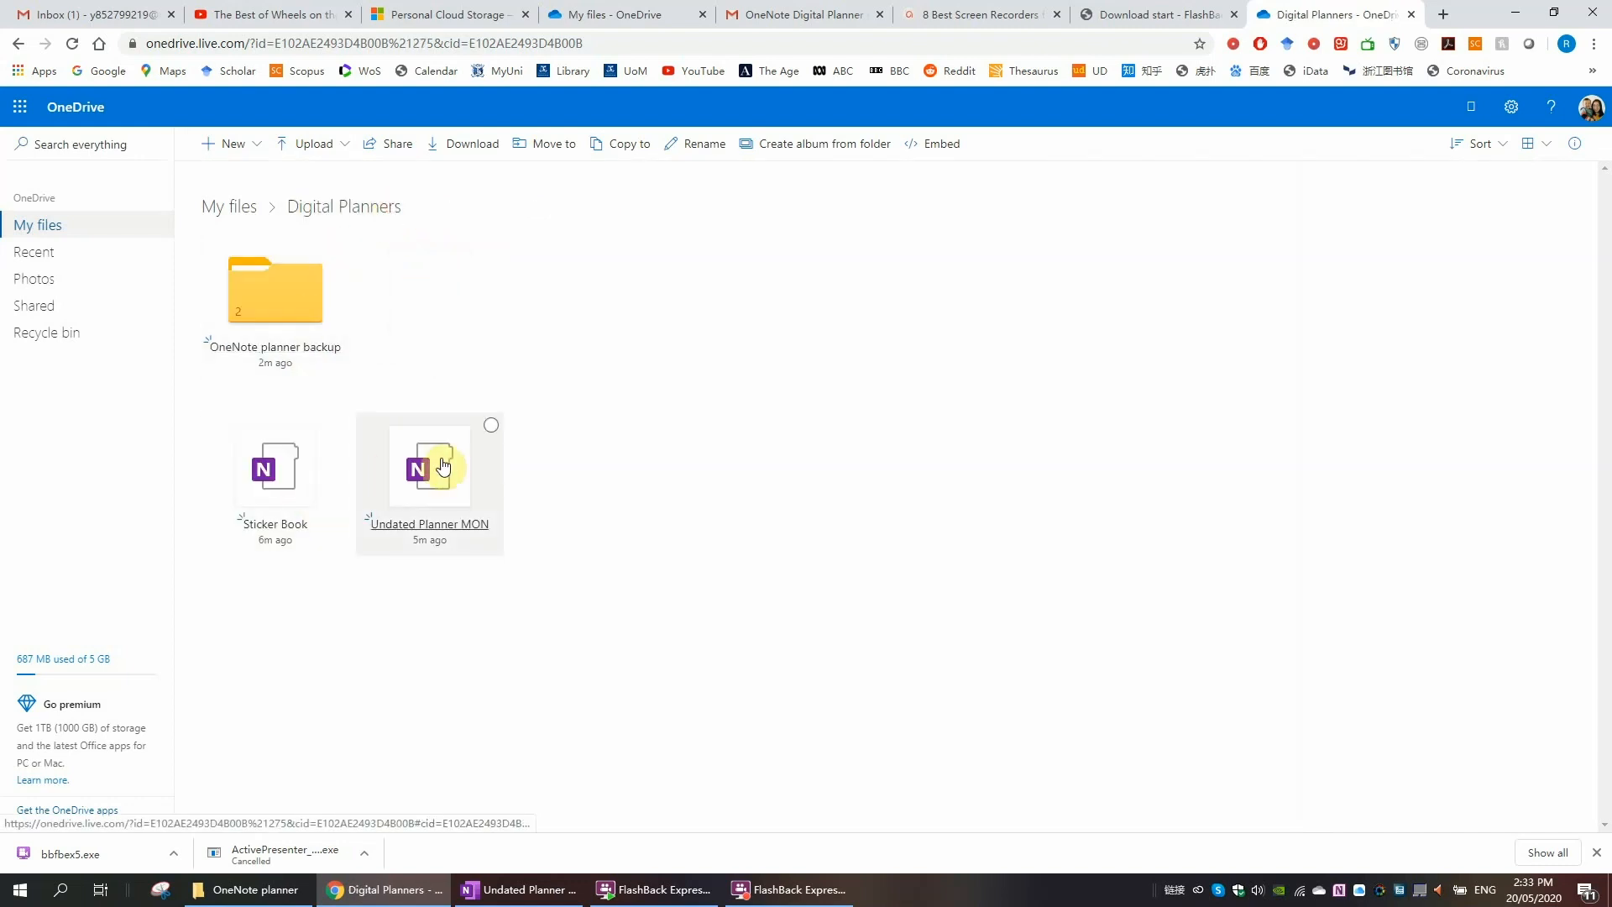
Step: Rename Undated Planner MON to '2020 planner' in OneDrive, then show OneNote's notebook list
{"action": "right_click", "coordinate": [428, 468]}
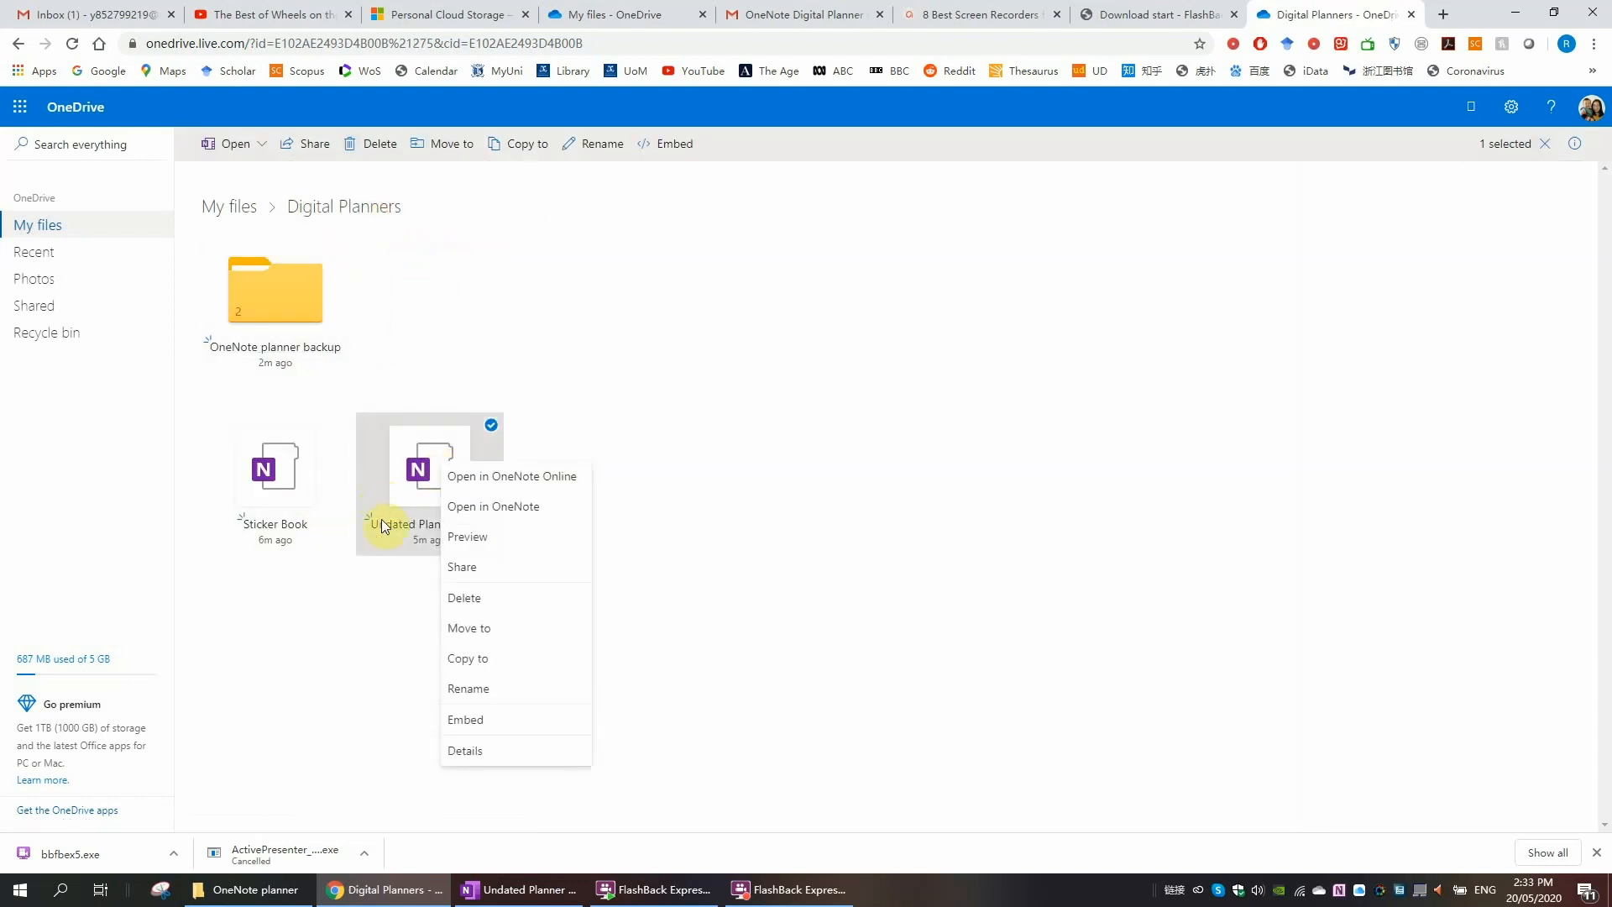
{"action": "left_click", "coordinate": [468, 689]}
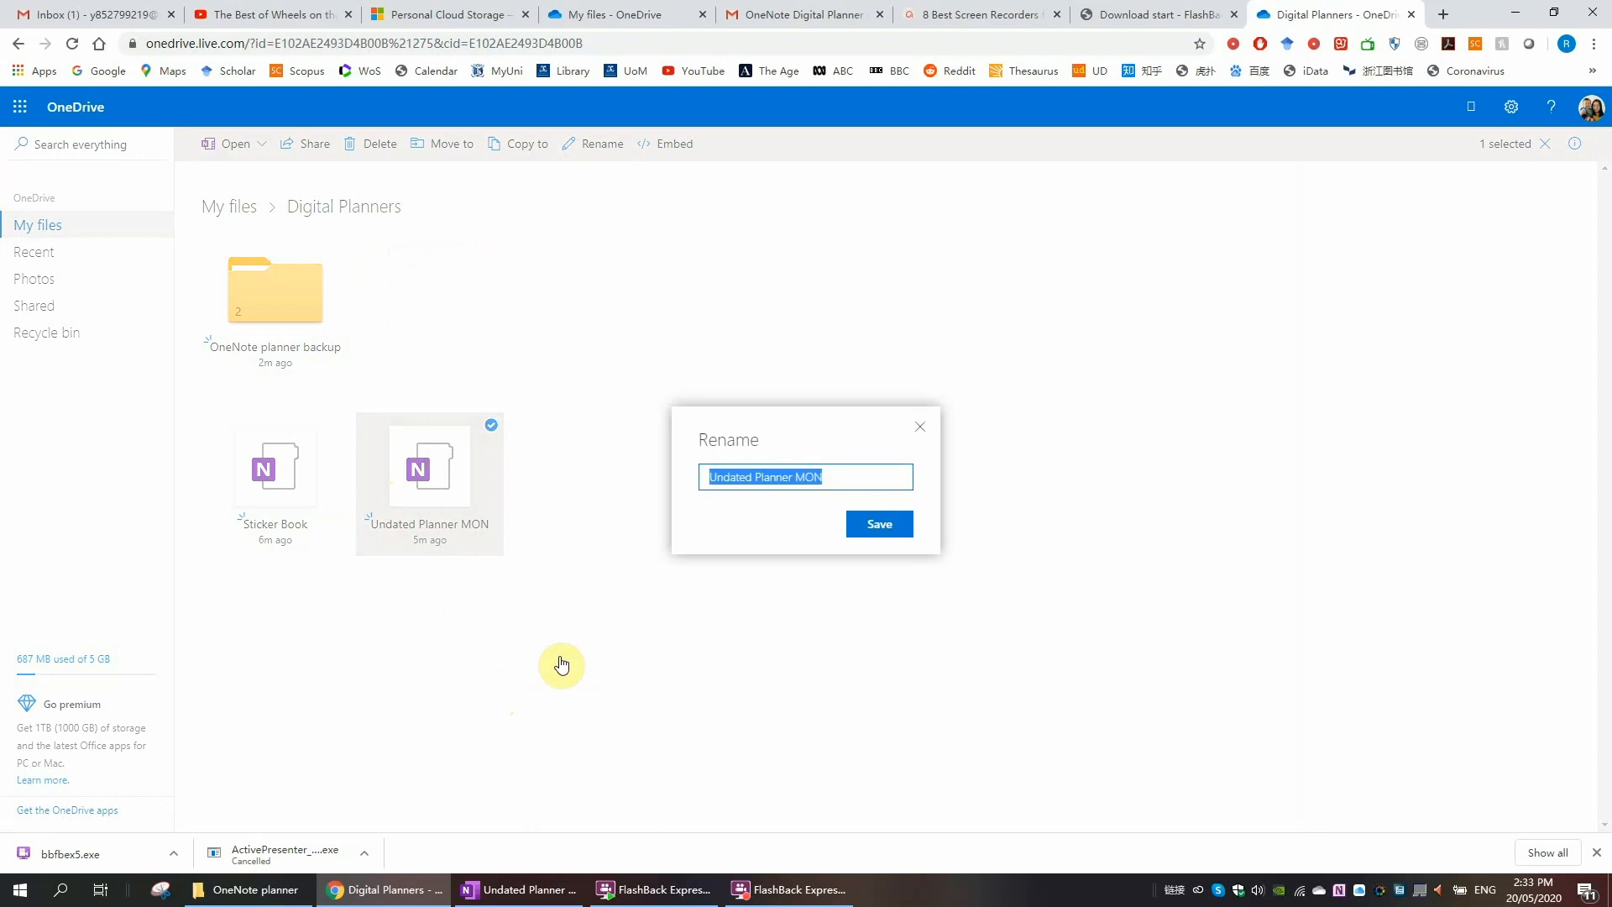
{"action": "type", "text": "2d"}
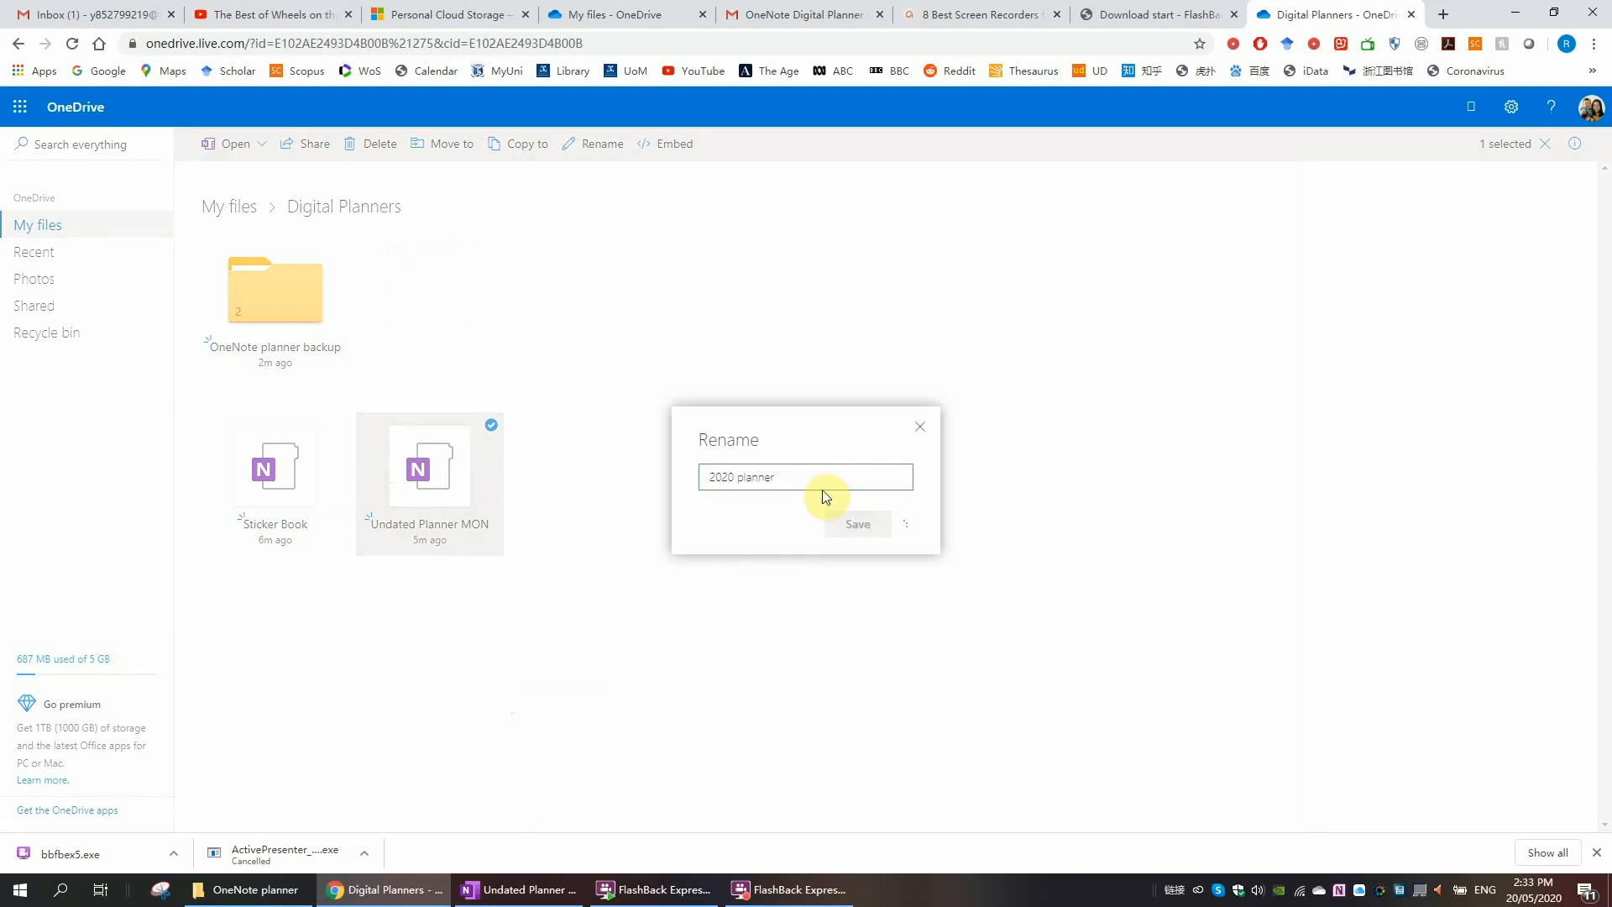
{"action": "left_click", "coordinate": [857, 524]}
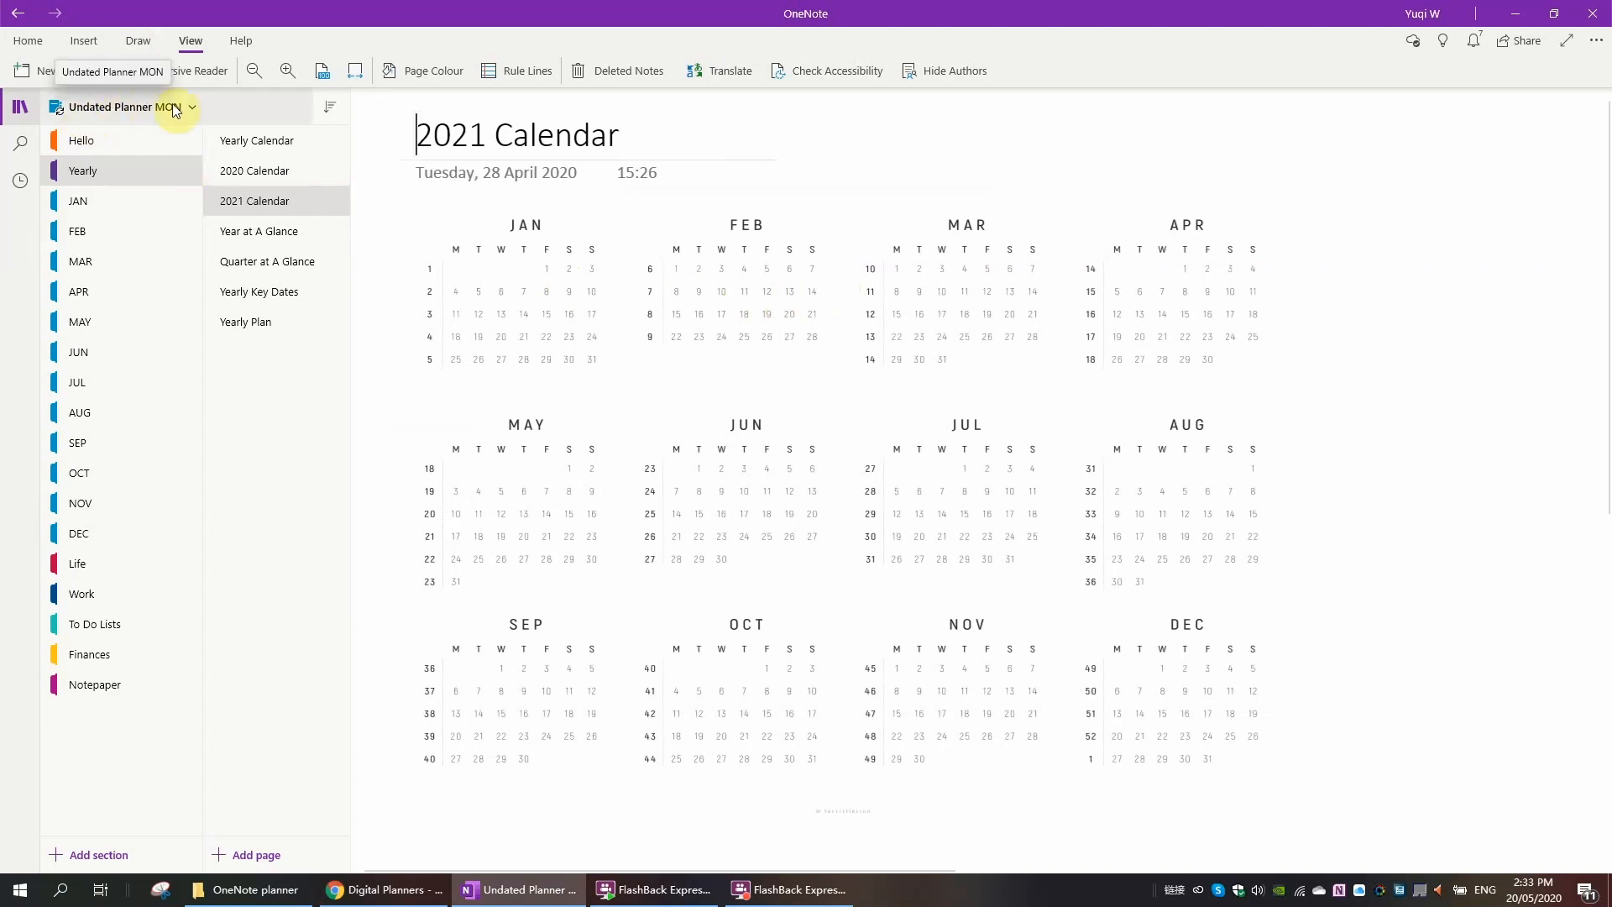
{"action": "left_click", "coordinate": [189, 108]}
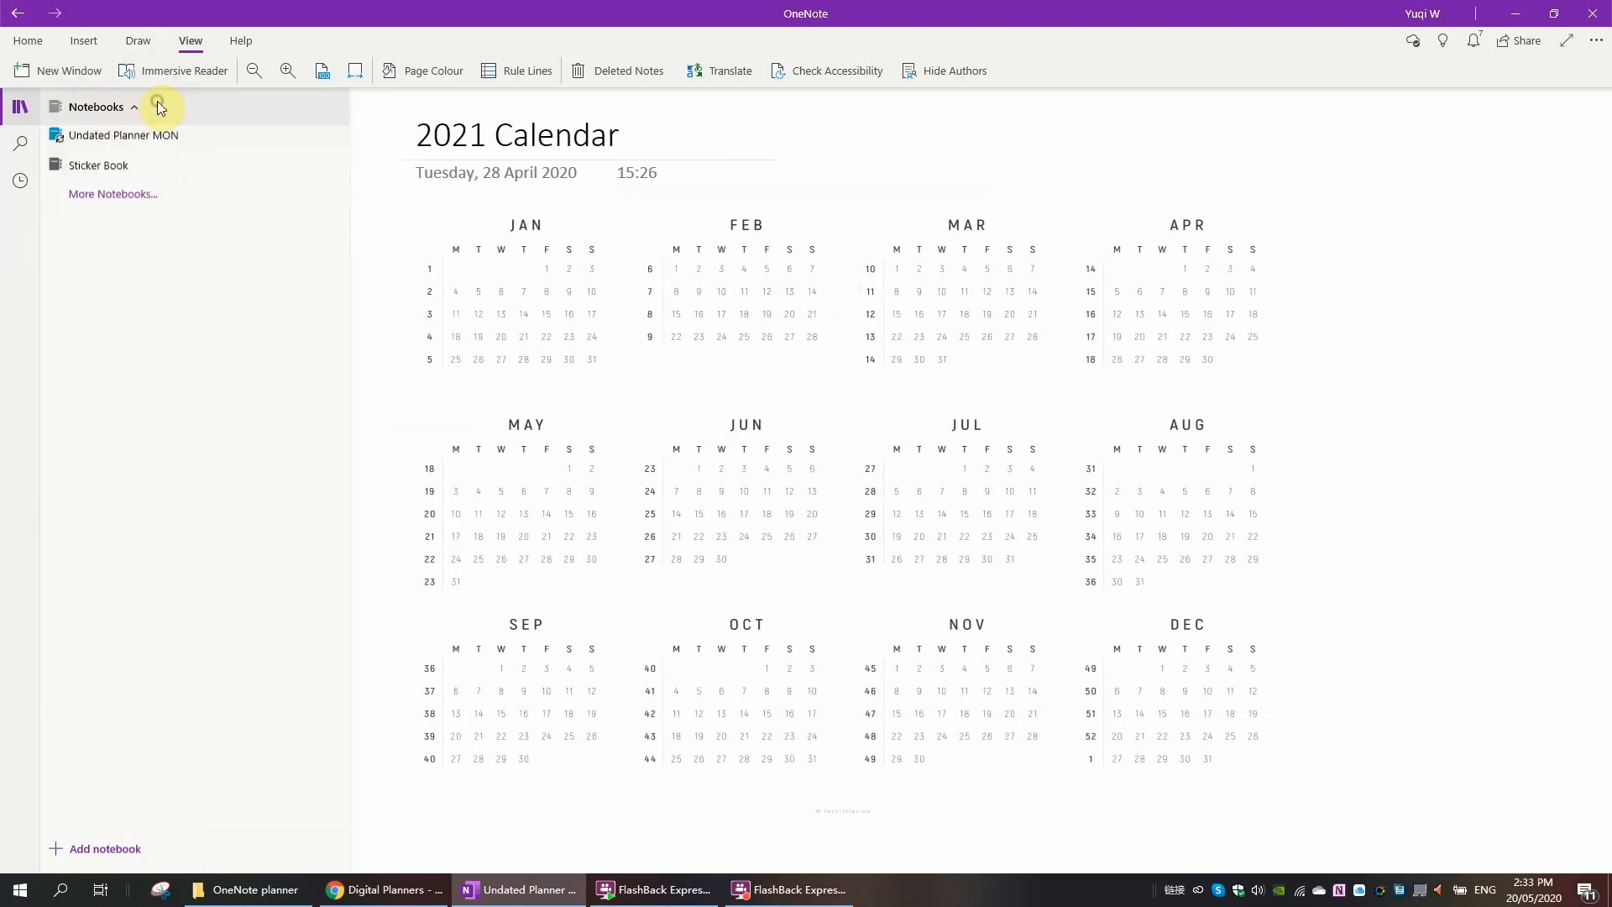
Step: Sync the planner notebook so it shows as 2020 planner and go to its MAY section
{"action": "right_click", "coordinate": [123, 134]}
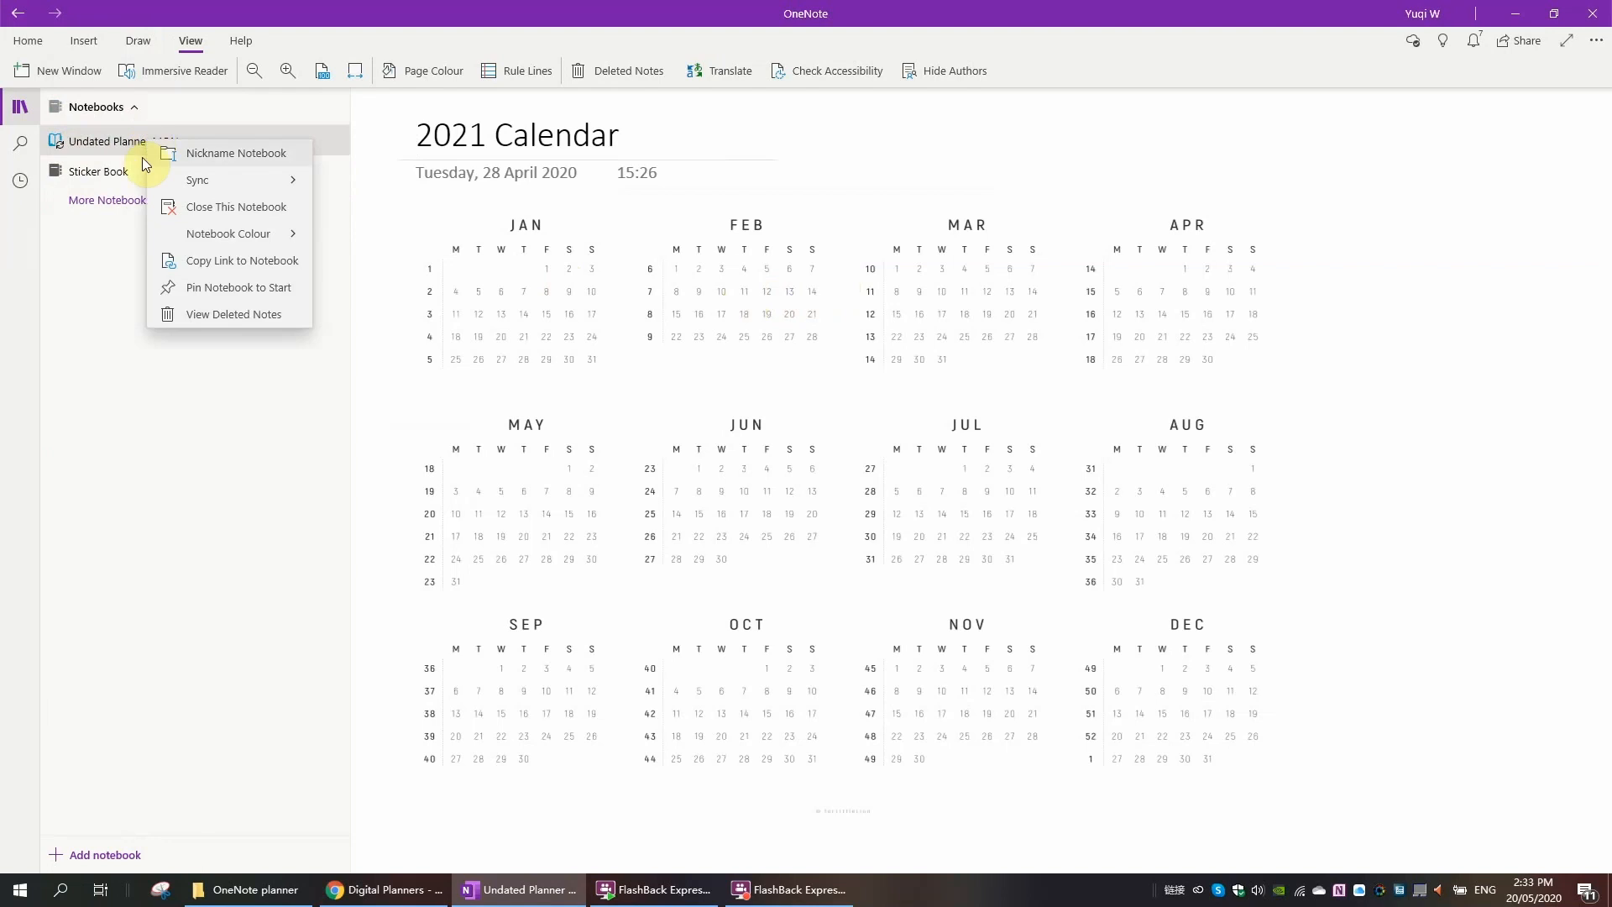
{"action": "left_click", "coordinate": [196, 180]}
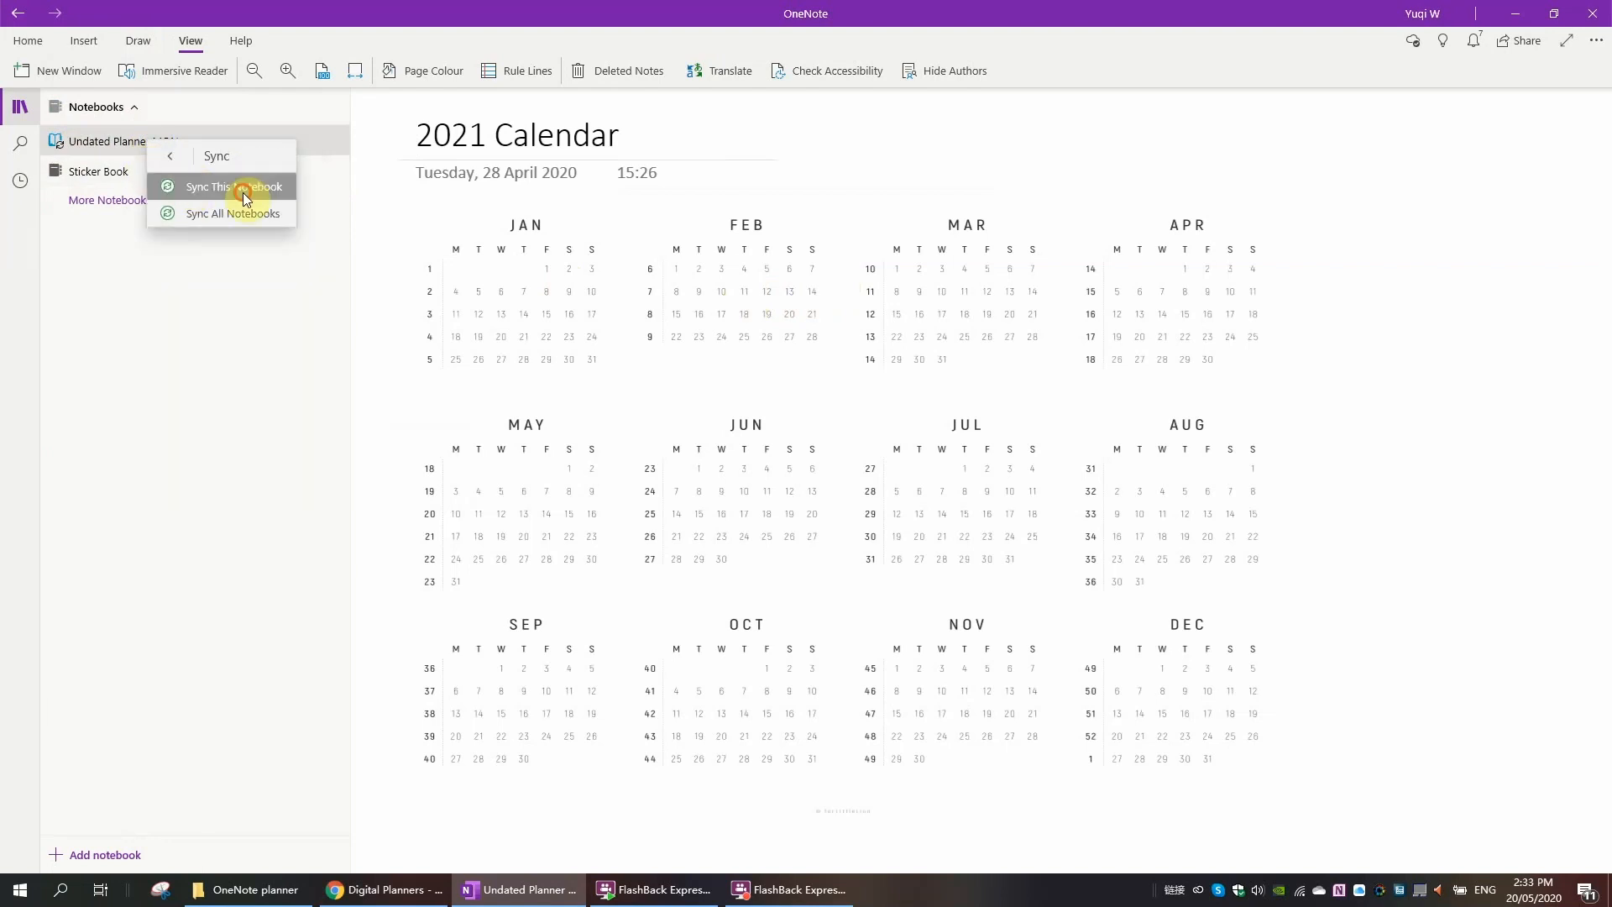
{"action": "left_click", "coordinate": [235, 187]}
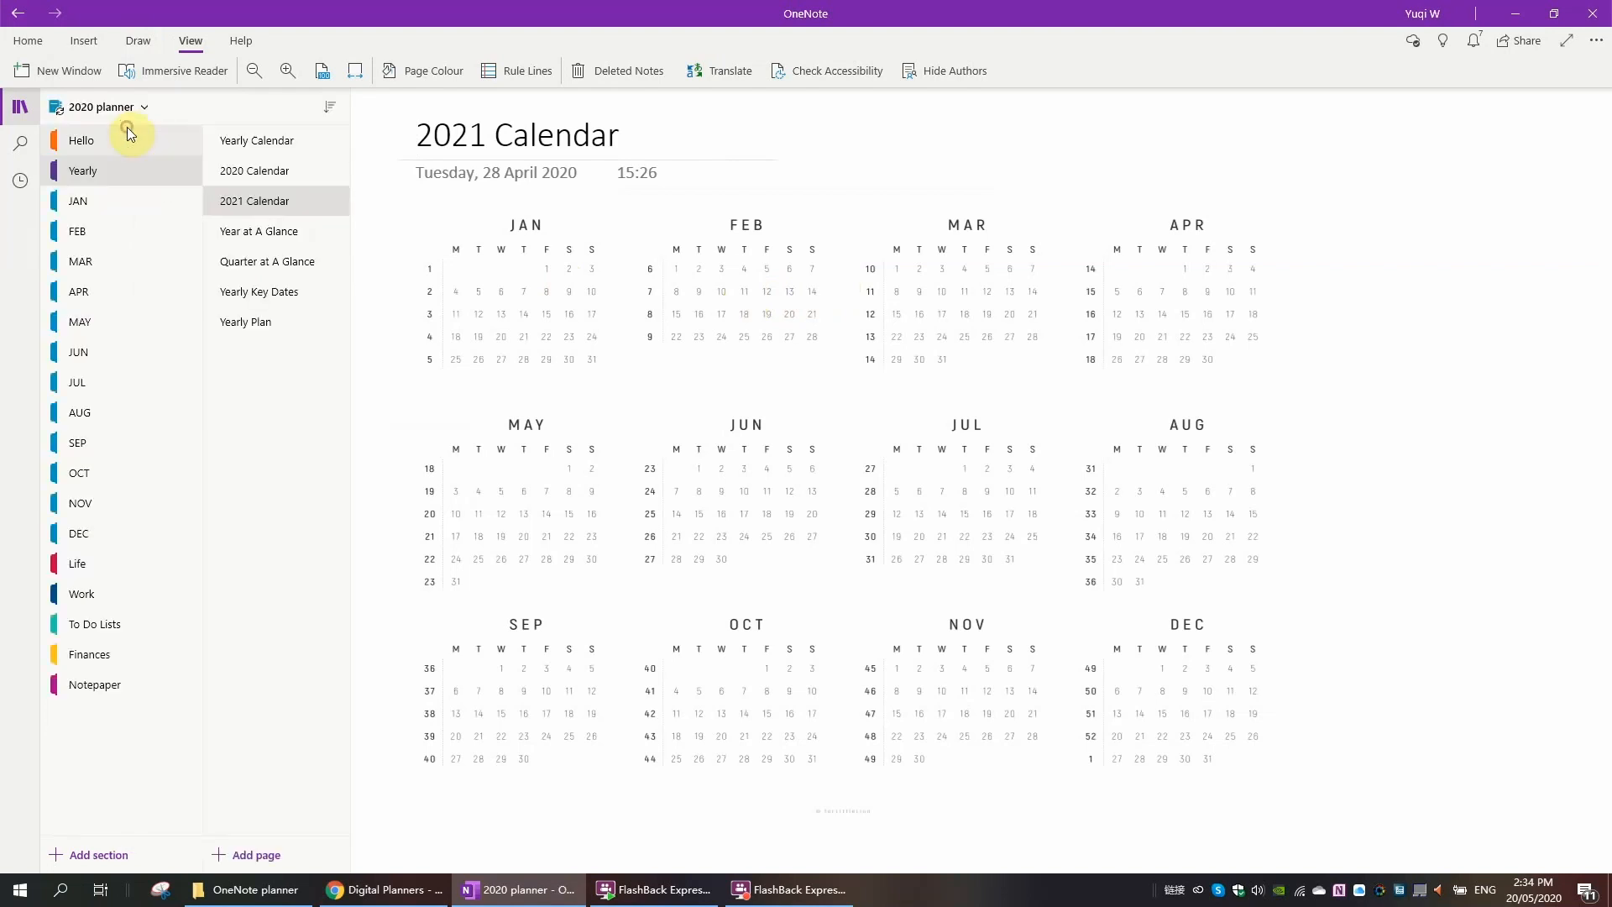
{"action": "left_click", "coordinate": [255, 141]}
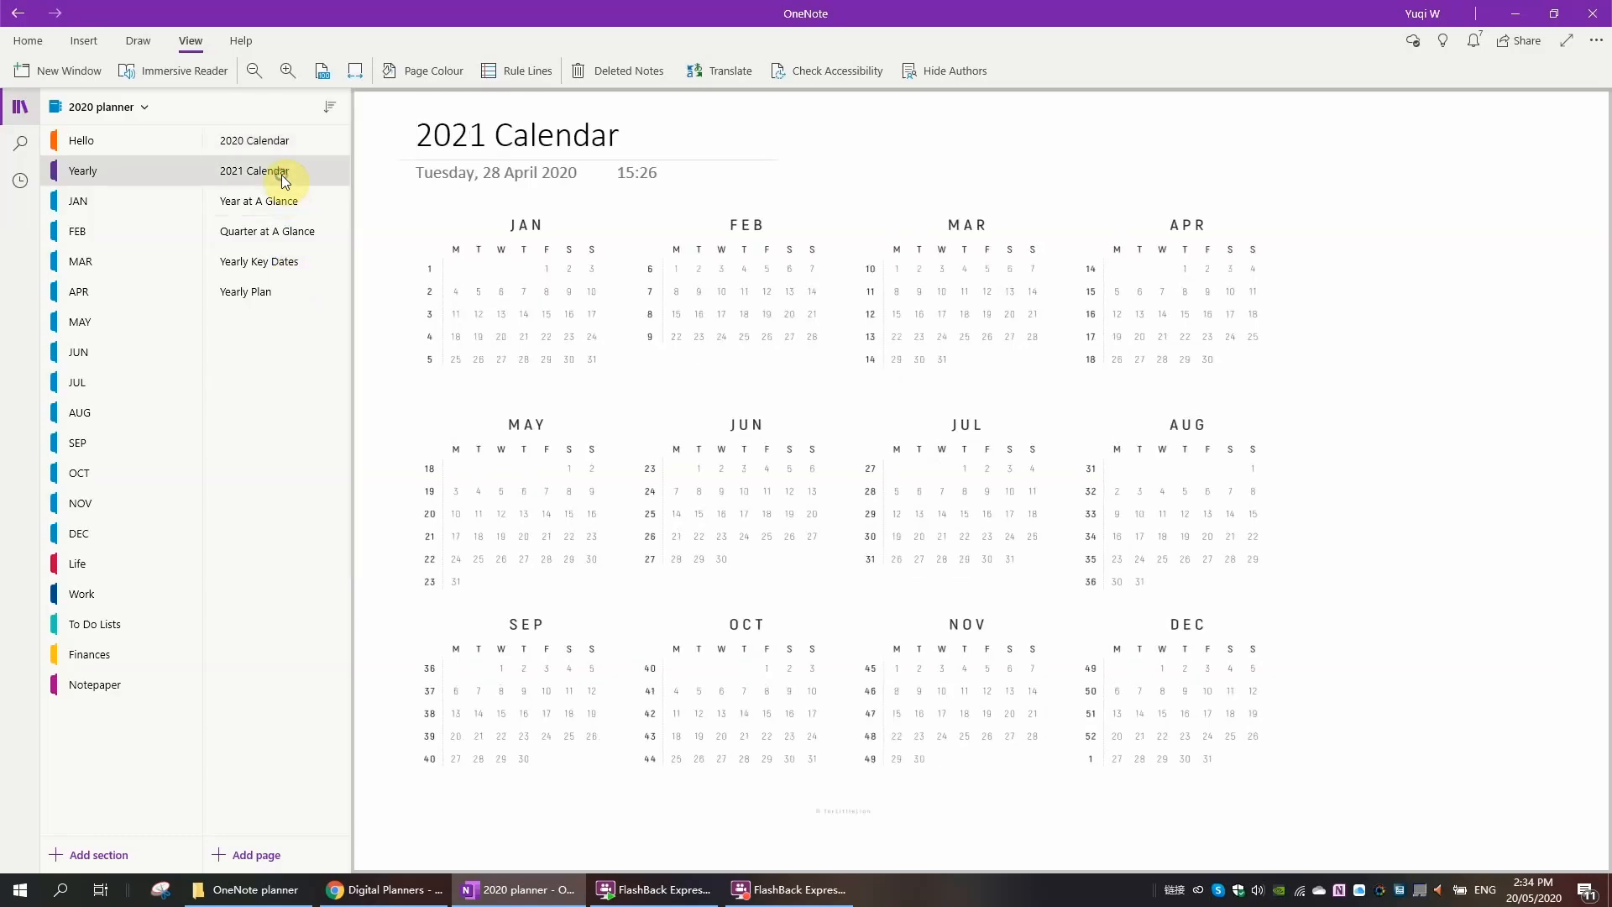
{"action": "left_click", "coordinate": [79, 322]}
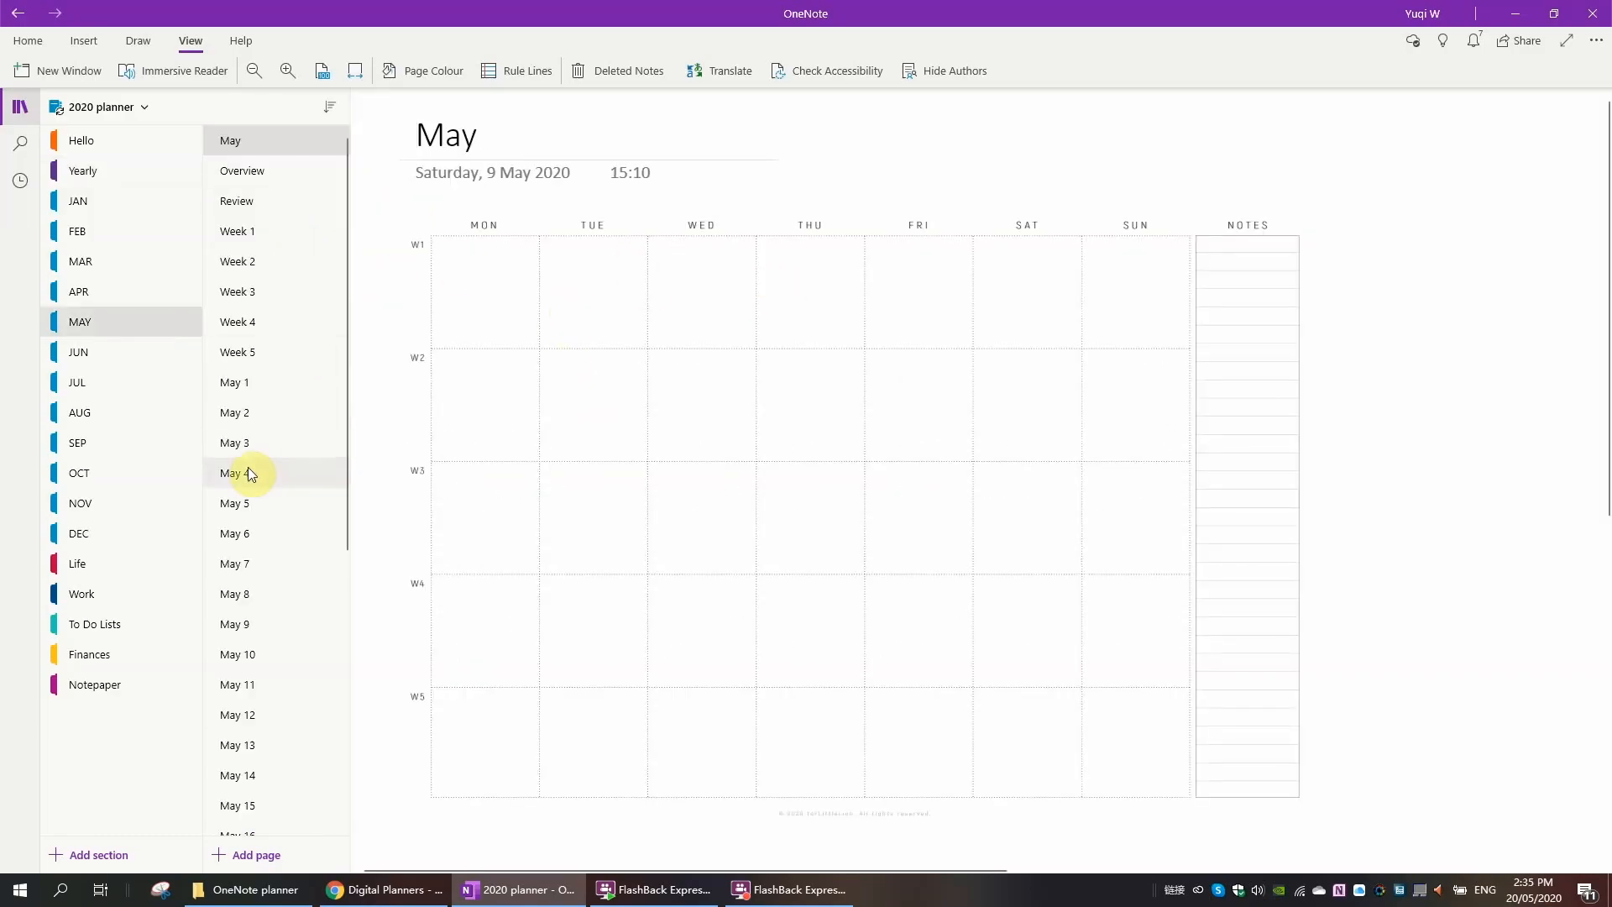
Step: Extend the May 20 daily page title to 'May 20 Wed'
{"action": "left_click", "coordinate": [237, 489]}
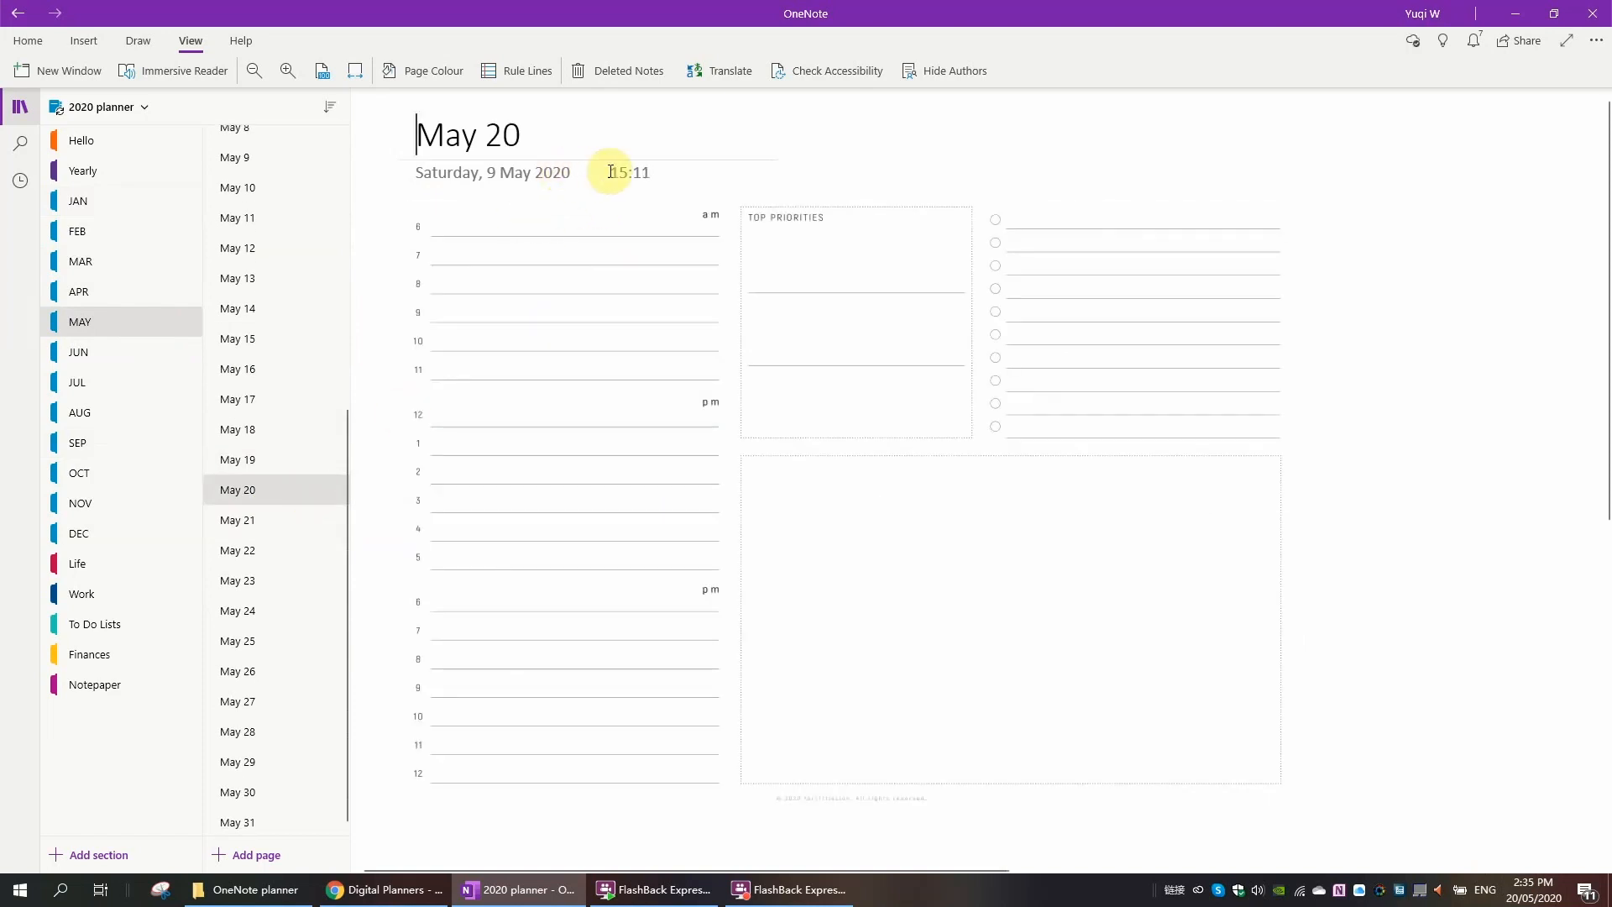
{"action": "mouse_move", "coordinate": [1214, 604]}
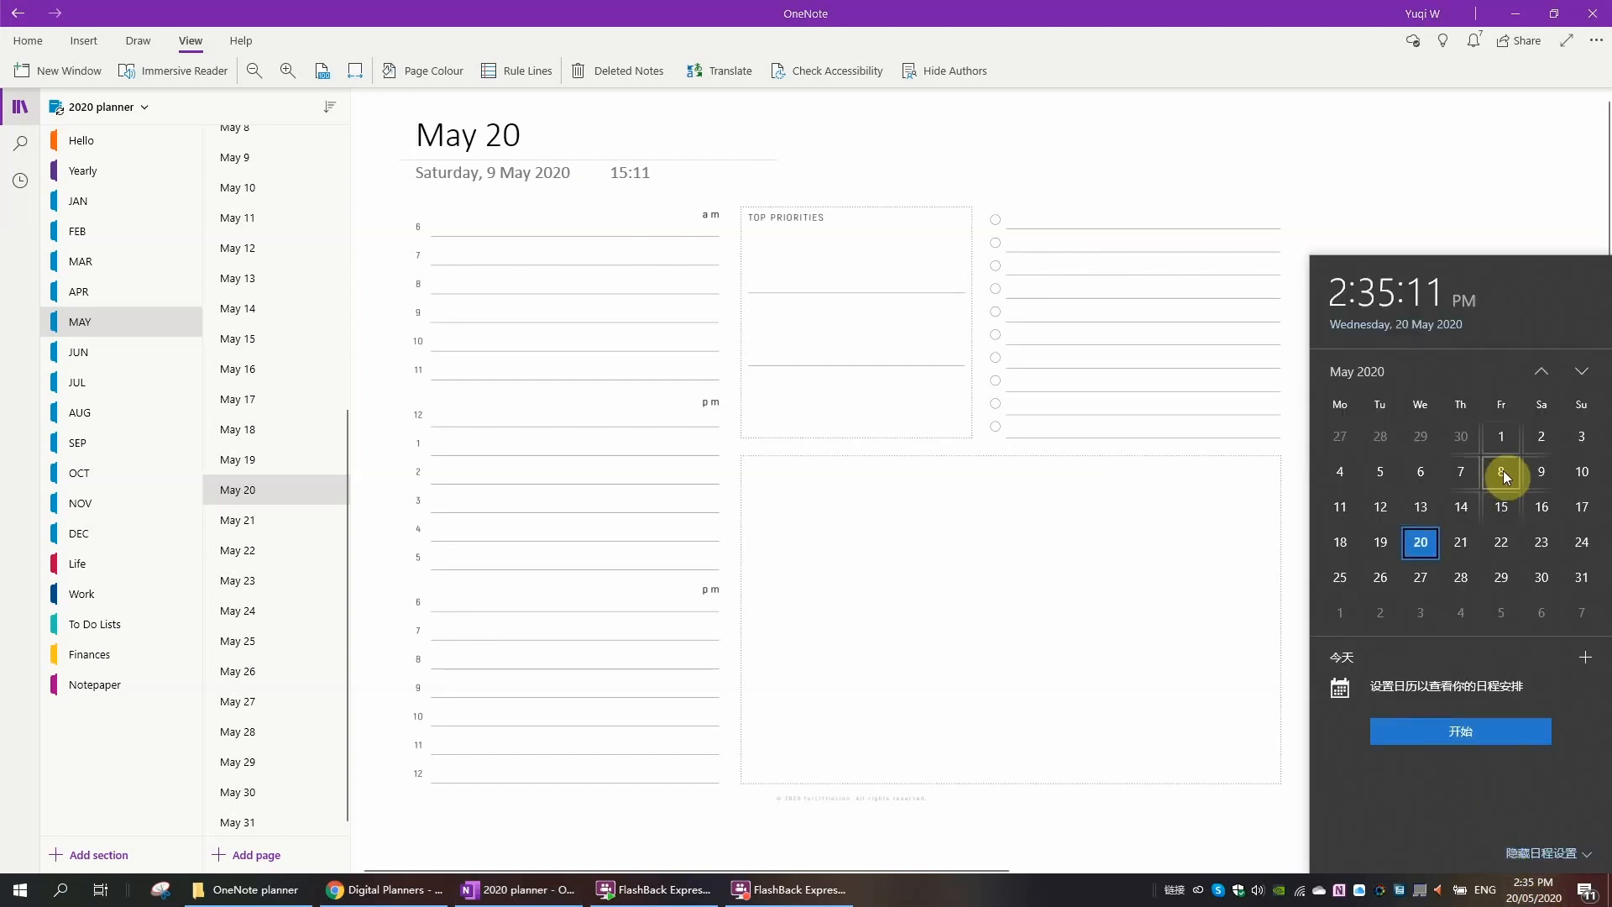
{"action": "type", "text": "We"}
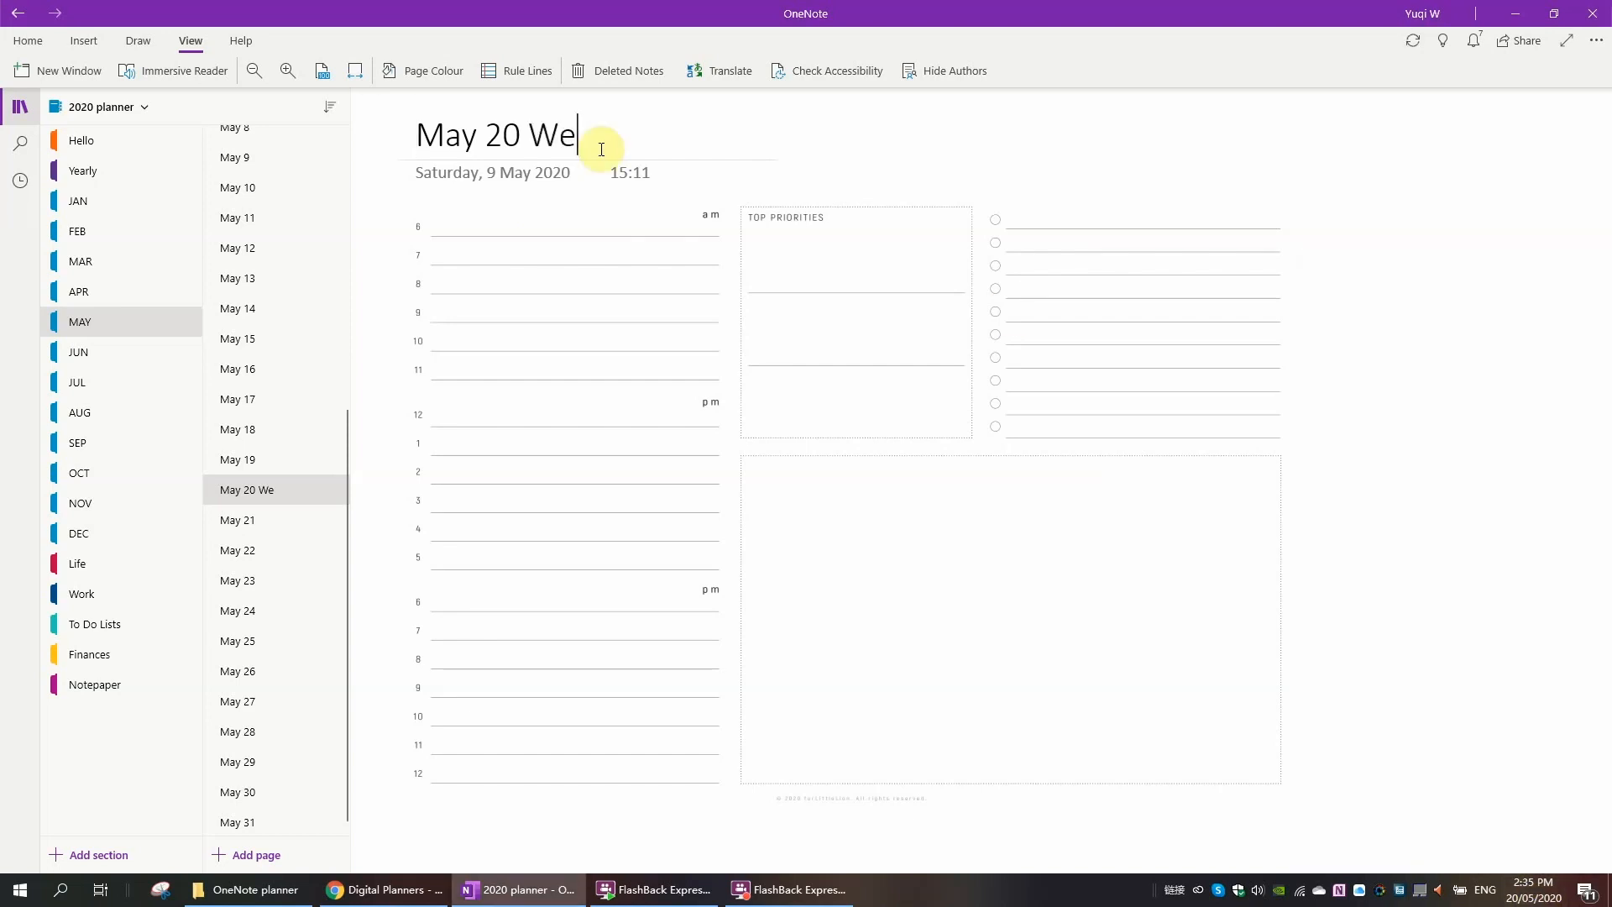
{"action": "type", "text": "d"}
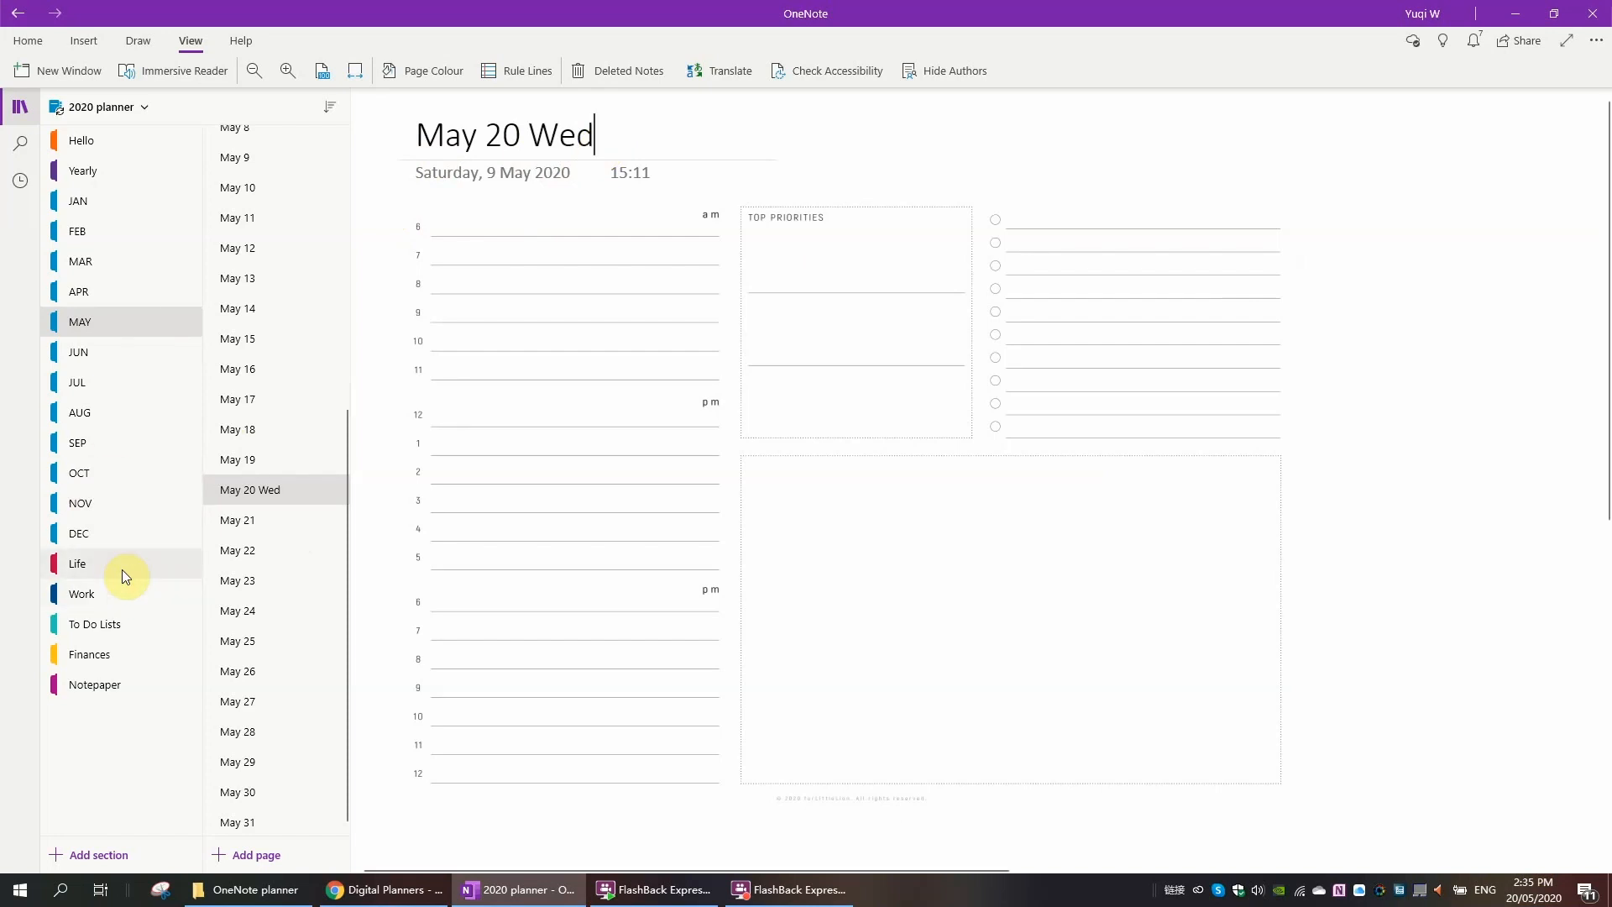
Step: In the Life section, retitle the Debt A subpage under Debt Payoff Tracker as 'Car Loan'
{"action": "left_click", "coordinate": [77, 564]}
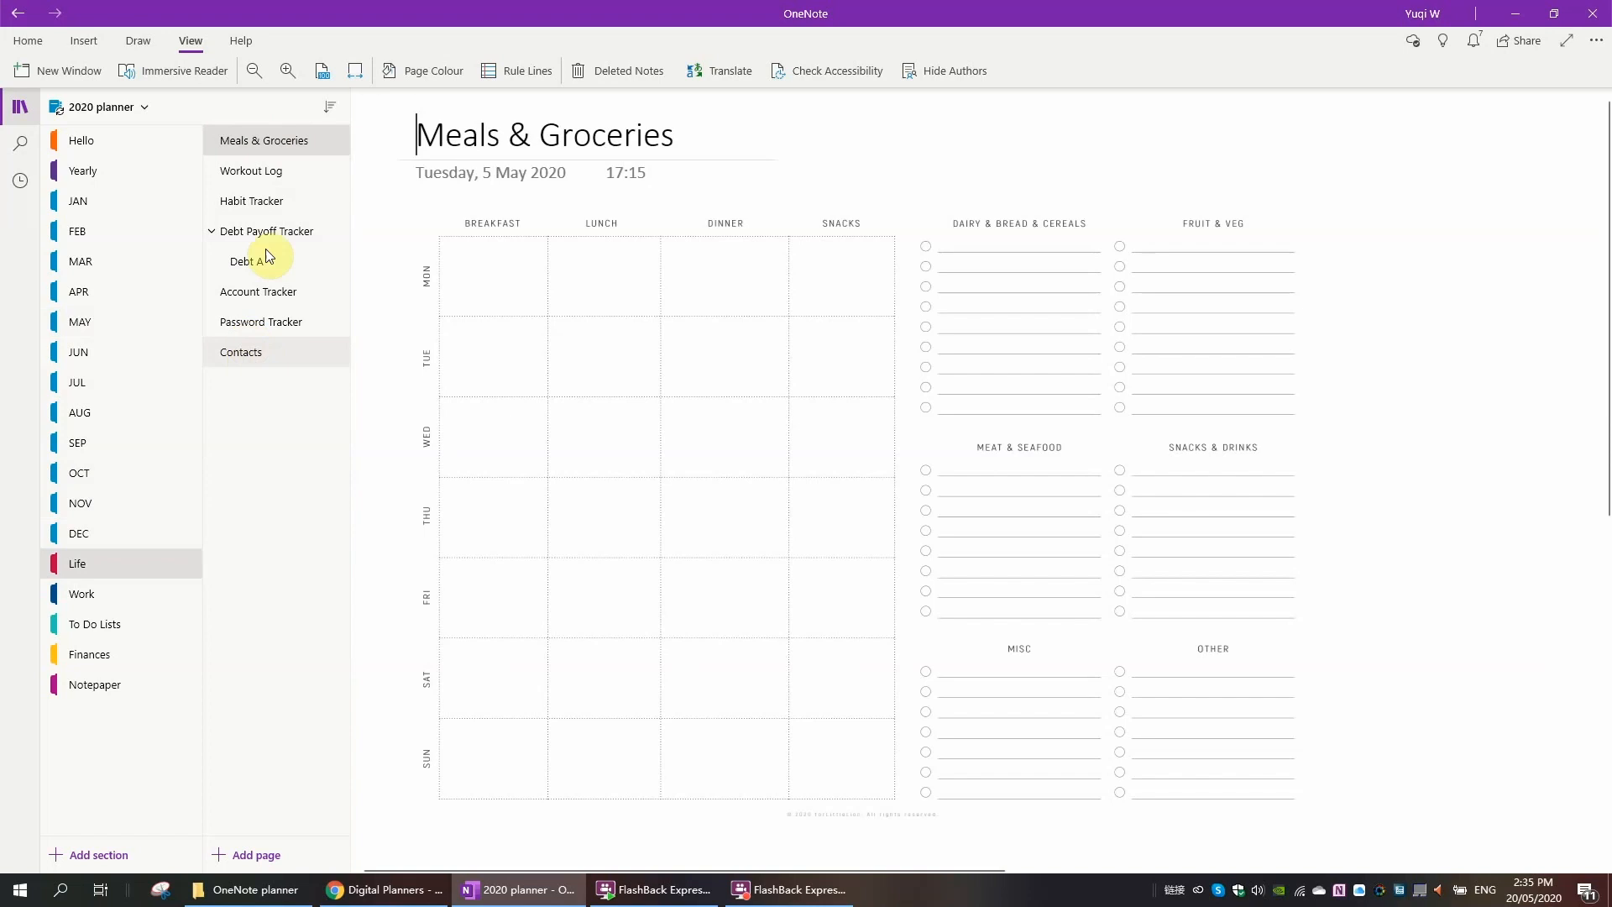
{"action": "left_click", "coordinate": [250, 171]}
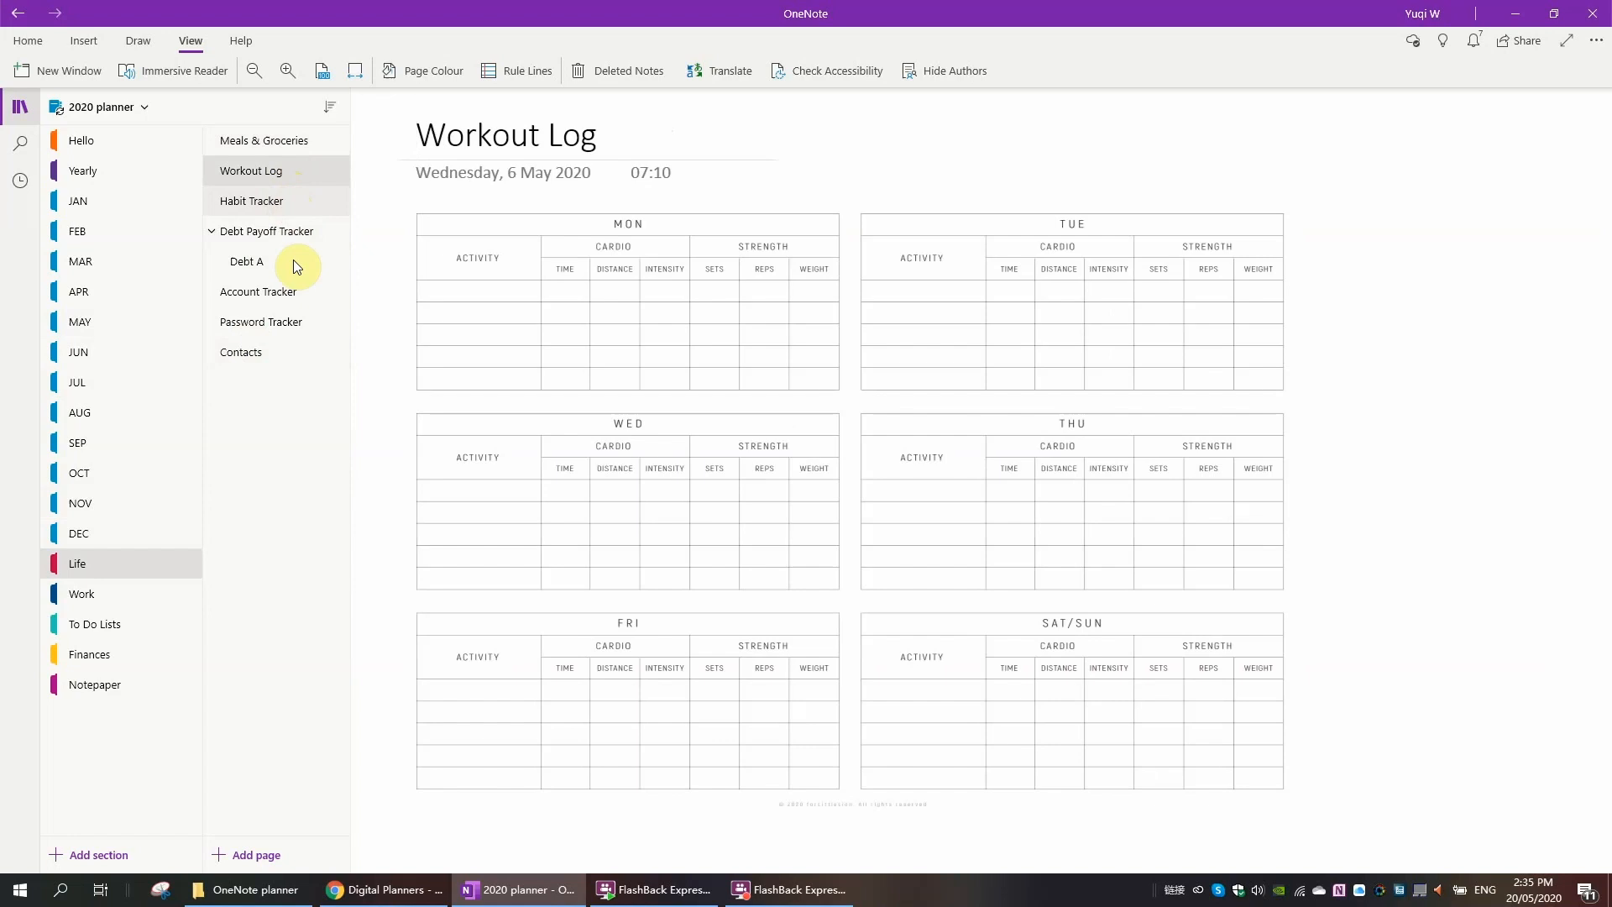
{"action": "left_click", "coordinate": [265, 230]}
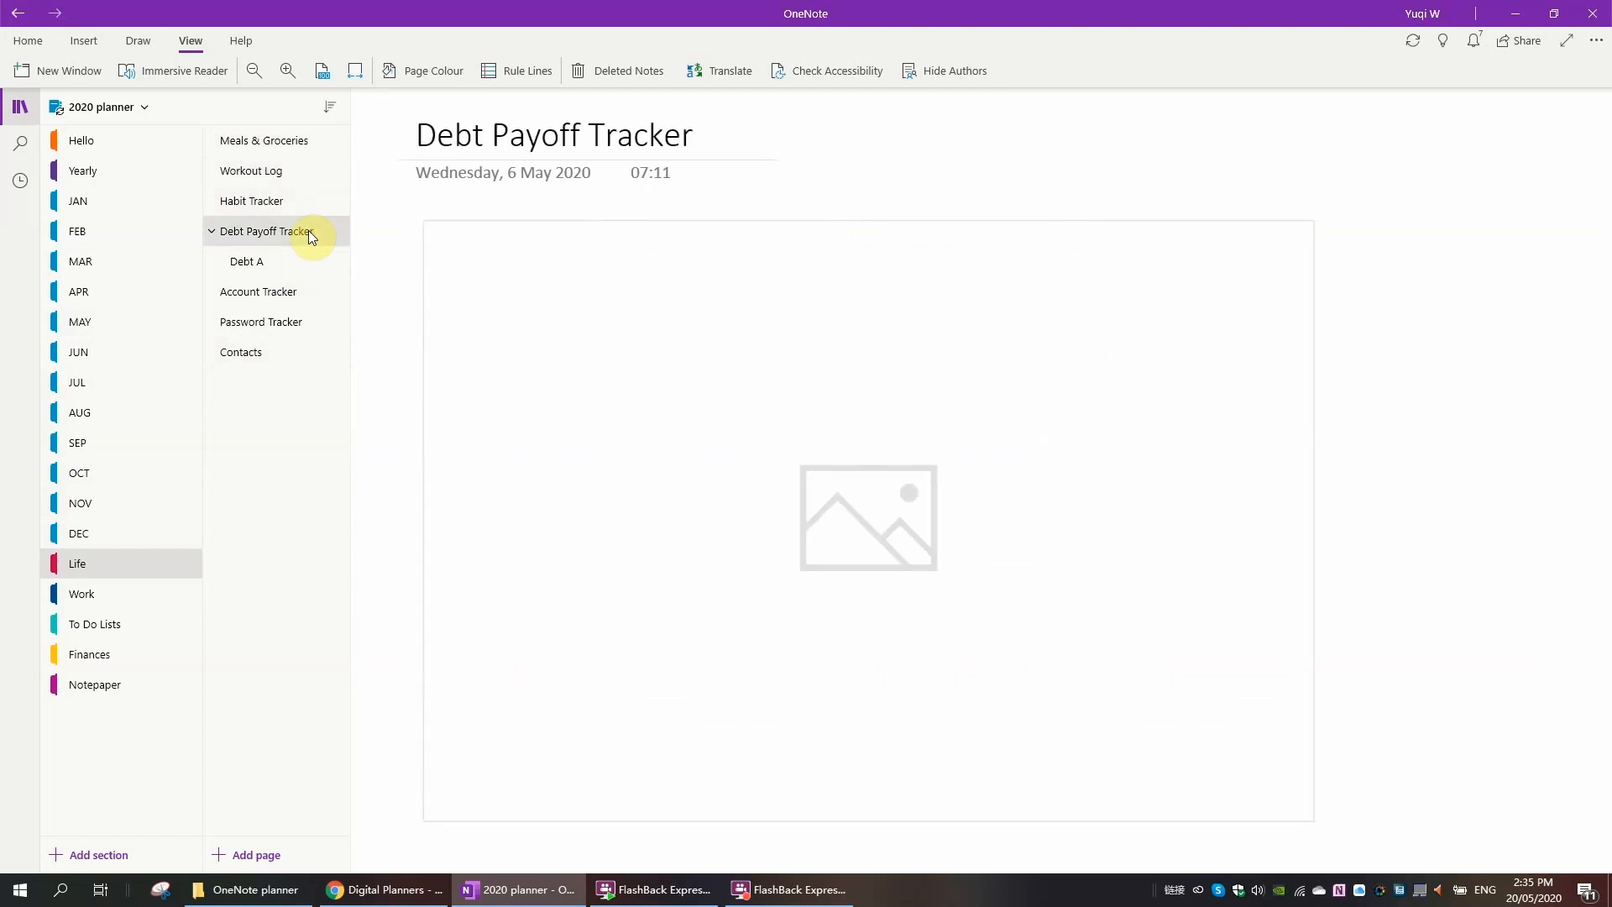
{"action": "left_click", "coordinate": [247, 262]}
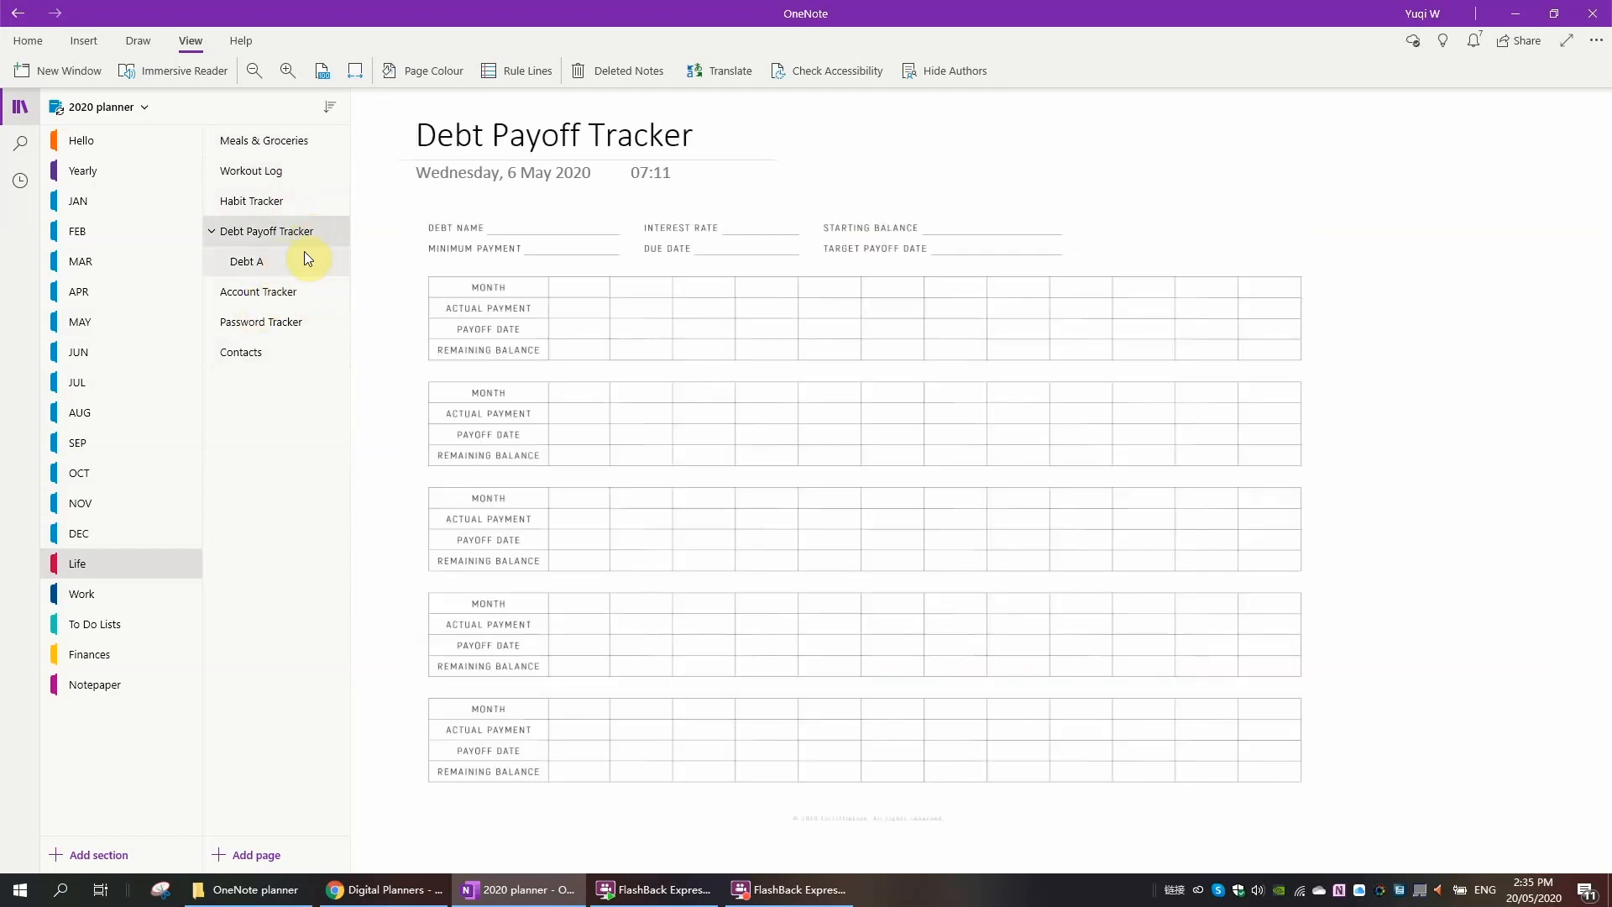
{"action": "left_click", "coordinate": [246, 262]}
{"action": "type", "text": "C"}
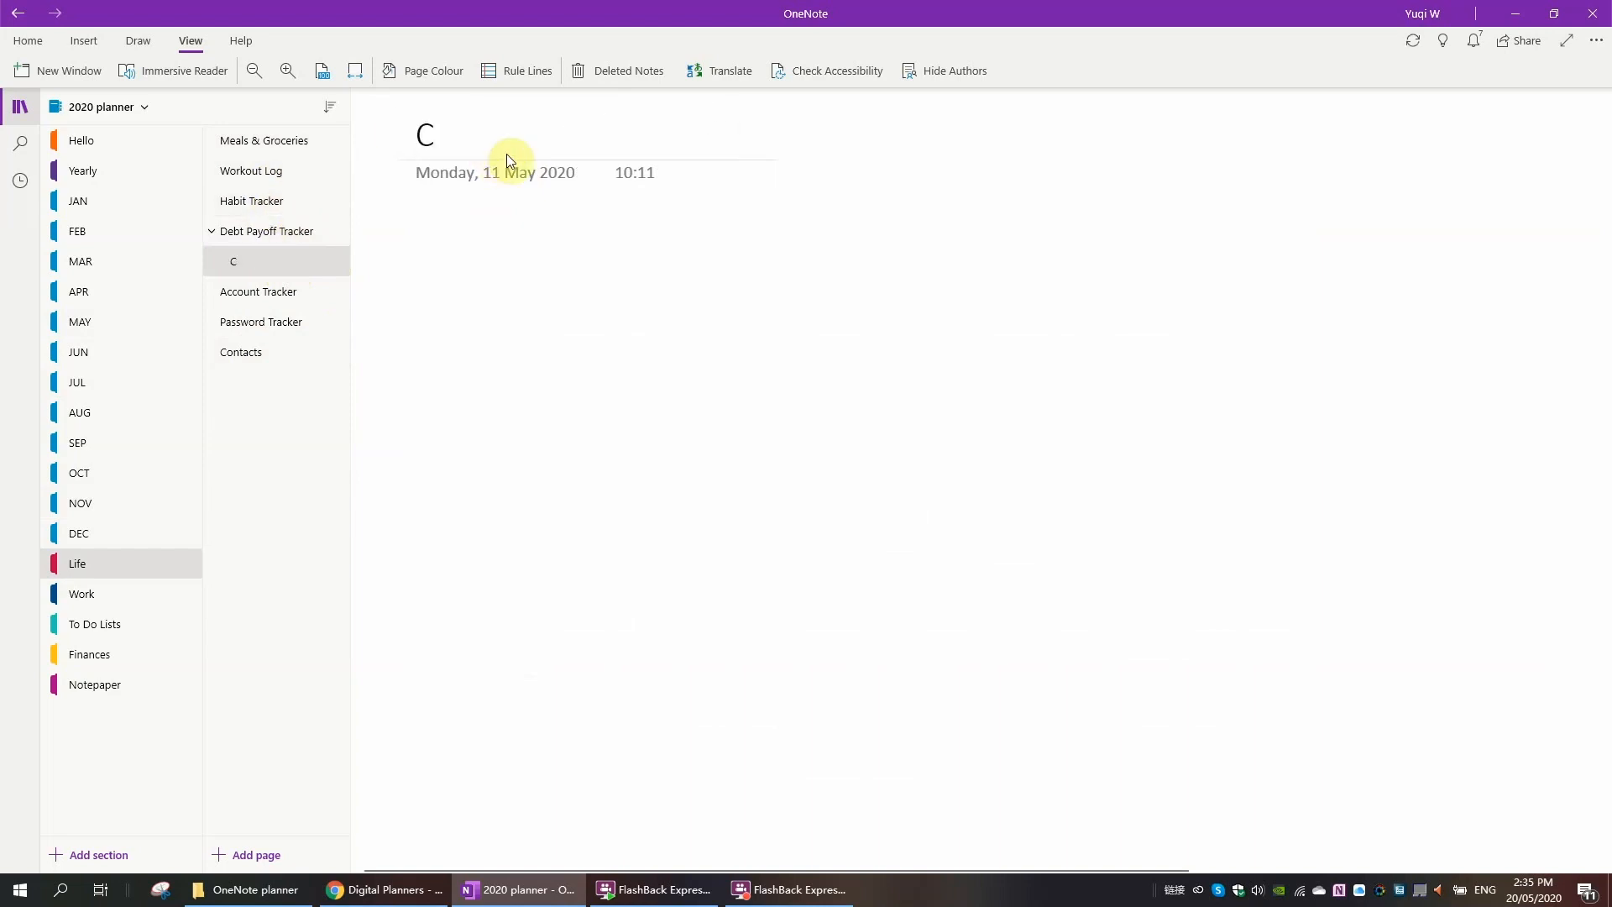
{"action": "type", "text": "ar Load"}
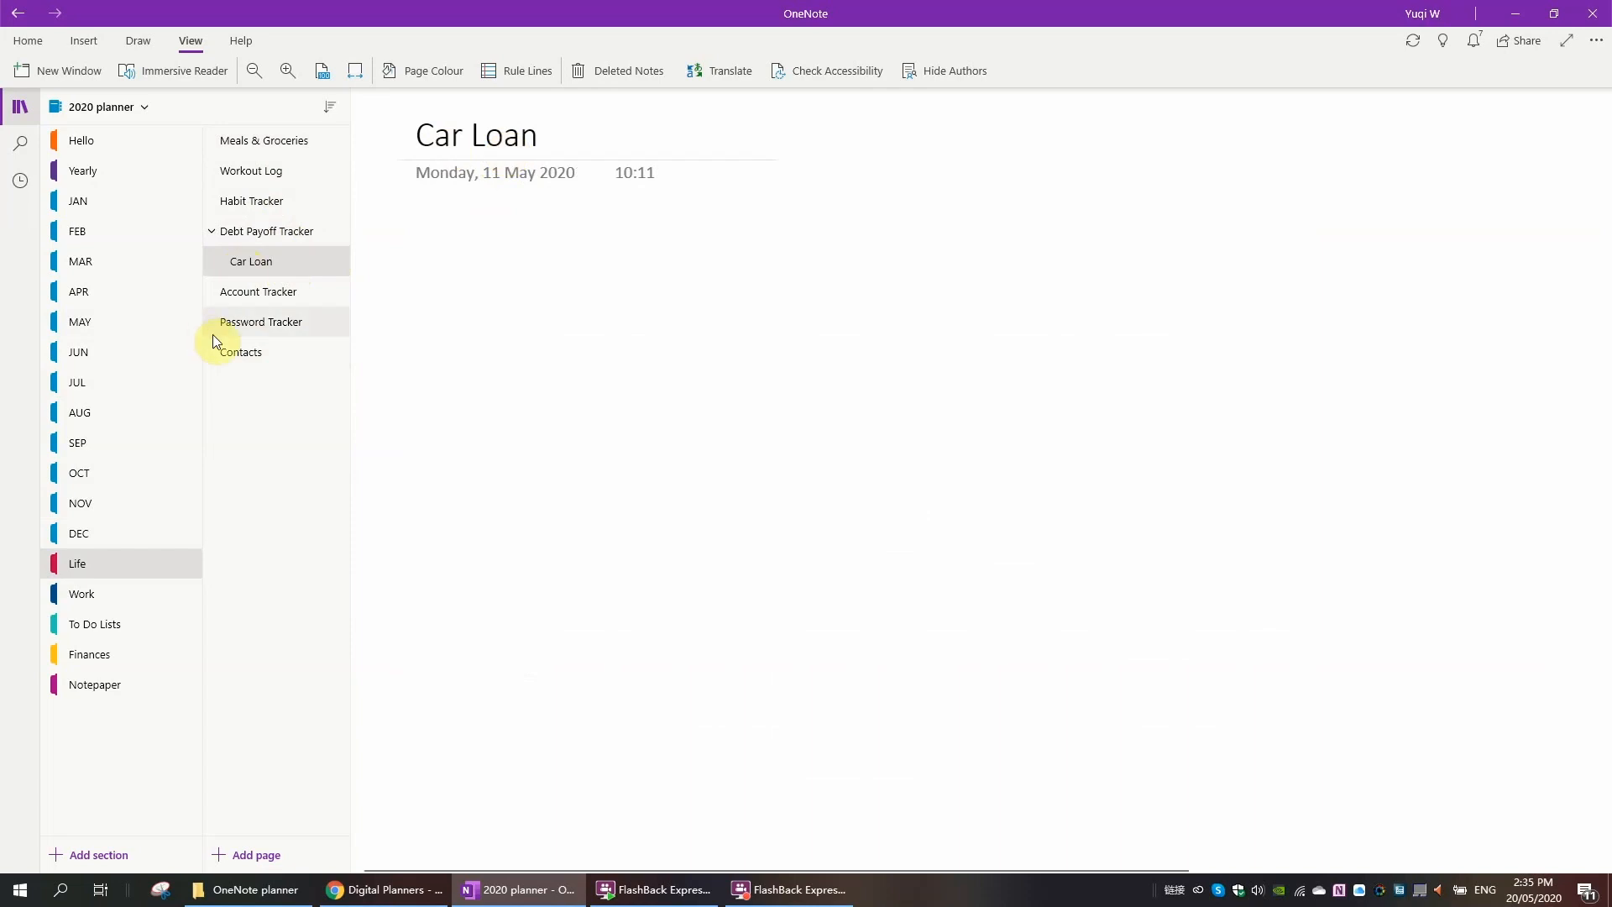
{"action": "left_click", "coordinate": [267, 230]}
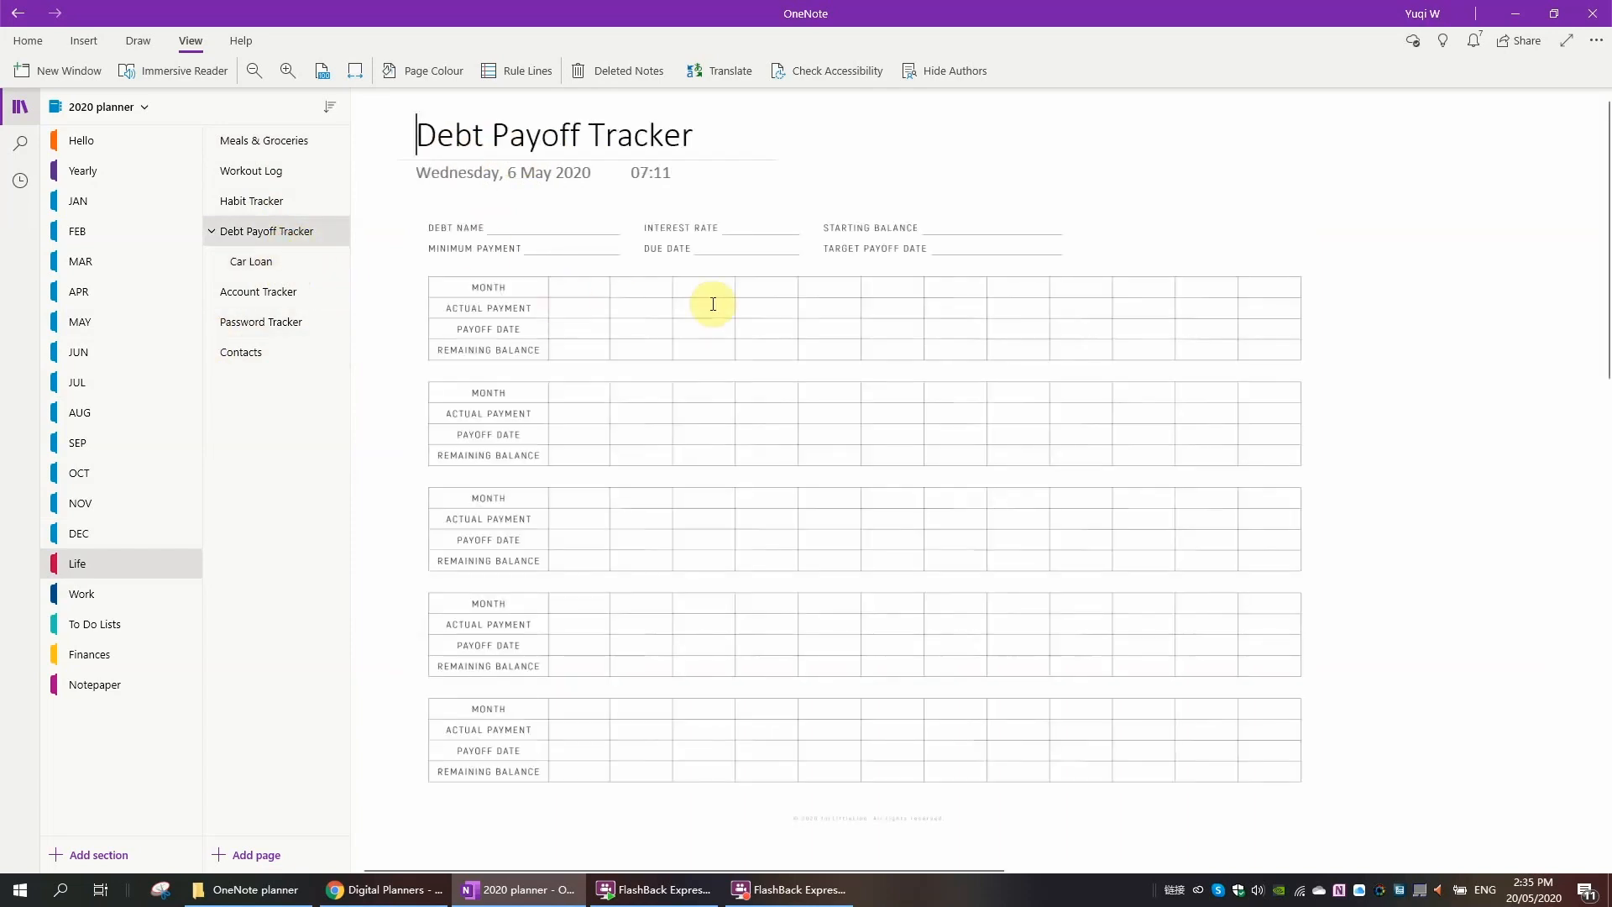
Step: Copy the debt tracker image and paste it onto the Car Loan page
{"action": "right_click", "coordinate": [712, 303]}
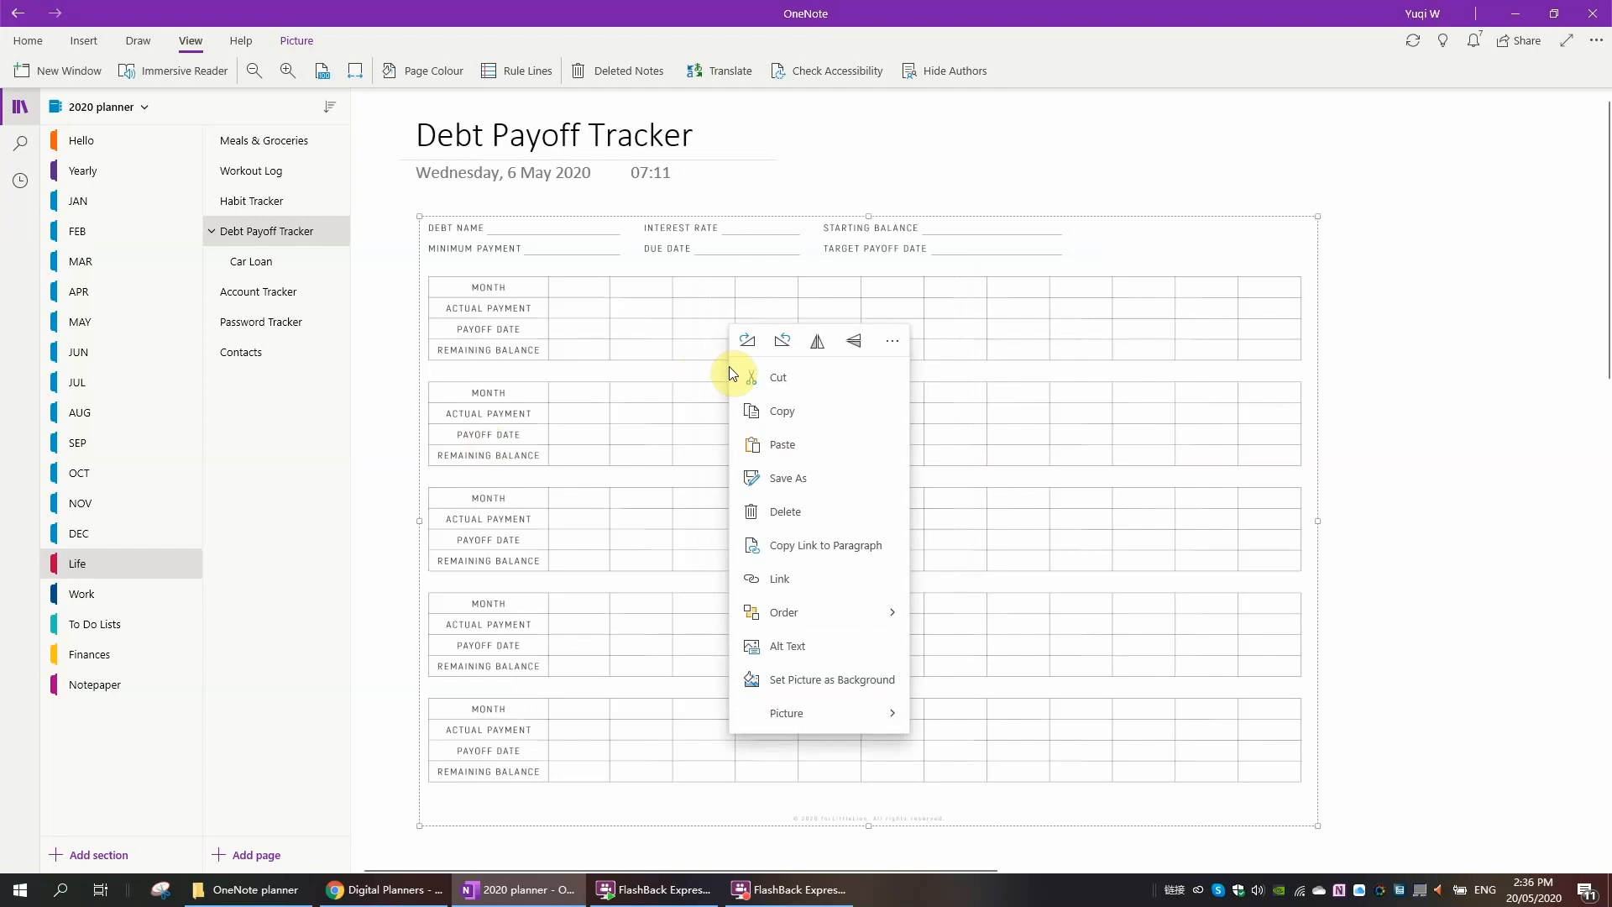
{"action": "mouse_move", "coordinate": [808, 417]}
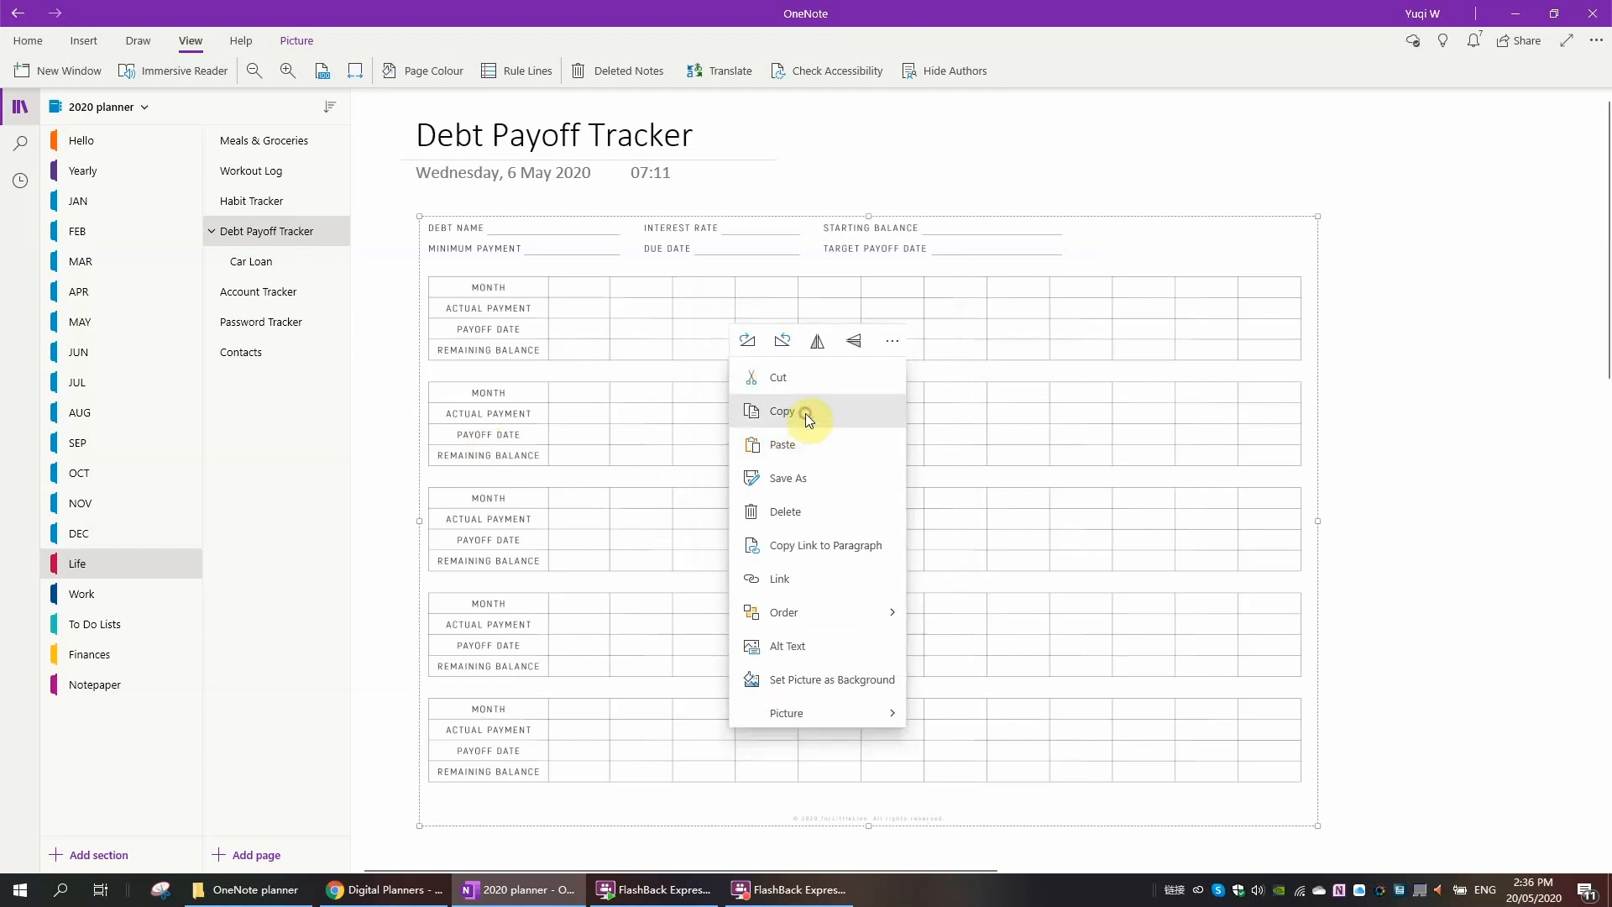
{"action": "left_click", "coordinate": [250, 262]}
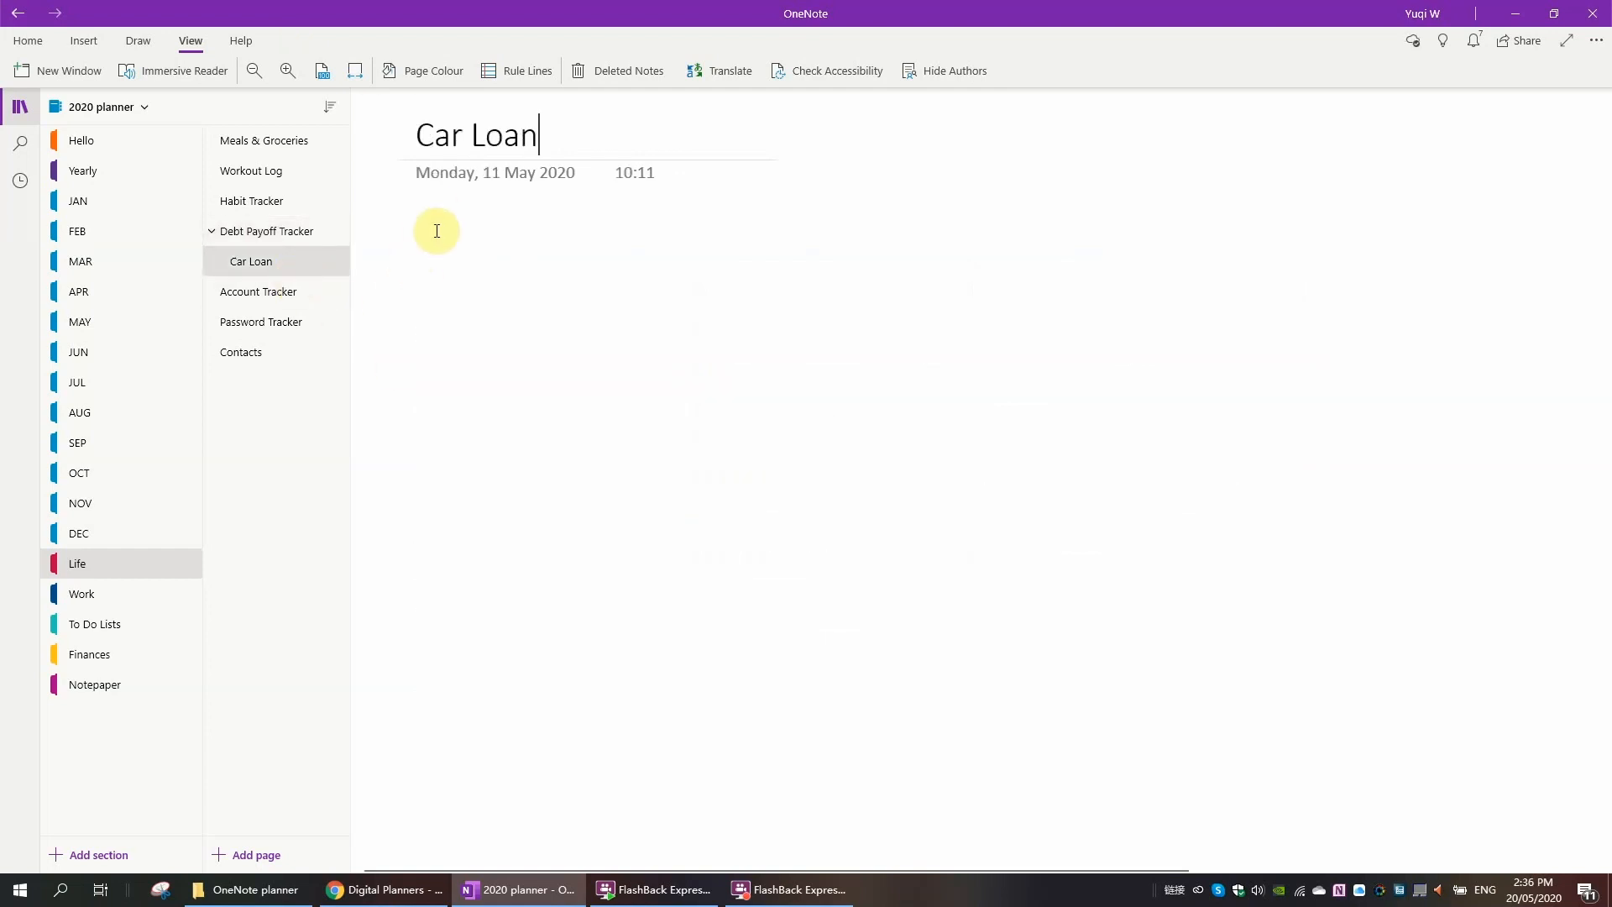
{"action": "right_click", "coordinate": [437, 230]}
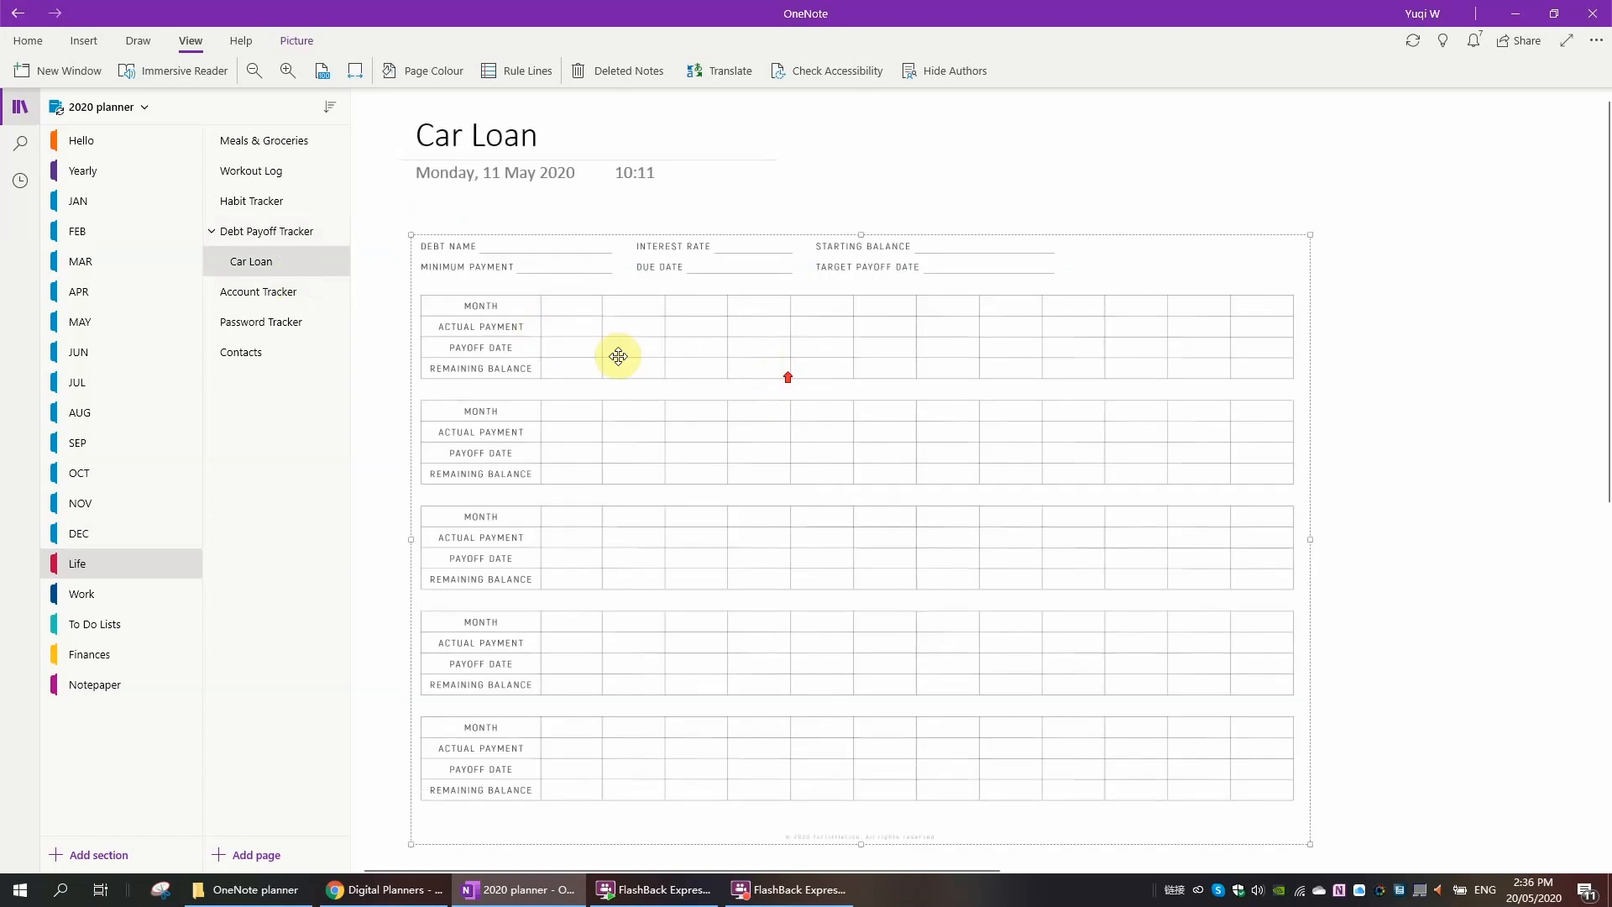
{"action": "right_click", "coordinate": [618, 356]}
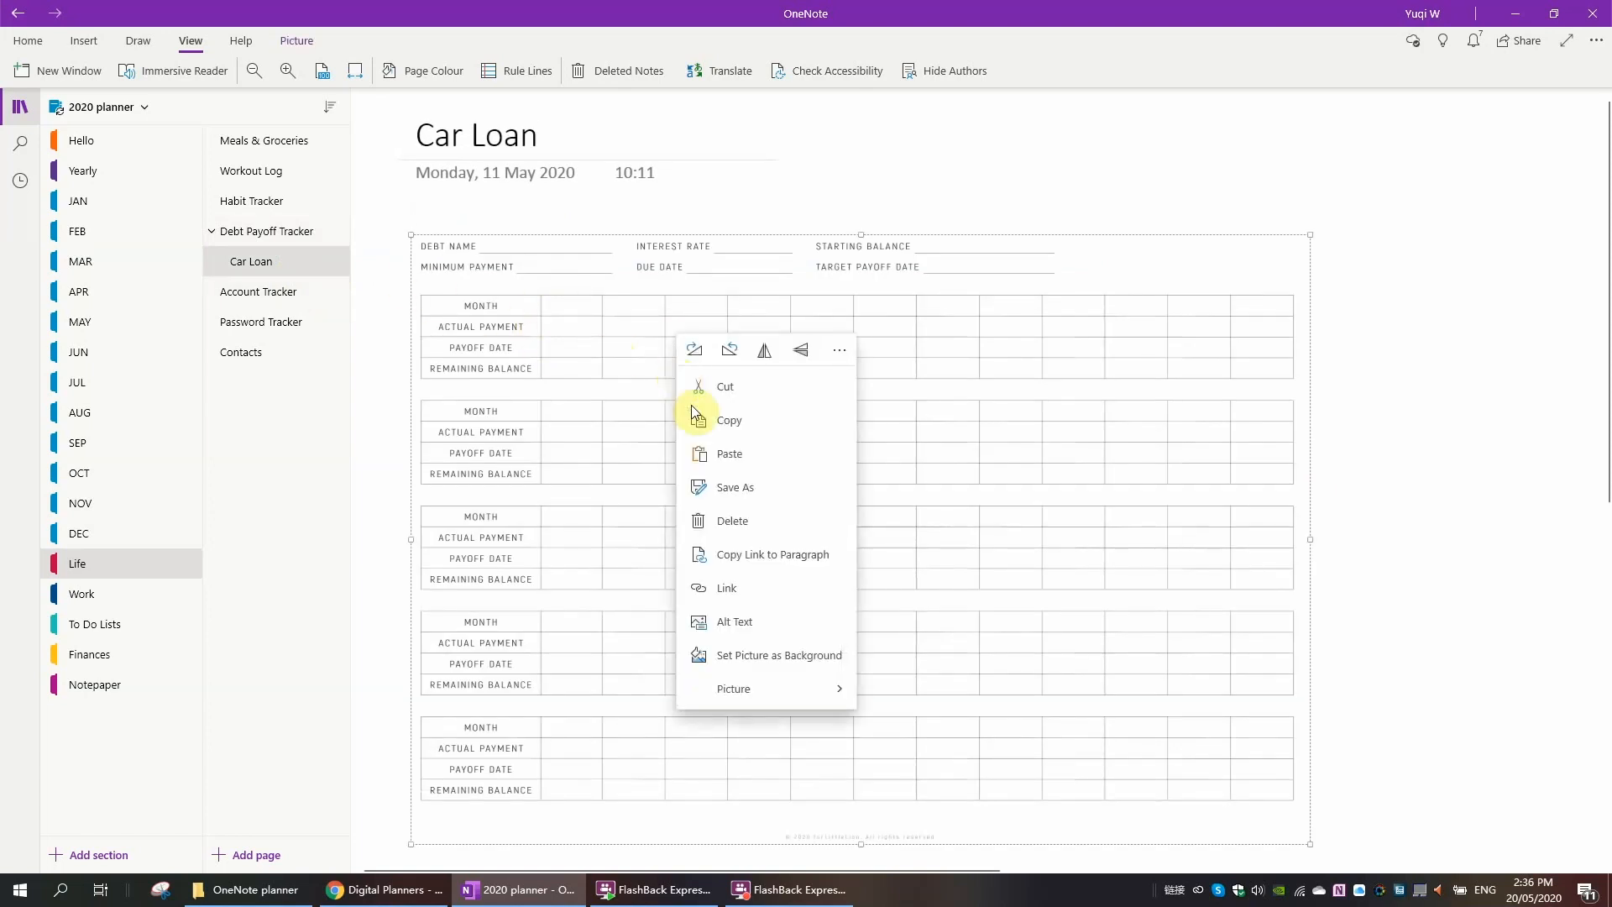
{"action": "left_click", "coordinate": [503, 287]}
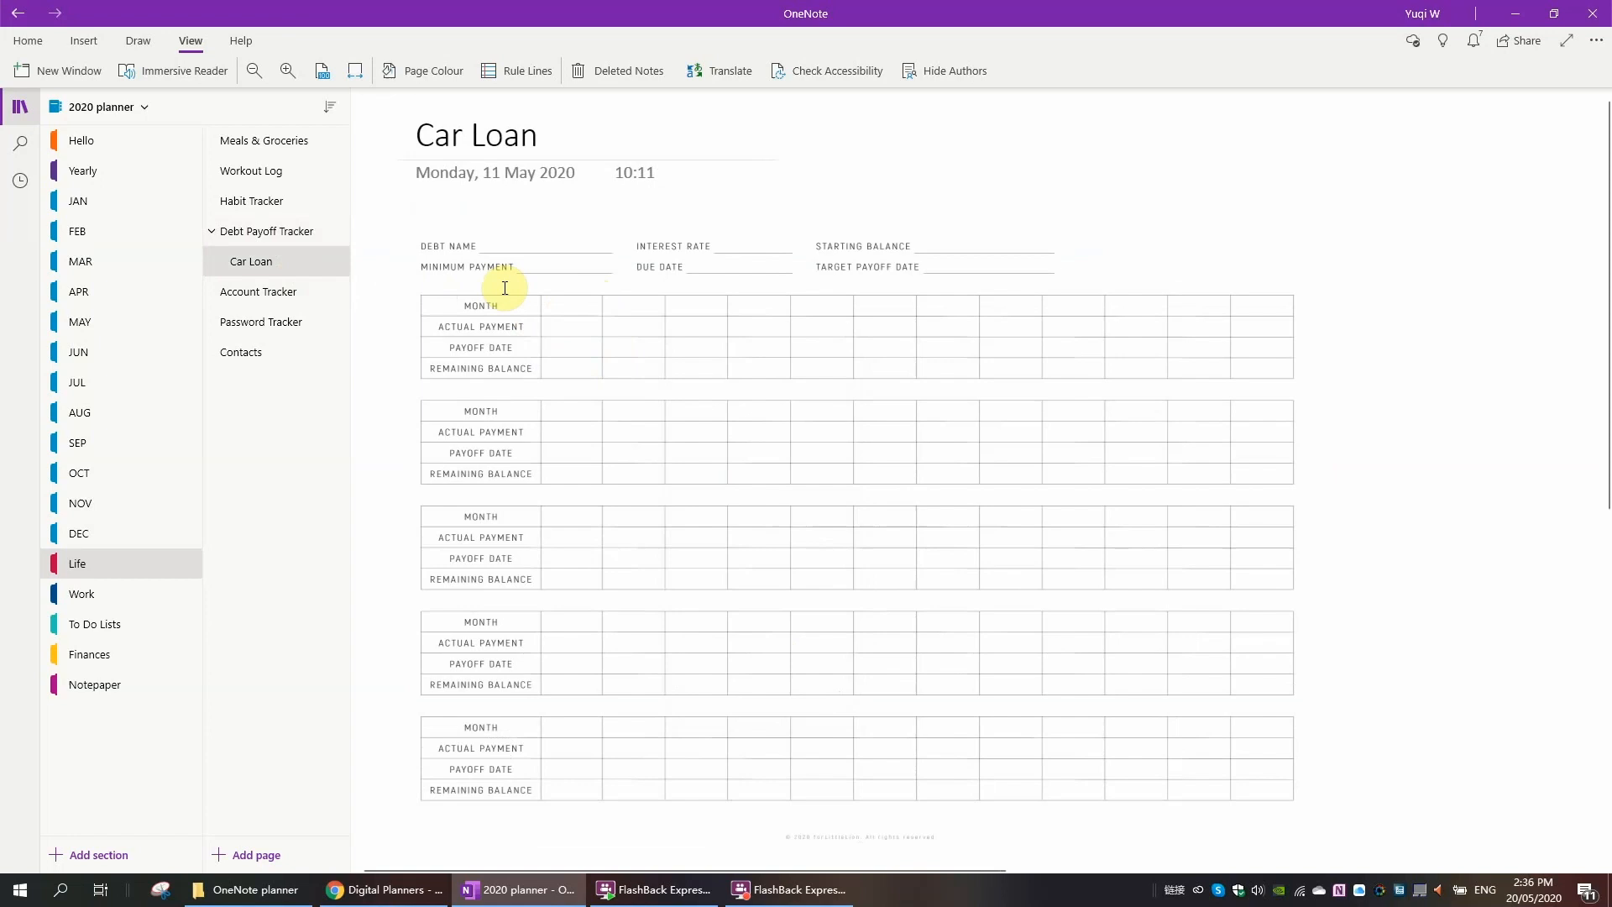
Step: Add a new page below Car Loan titled 'Your debt name'
{"action": "right_click", "coordinate": [250, 262]}
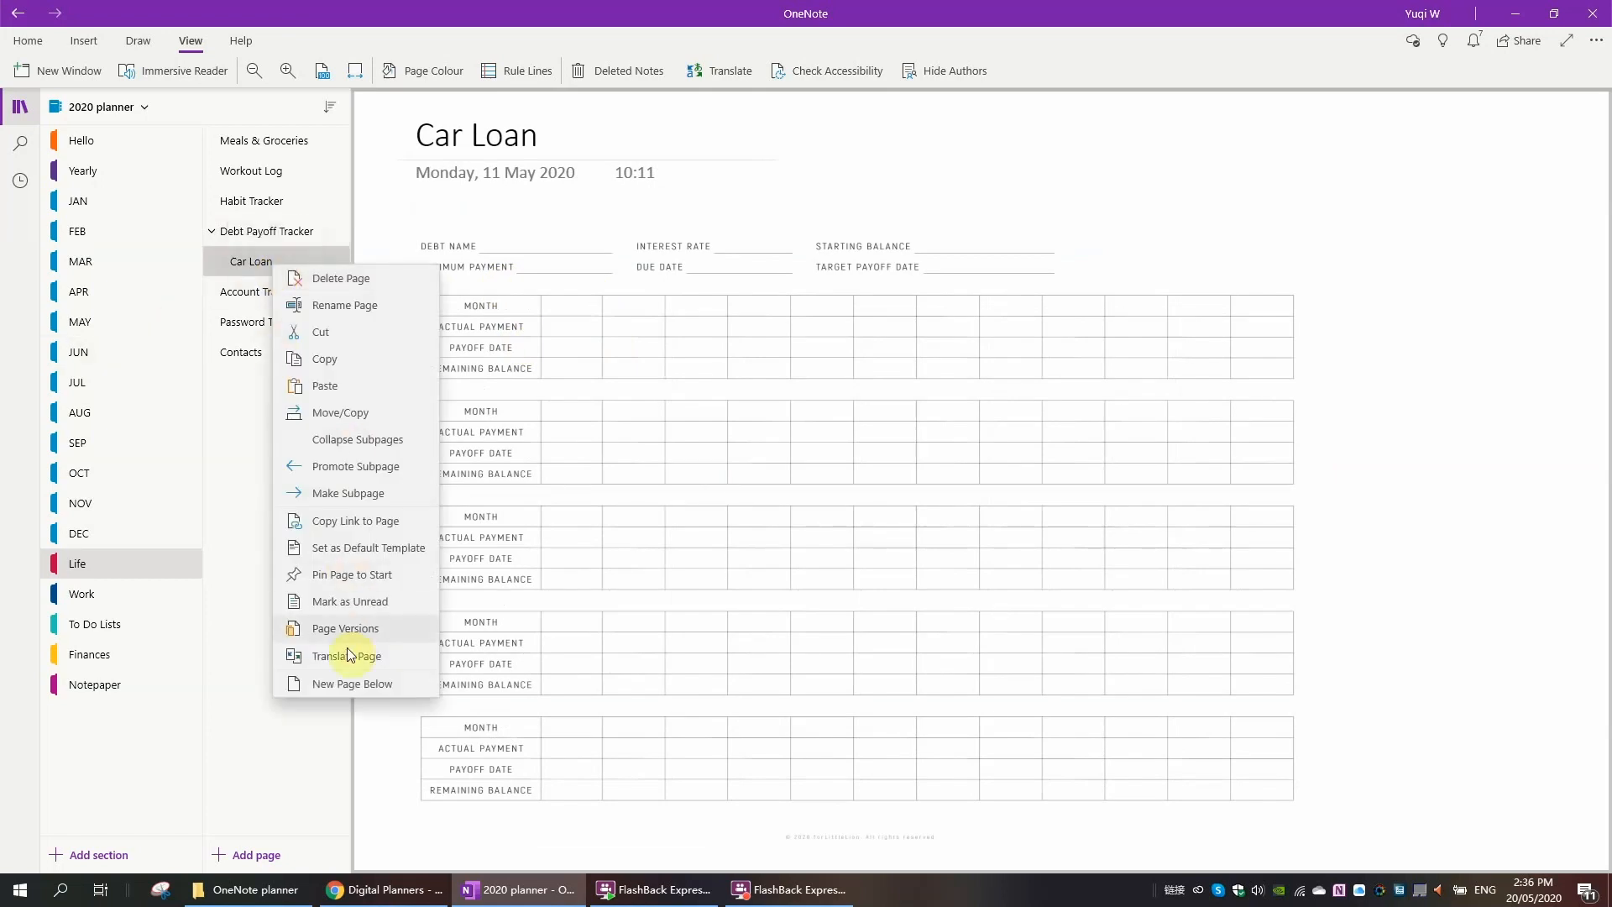
{"action": "left_click", "coordinate": [351, 684]}
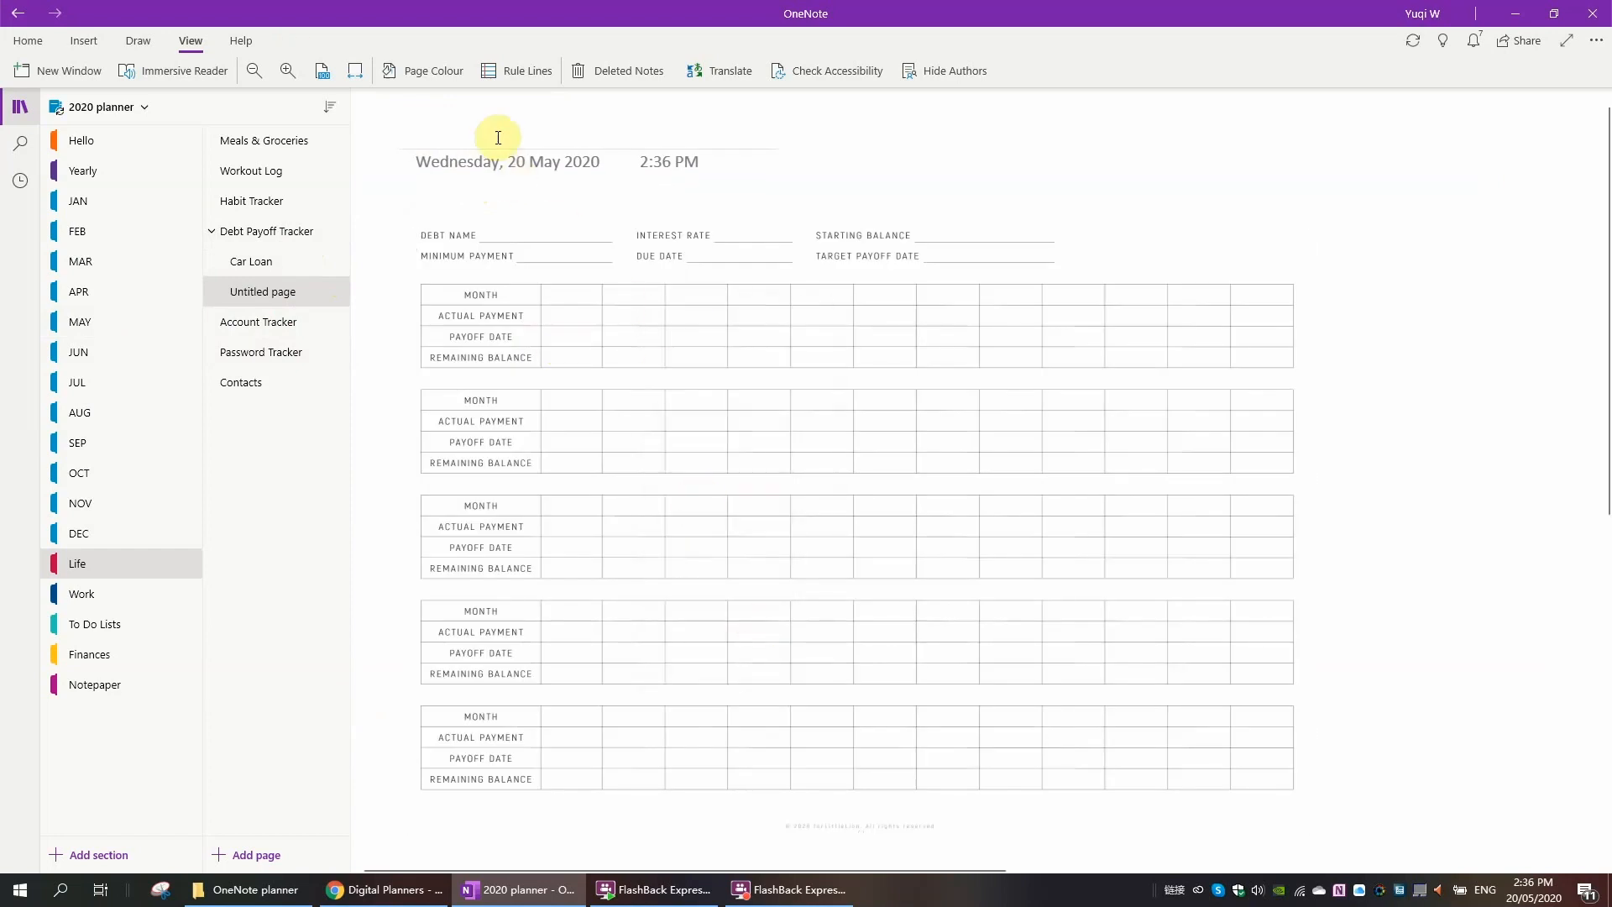
{"action": "left_click", "coordinate": [464, 122]}
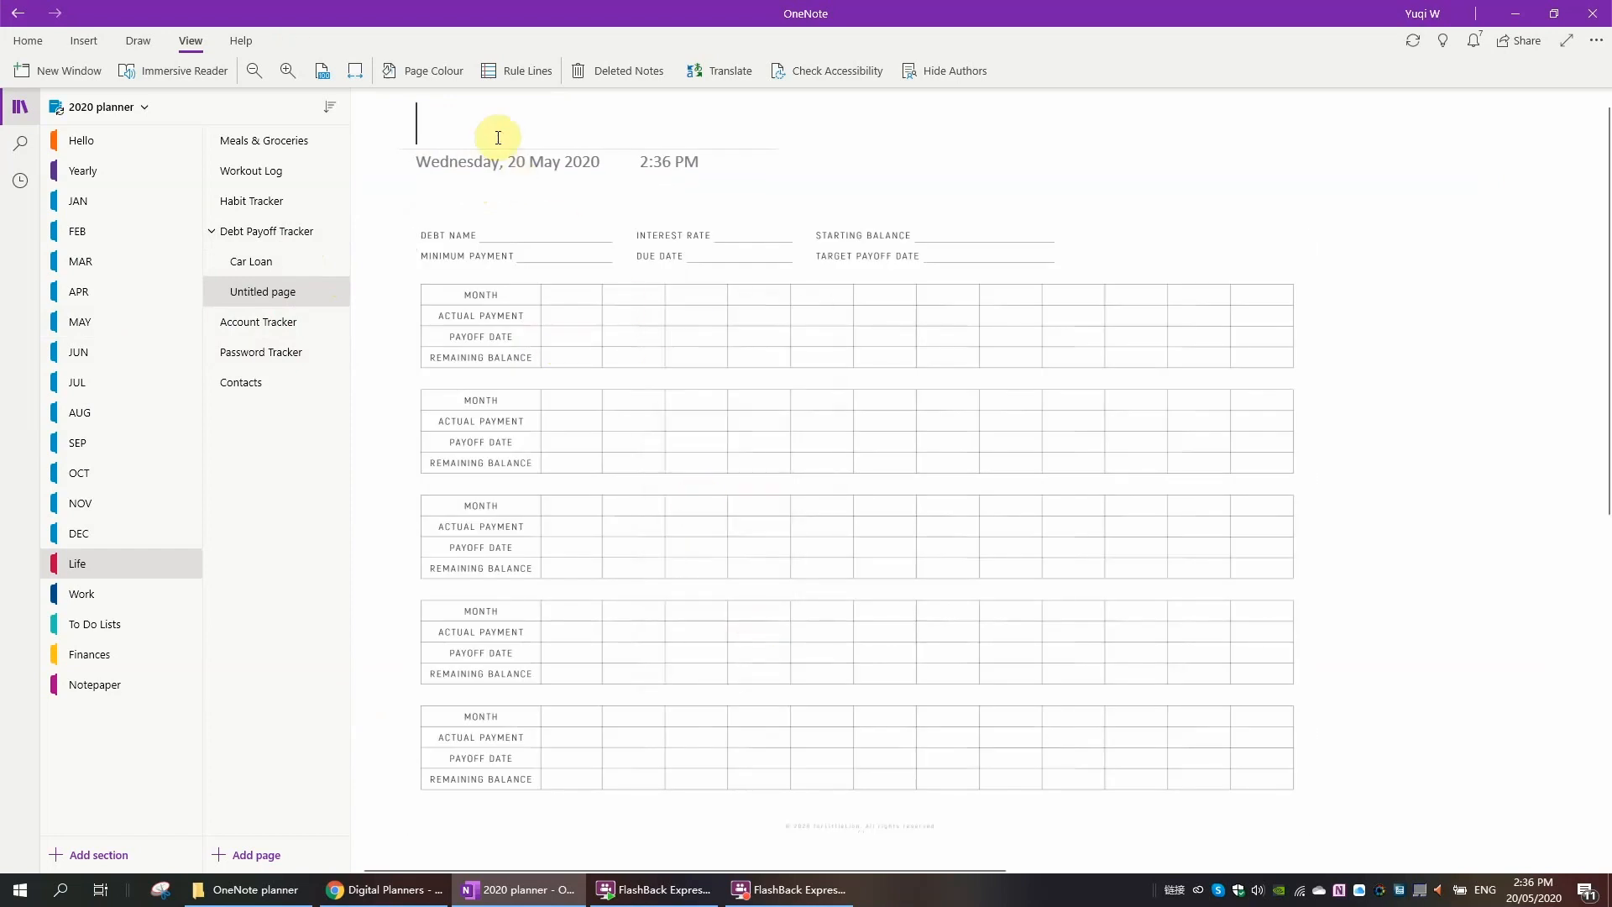
{"action": "type", "text": "Your d"}
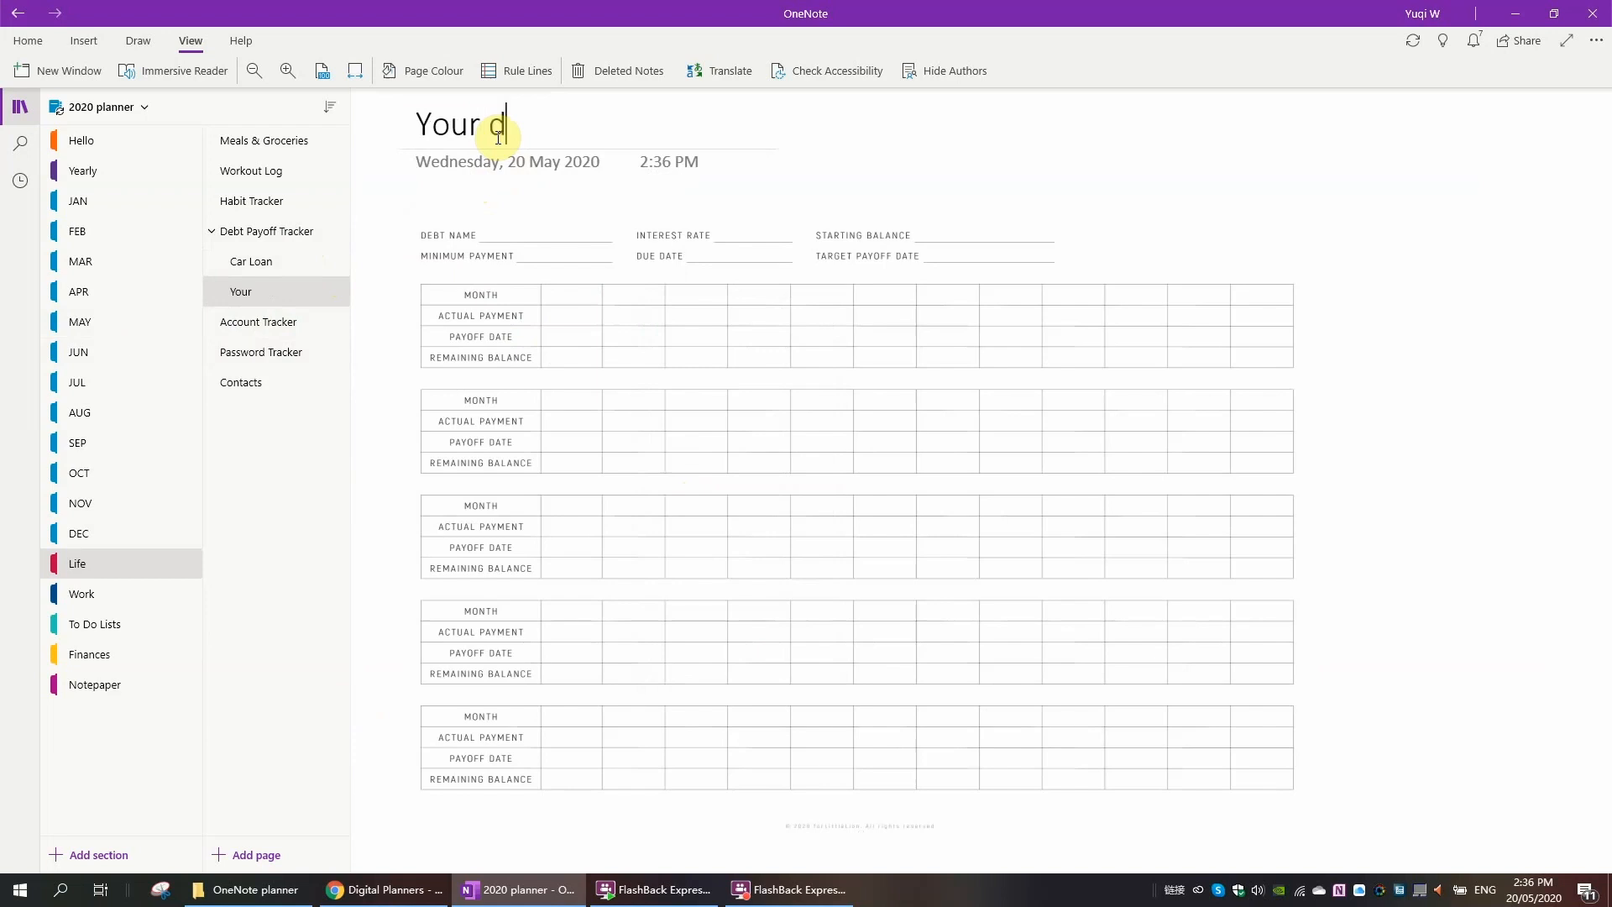
{"action": "type", "text": "ebt name"}
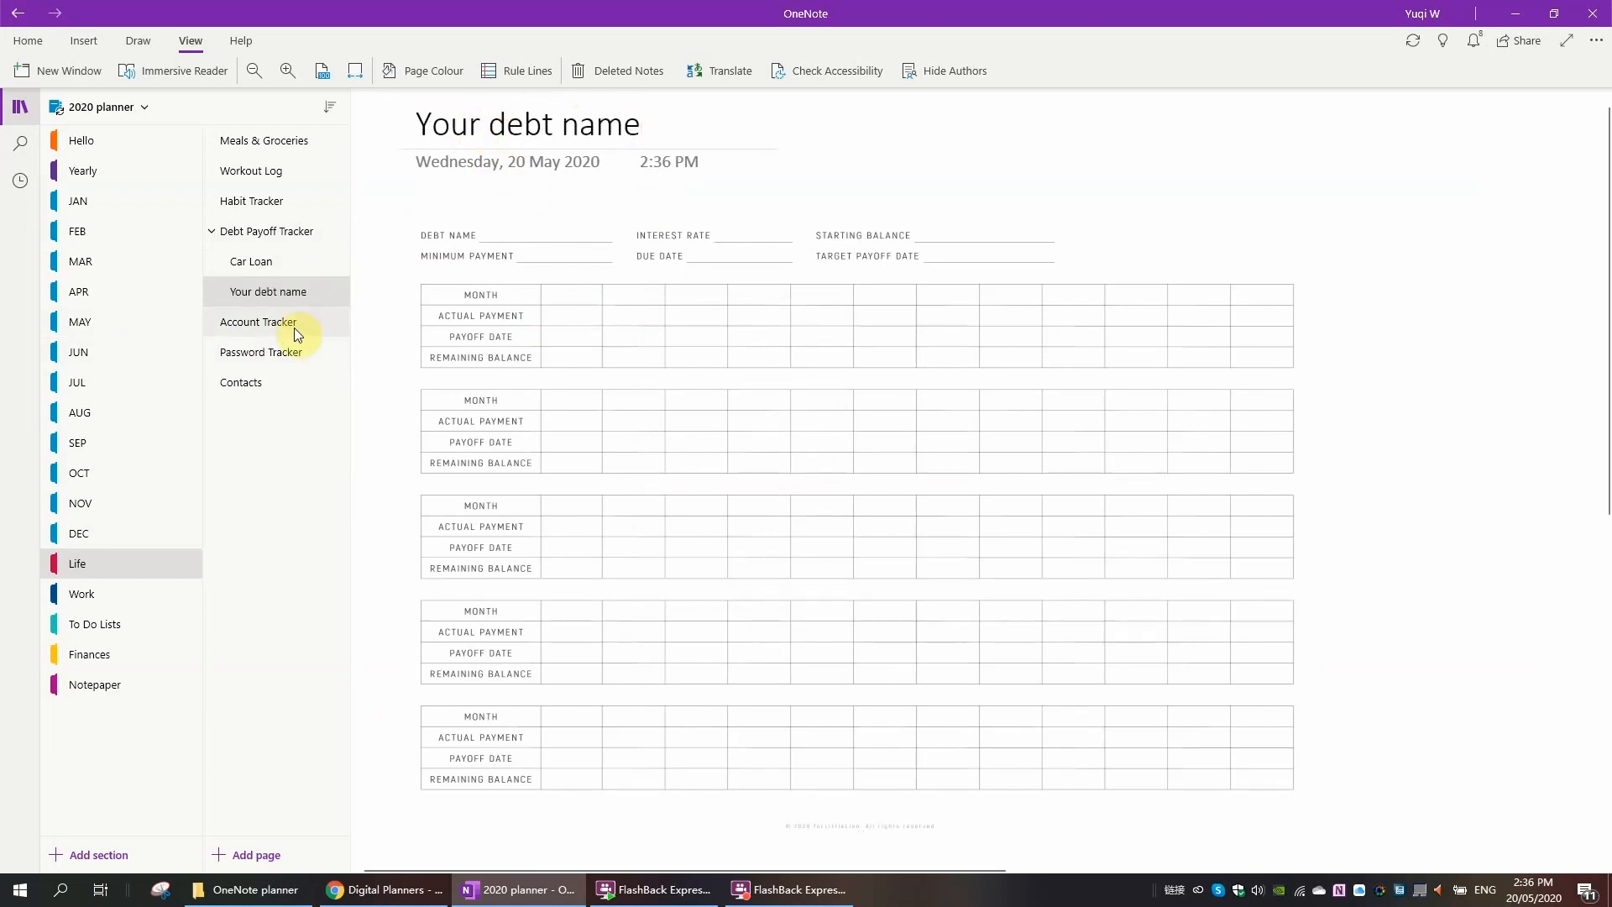
Step: Look through the Account Tracker and Password Tracker pages, ending on Contacts
{"action": "left_click", "coordinate": [258, 323]}
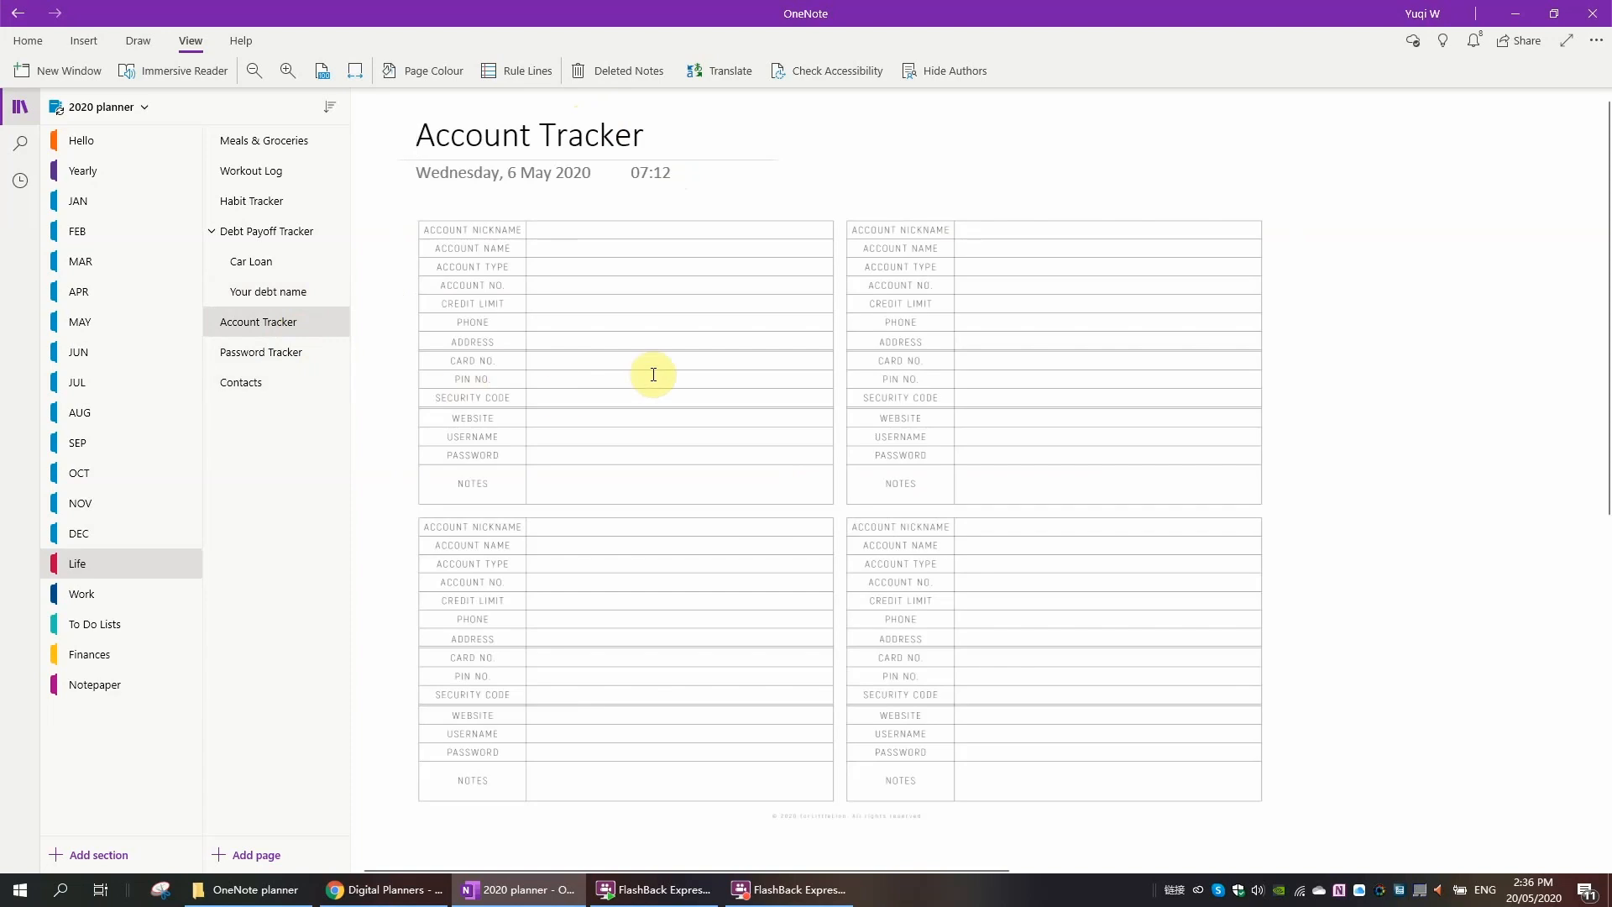
{"action": "mouse_move", "coordinate": [771, 332]}
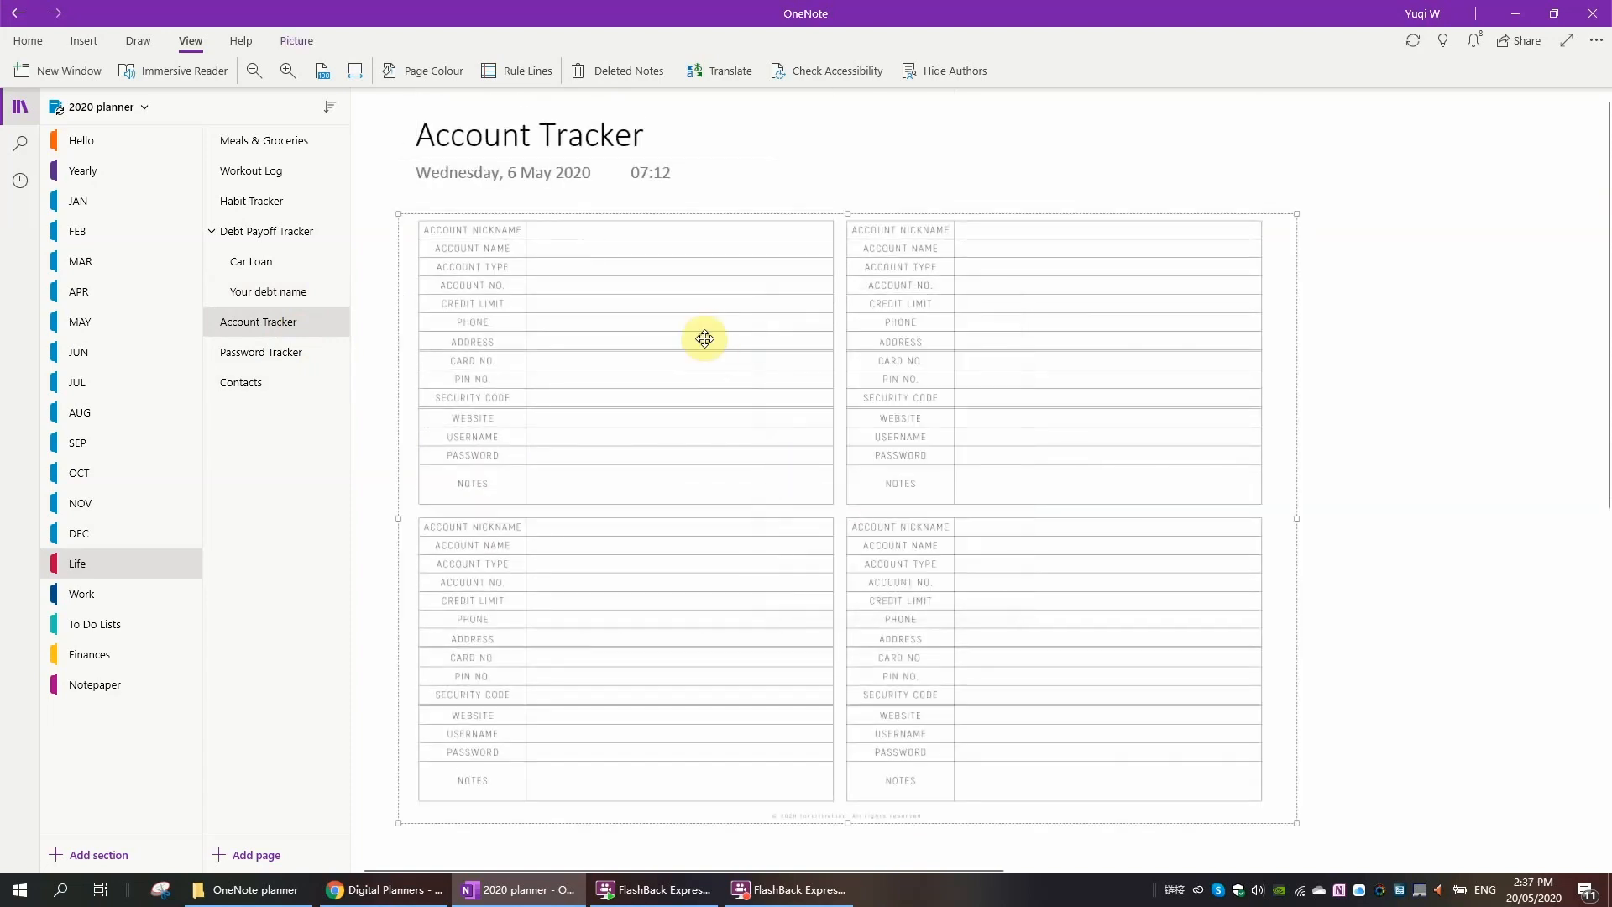
{"action": "right_click", "coordinate": [705, 339]}
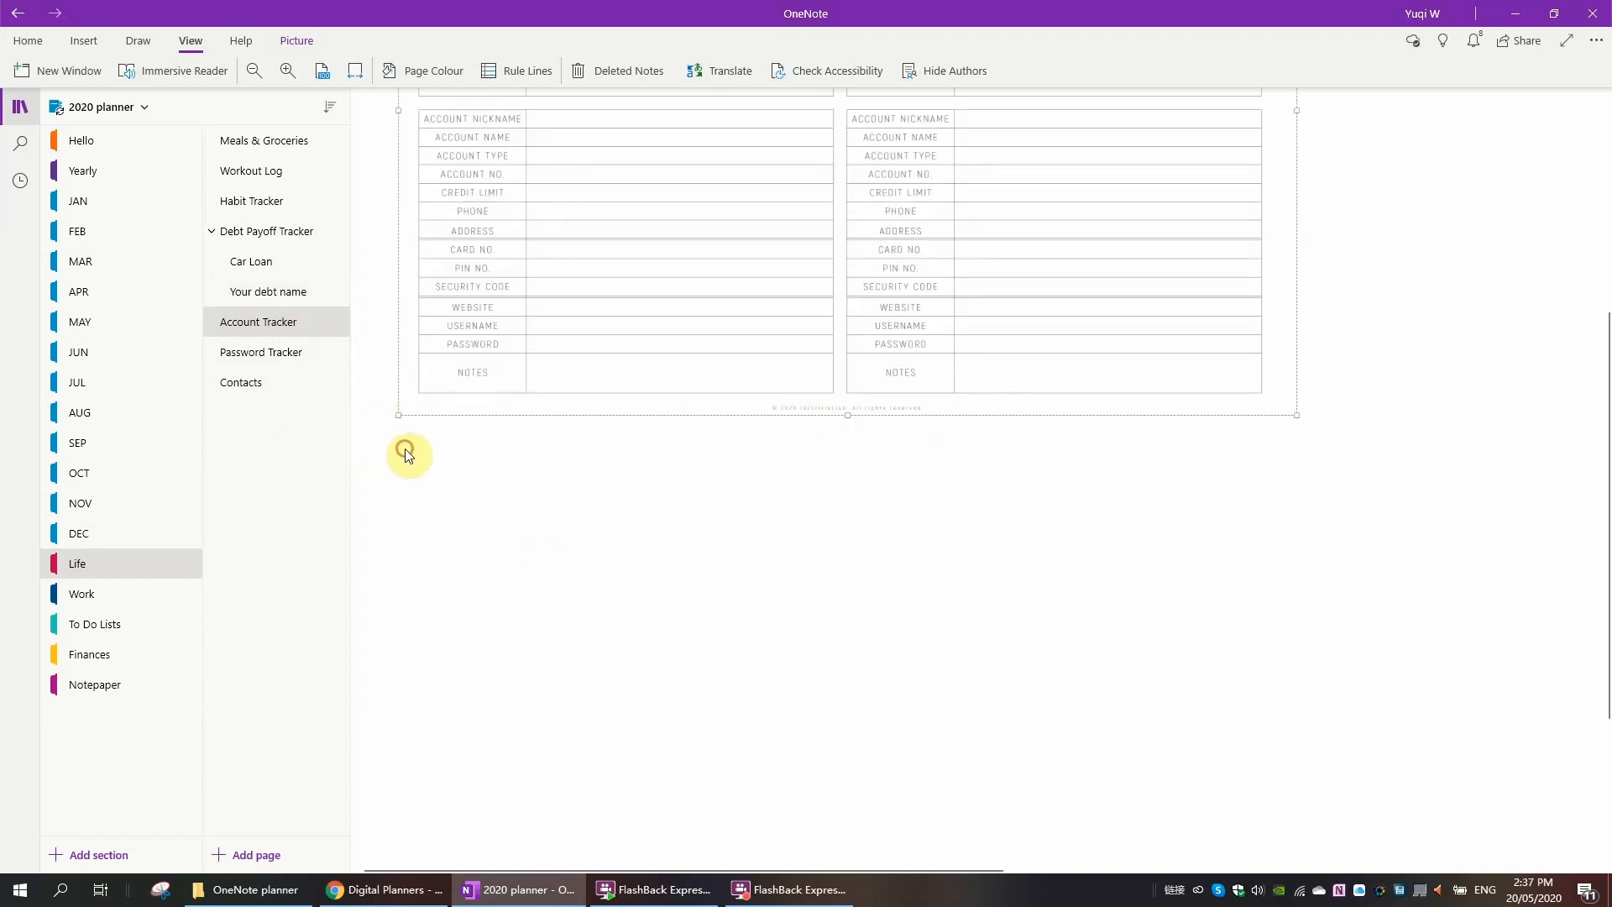
{"action": "scroll", "scroll_direction": "down", "scroll_amount": 3}
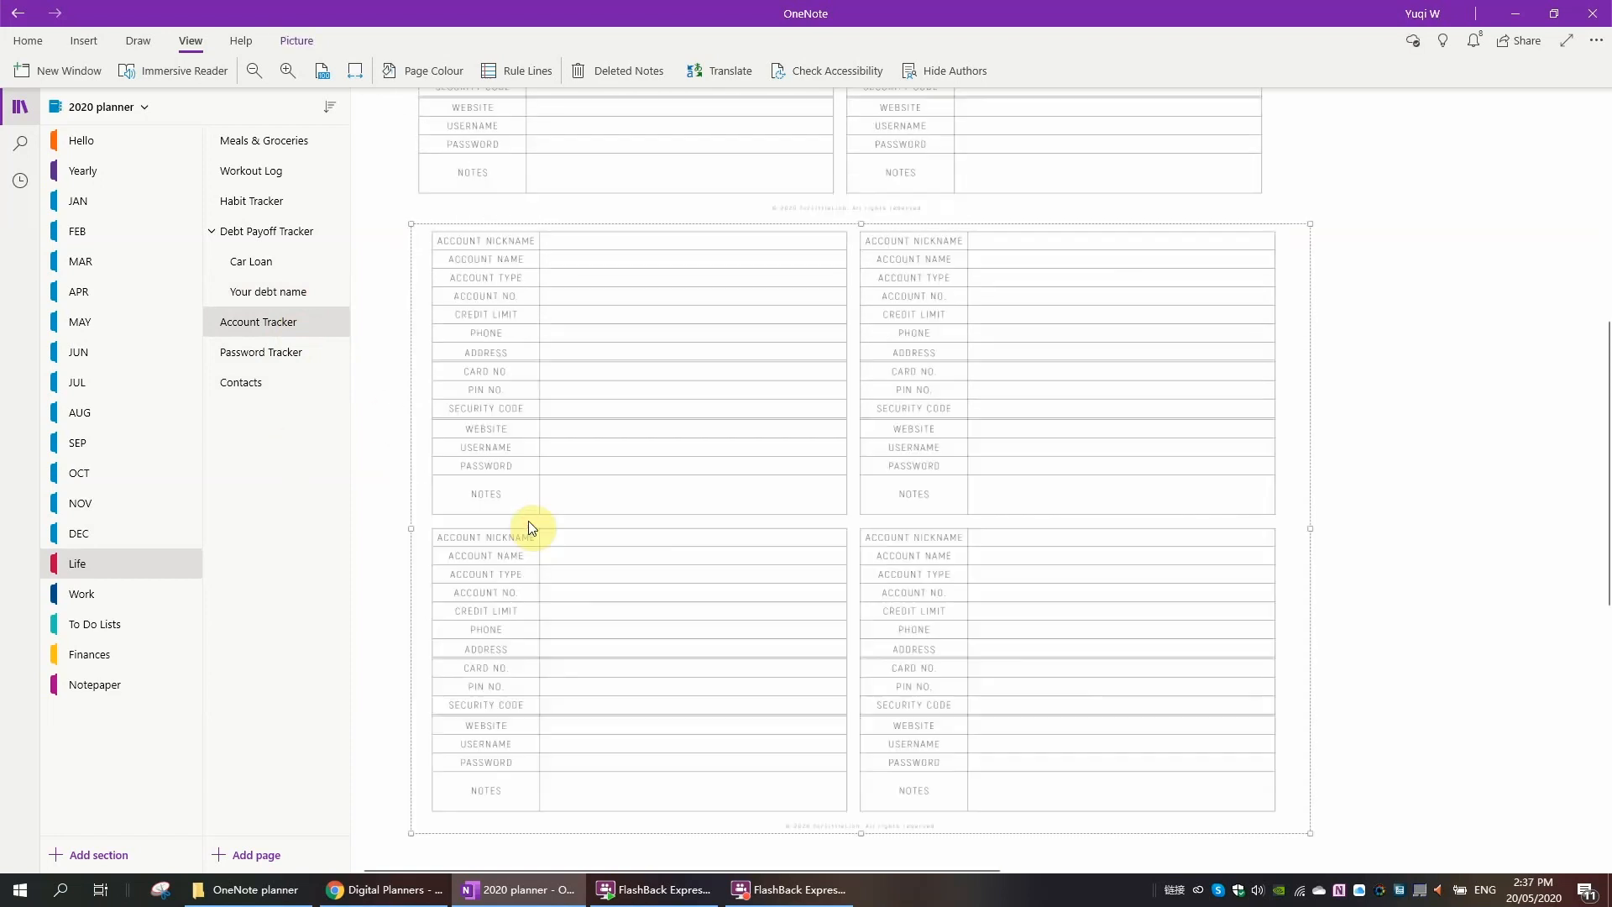
{"action": "scroll", "scroll_direction": "down", "scroll_amount": 3}
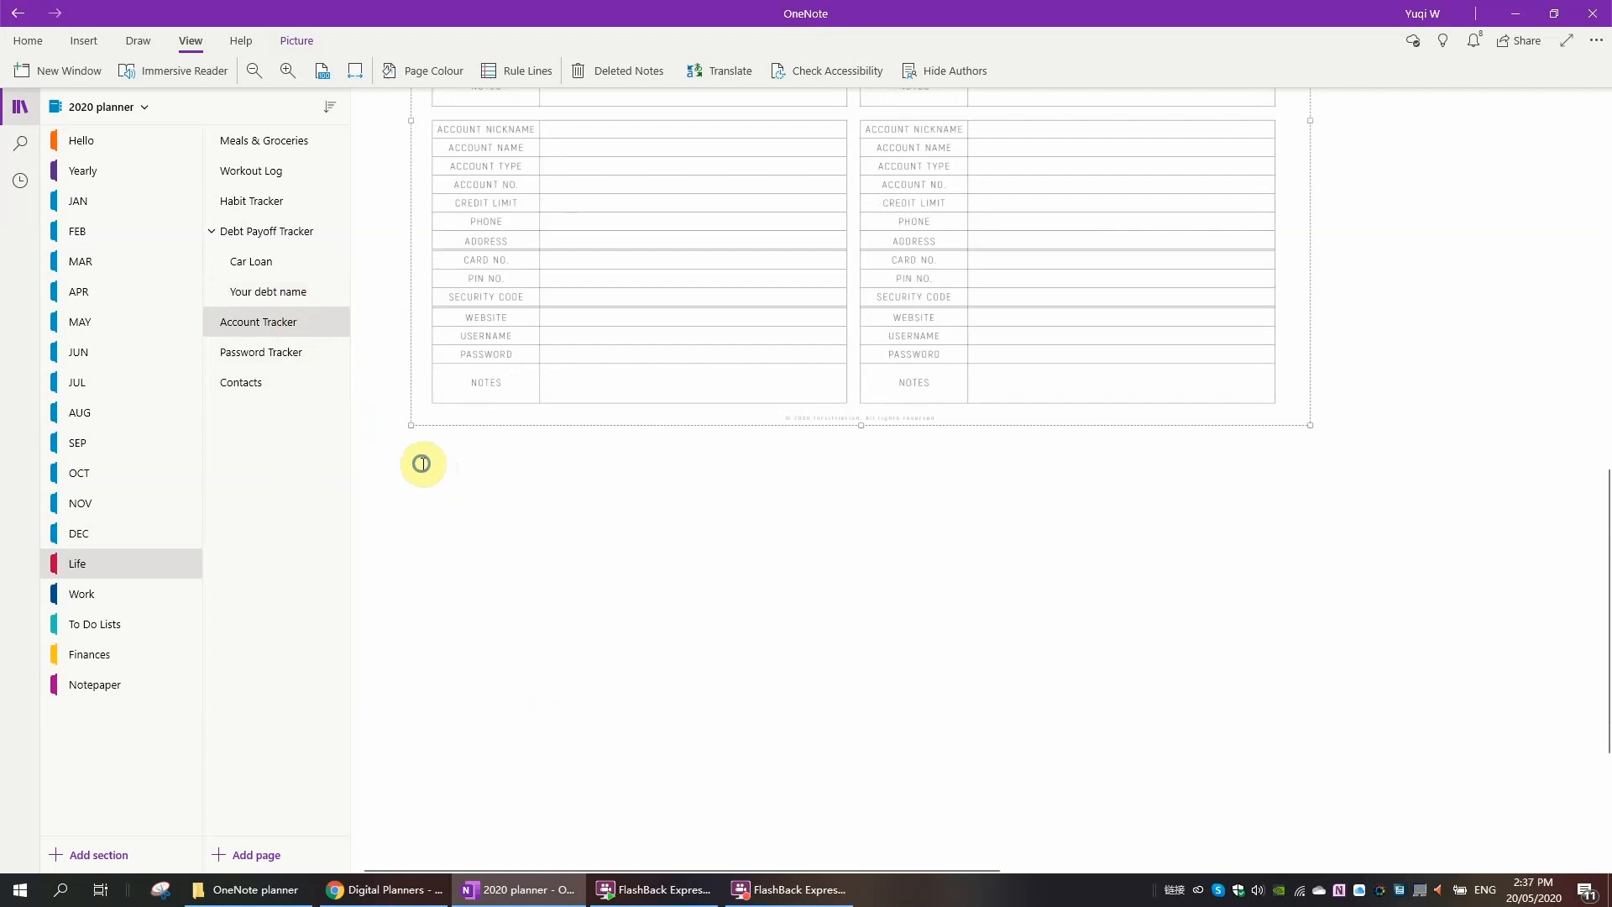
{"action": "scroll", "scroll_direction": "down", "scroll_amount": 3}
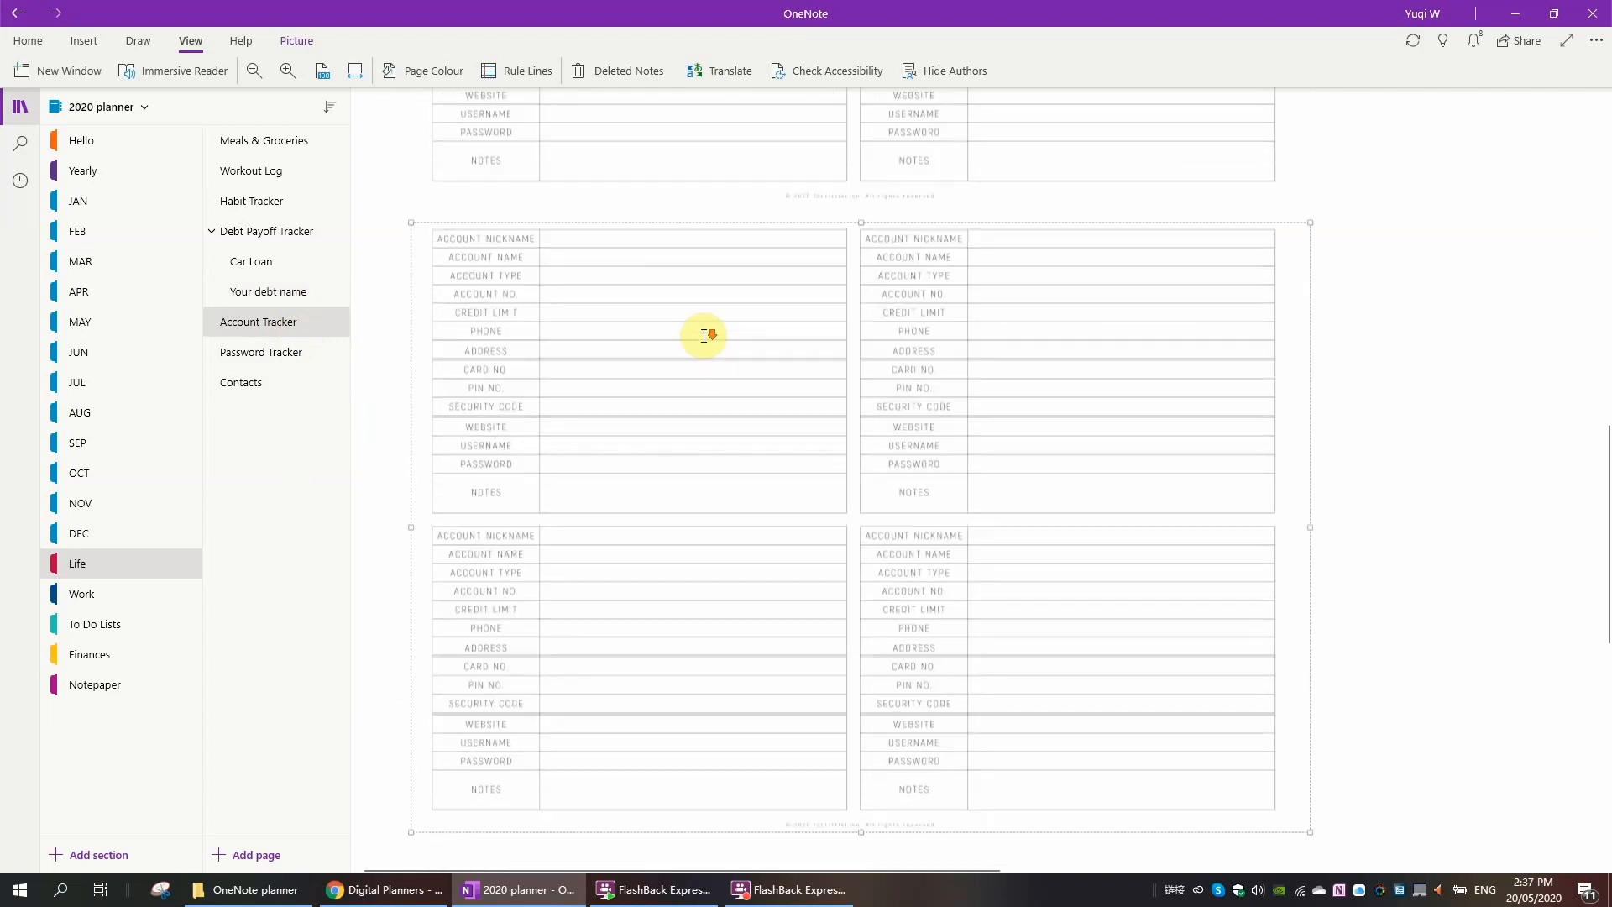
{"action": "right_click", "coordinate": [703, 335]}
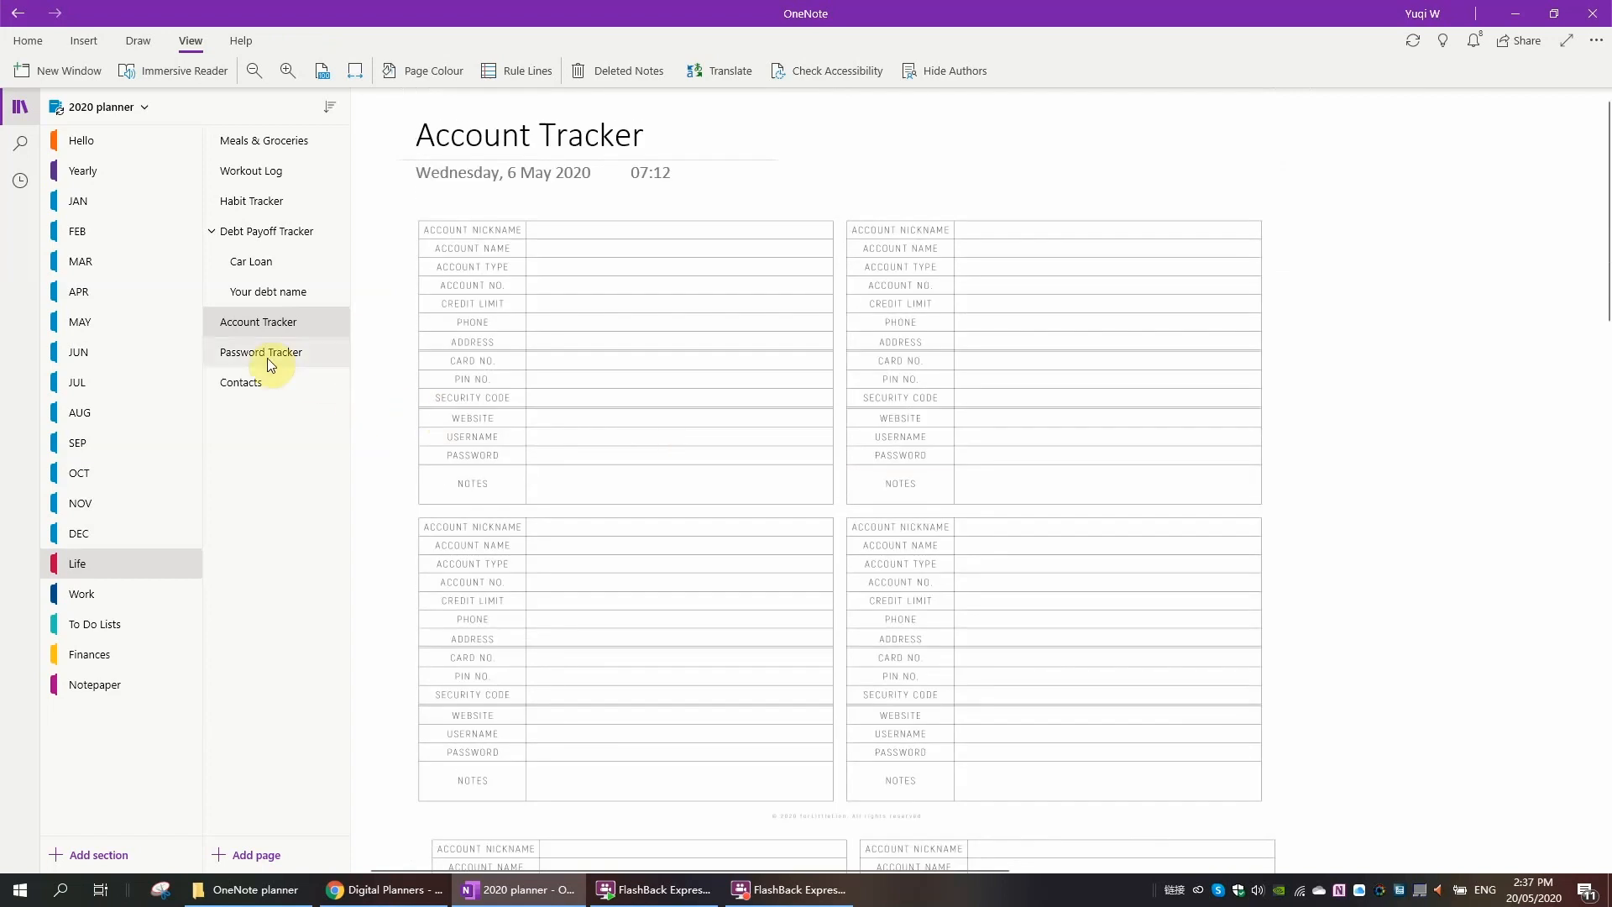
{"action": "left_click", "coordinate": [260, 350]}
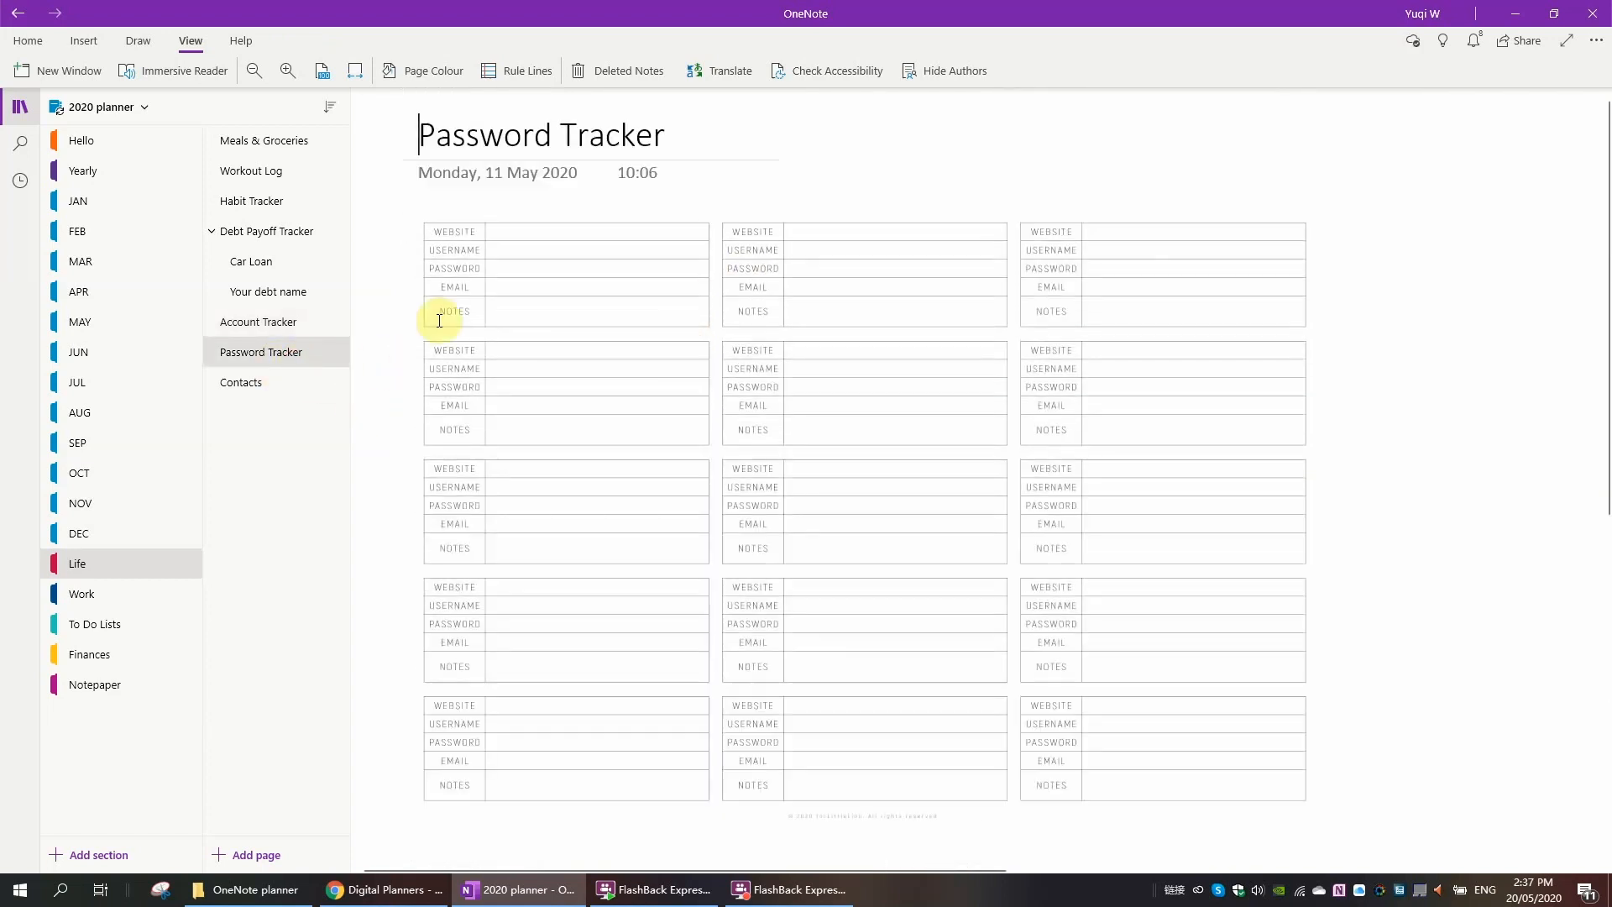
{"action": "left_click", "coordinate": [240, 381]}
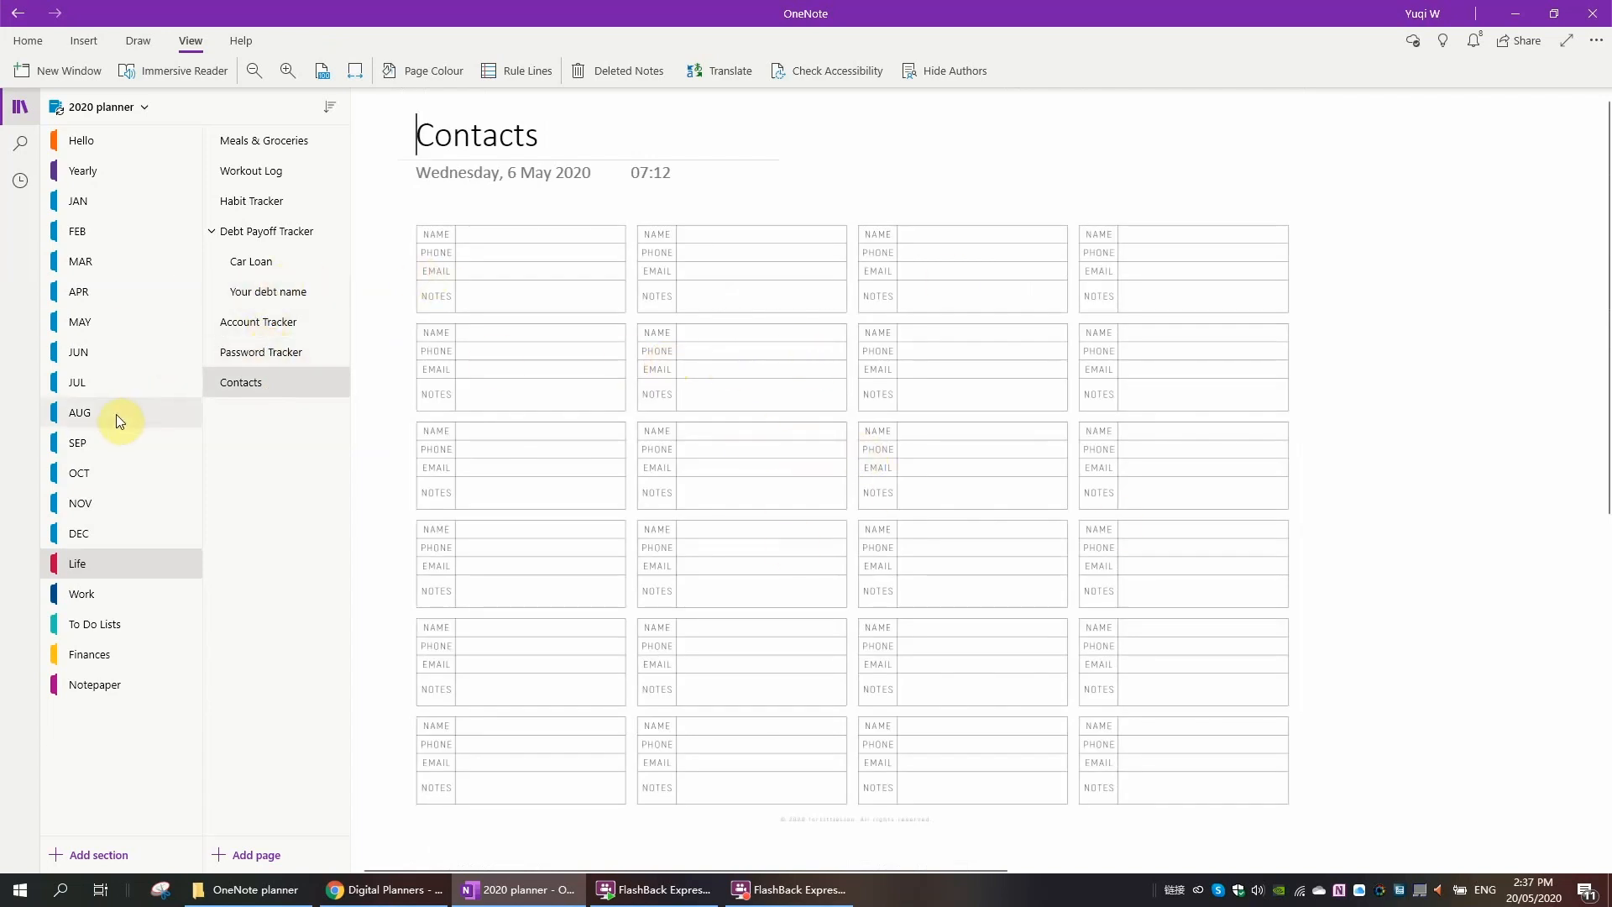
Step: Go to the 10/5/20 meeting page under Meeting Notes in the Work section
{"action": "left_click", "coordinate": [80, 593]}
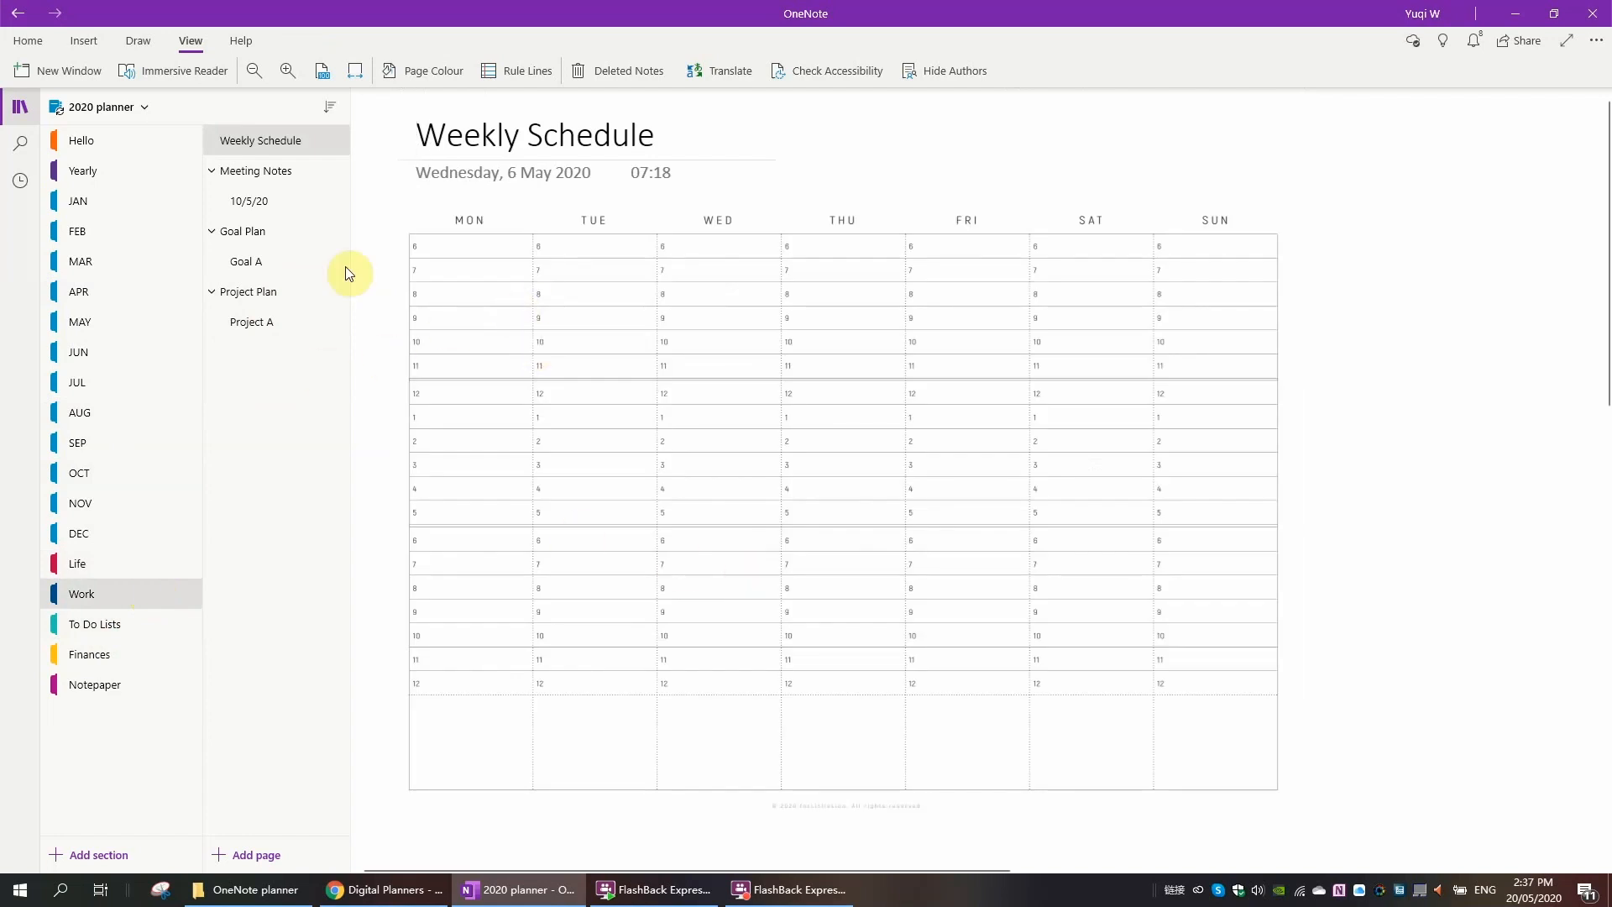
{"action": "mouse_move", "coordinate": [365, 171]}
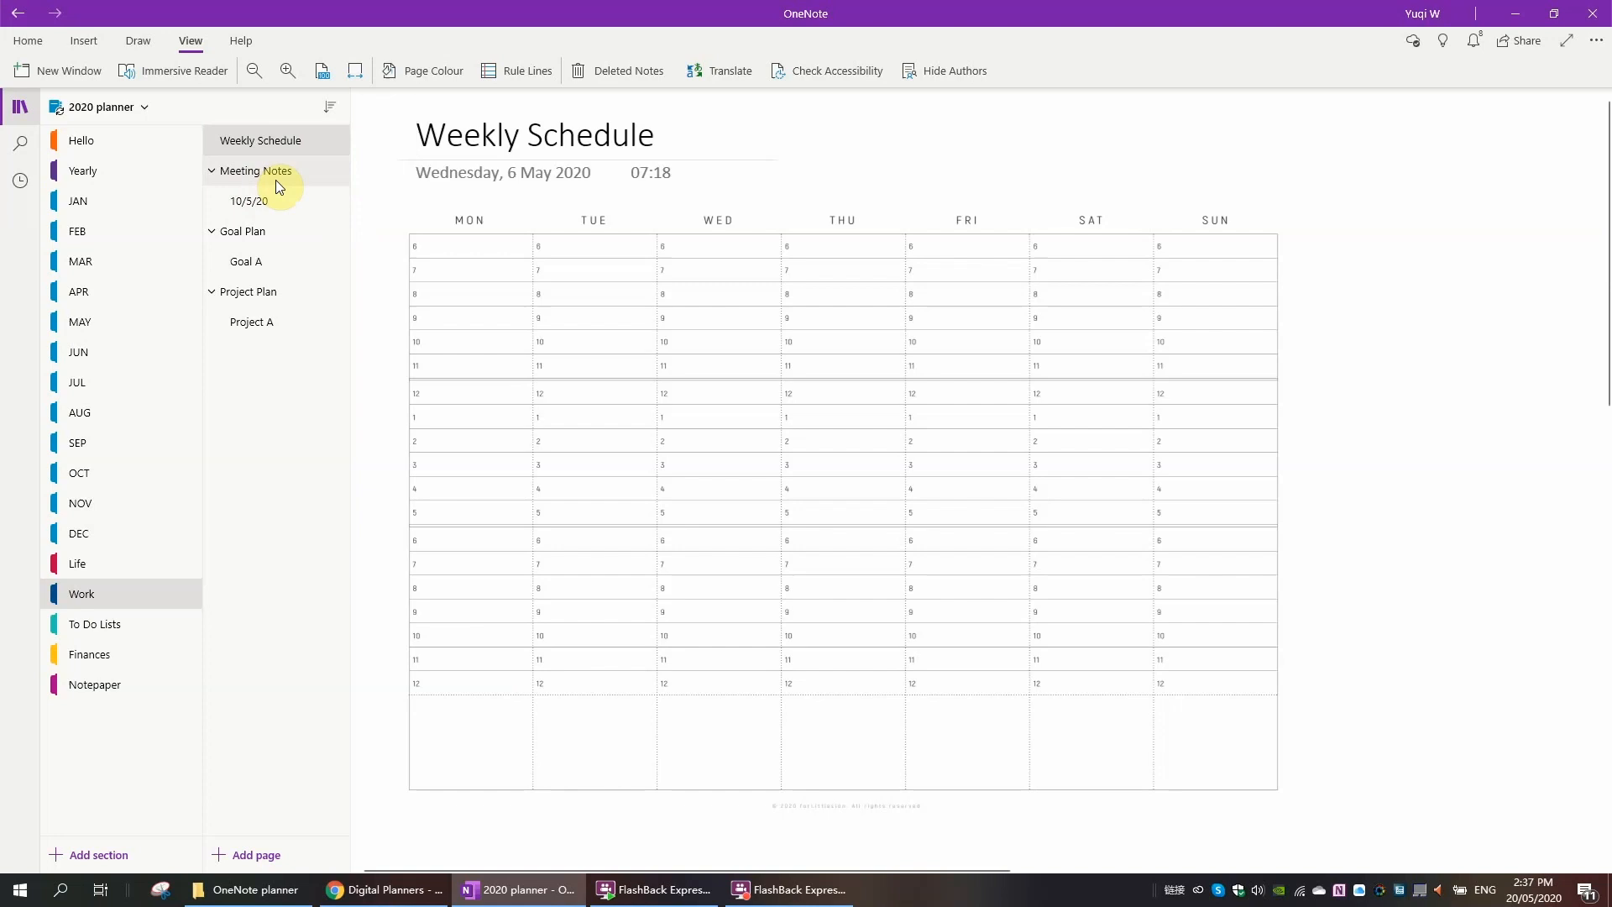
{"action": "left_click", "coordinate": [255, 171]}
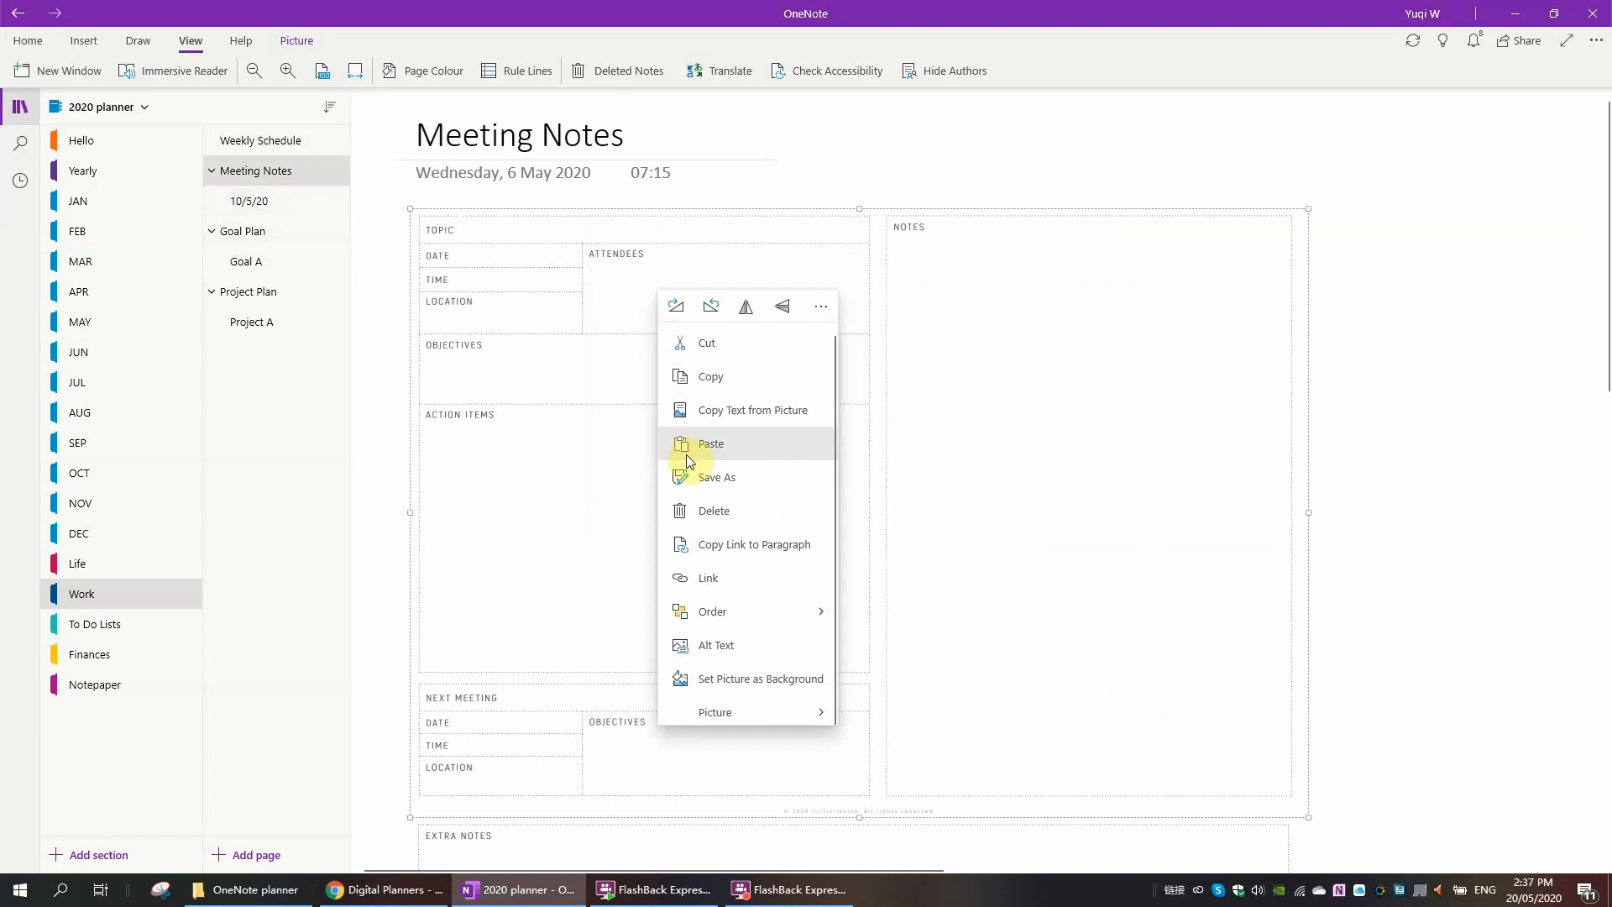
{"action": "left_click", "coordinate": [248, 200]}
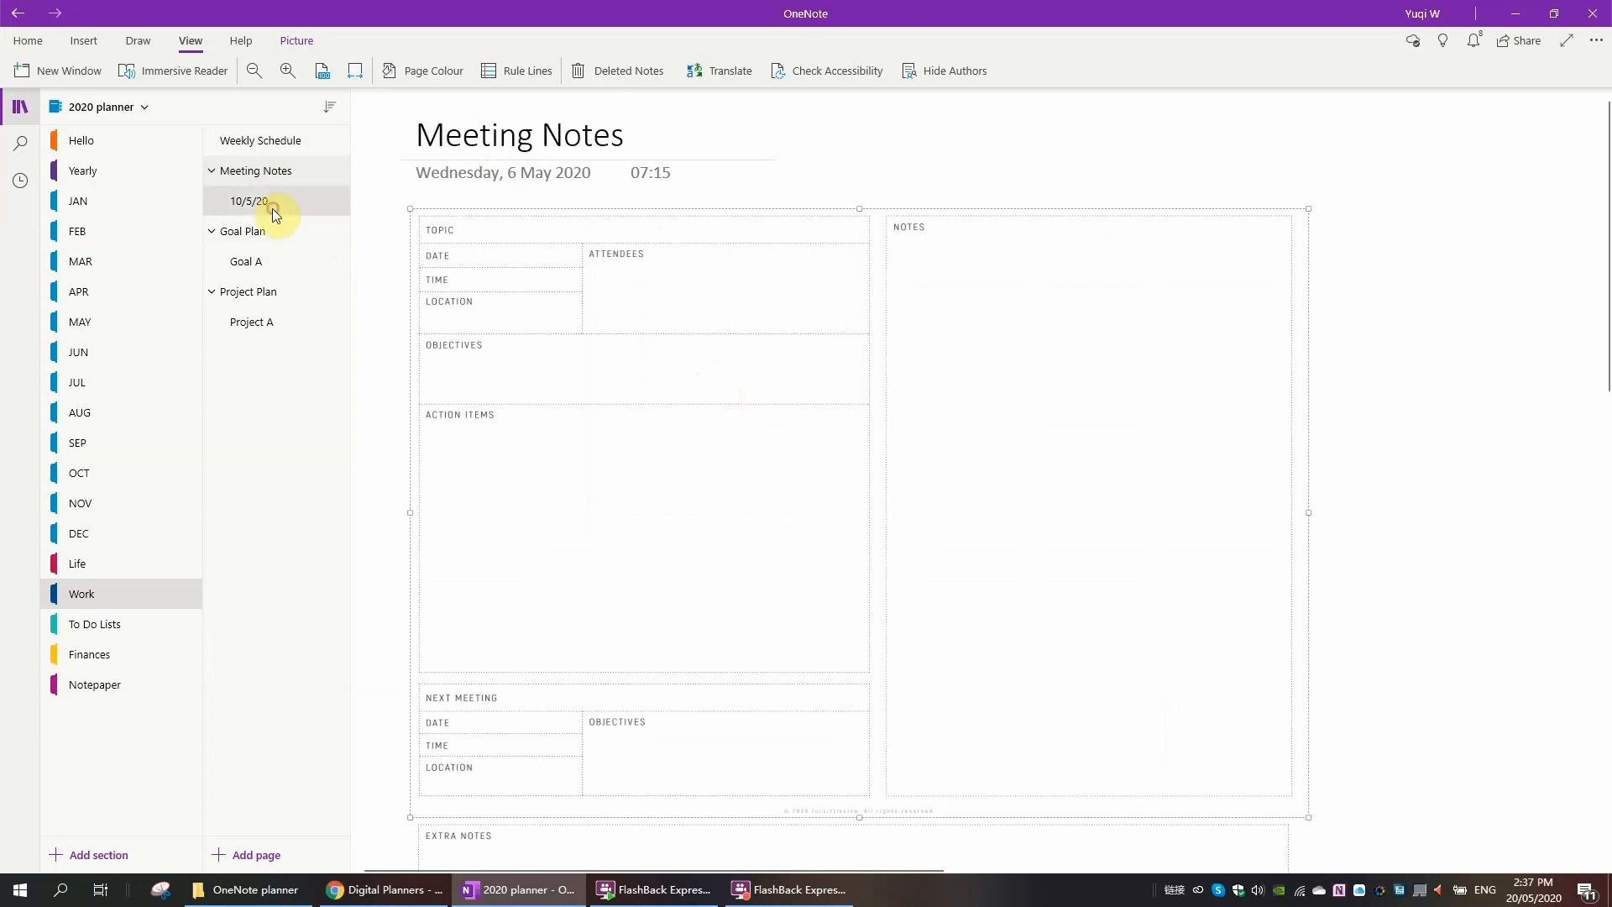
{"action": "left_click", "coordinate": [248, 200]}
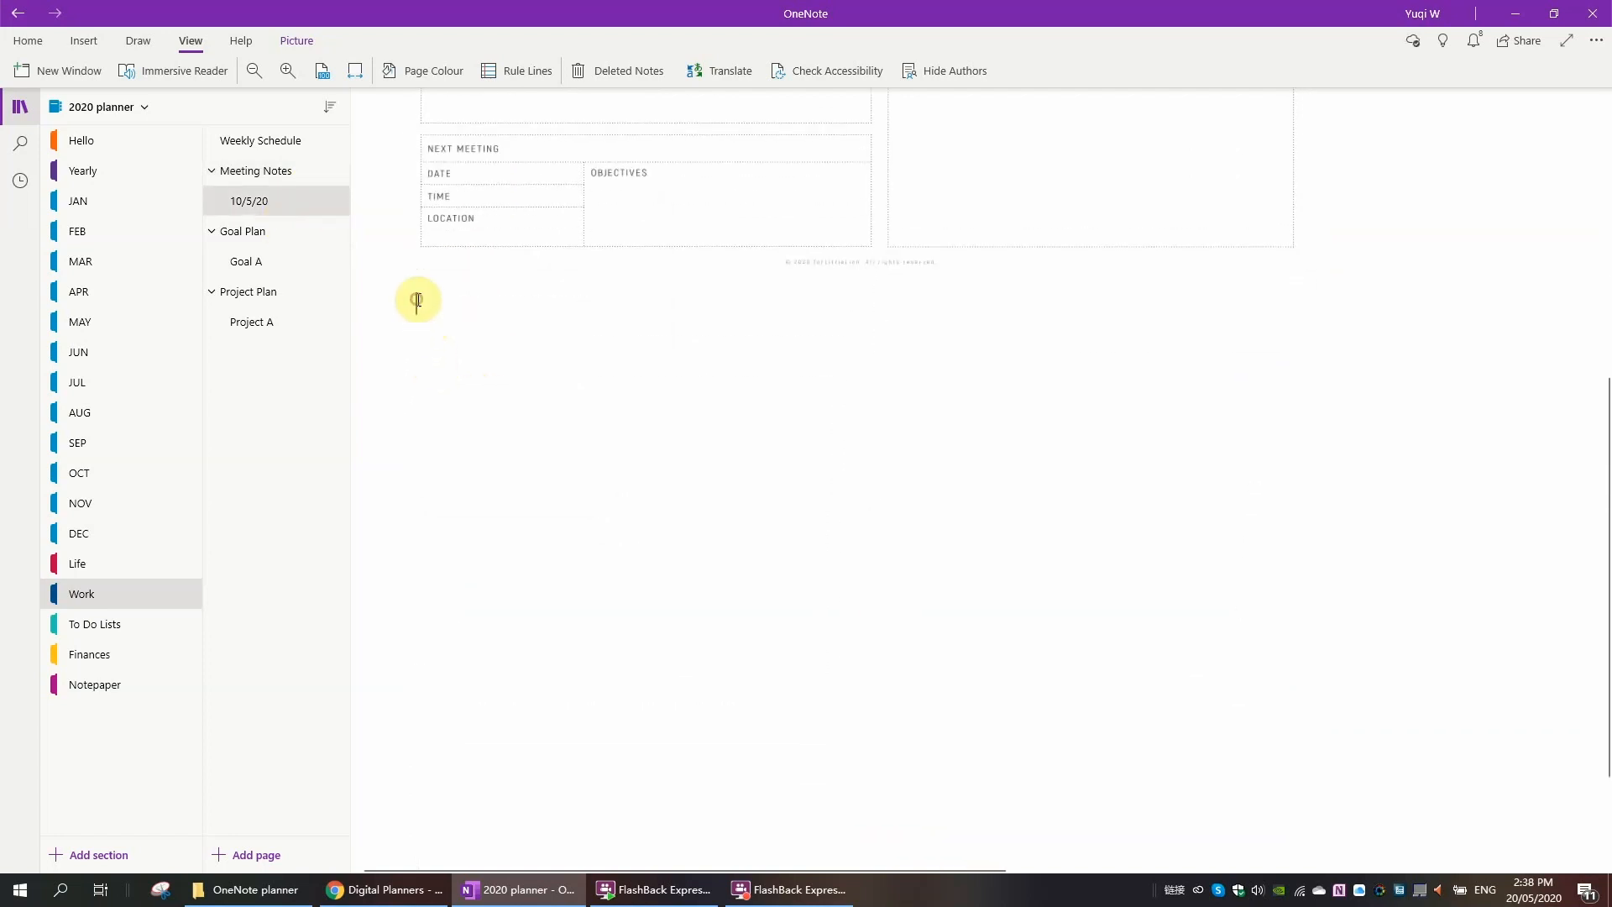
{"action": "right_click", "coordinate": [418, 301]}
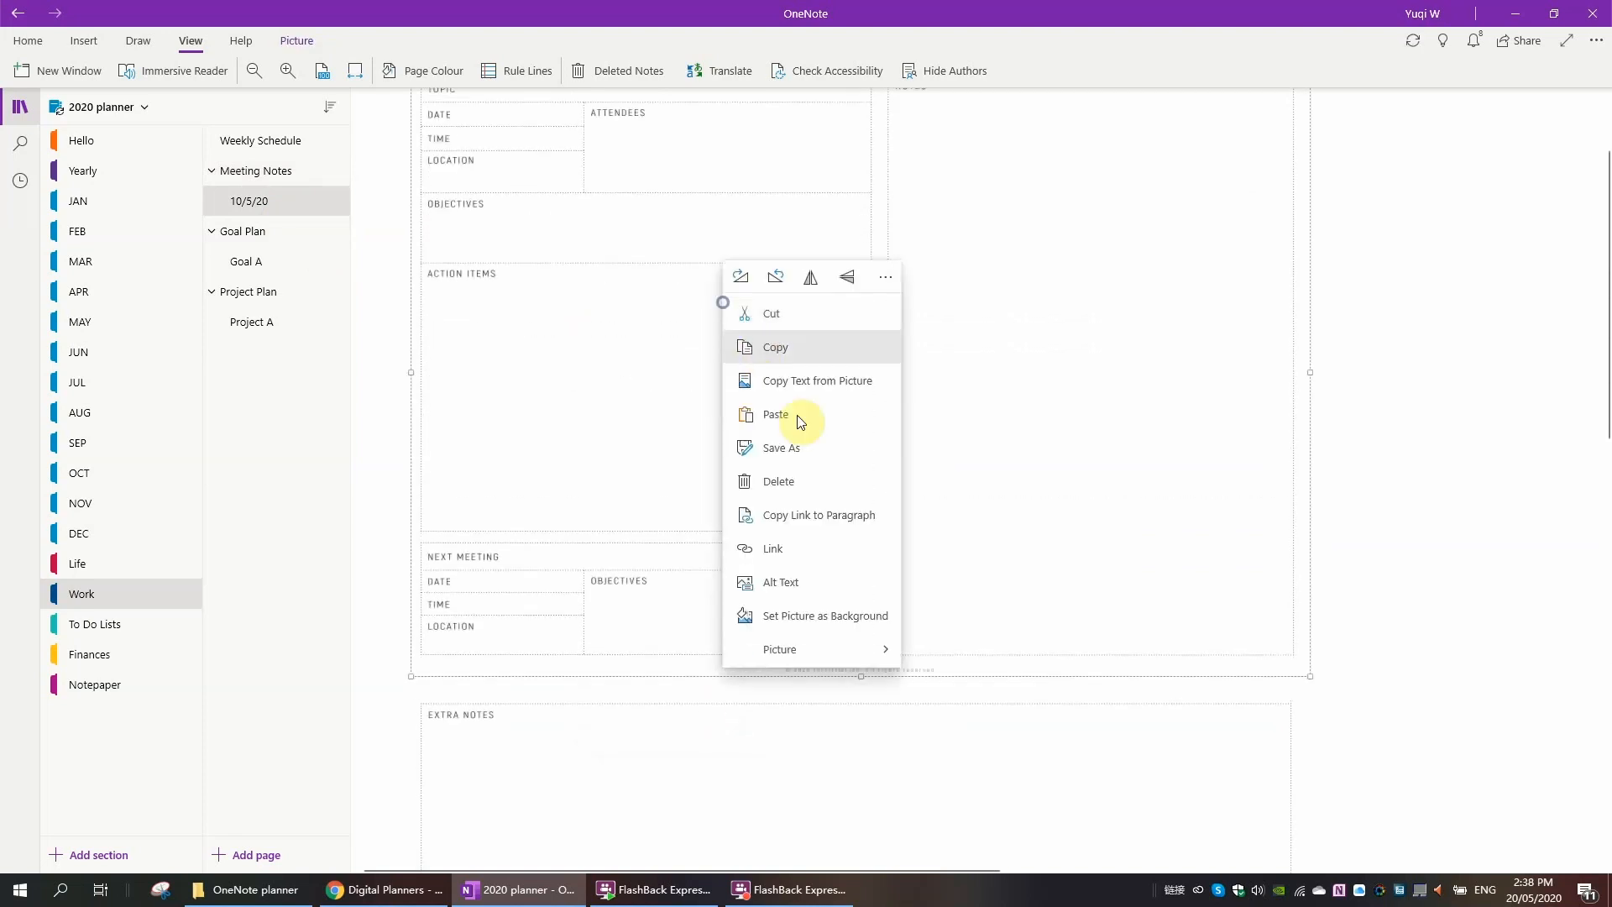
Step: Copy the 10/5/20 page and paste a duplicate to become the 22/5/20 meeting page
{"action": "left_click", "coordinate": [248, 199]}
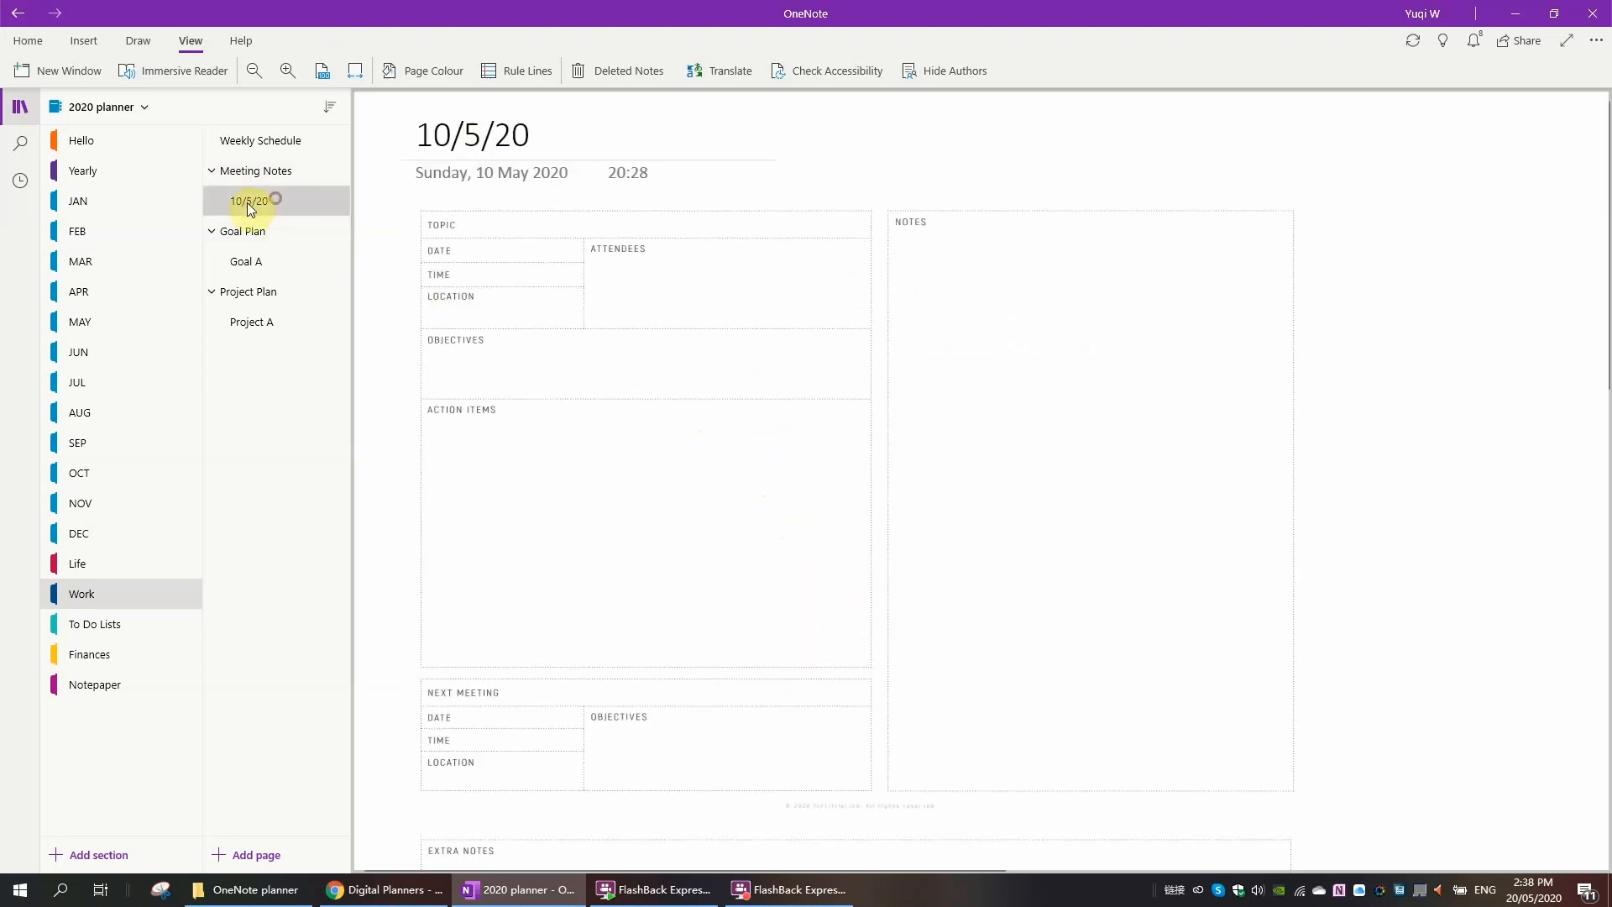
{"action": "right_click", "coordinate": [249, 200]}
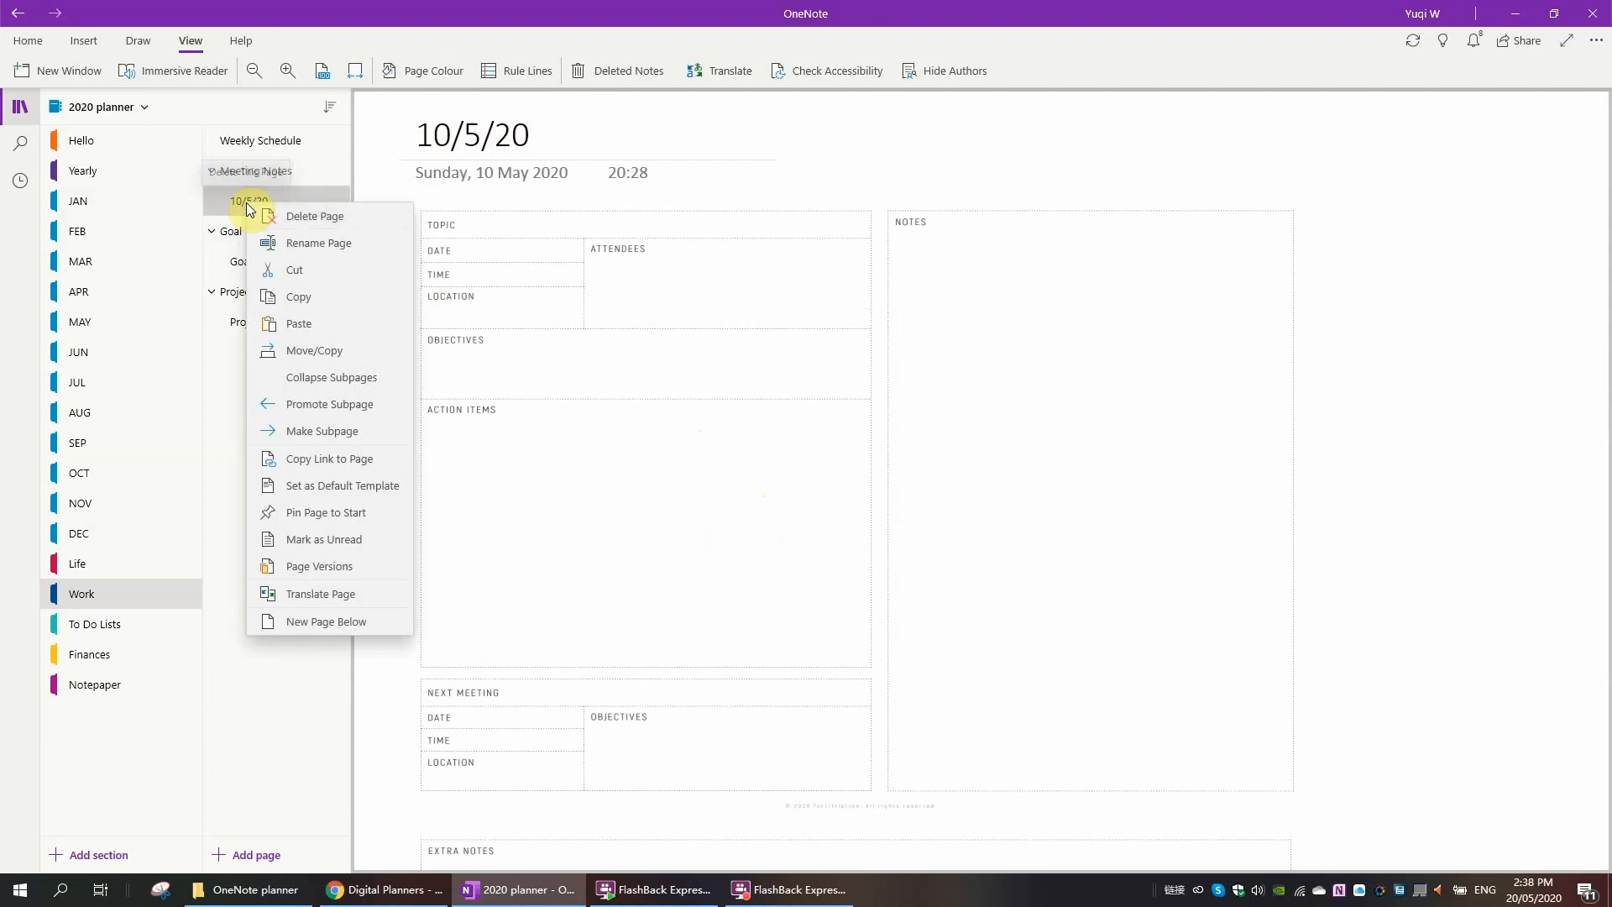
{"action": "mouse_move", "coordinate": [334, 303]}
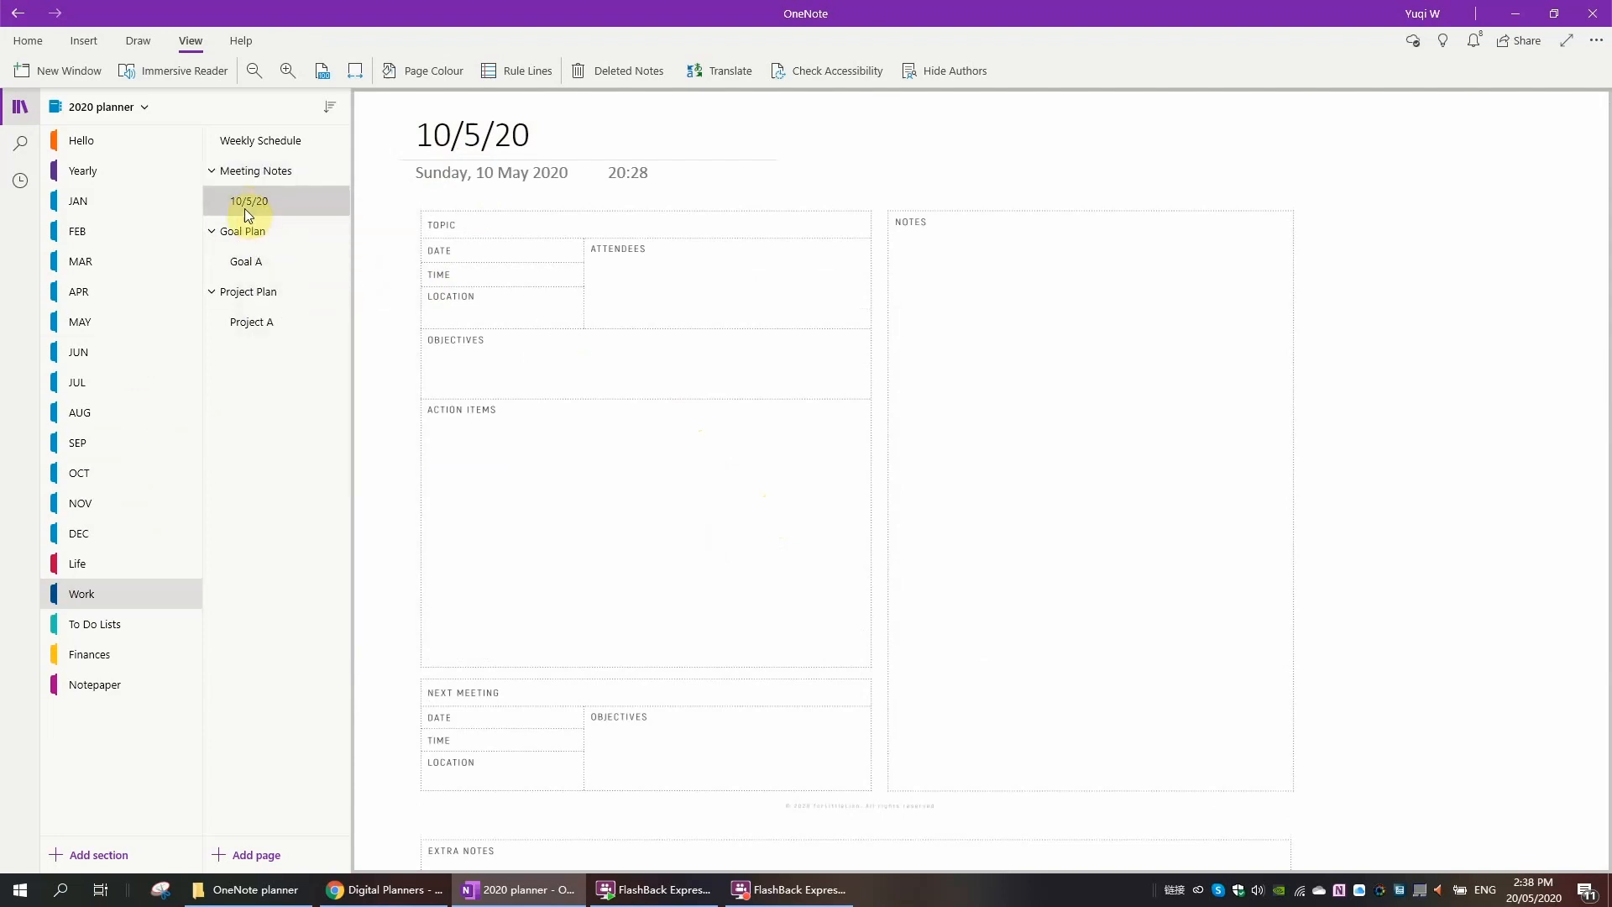
{"action": "right_click", "coordinate": [250, 200]}
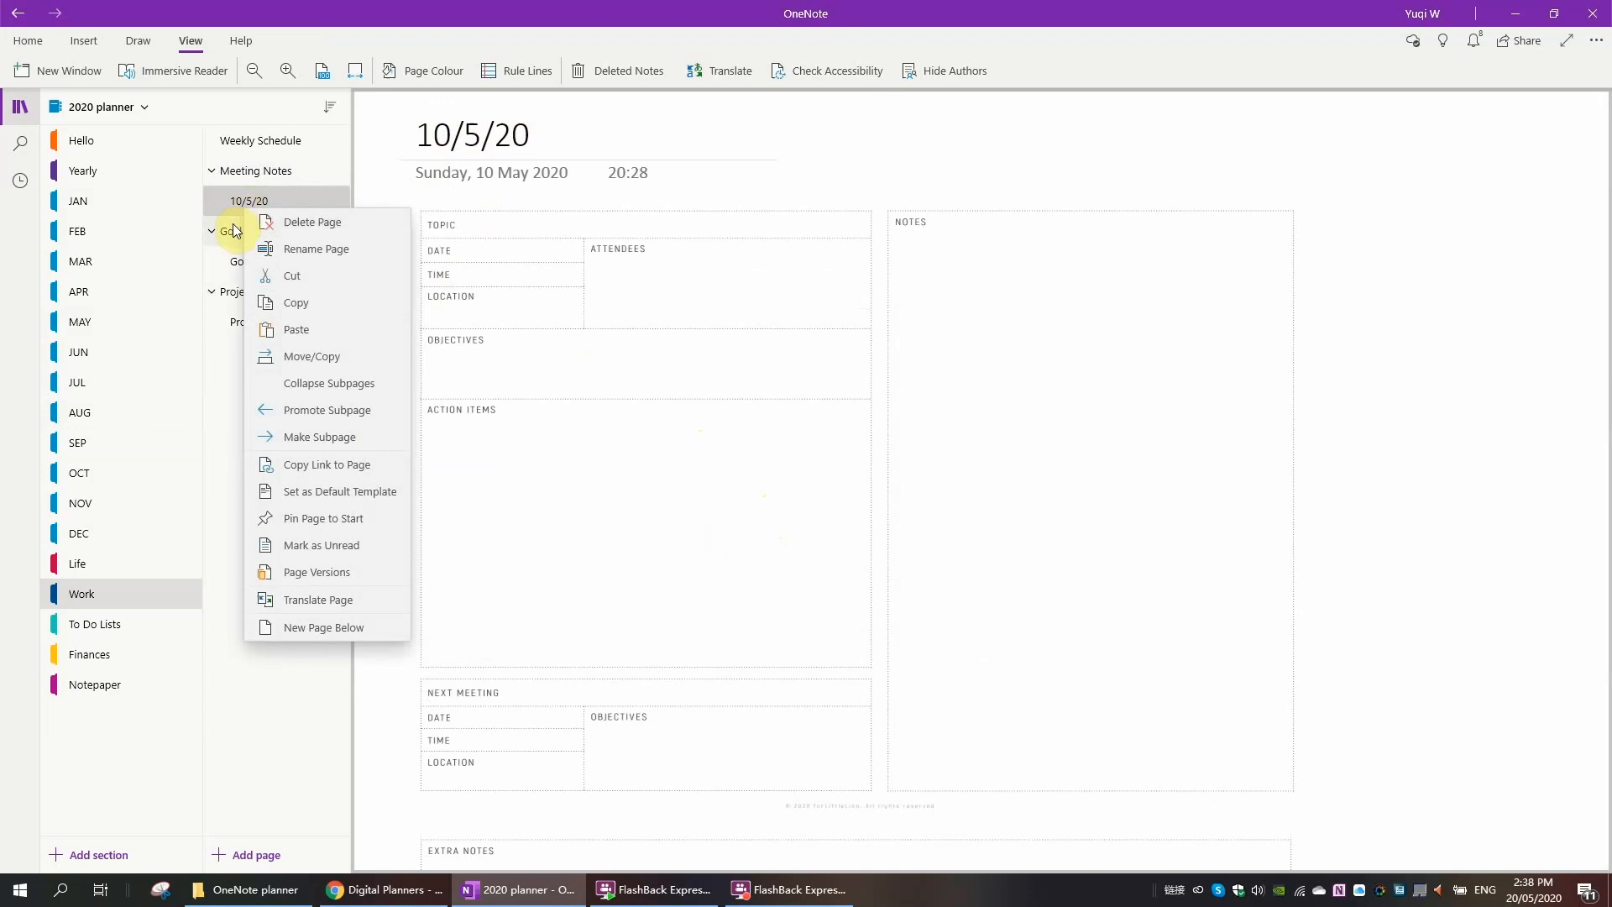
{"action": "mouse_move", "coordinate": [252, 316]}
{"action": "type", "text": "22"}
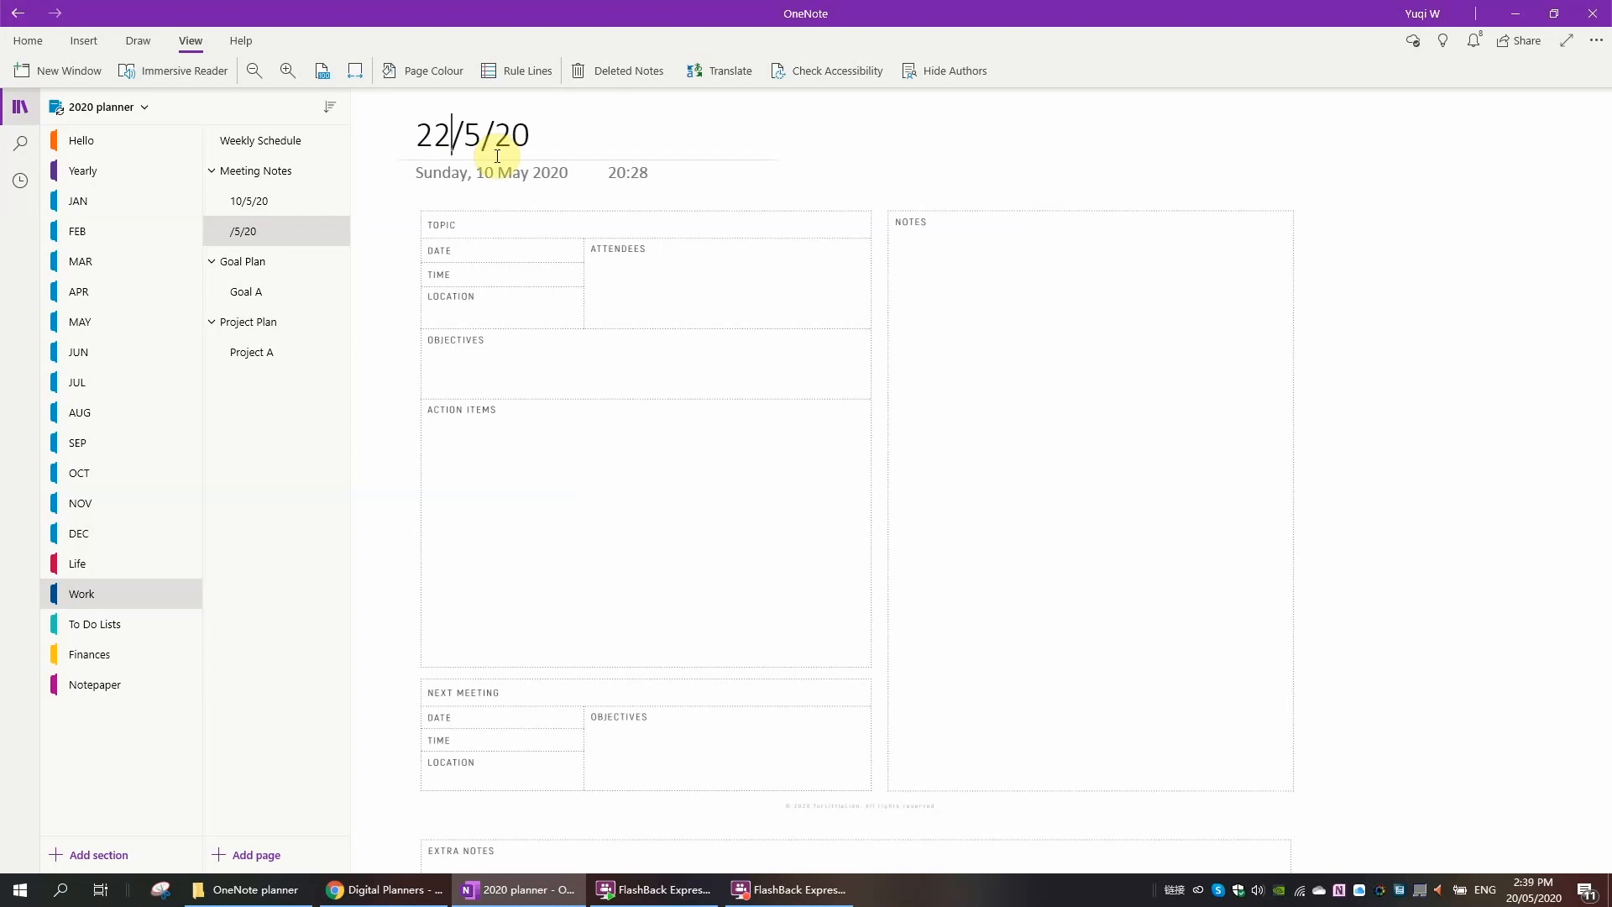
Step: View the Goal Plan page, then move to the Notepaper section
{"action": "left_click", "coordinate": [242, 260]}
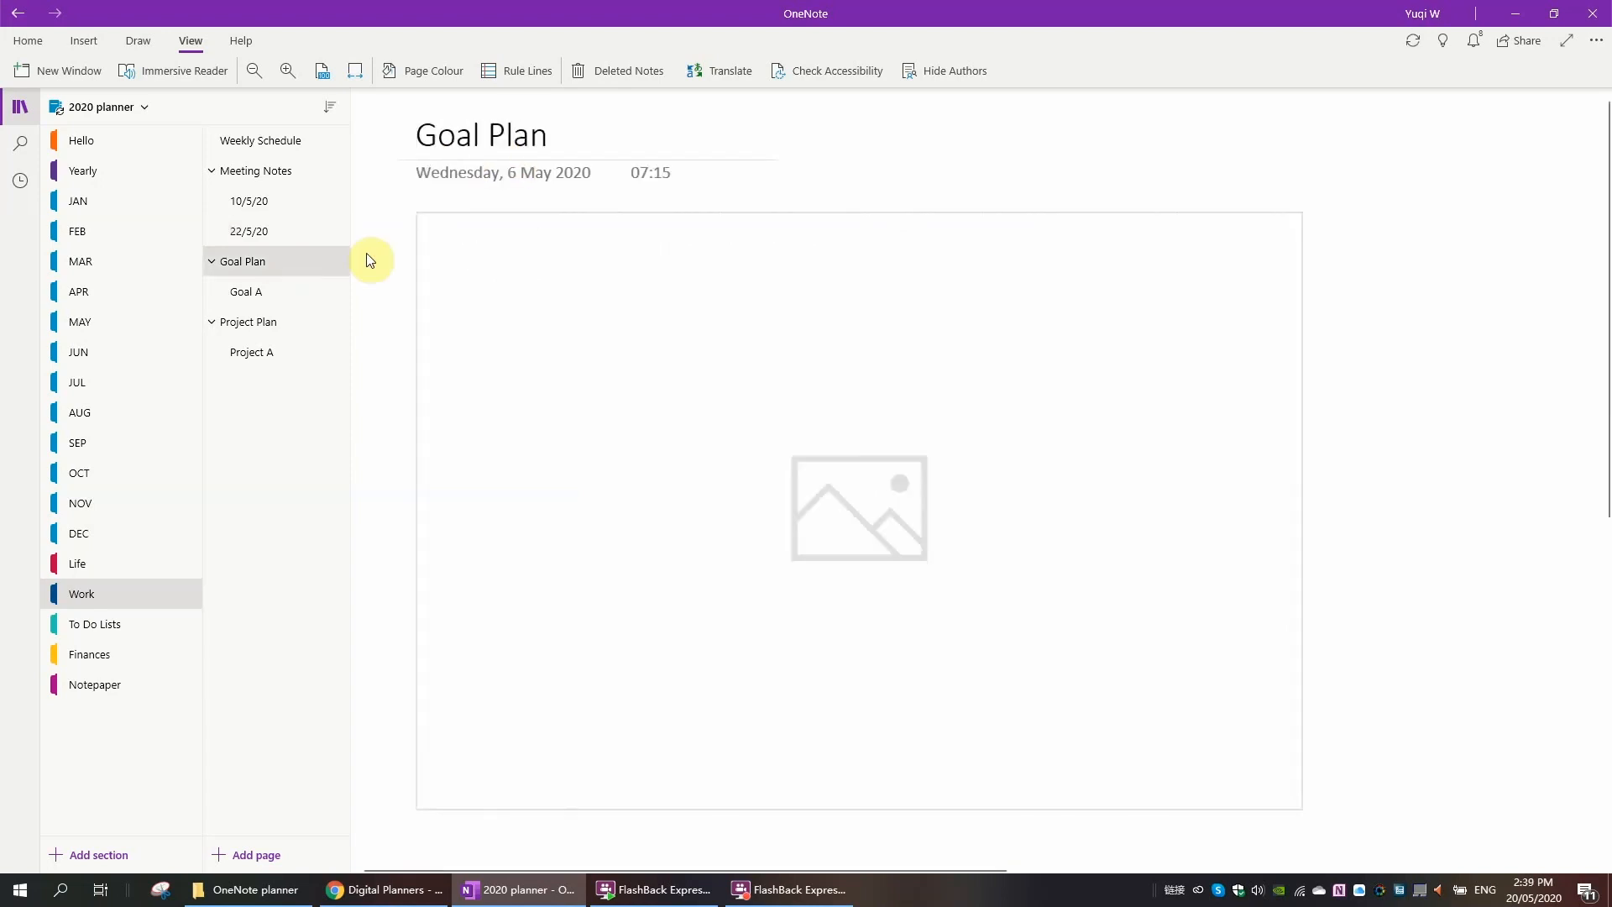
{"action": "left_click", "coordinate": [245, 290]}
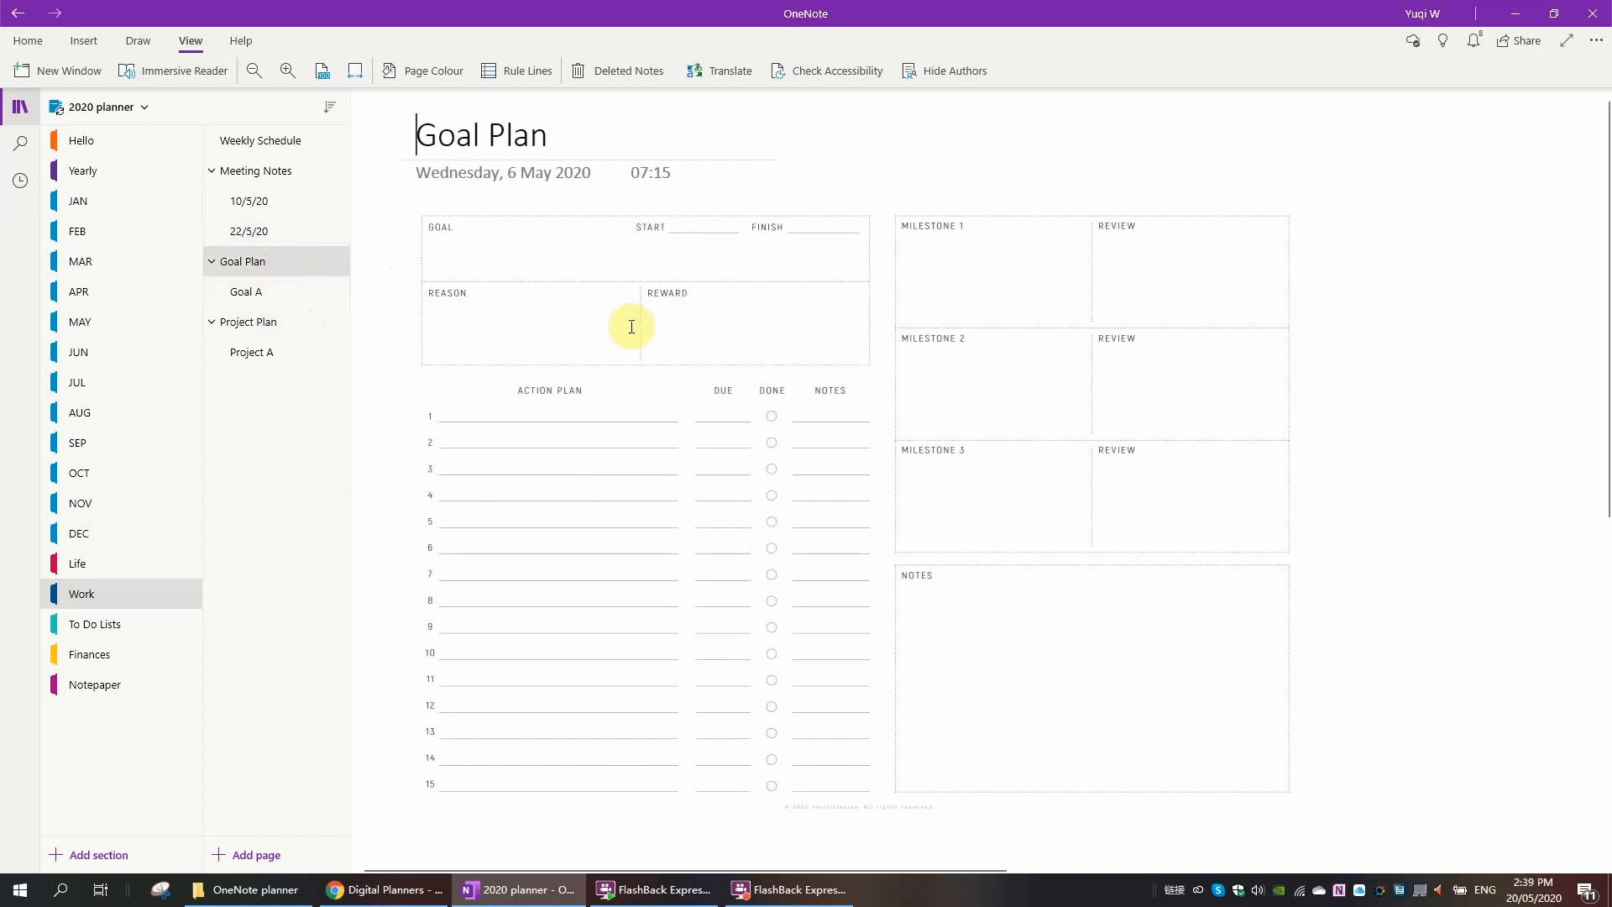
{"action": "left_click", "coordinate": [94, 683]}
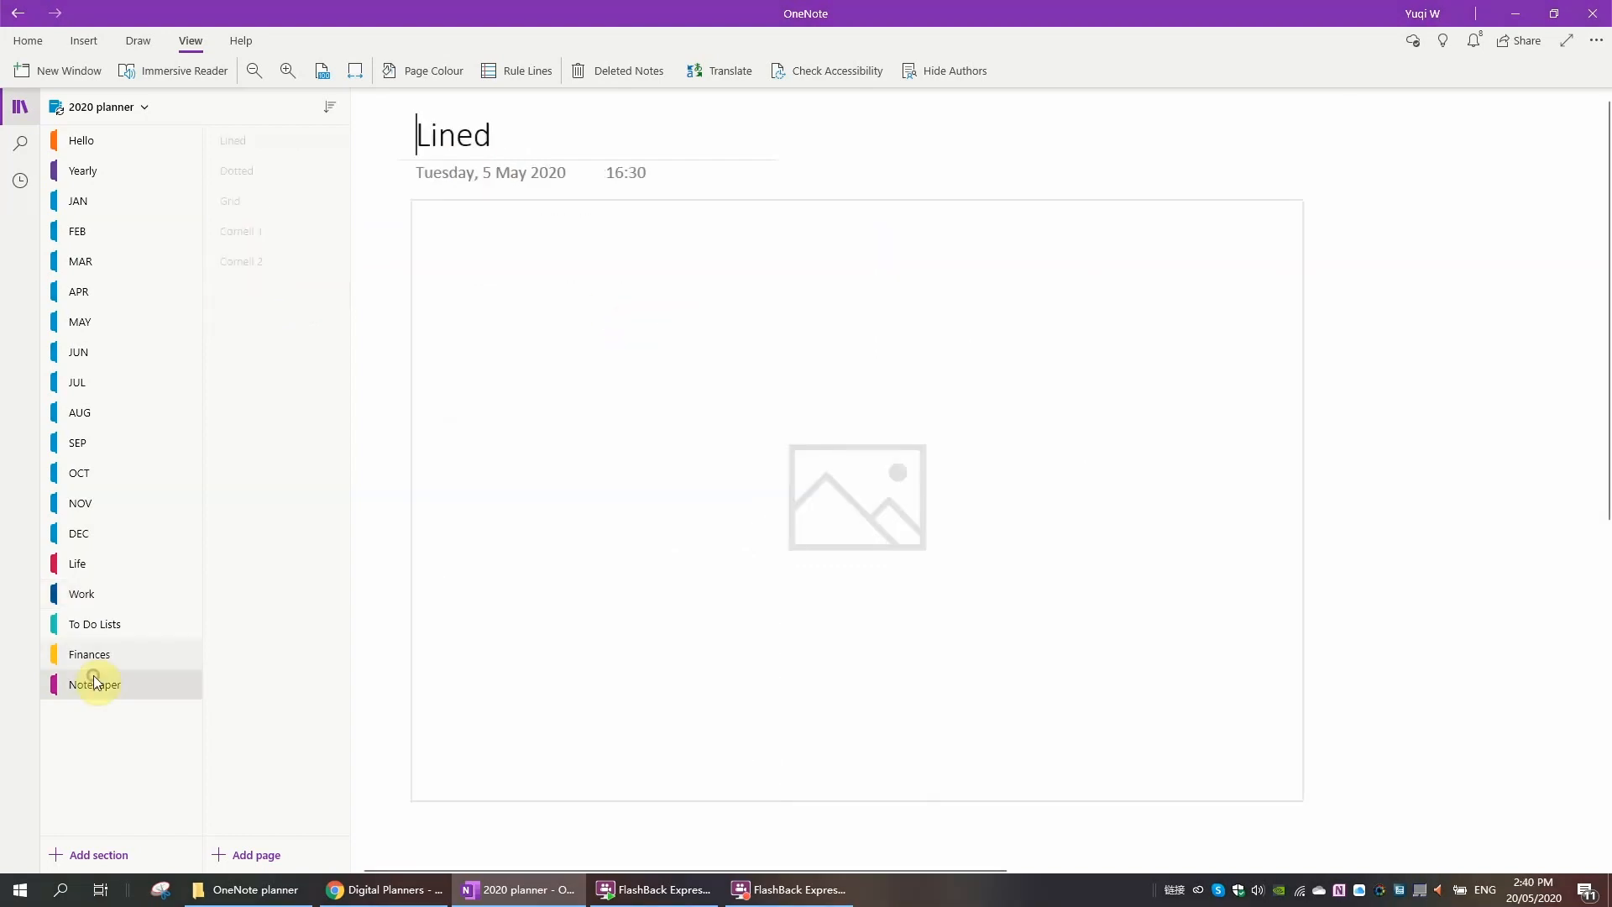
Step: Look through the Dotted, Cornell 1 and Lined notepaper templates, checking the lined template's options
{"action": "left_click", "coordinate": [94, 683]}
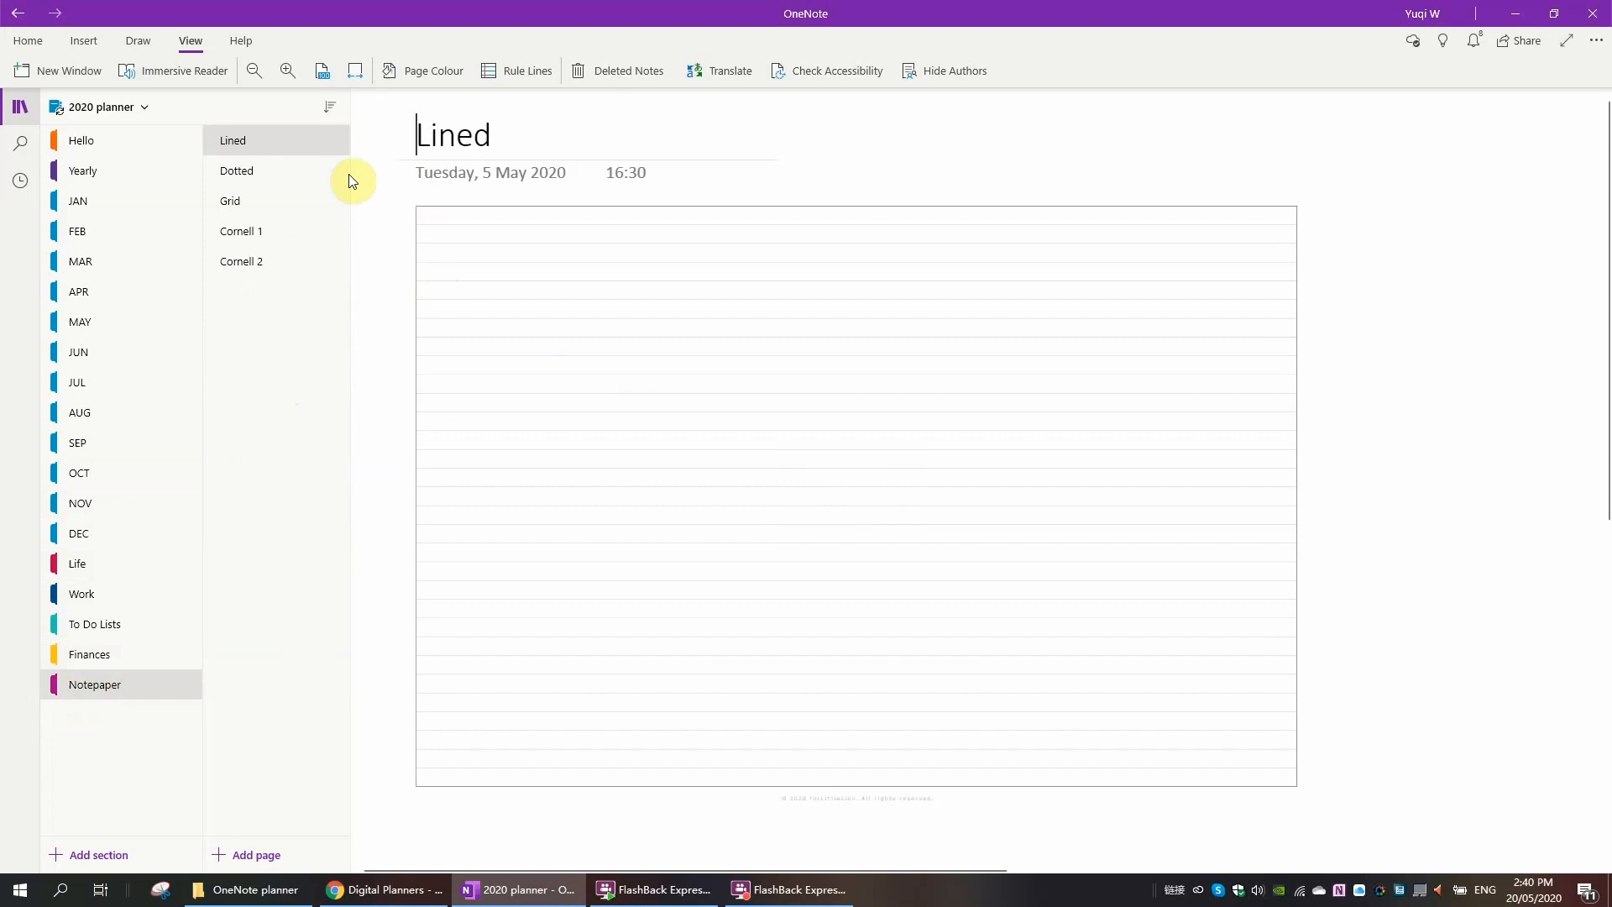
{"action": "left_click", "coordinate": [237, 171]}
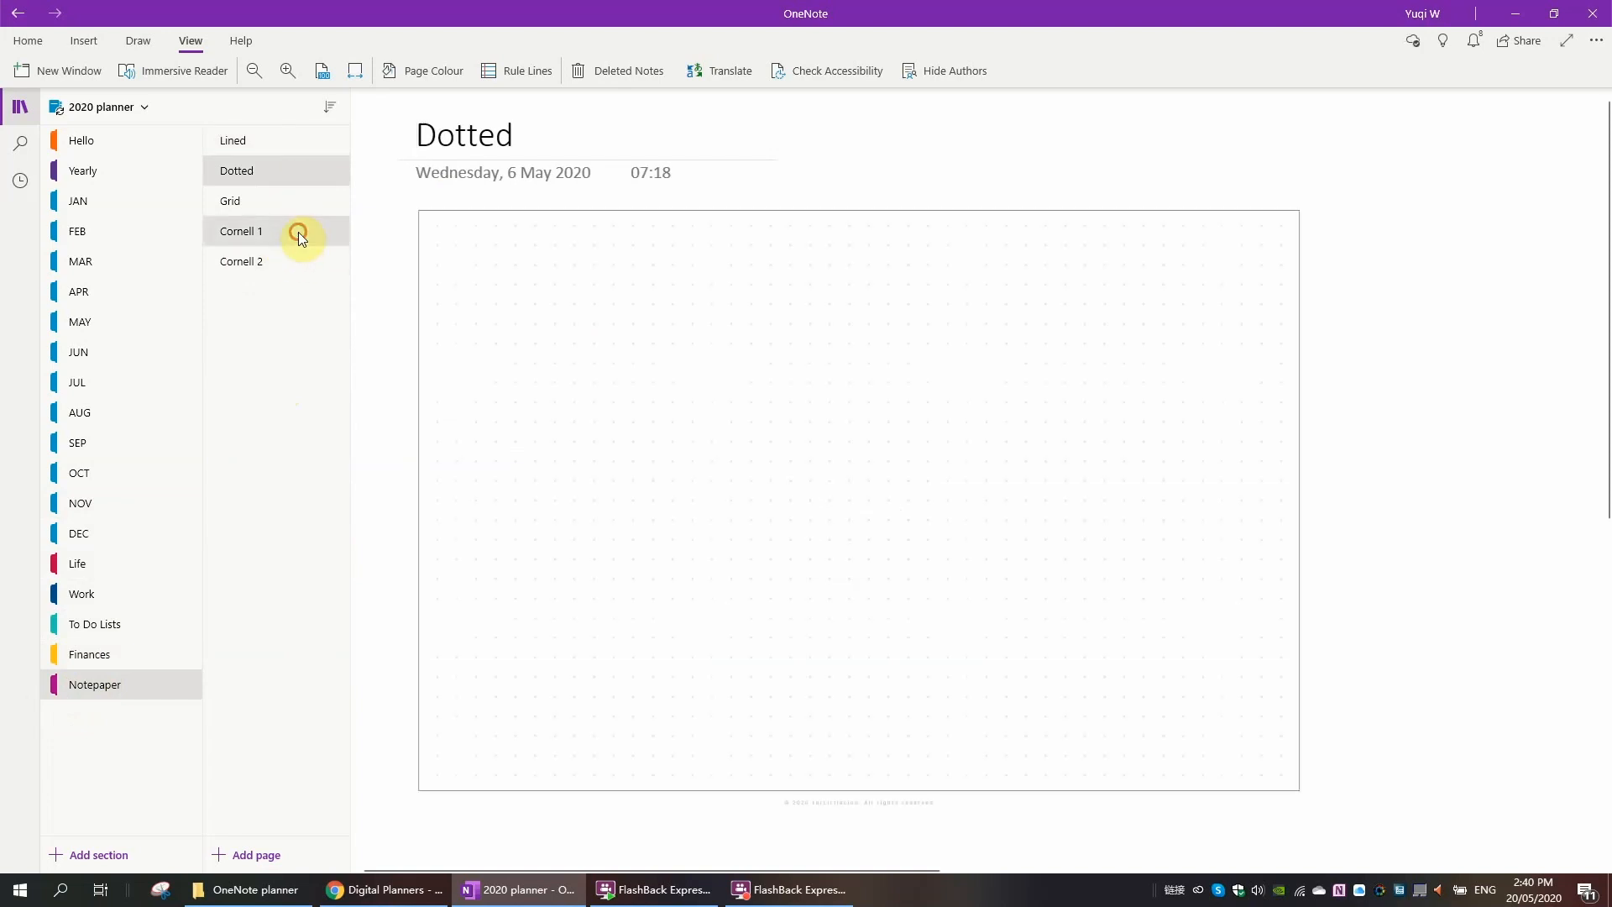
{"action": "left_click", "coordinate": [242, 230]}
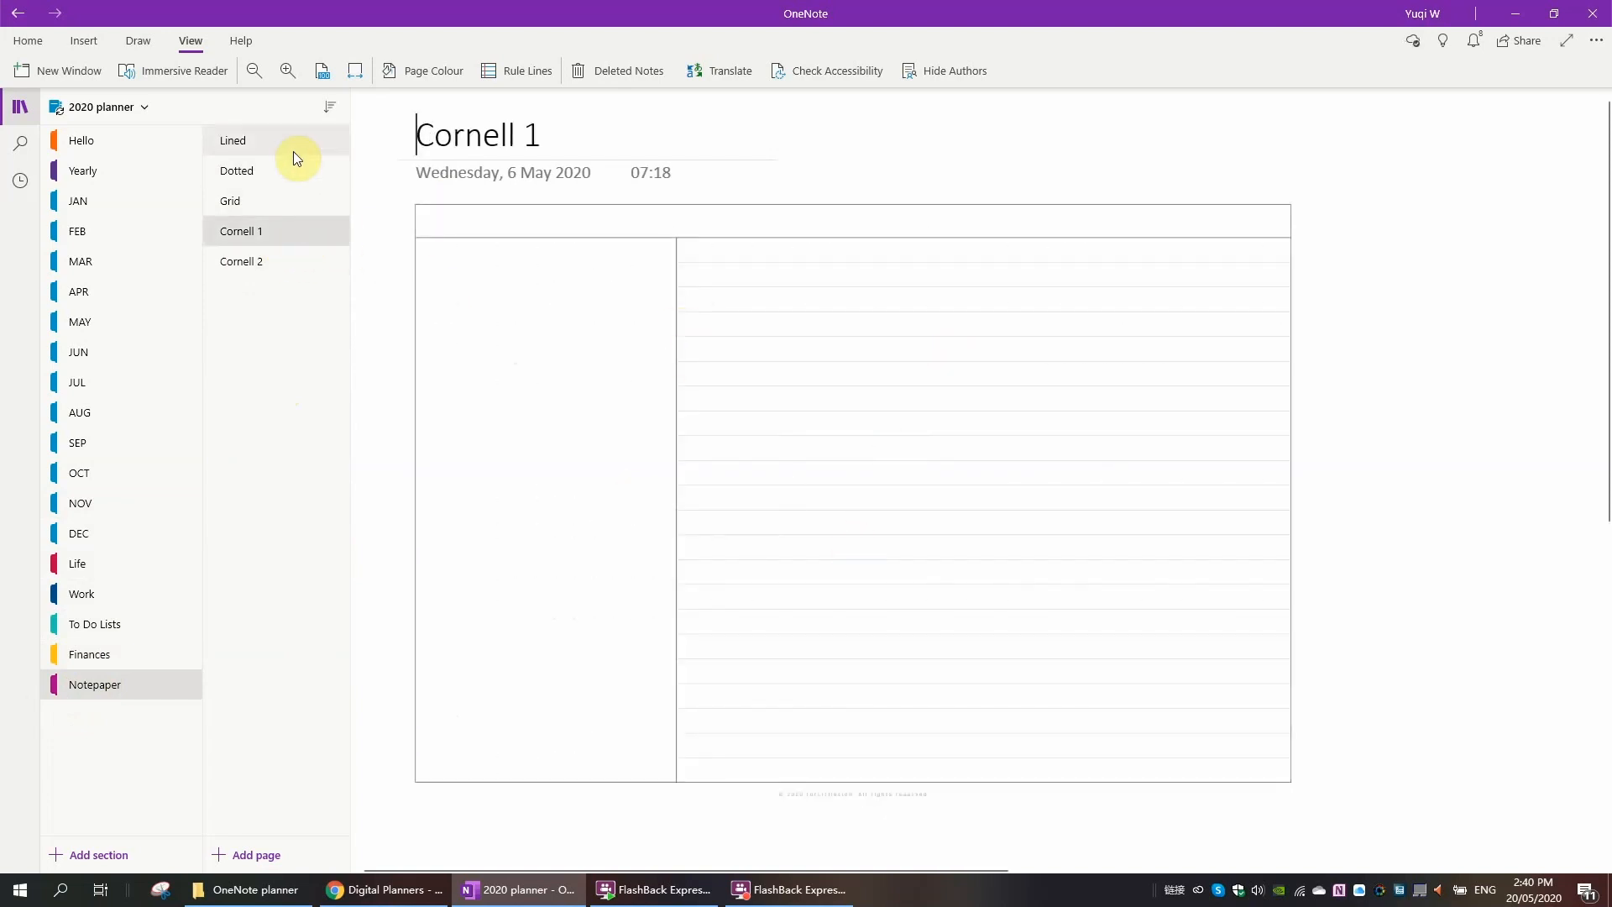
{"action": "left_click", "coordinate": [232, 140]}
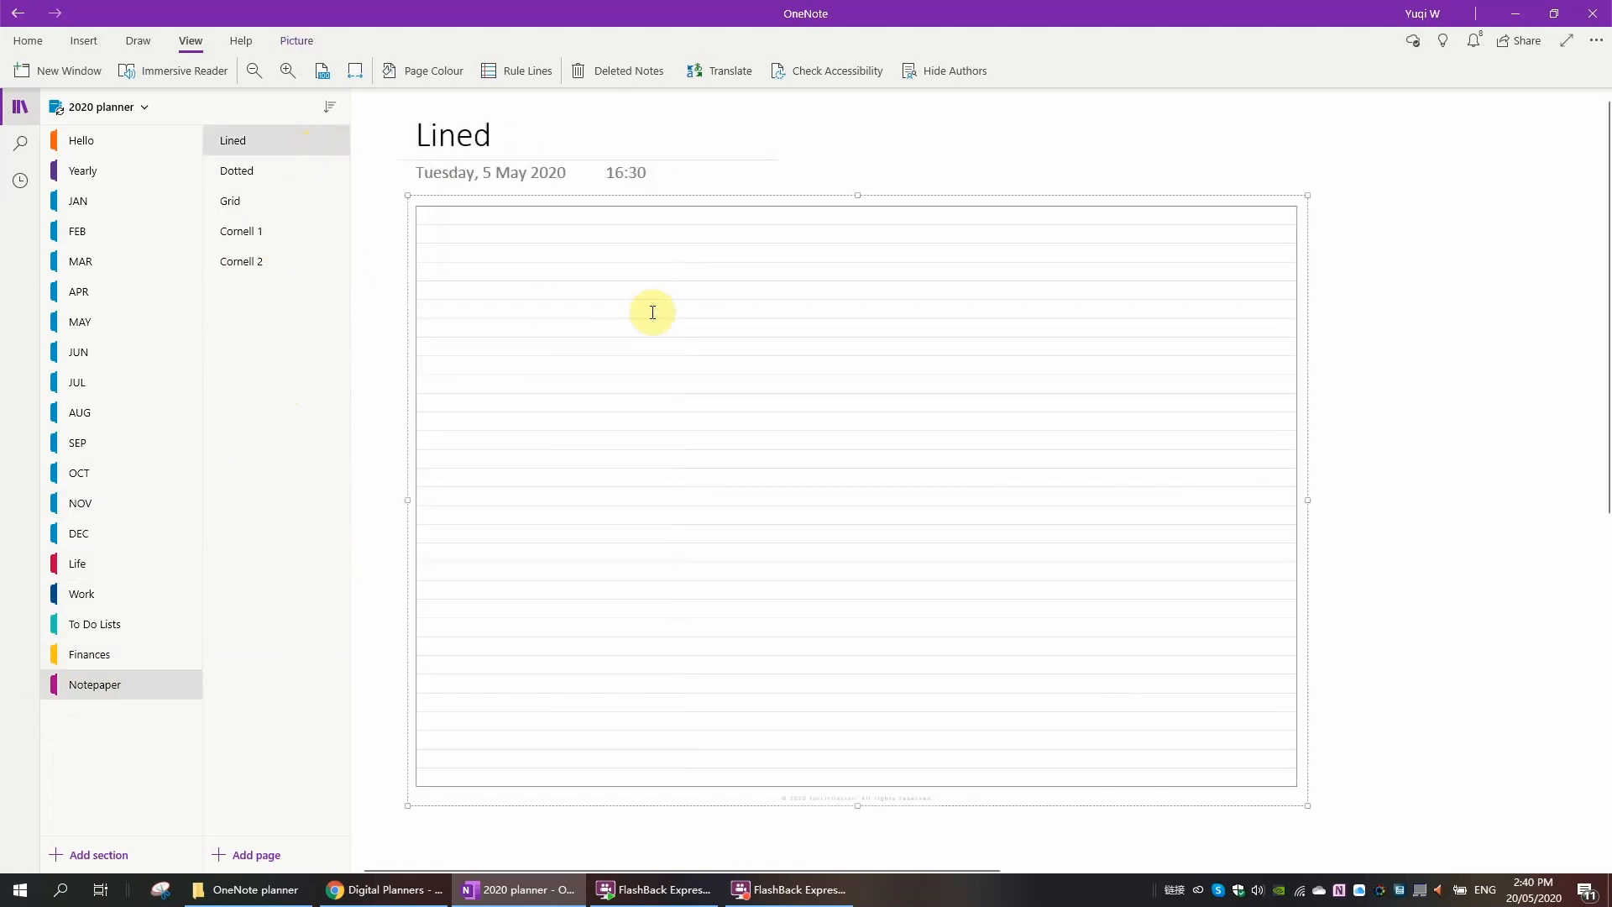
{"action": "right_click", "coordinate": [652, 313]}
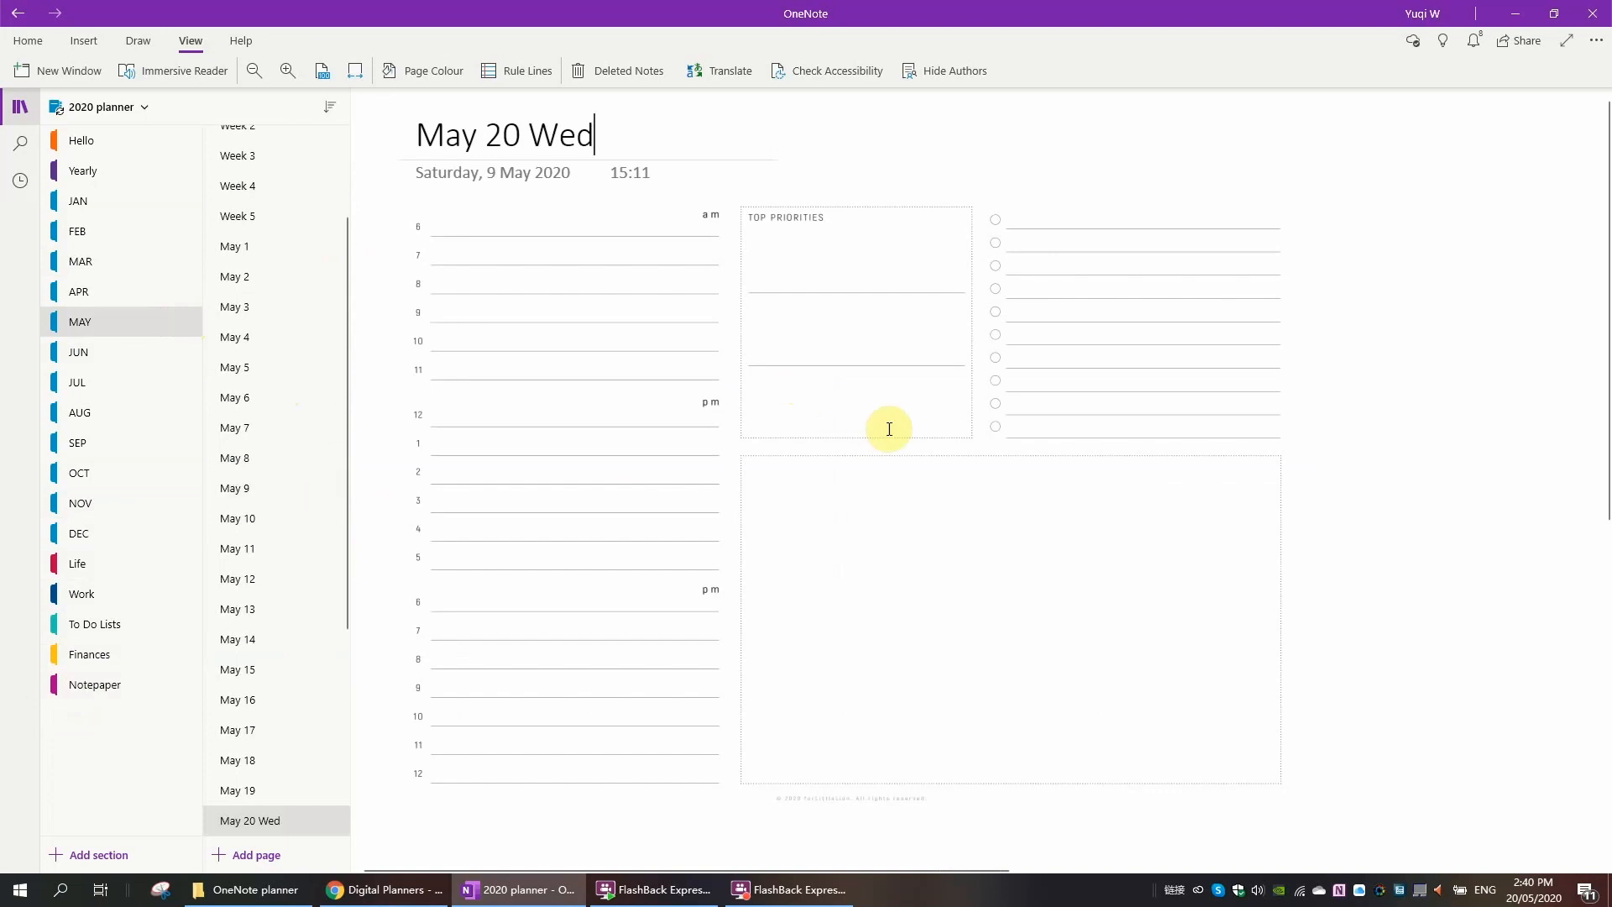
{"action": "scroll", "scroll_direction": "down", "scroll_amount": 3}
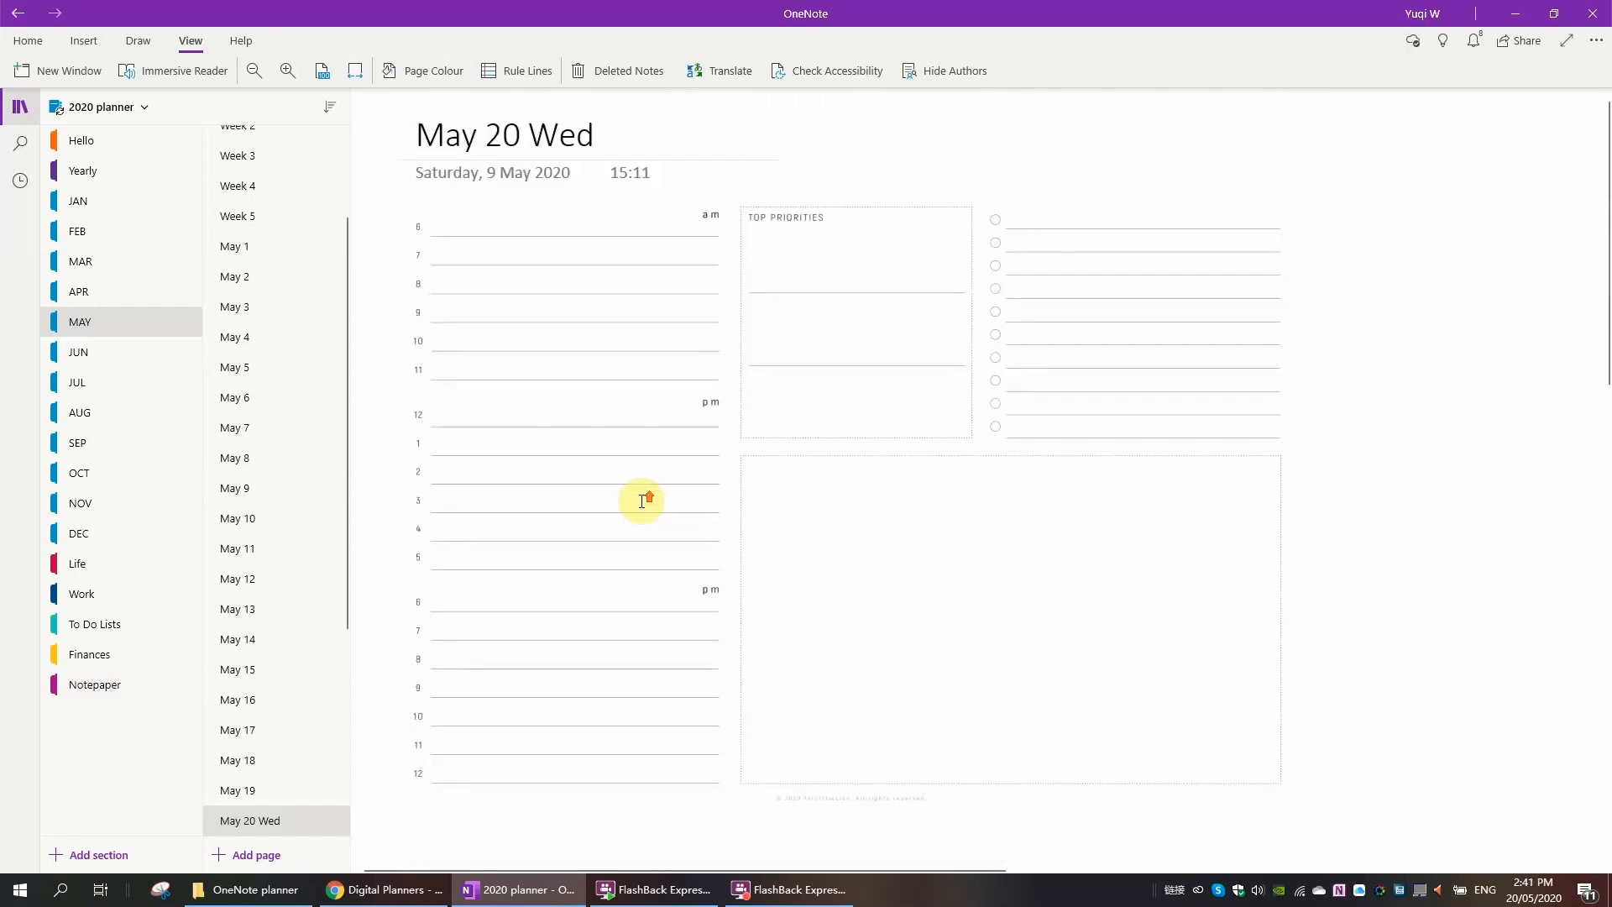
{"action": "mouse_move", "coordinate": [227, 166]}
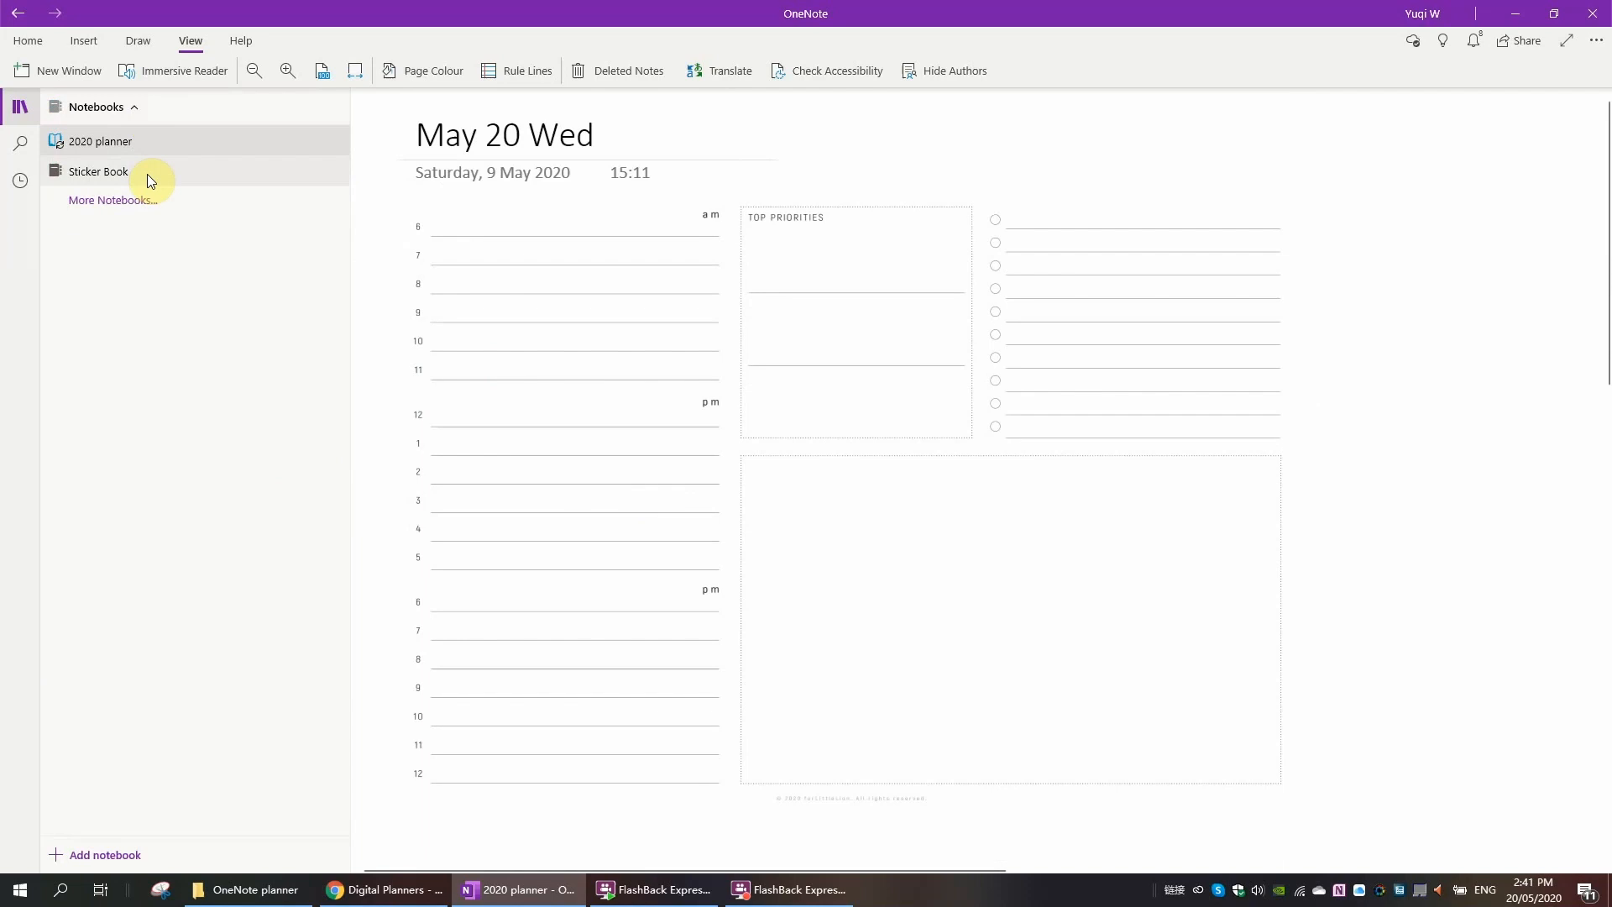
Step: Copy the pink NOTES label sticker and paste it into the notes area of May 20 Wed
{"action": "right_click", "coordinate": [683, 309]}
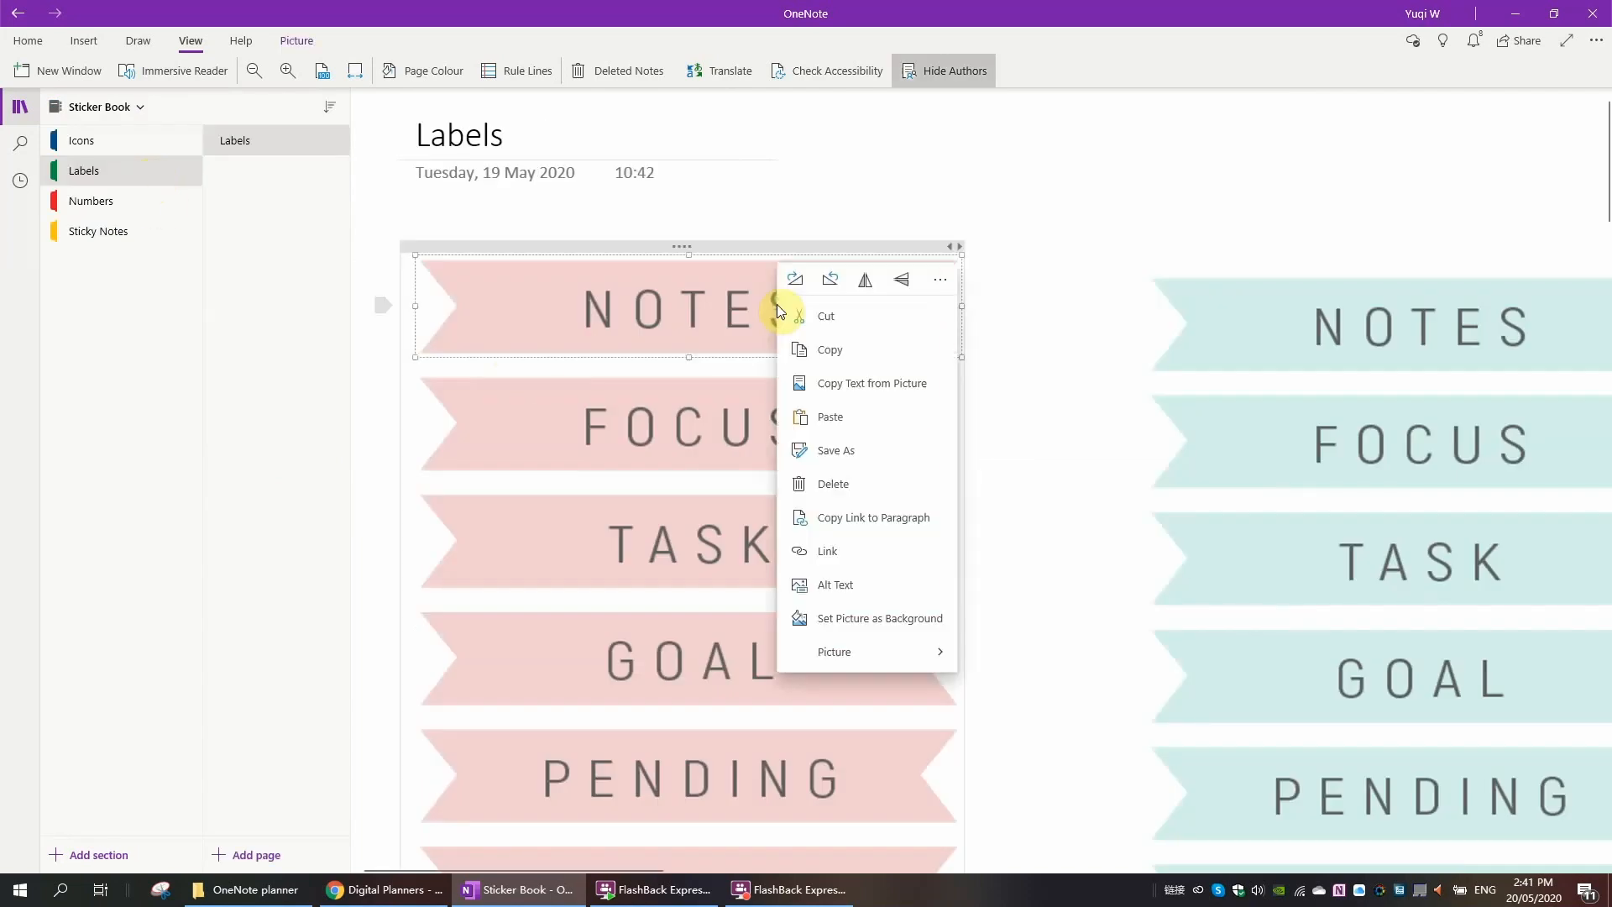
{"action": "mouse_move", "coordinate": [873, 450]}
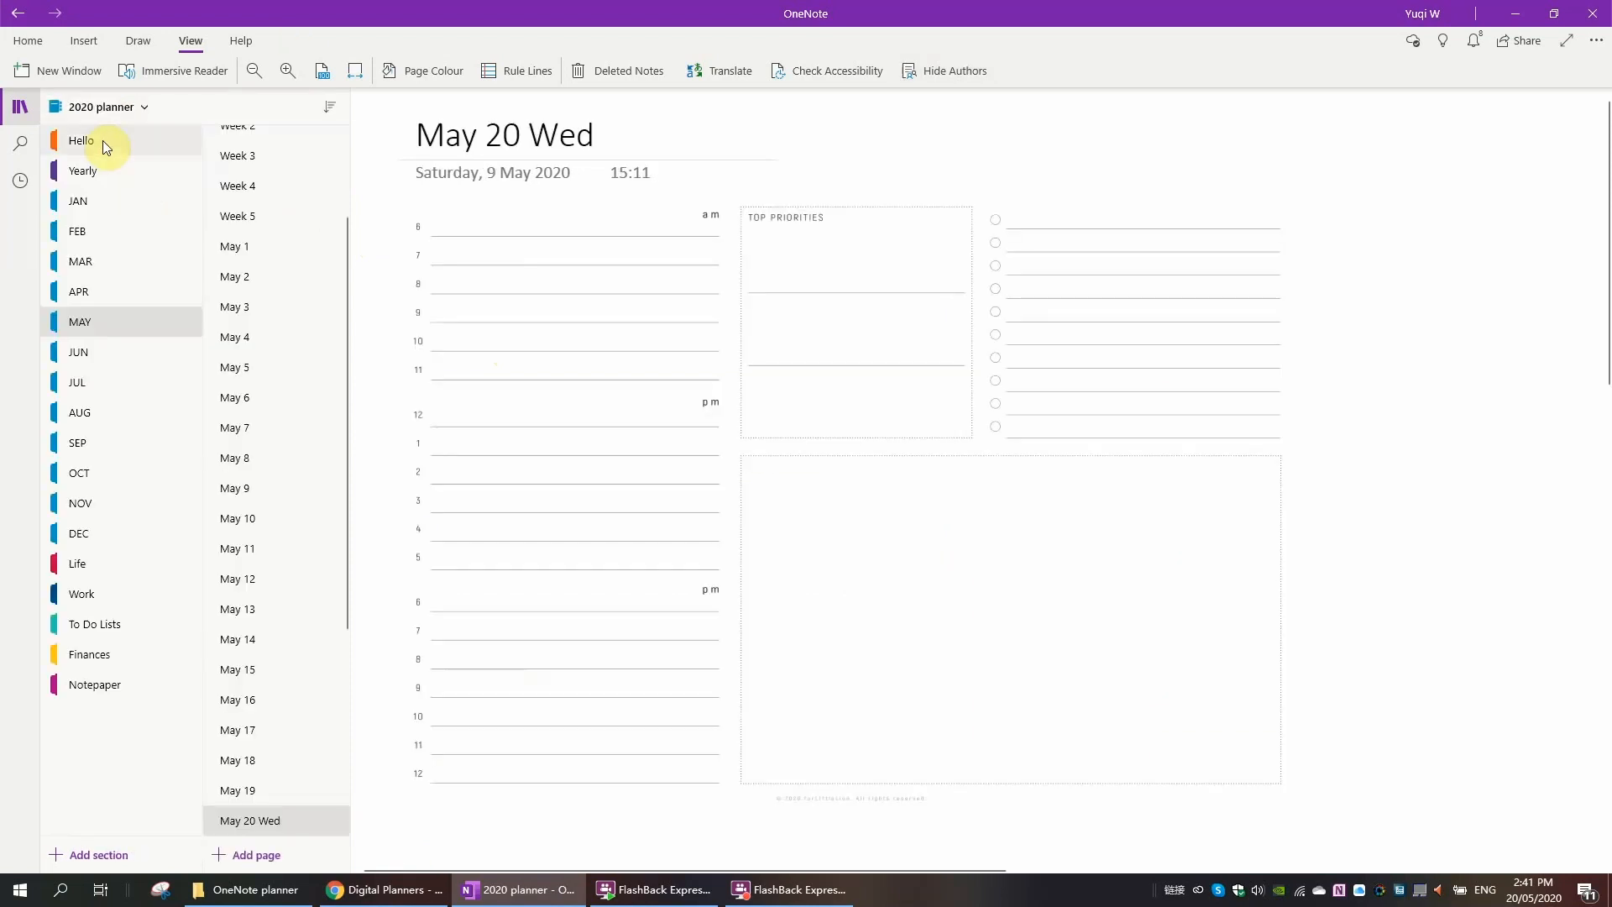
{"action": "right_click", "coordinate": [756, 475]}
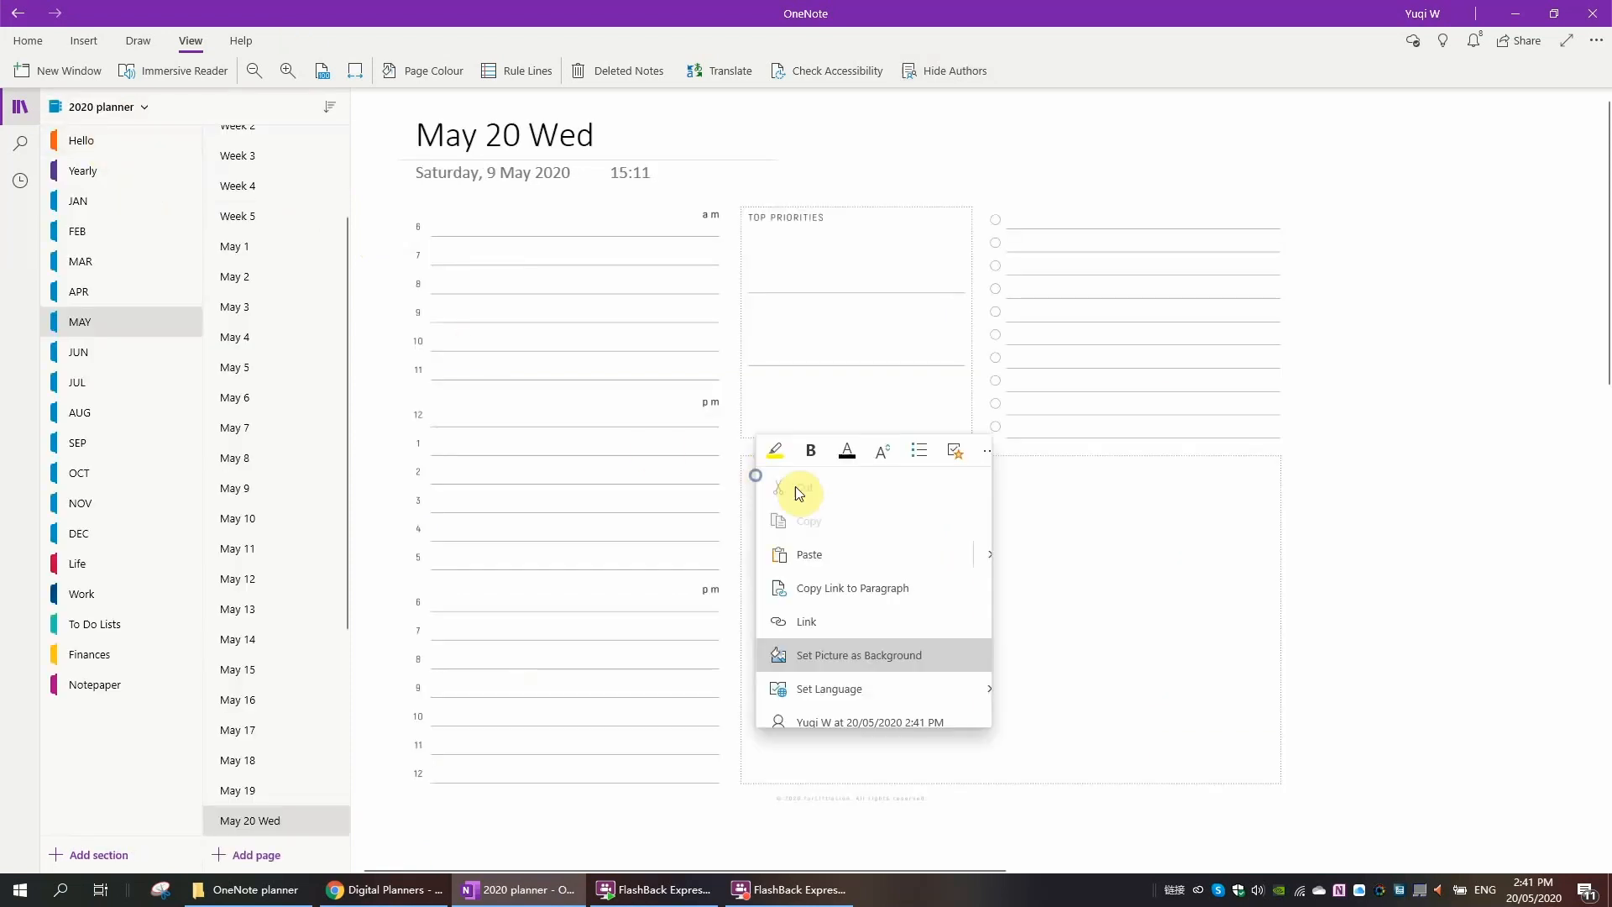
{"action": "mouse_move", "coordinate": [816, 557]}
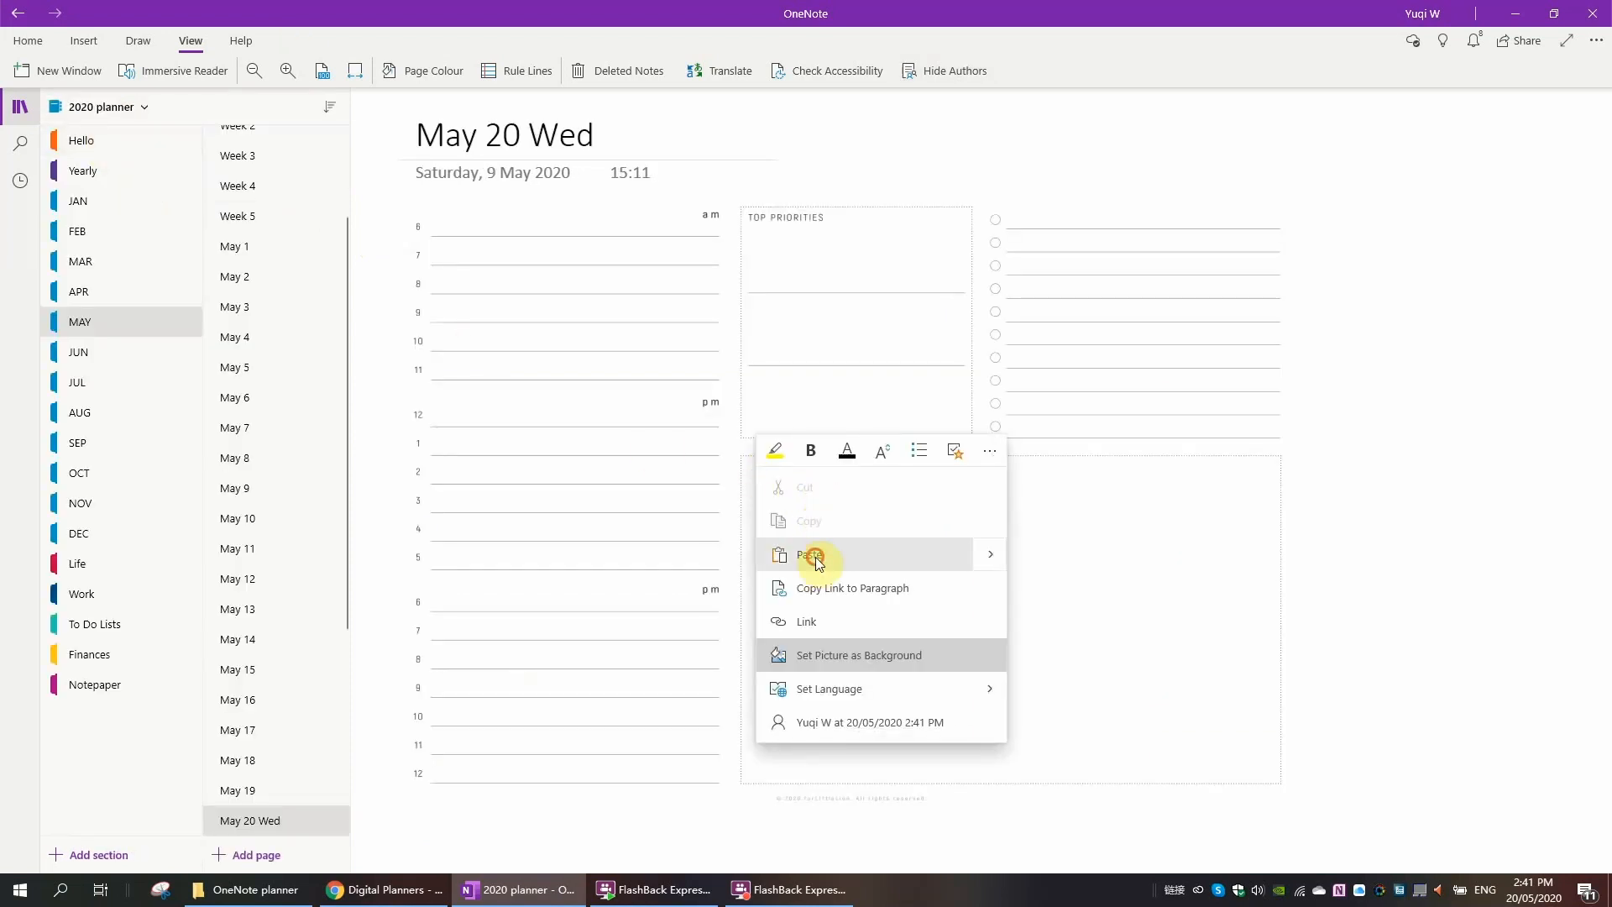
{"action": "left_click", "coordinate": [812, 554]}
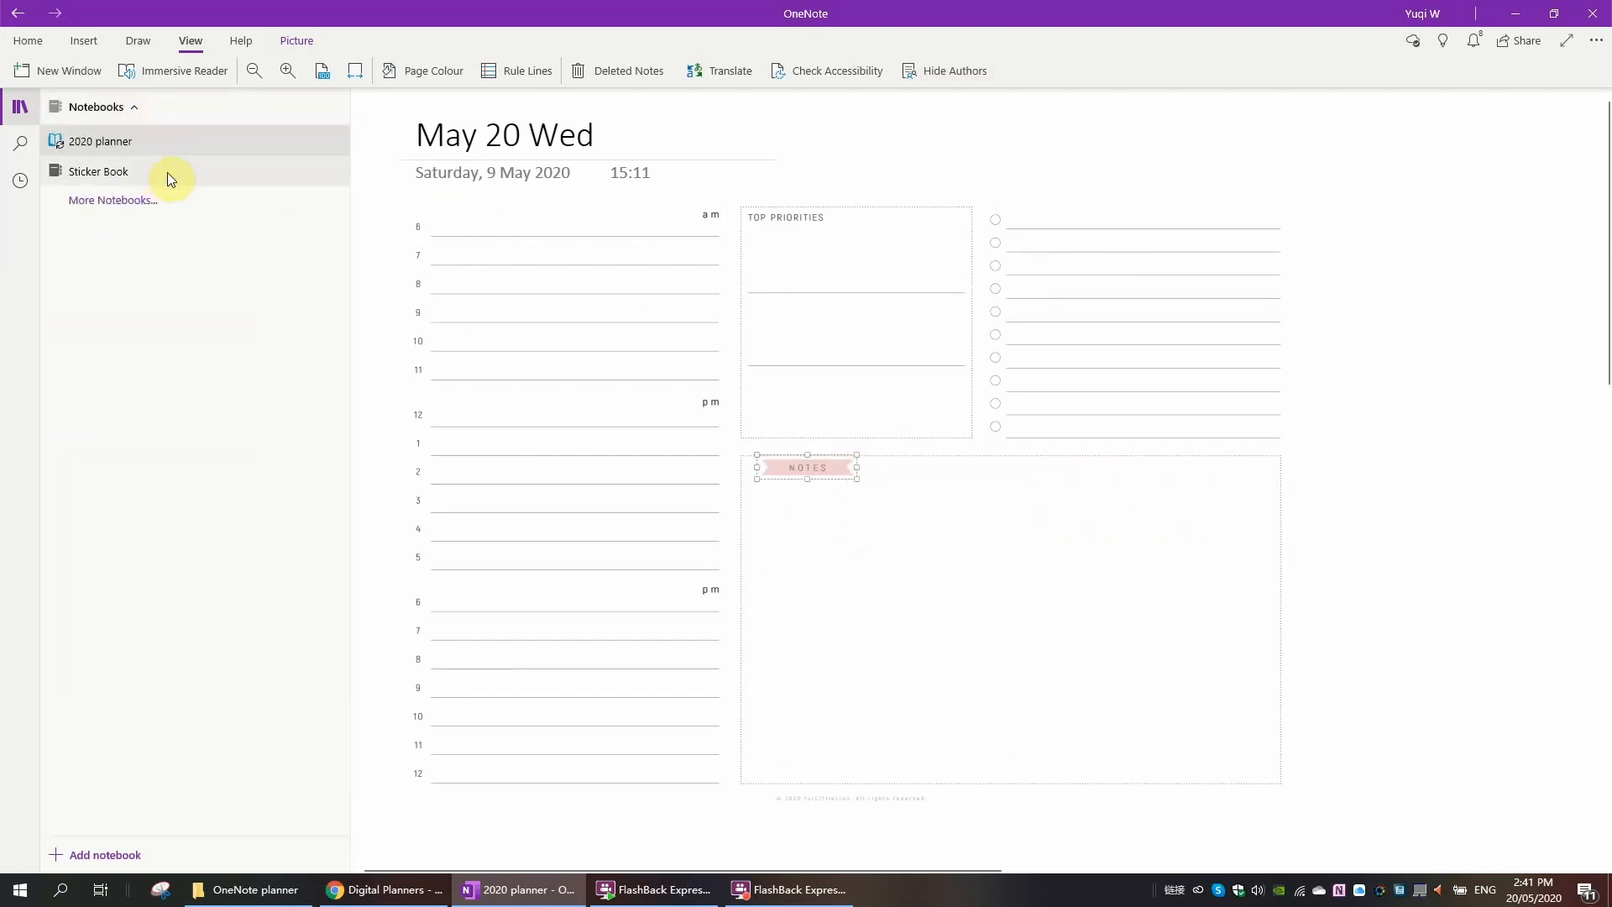
Step: Pick the blue star sticker on the Sticker Book's Icons page for Top Priorities
{"action": "left_click", "coordinate": [99, 171]}
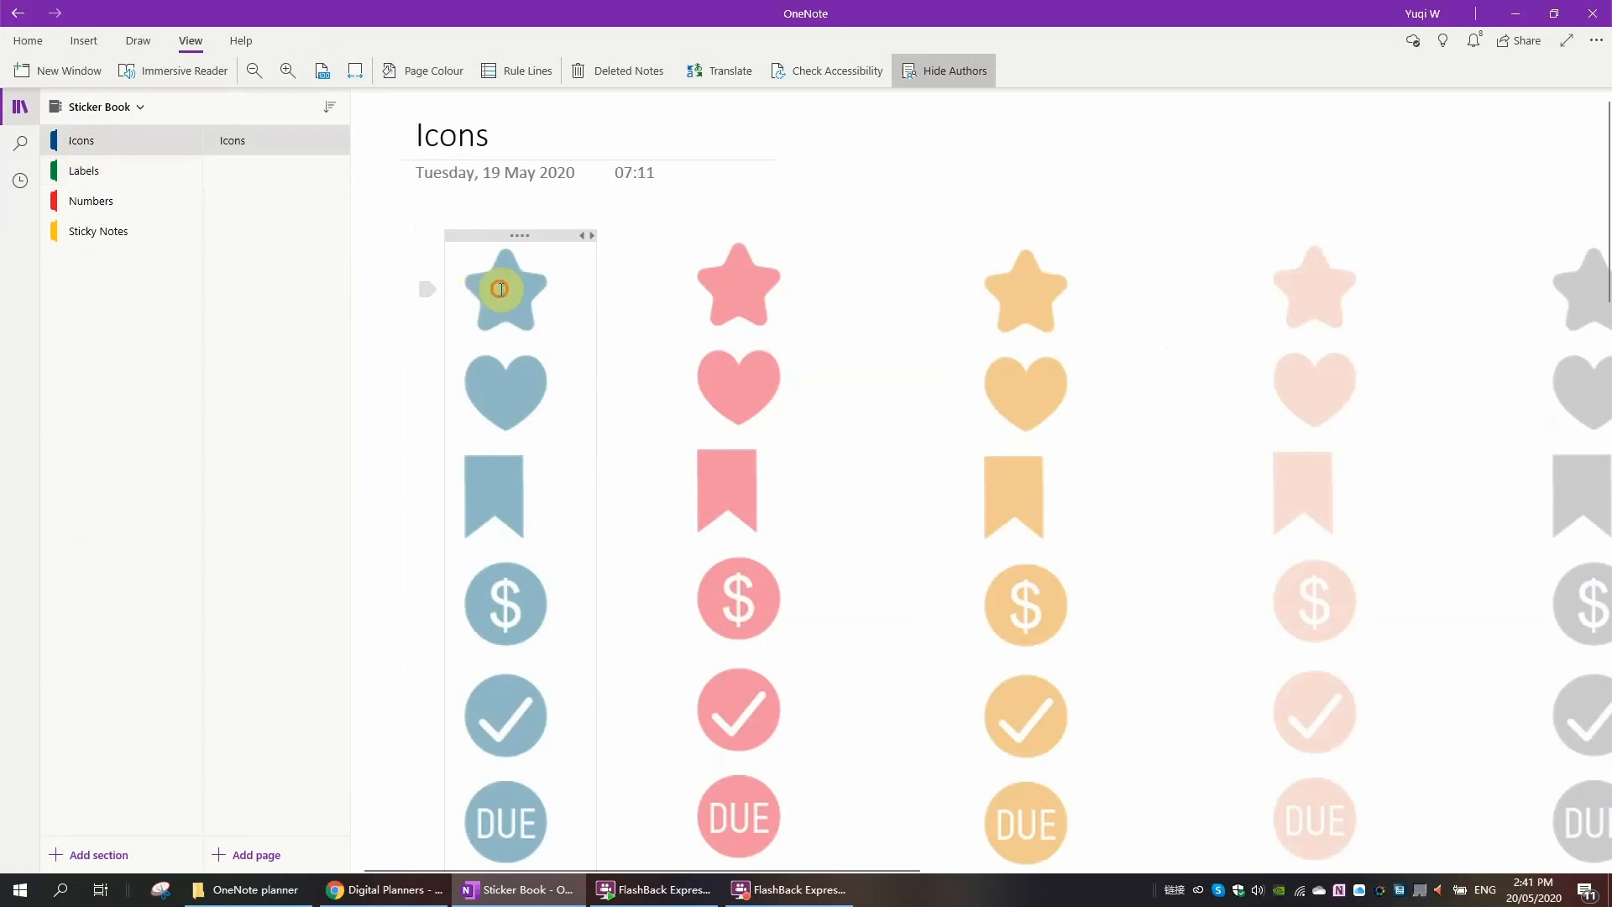
{"action": "left_click", "coordinate": [506, 288]}
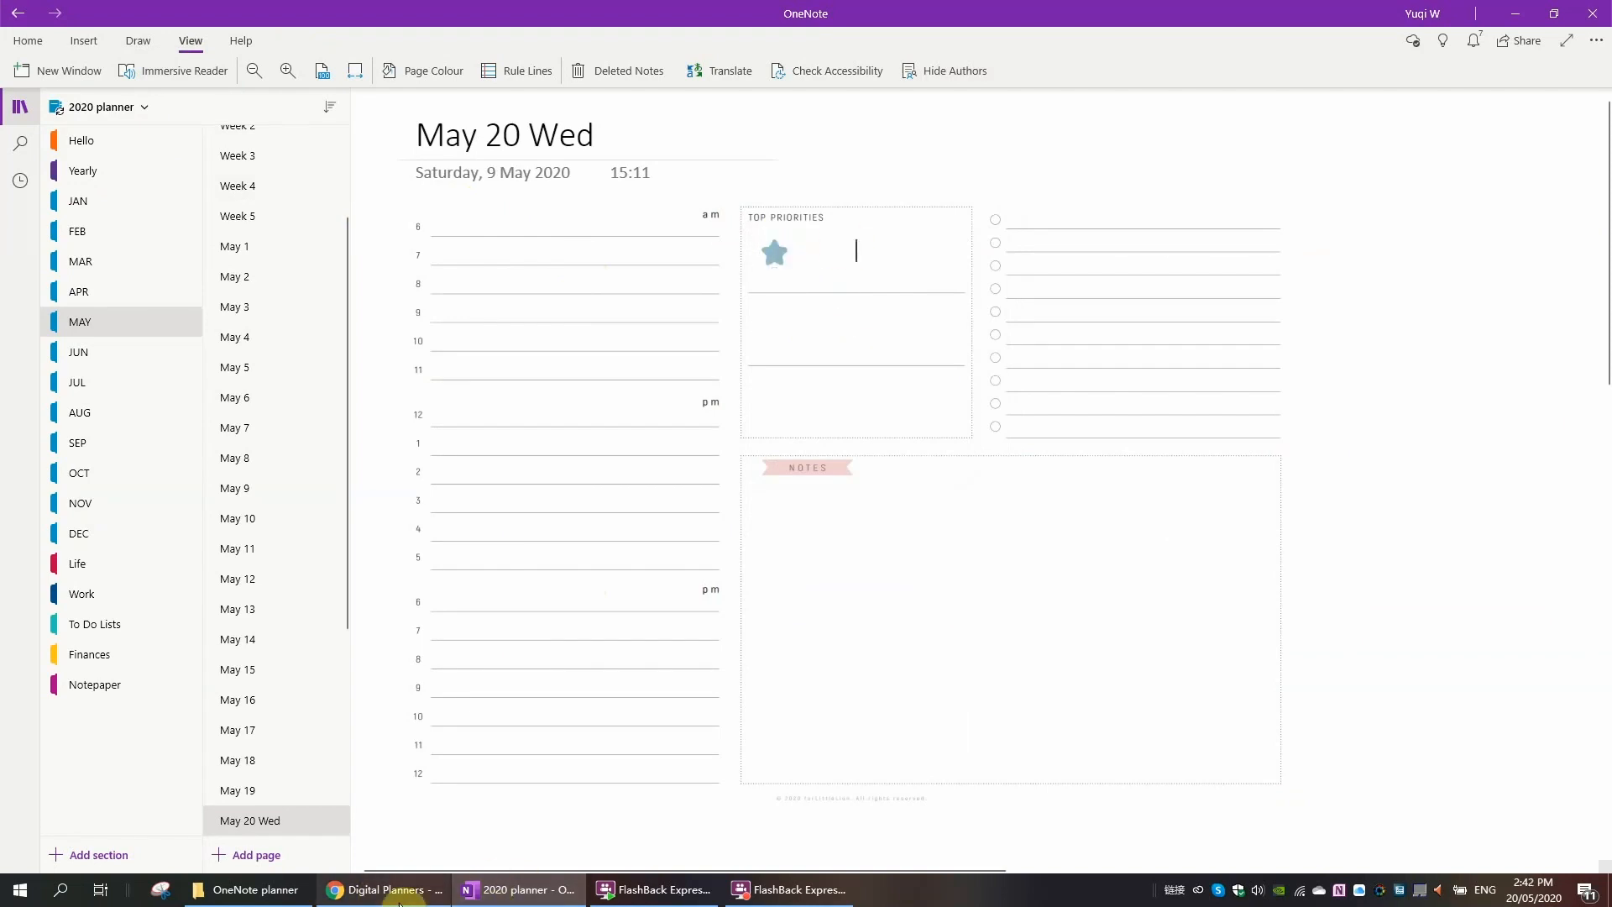
Step: Open the OneNote planner backup folder in the OneDrive web window
{"action": "left_click", "coordinate": [382, 890]}
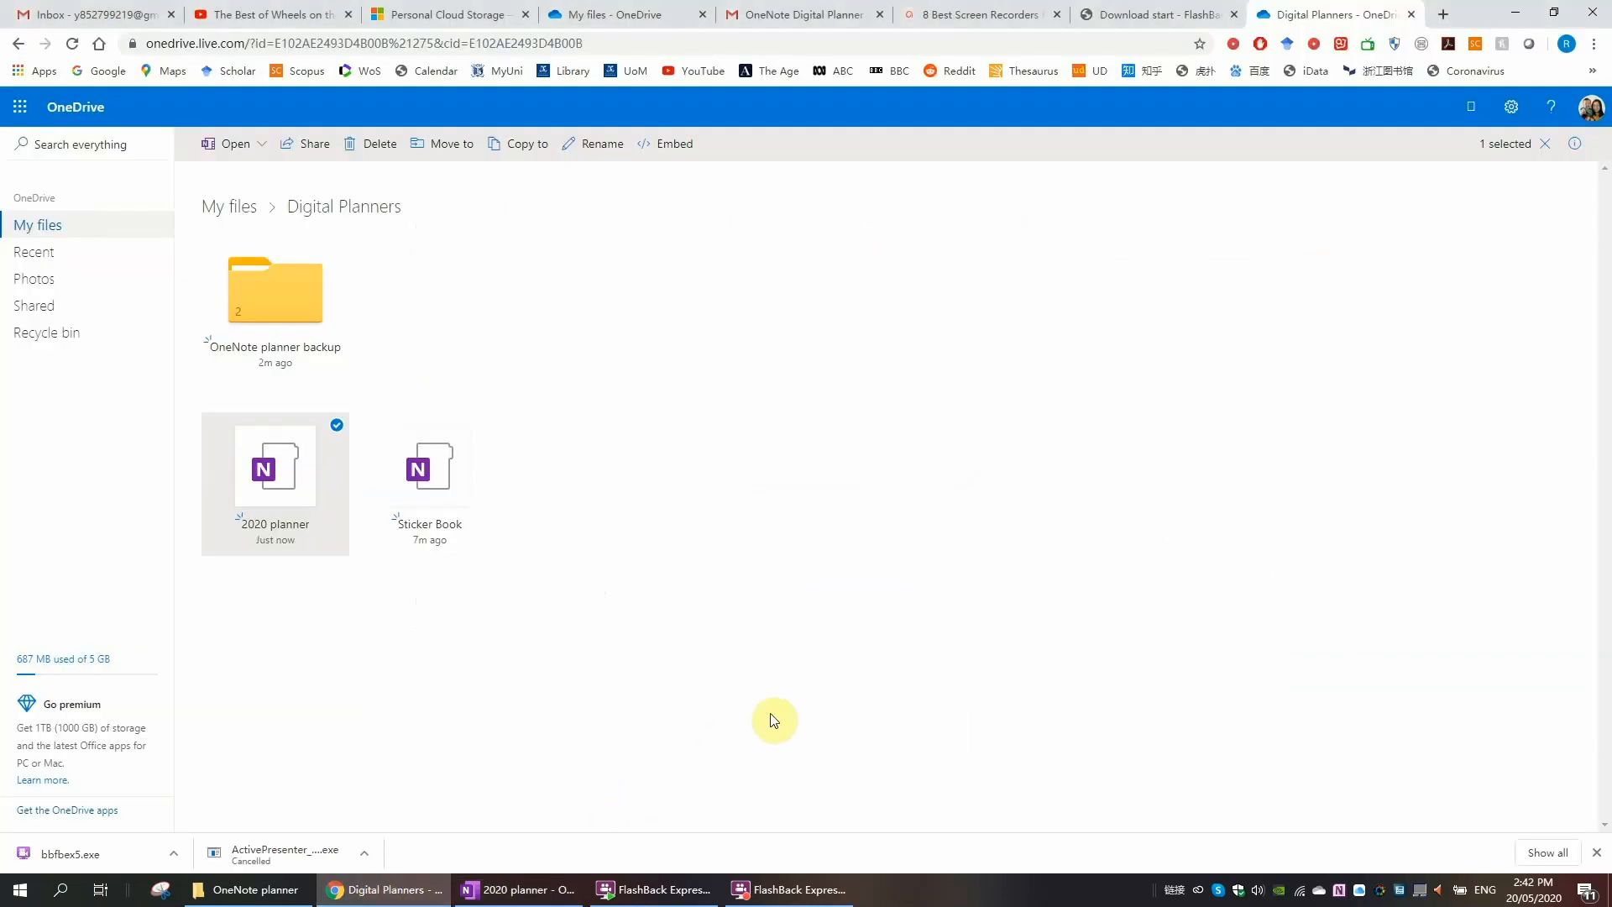
{"action": "mouse_move", "coordinate": [507, 305]}
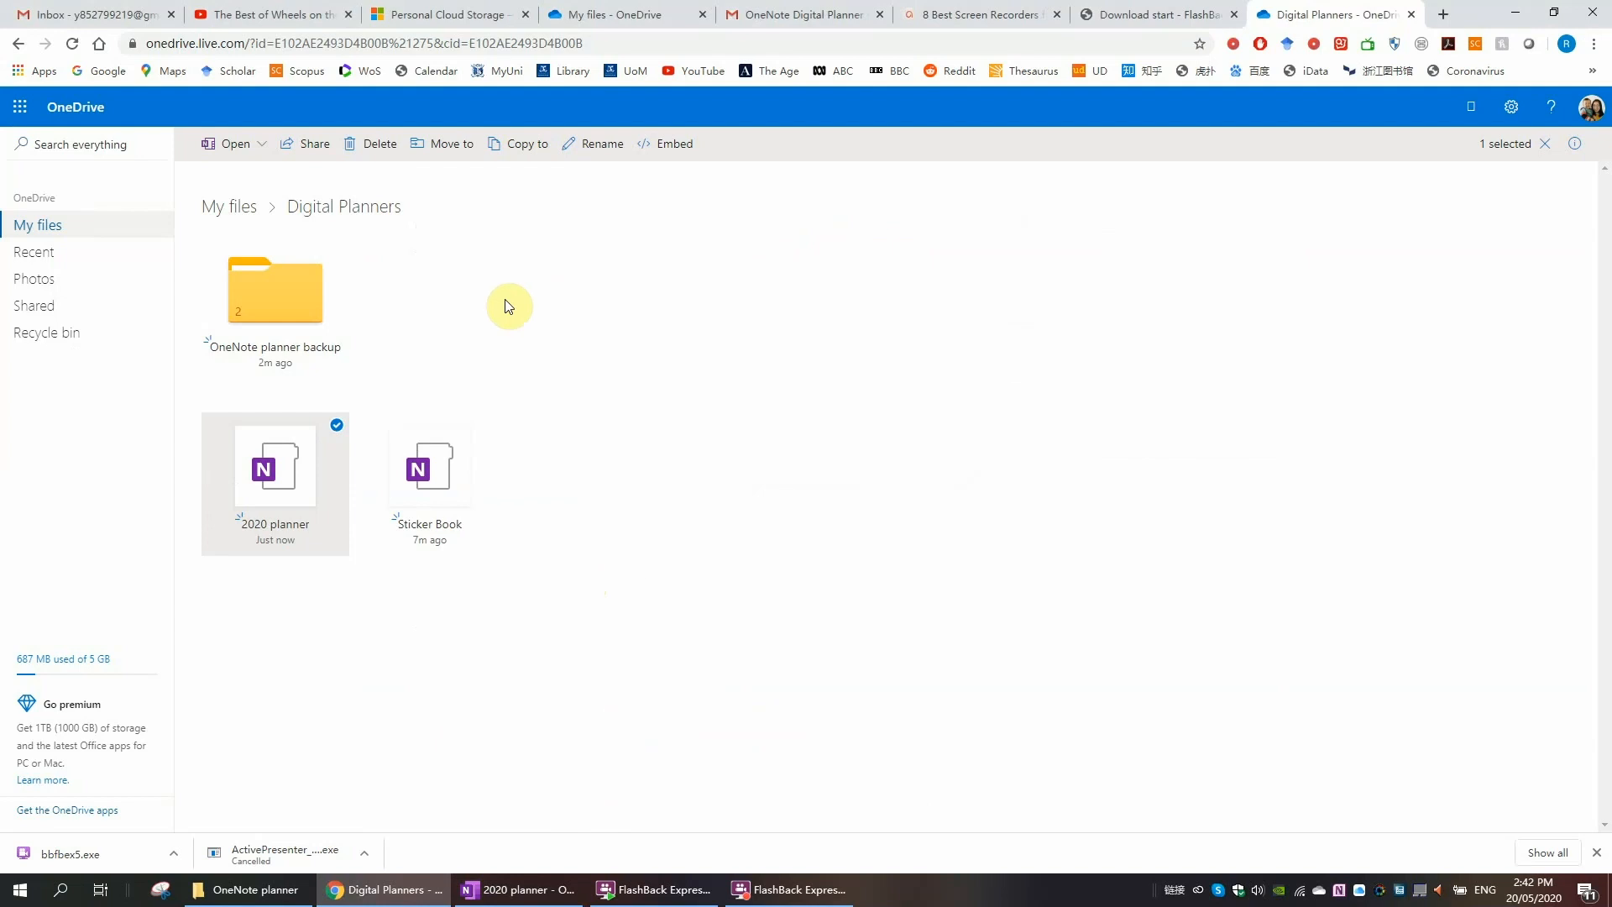
{"action": "mouse_move", "coordinate": [186, 301]}
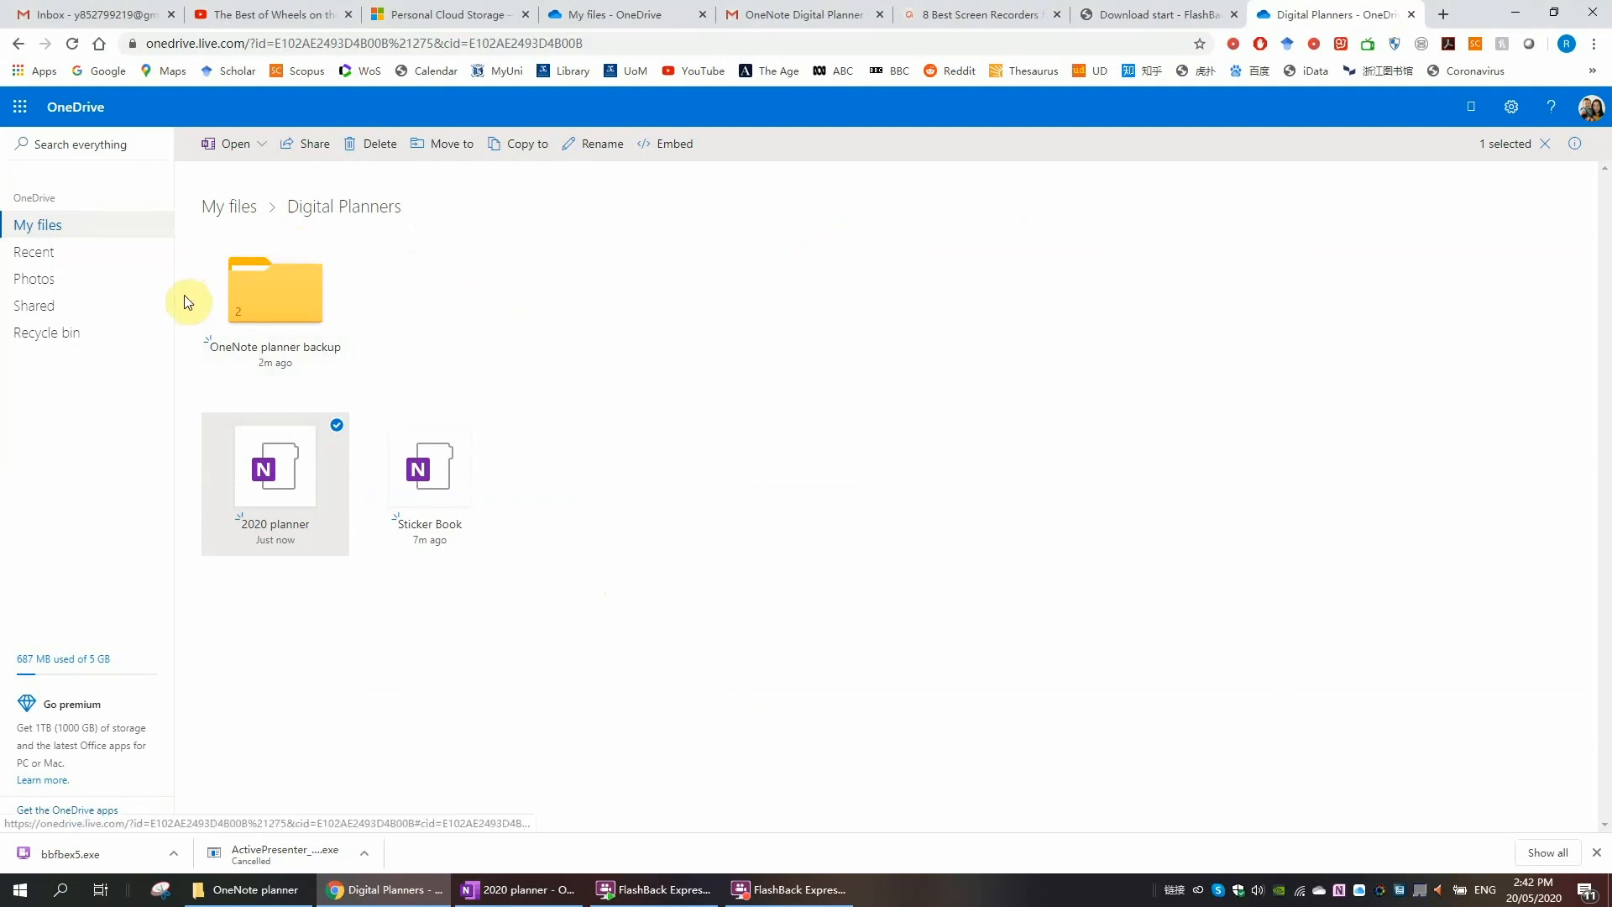
{"action": "mouse_move", "coordinate": [299, 287]}
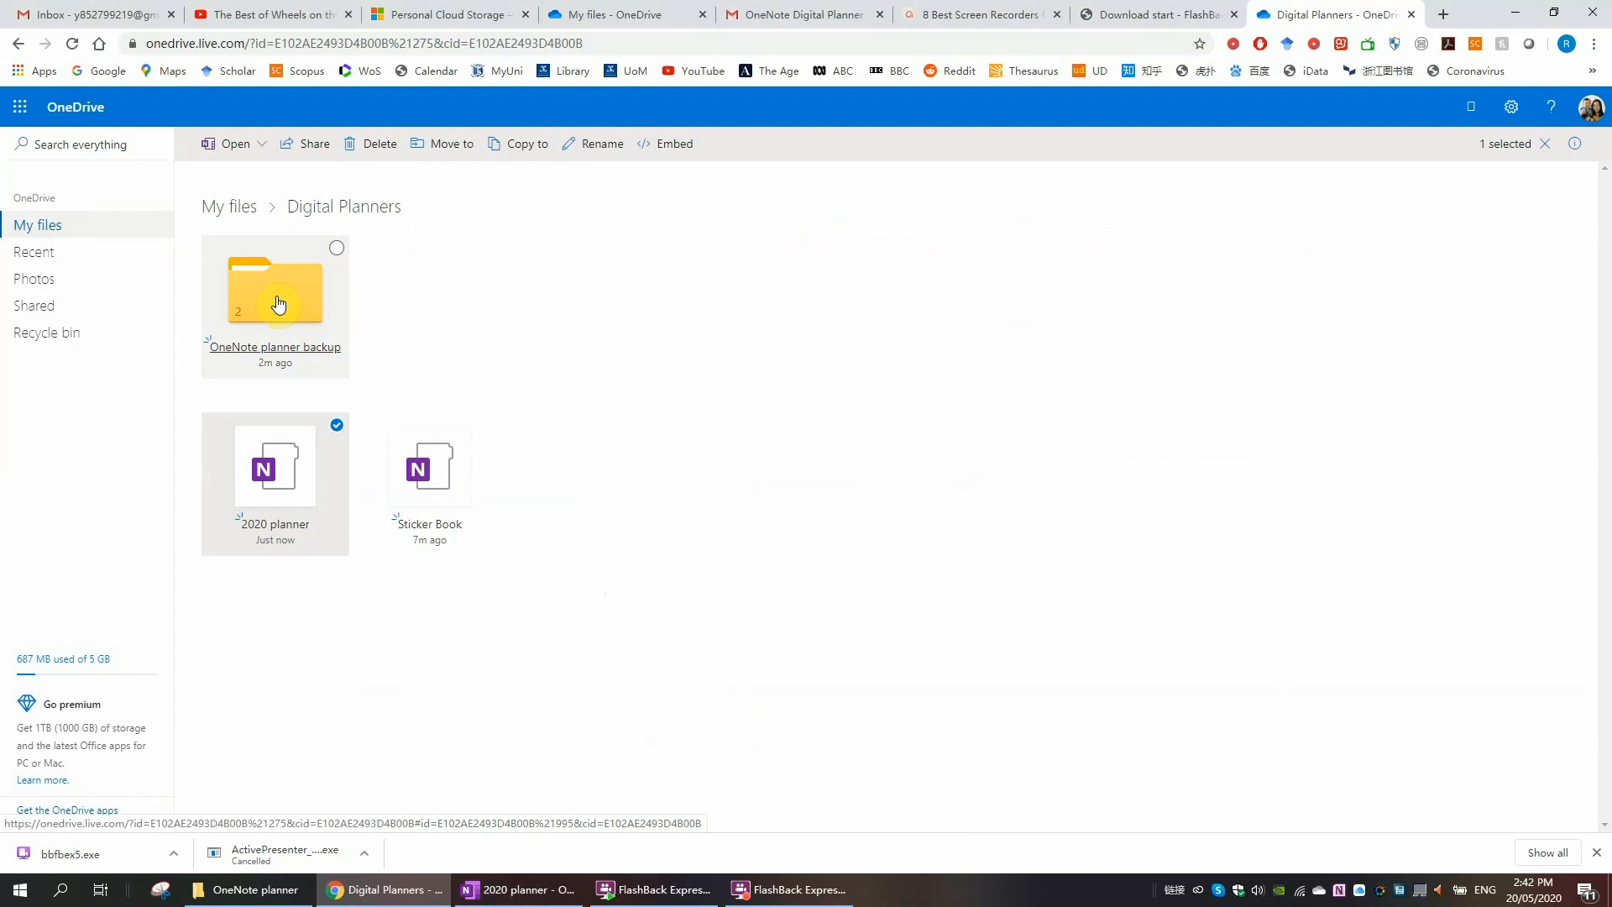
{"action": "double_click", "coordinate": [274, 290]}
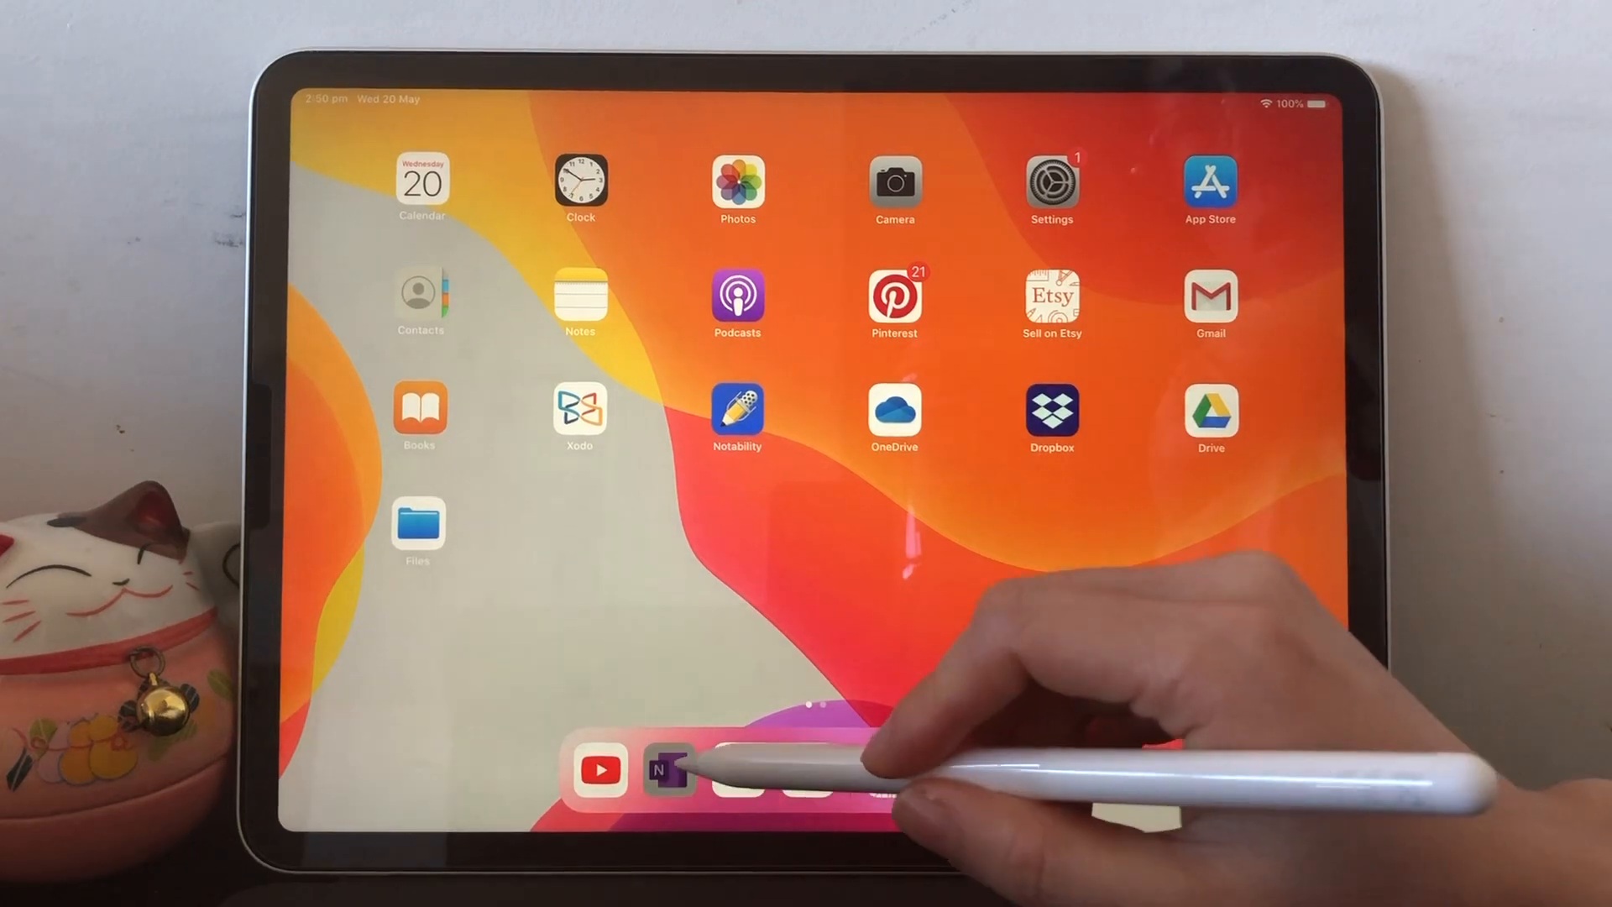
Step: Launch OneNote on the iPad and open the 2020 planner notebook from OneDrive
{"action": "left_click", "coordinate": [666, 771]}
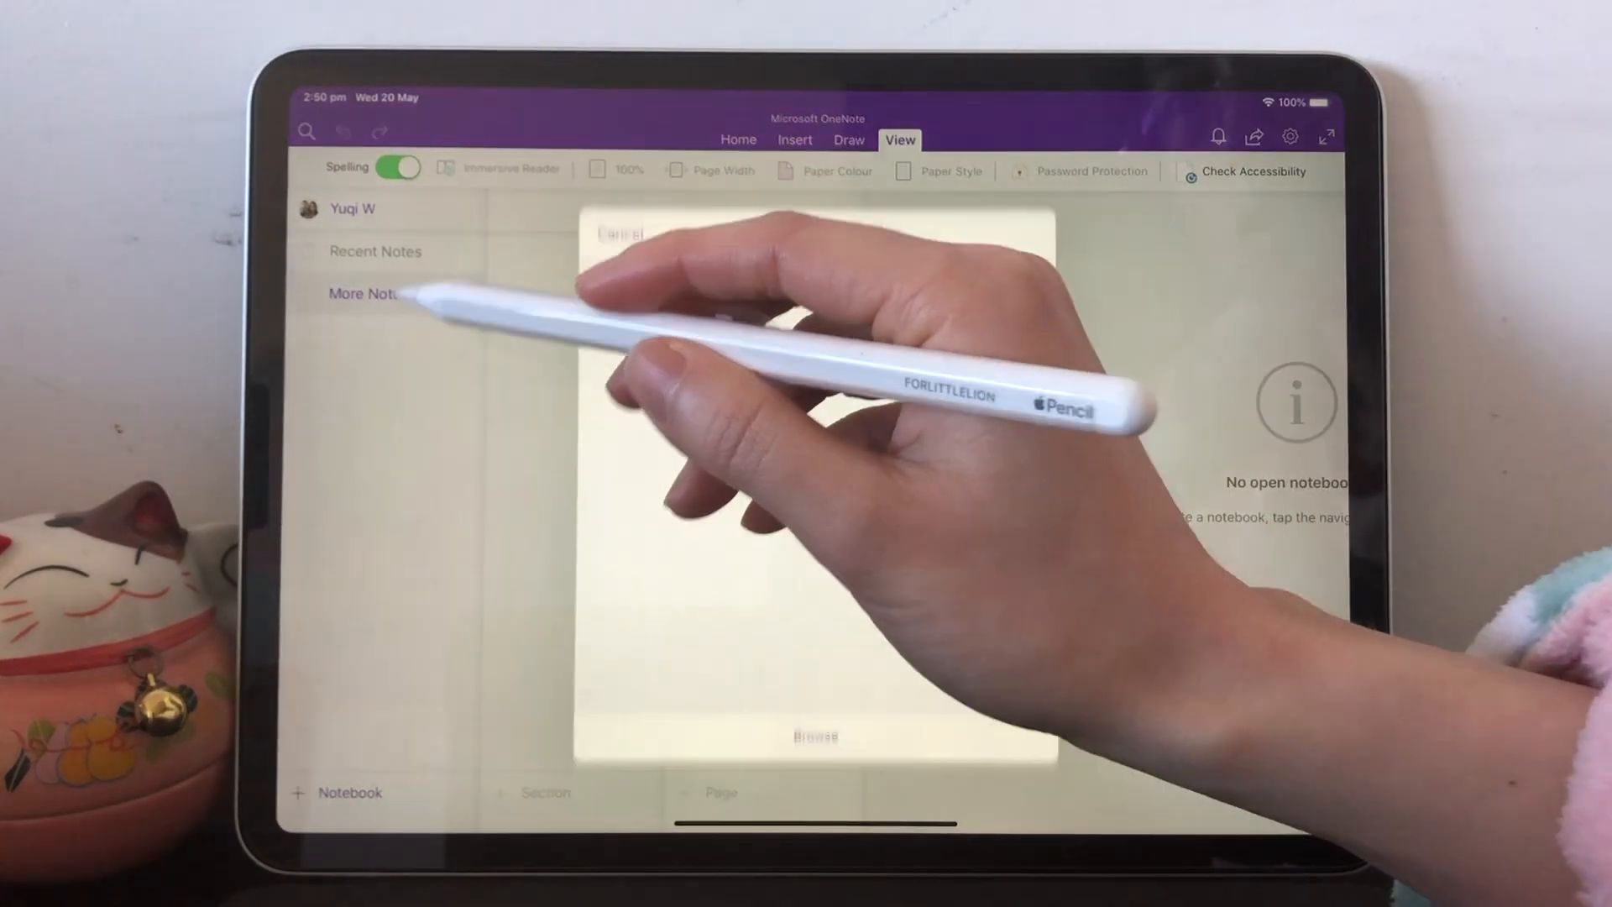
{"action": "left_click", "coordinate": [386, 294]}
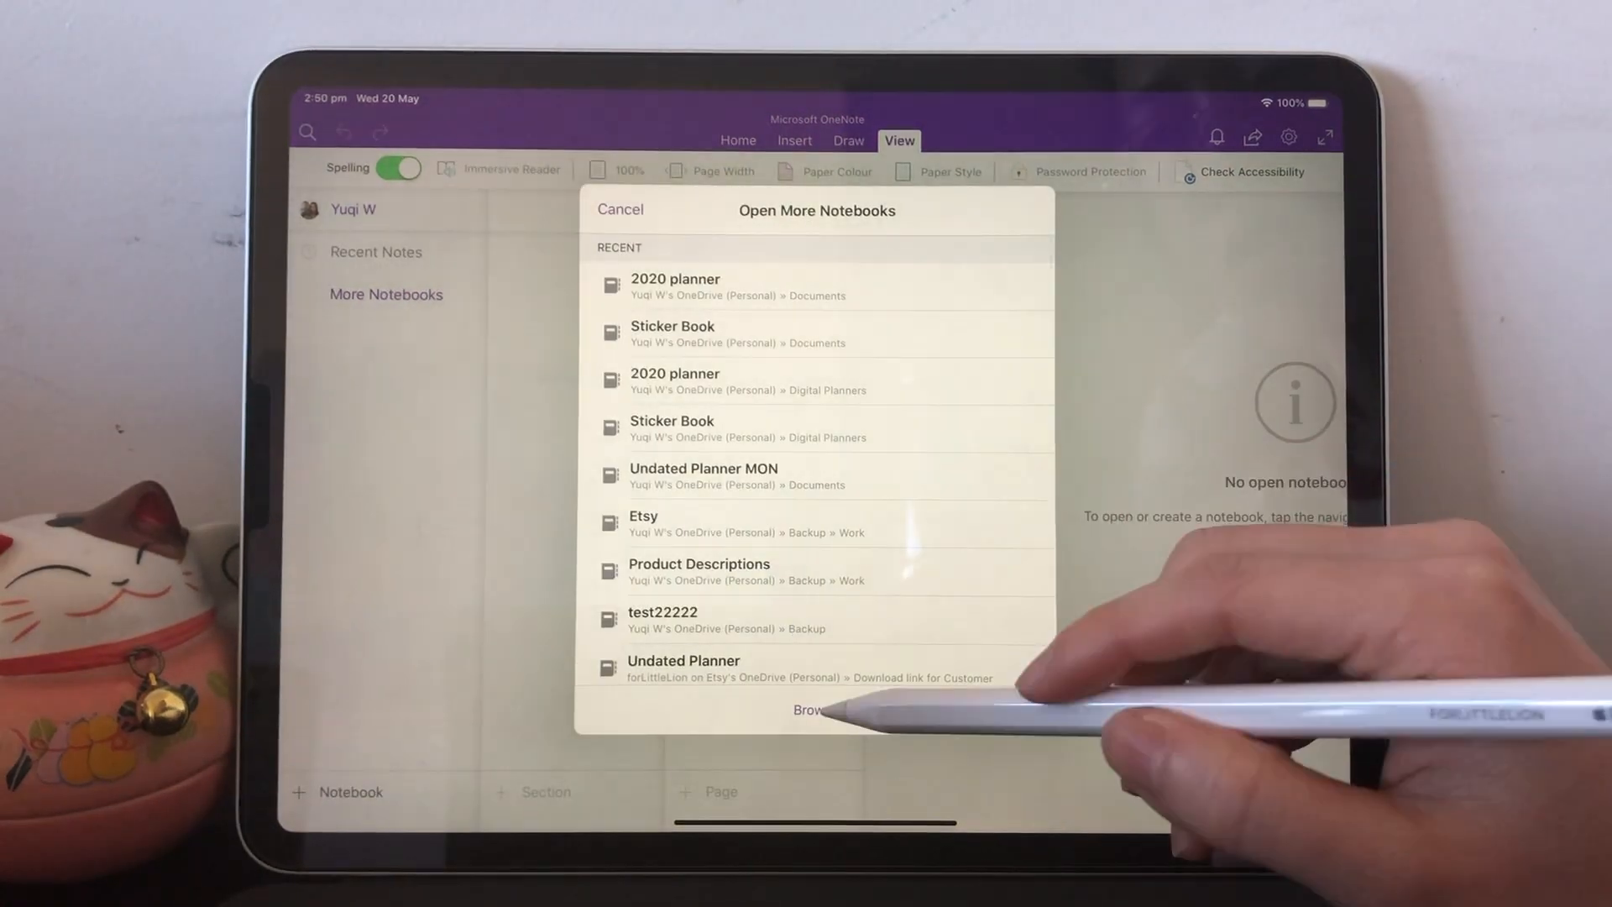
{"action": "left_click", "coordinate": [813, 709]}
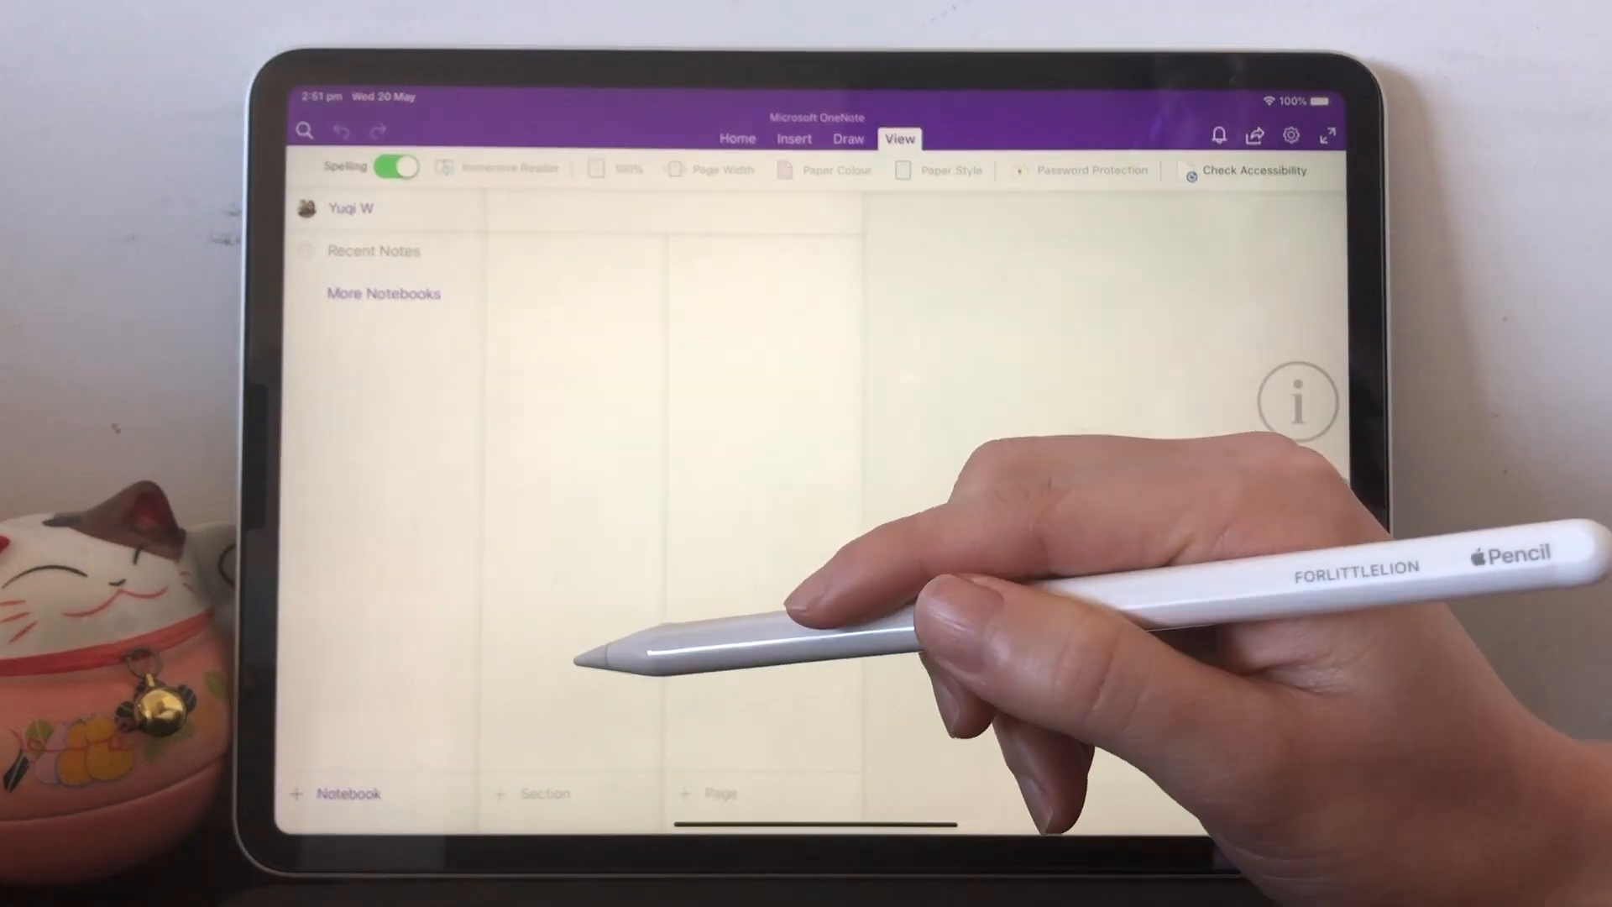
{"action": "left_click", "coordinate": [383, 292]}
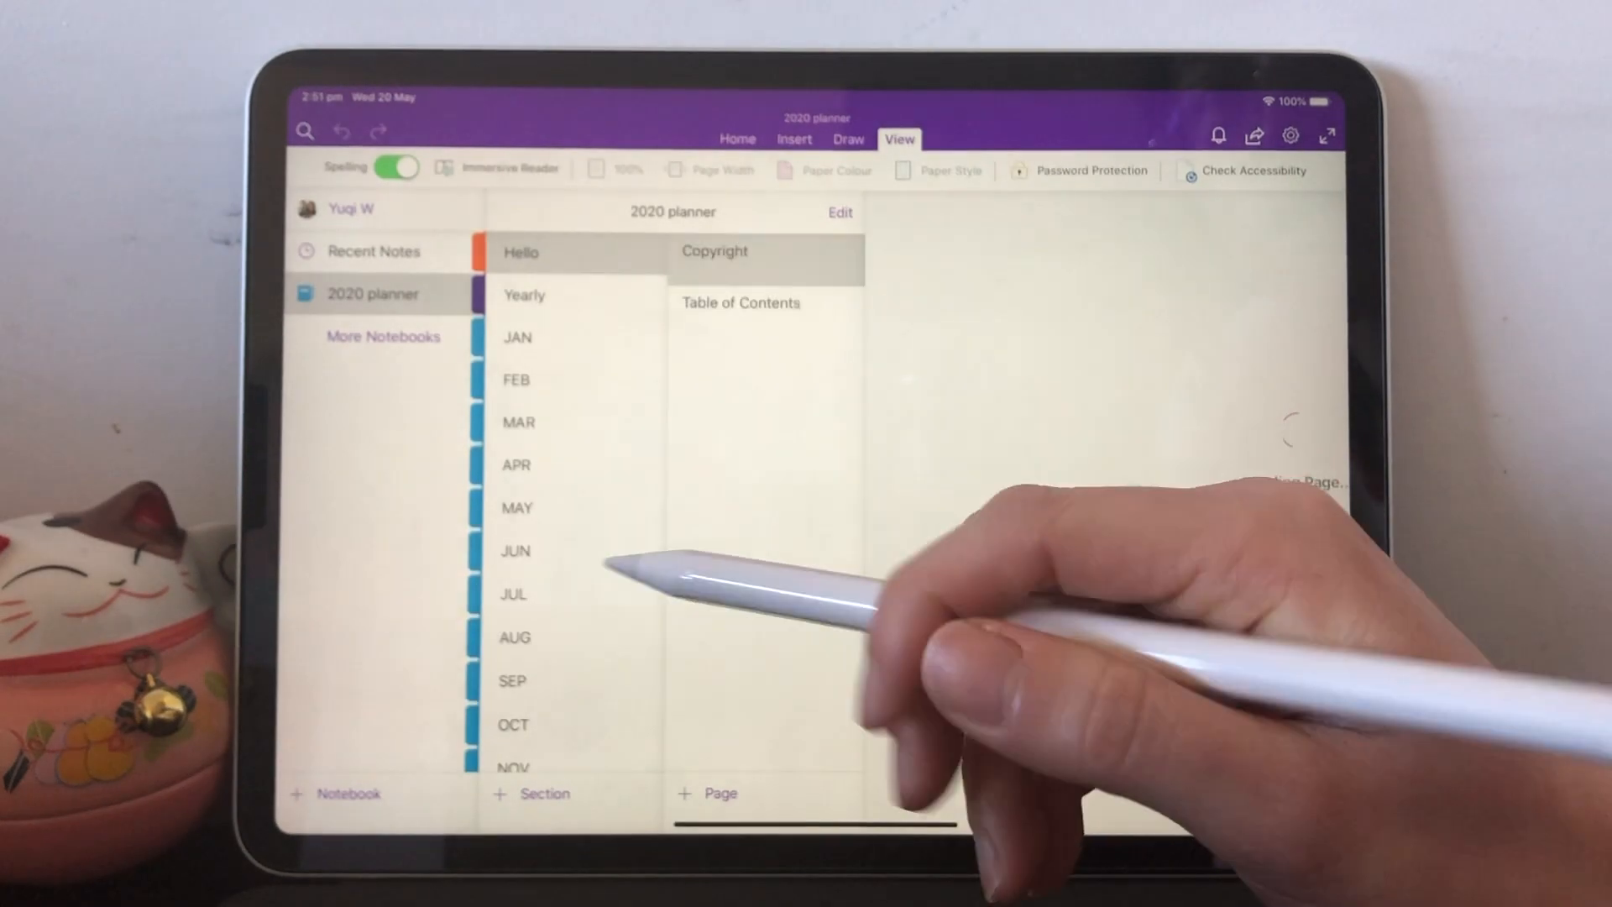
Step: Browse the APR and MAY sections and open the May 20 Wed daily page
{"action": "left_click", "coordinate": [713, 251]}
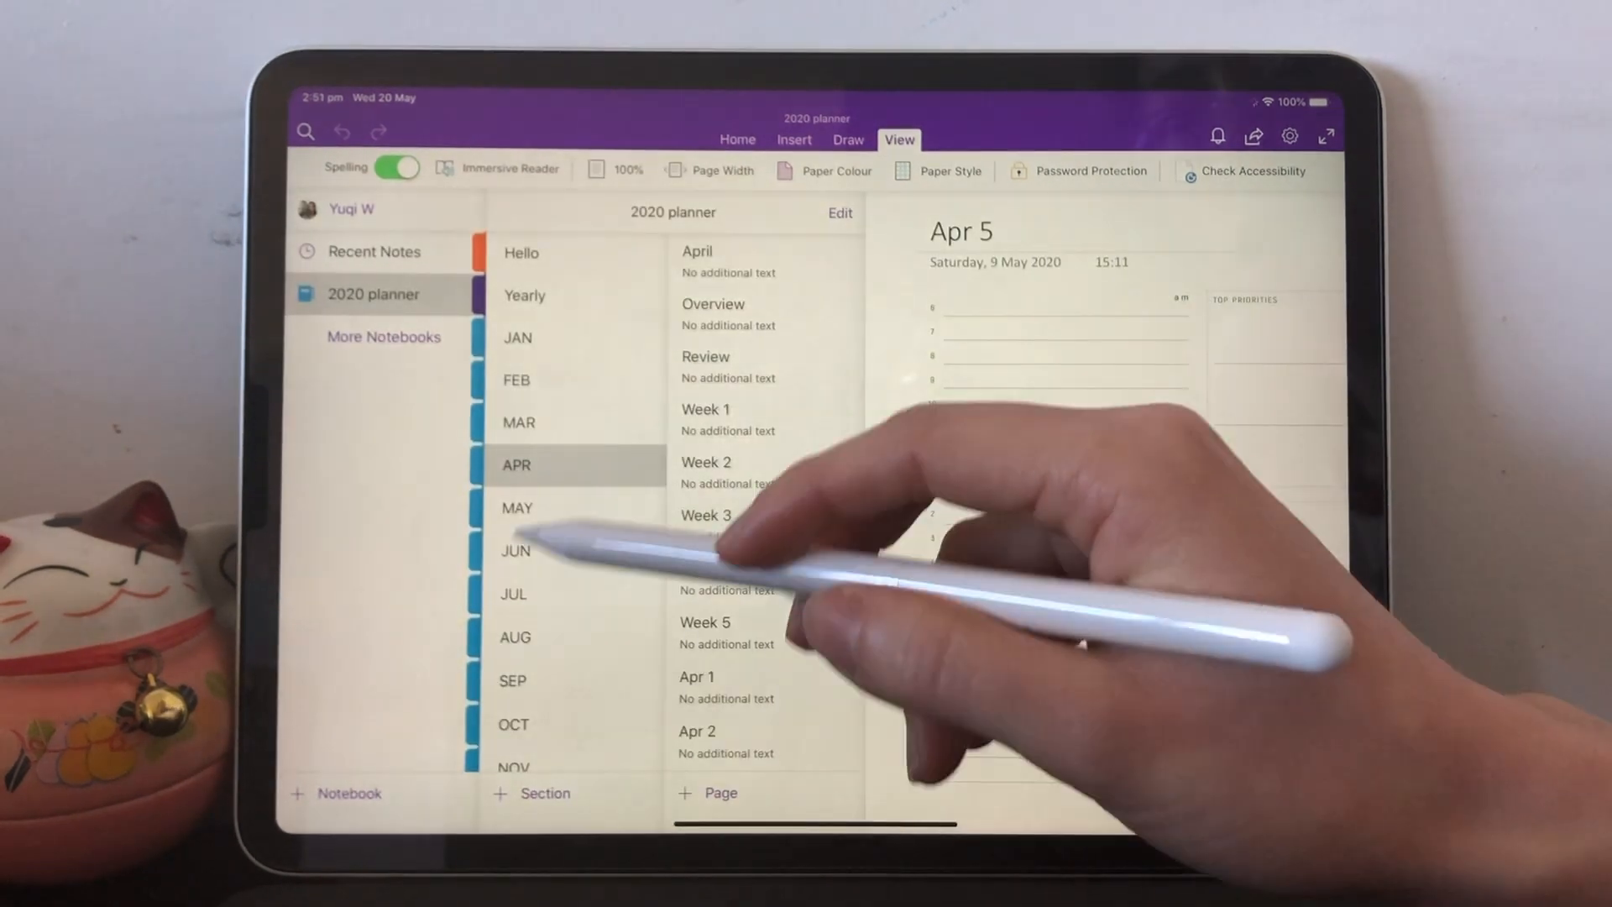
{"action": "left_click", "coordinate": [517, 507]}
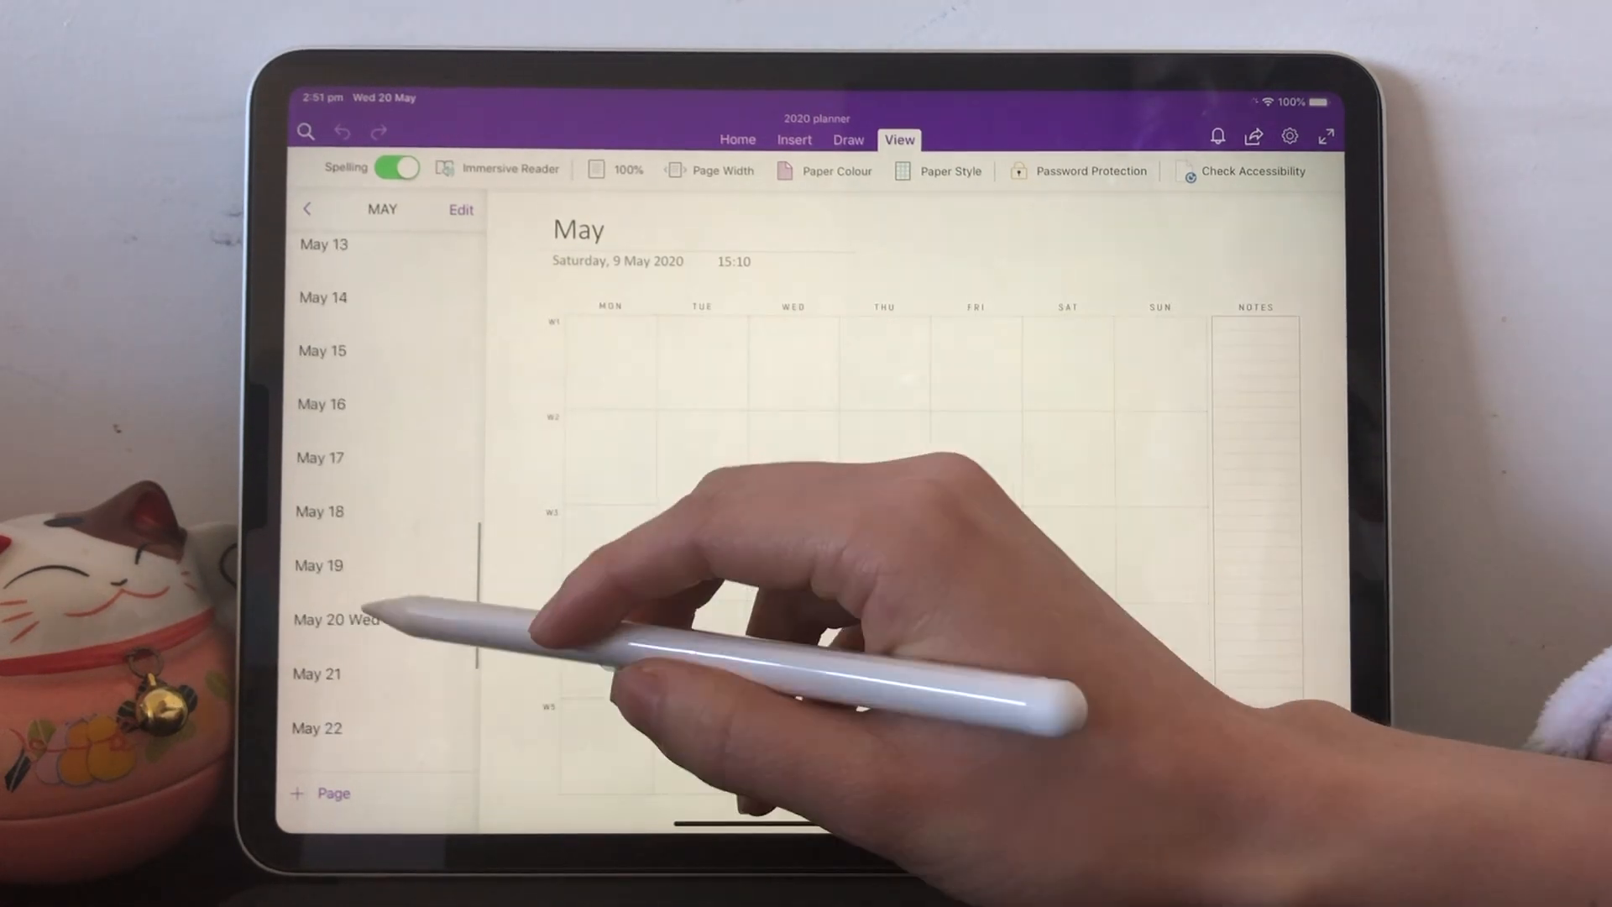
{"action": "left_click", "coordinate": [334, 620]}
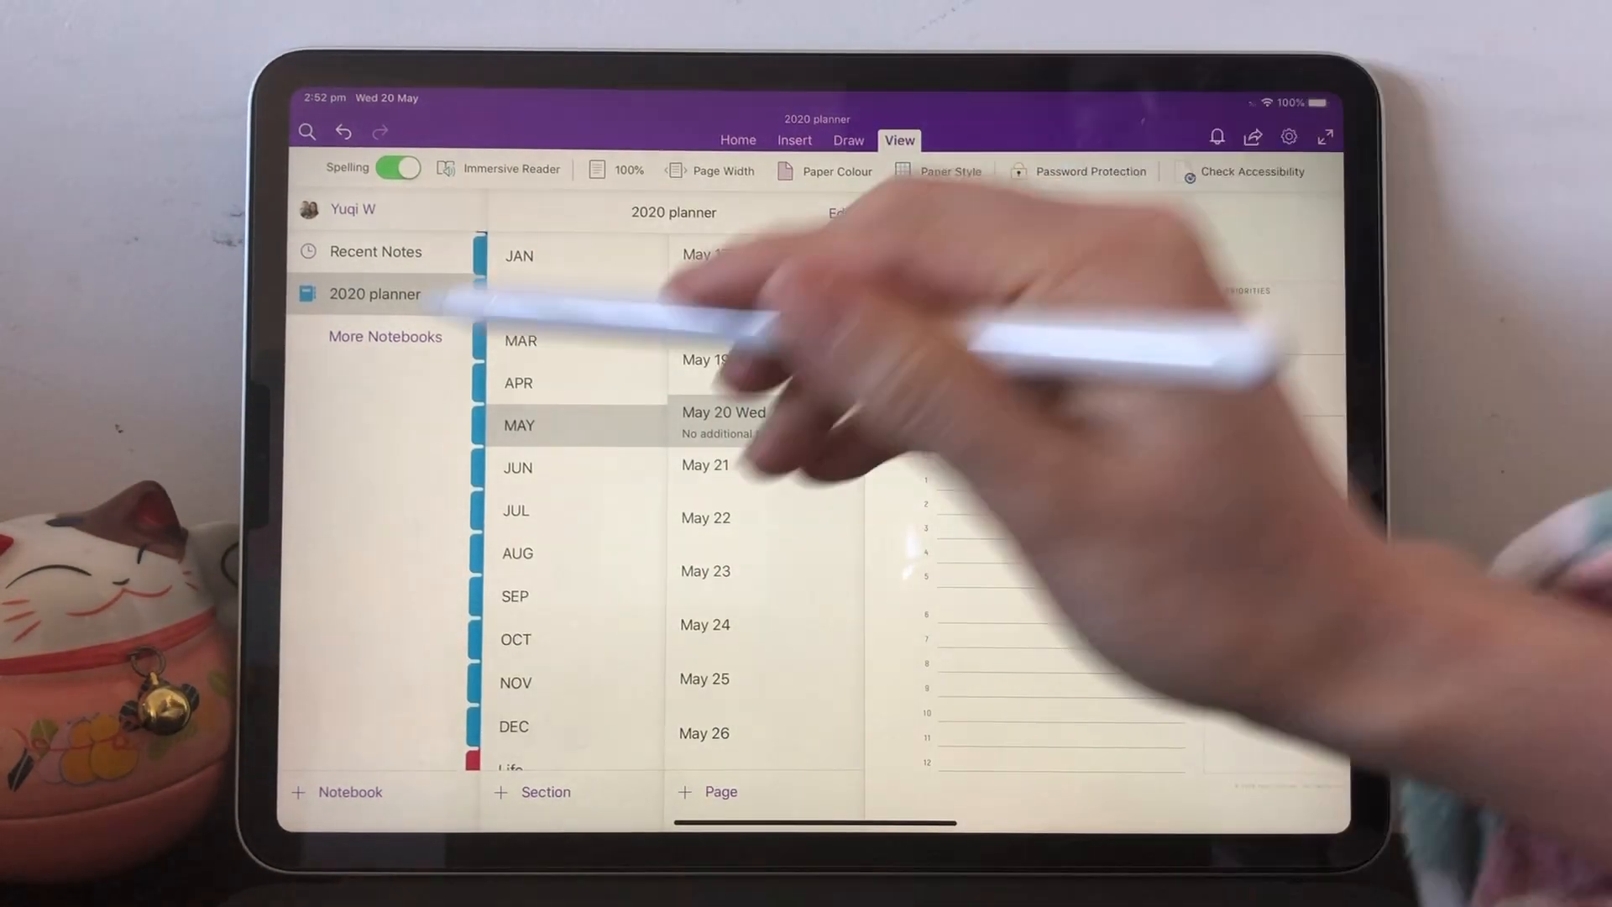
Step: Browse OneDrive - Personal to the Digital Planners folder to open Sticker Book
{"action": "left_click", "coordinate": [385, 336]}
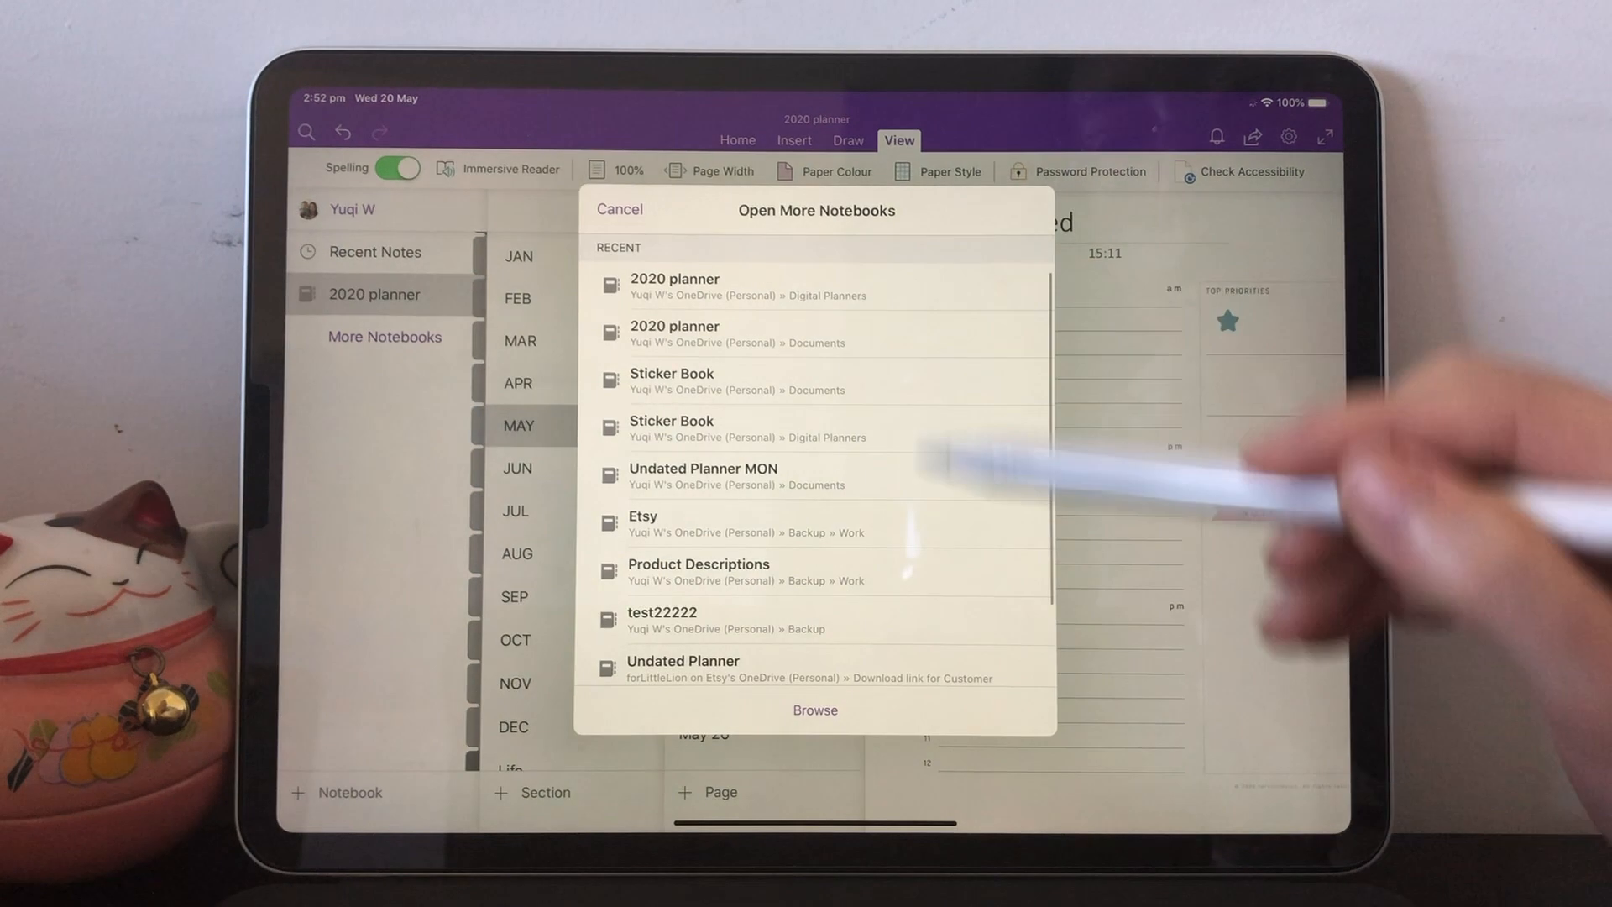
{"action": "left_click", "coordinate": [813, 709]}
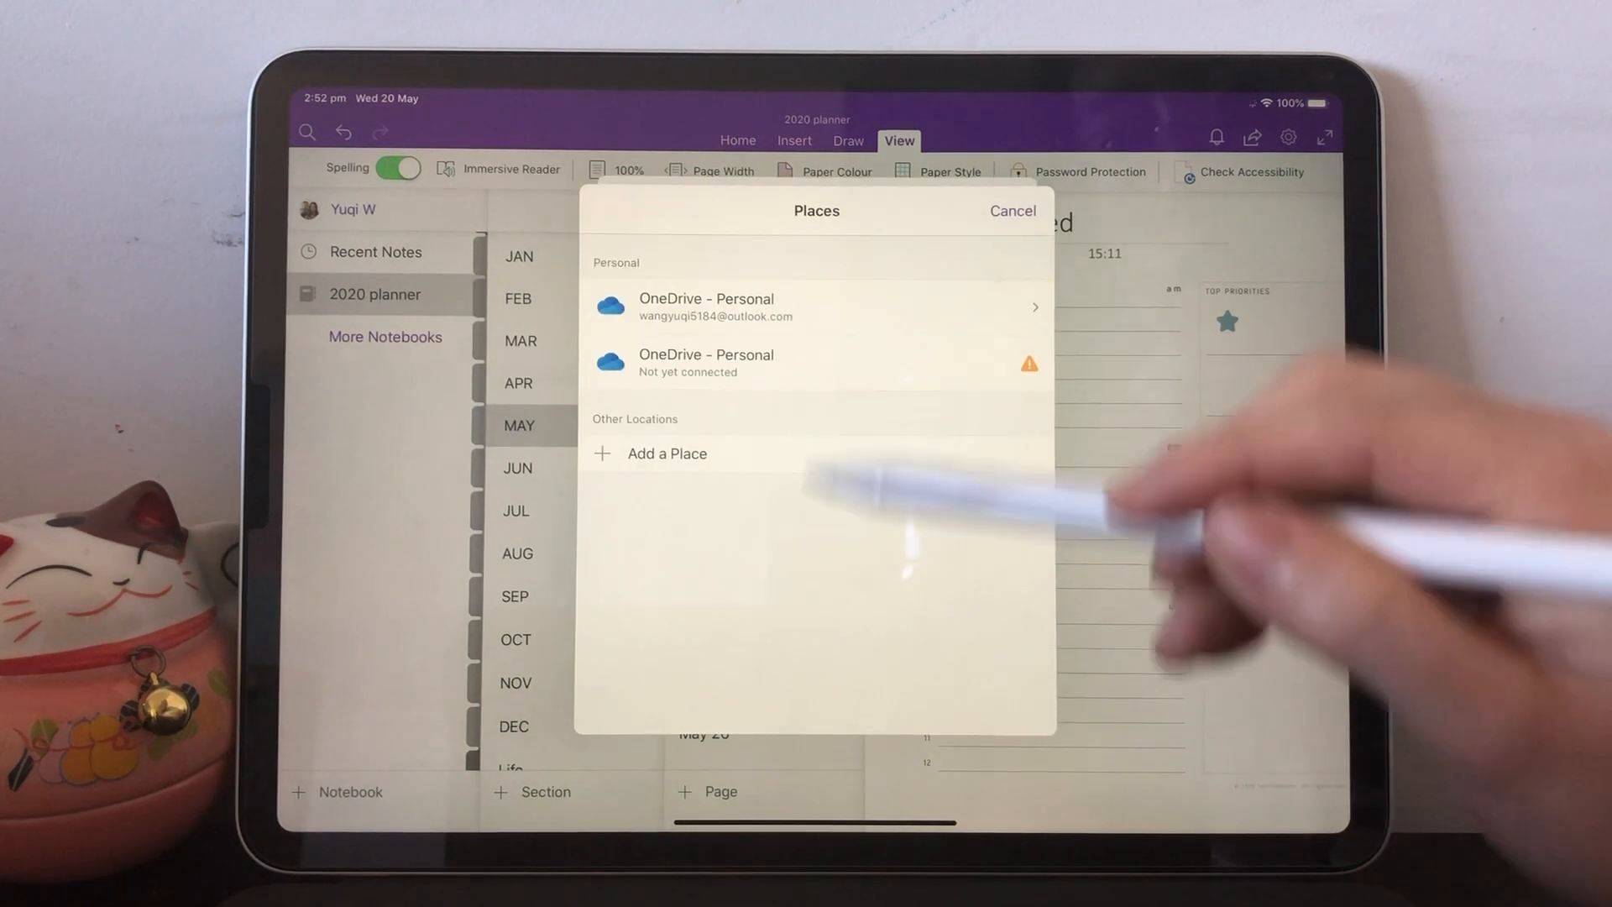
{"action": "left_click", "coordinate": [707, 305]}
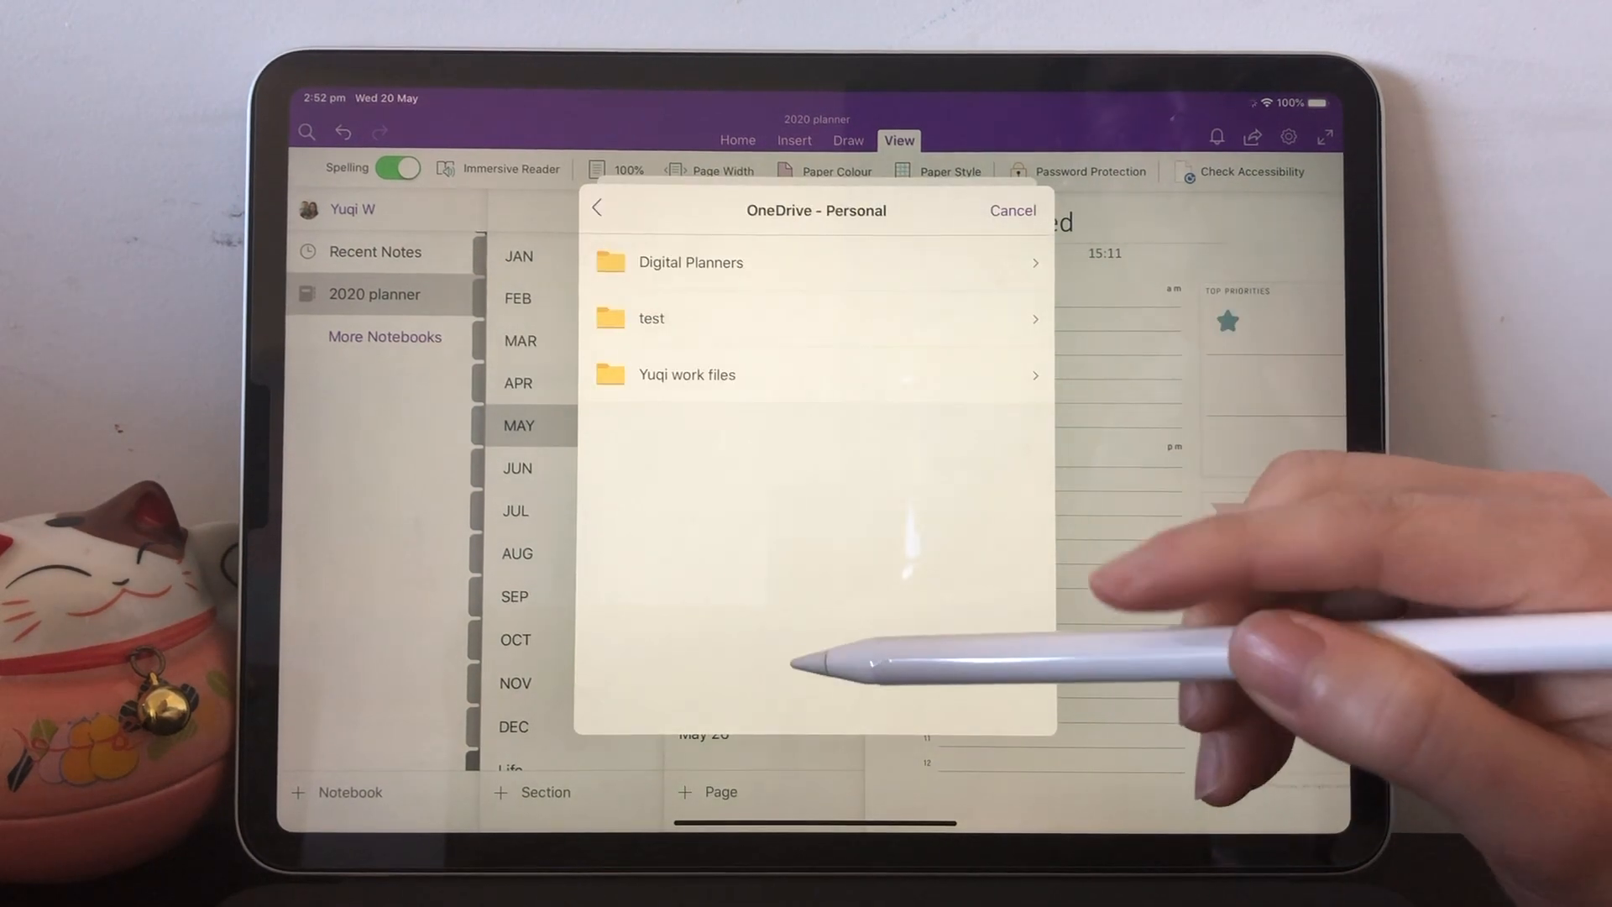
{"action": "left_click", "coordinate": [690, 262]}
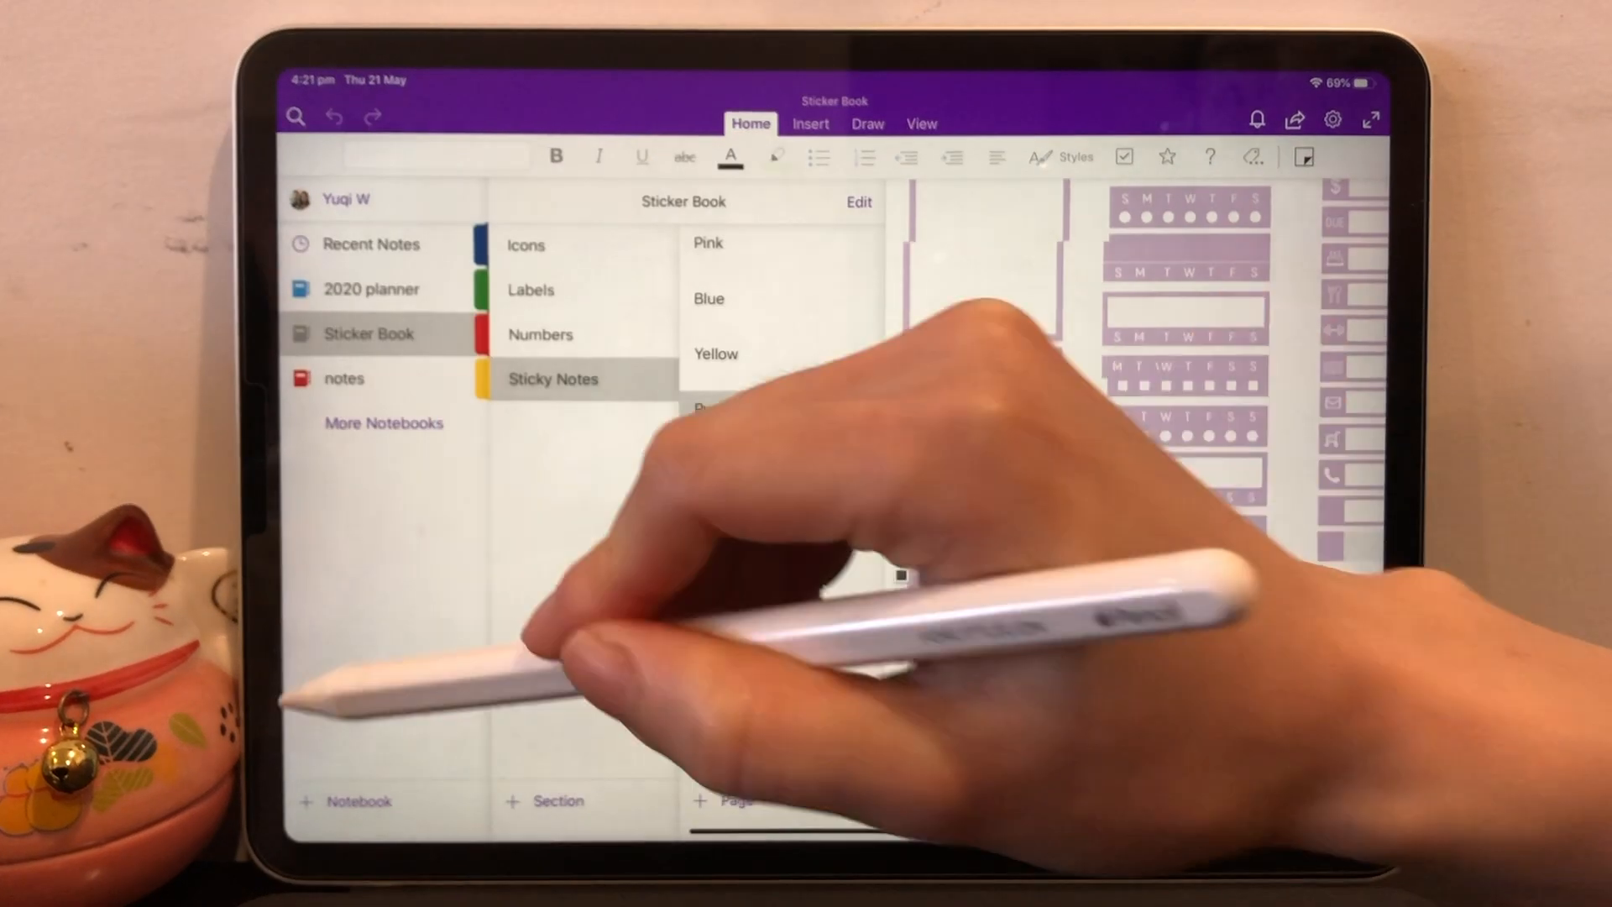
Step: Pick the green sticky note sticker from the Sticker Book's Icons section
{"action": "left_click", "coordinate": [526, 243]}
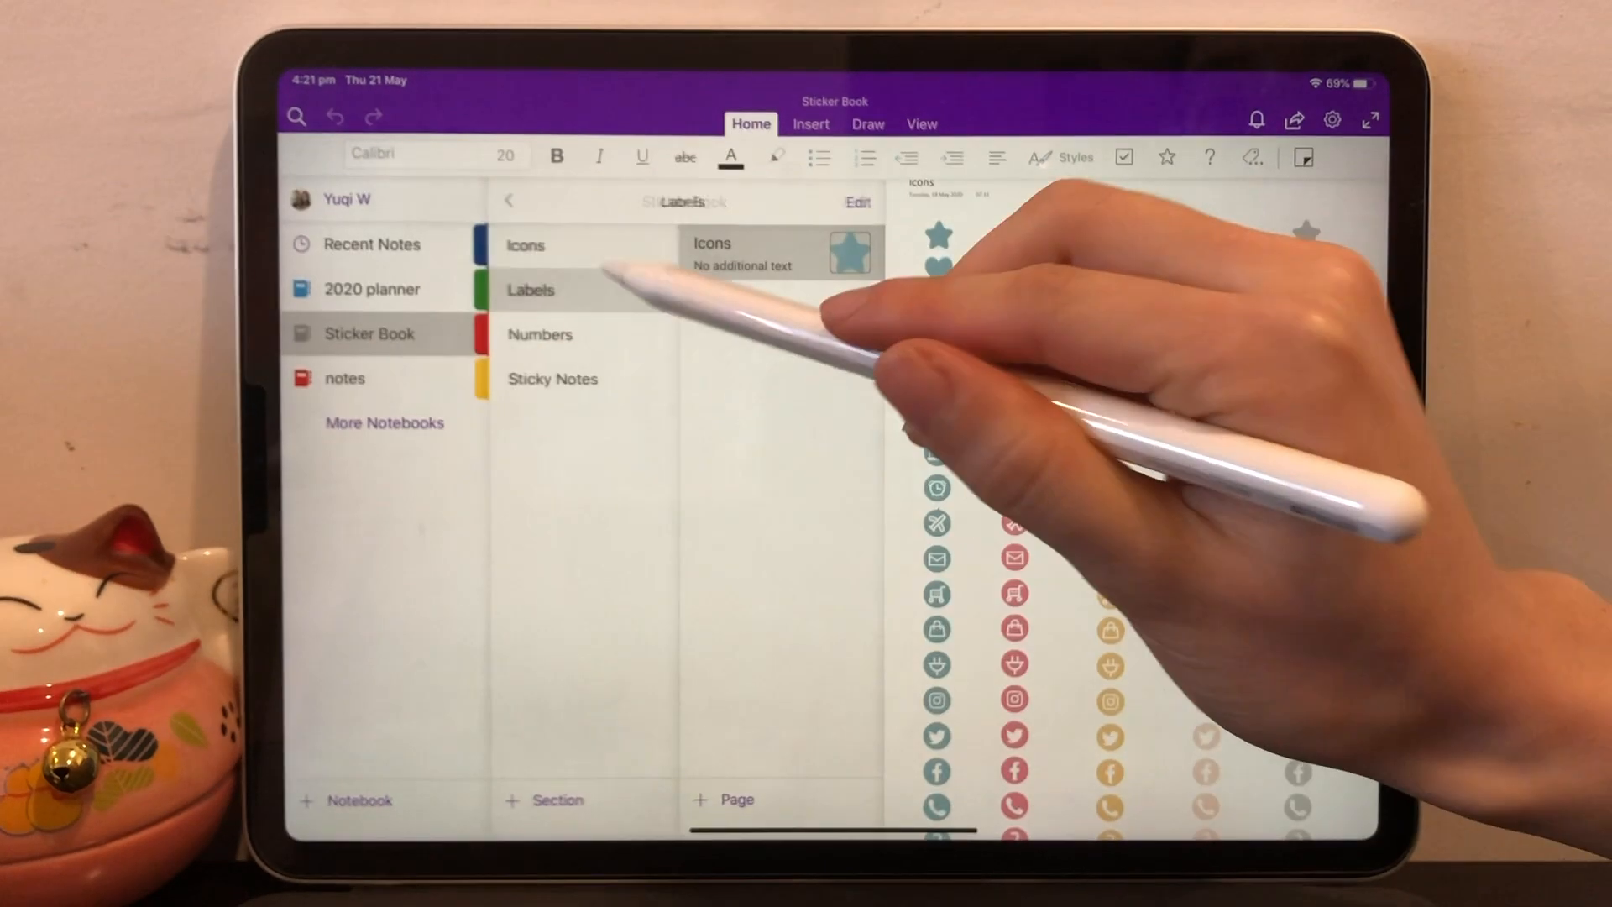
{"action": "left_click", "coordinate": [531, 290]}
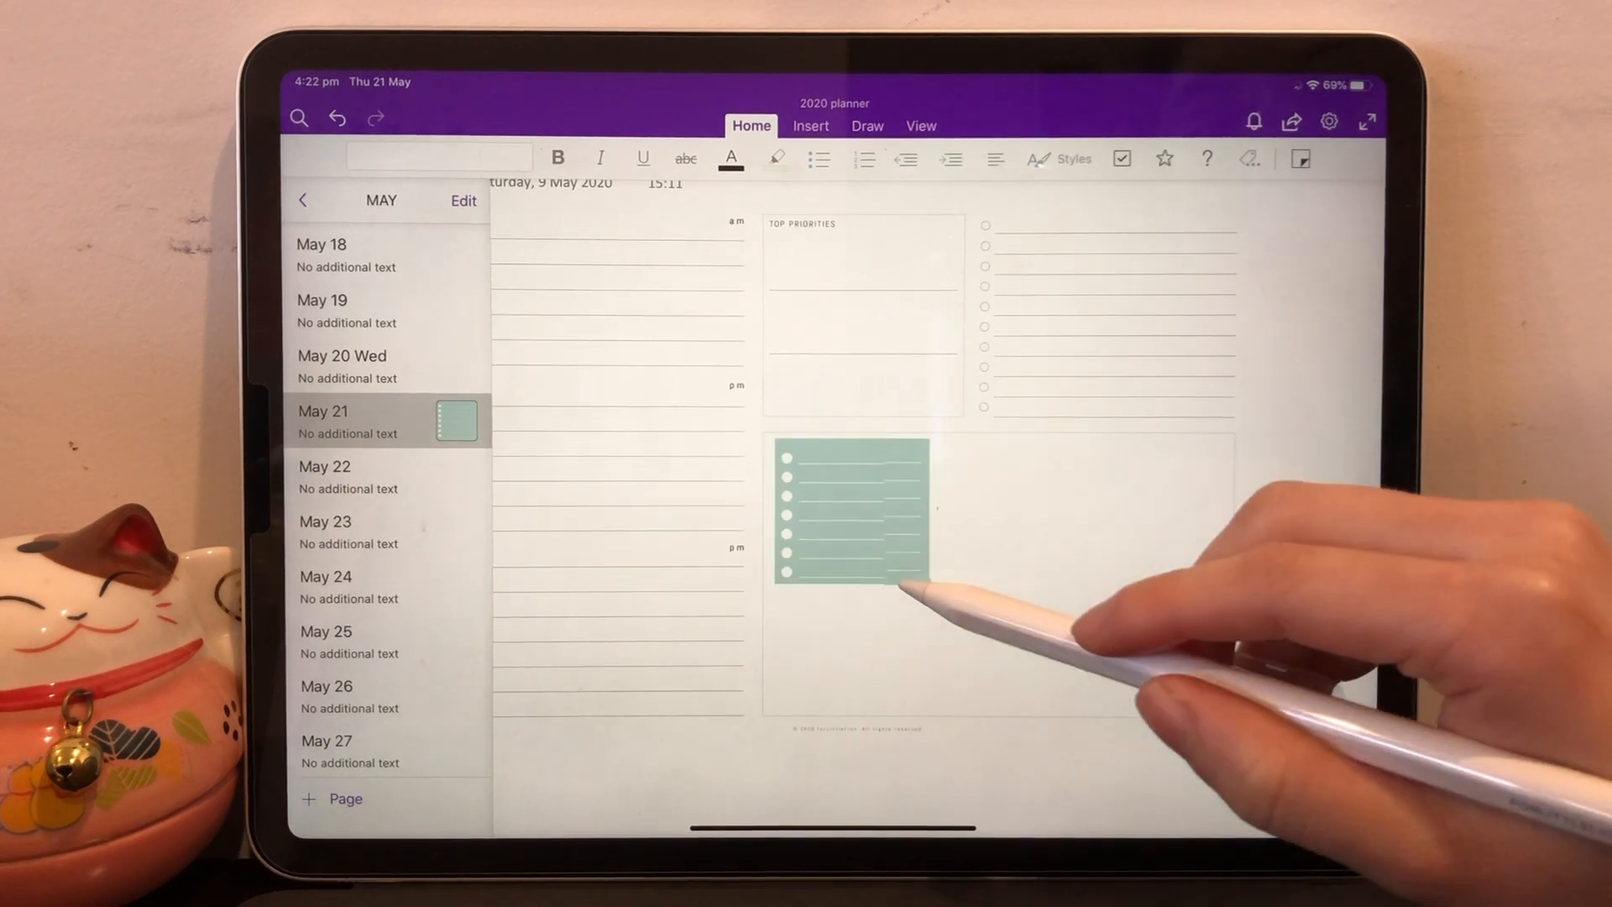
{"action": "left_click", "coordinate": [850, 518]}
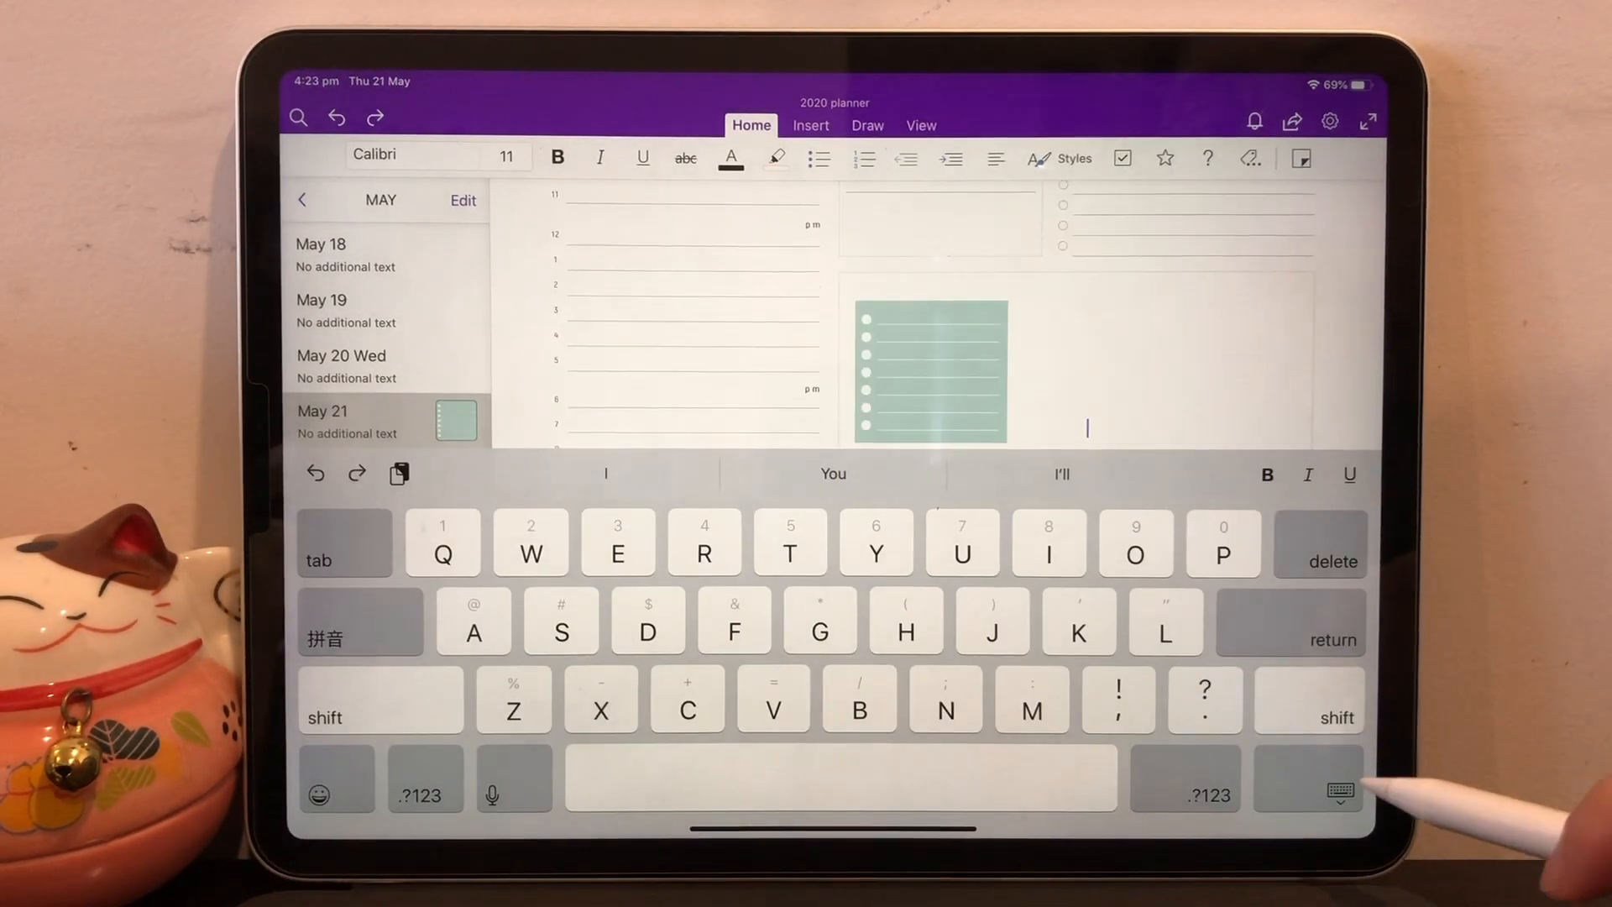
{"action": "left_click", "coordinate": [1335, 789]}
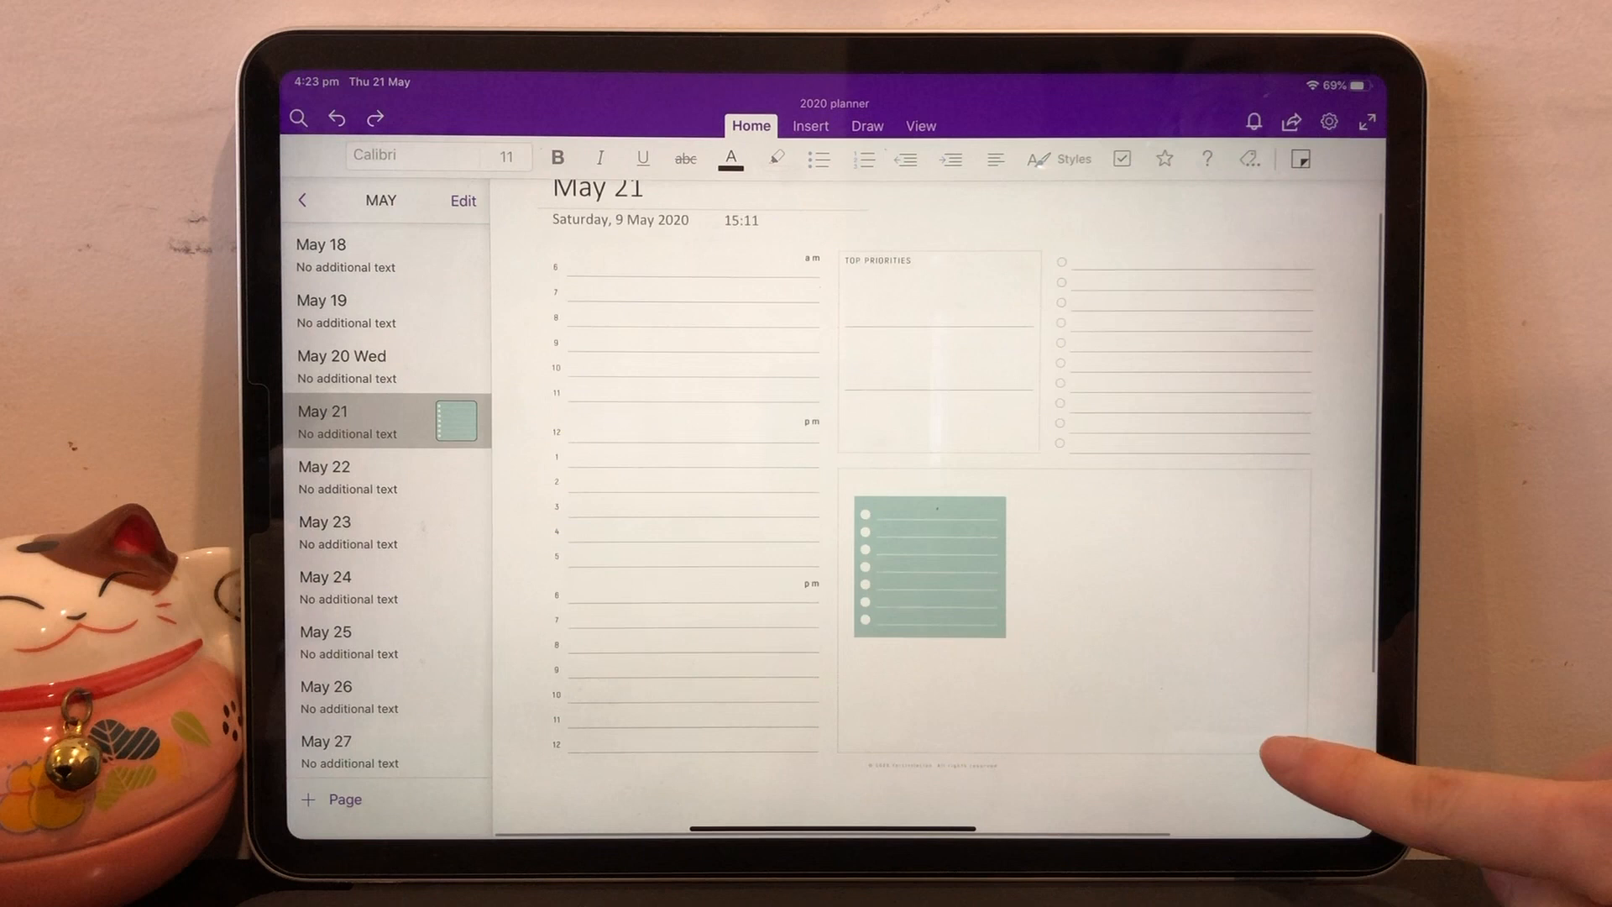